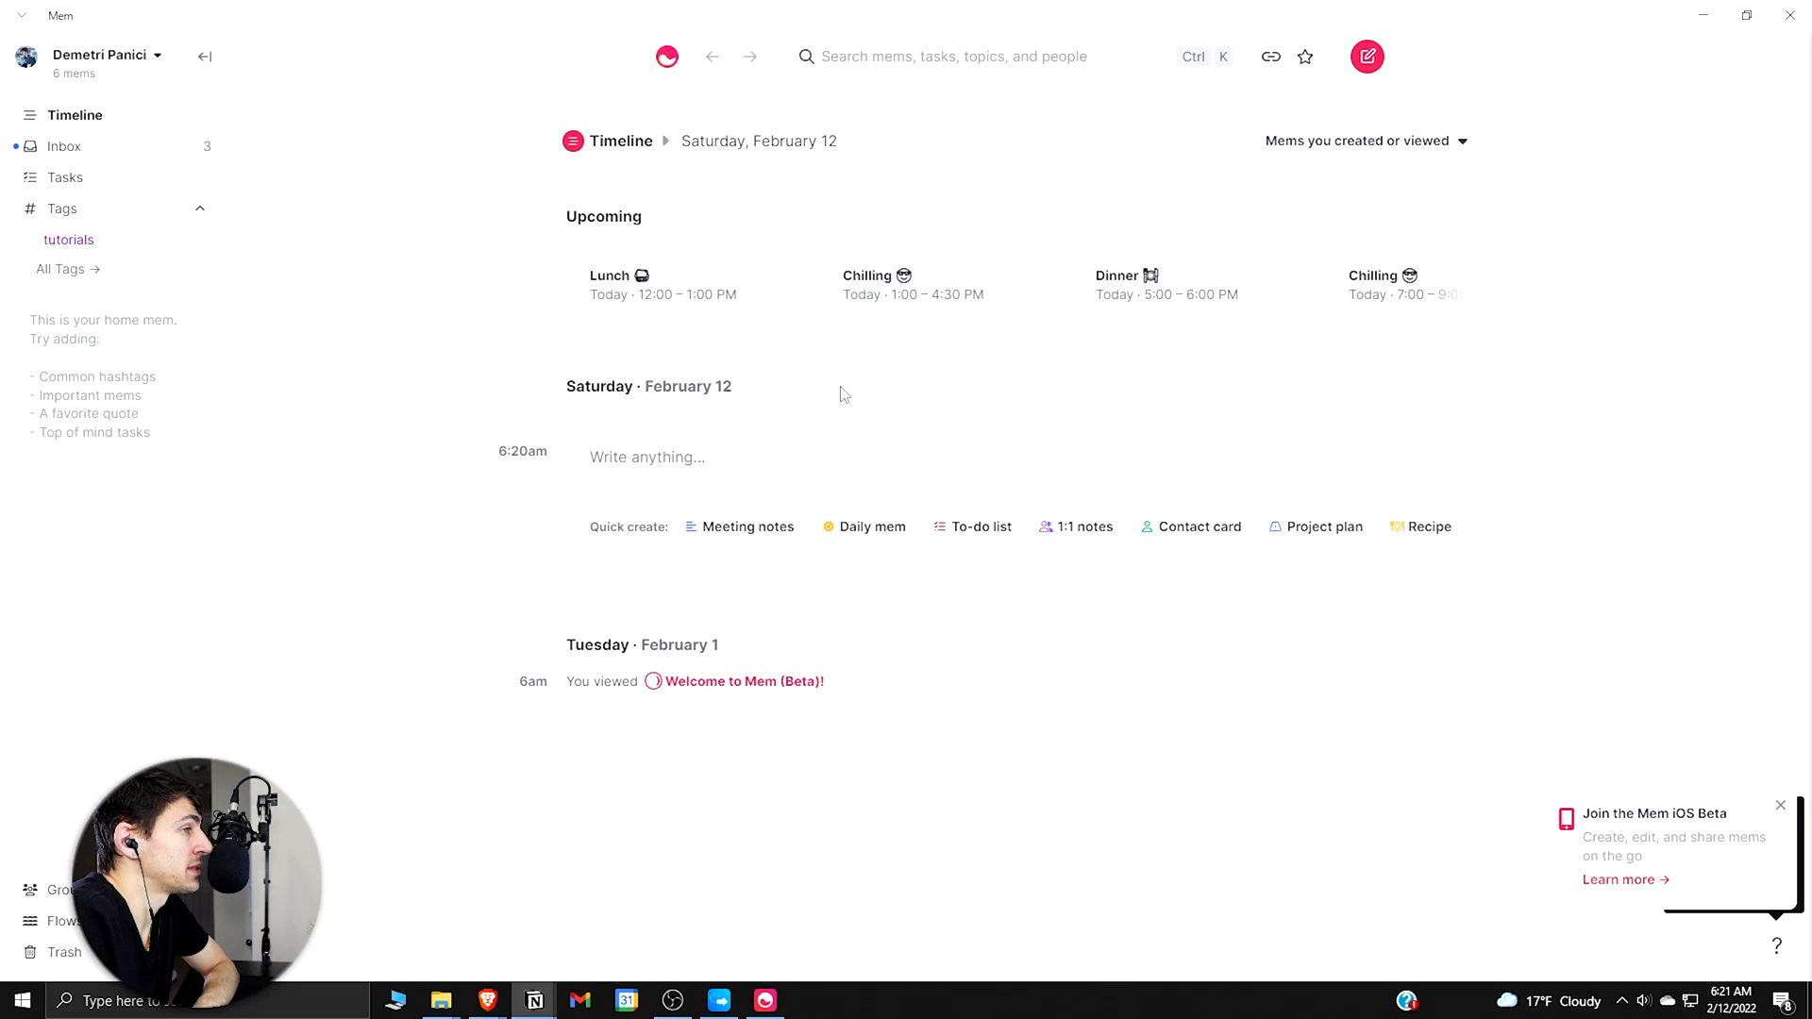
mouse_move(791, 588)
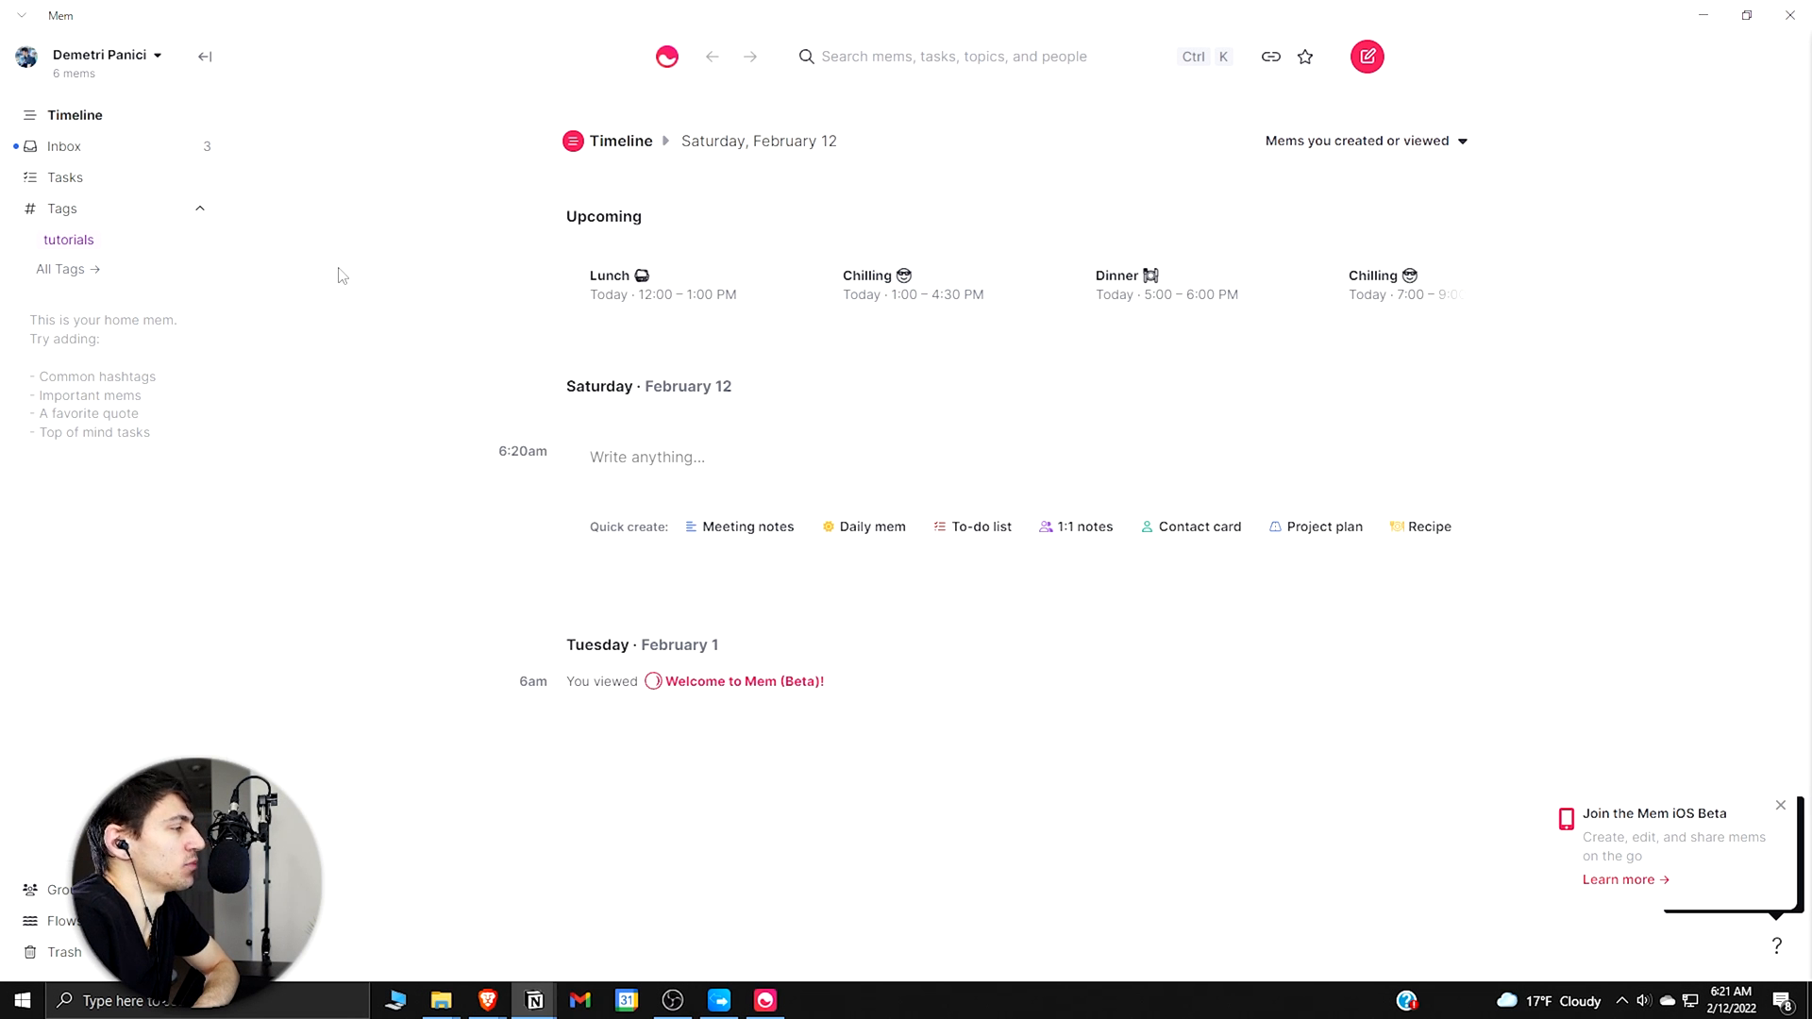
mouse_move(338, 171)
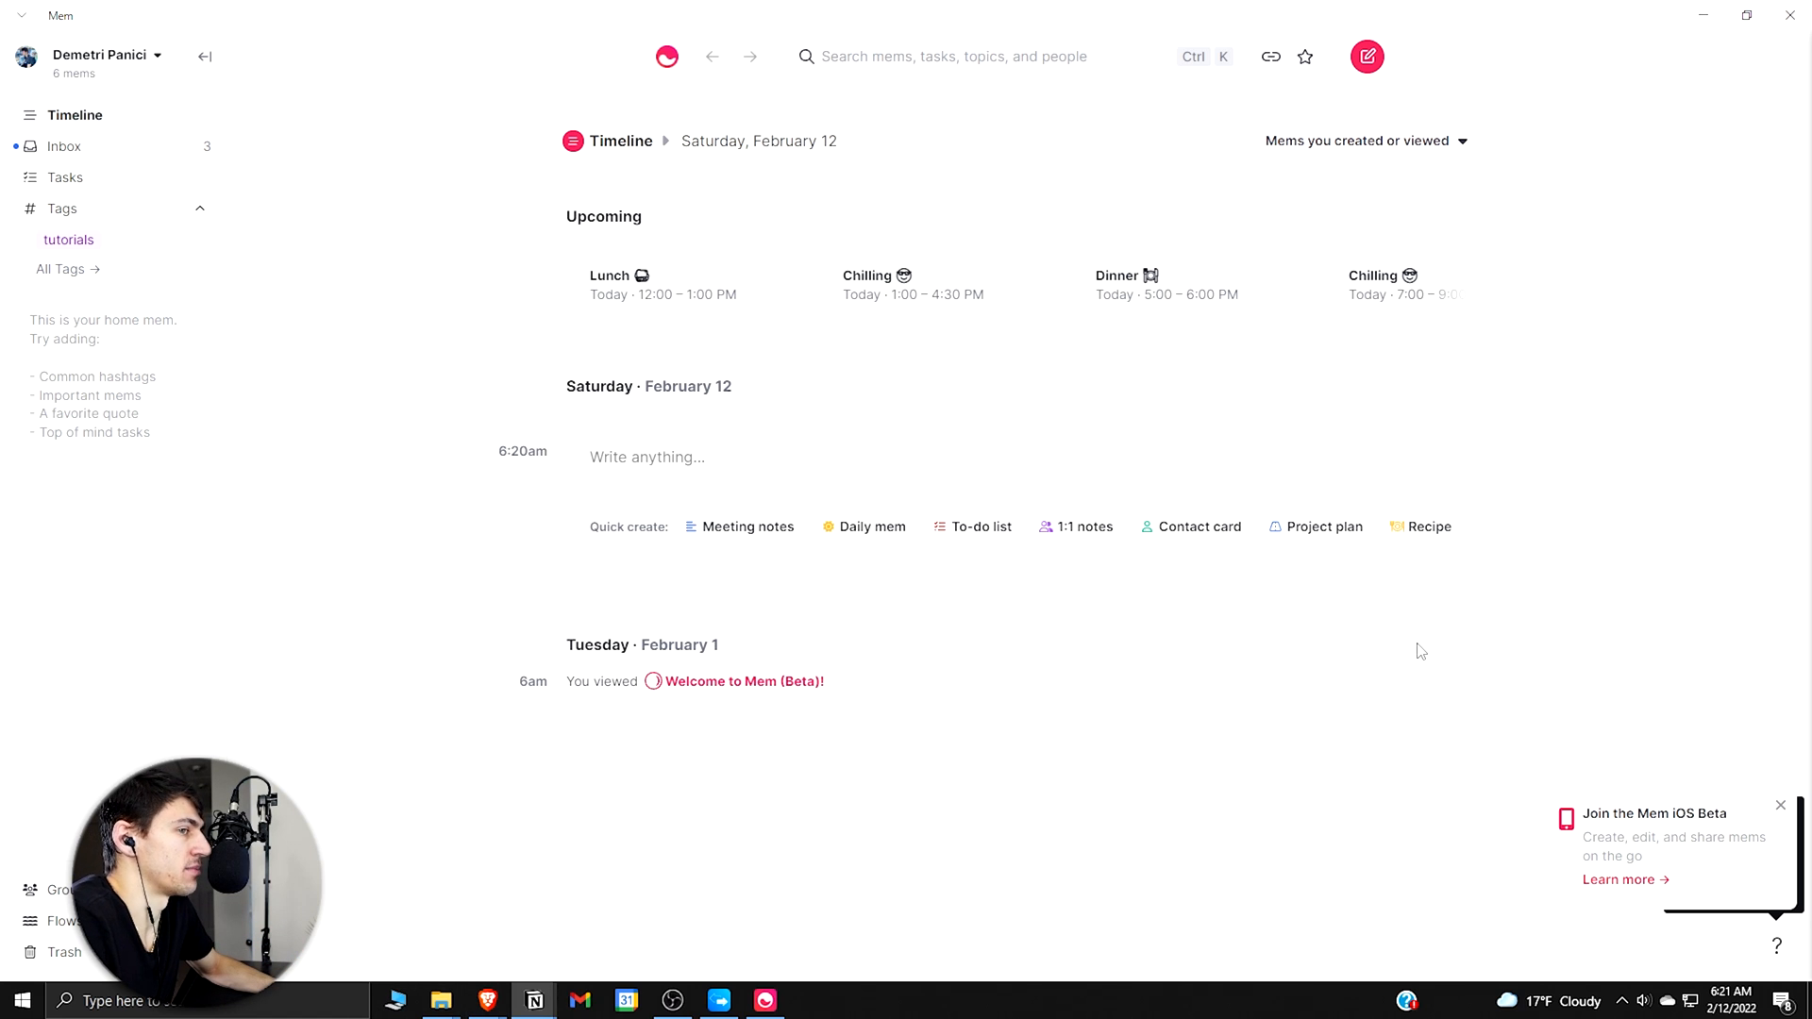
mouse_move(916, 835)
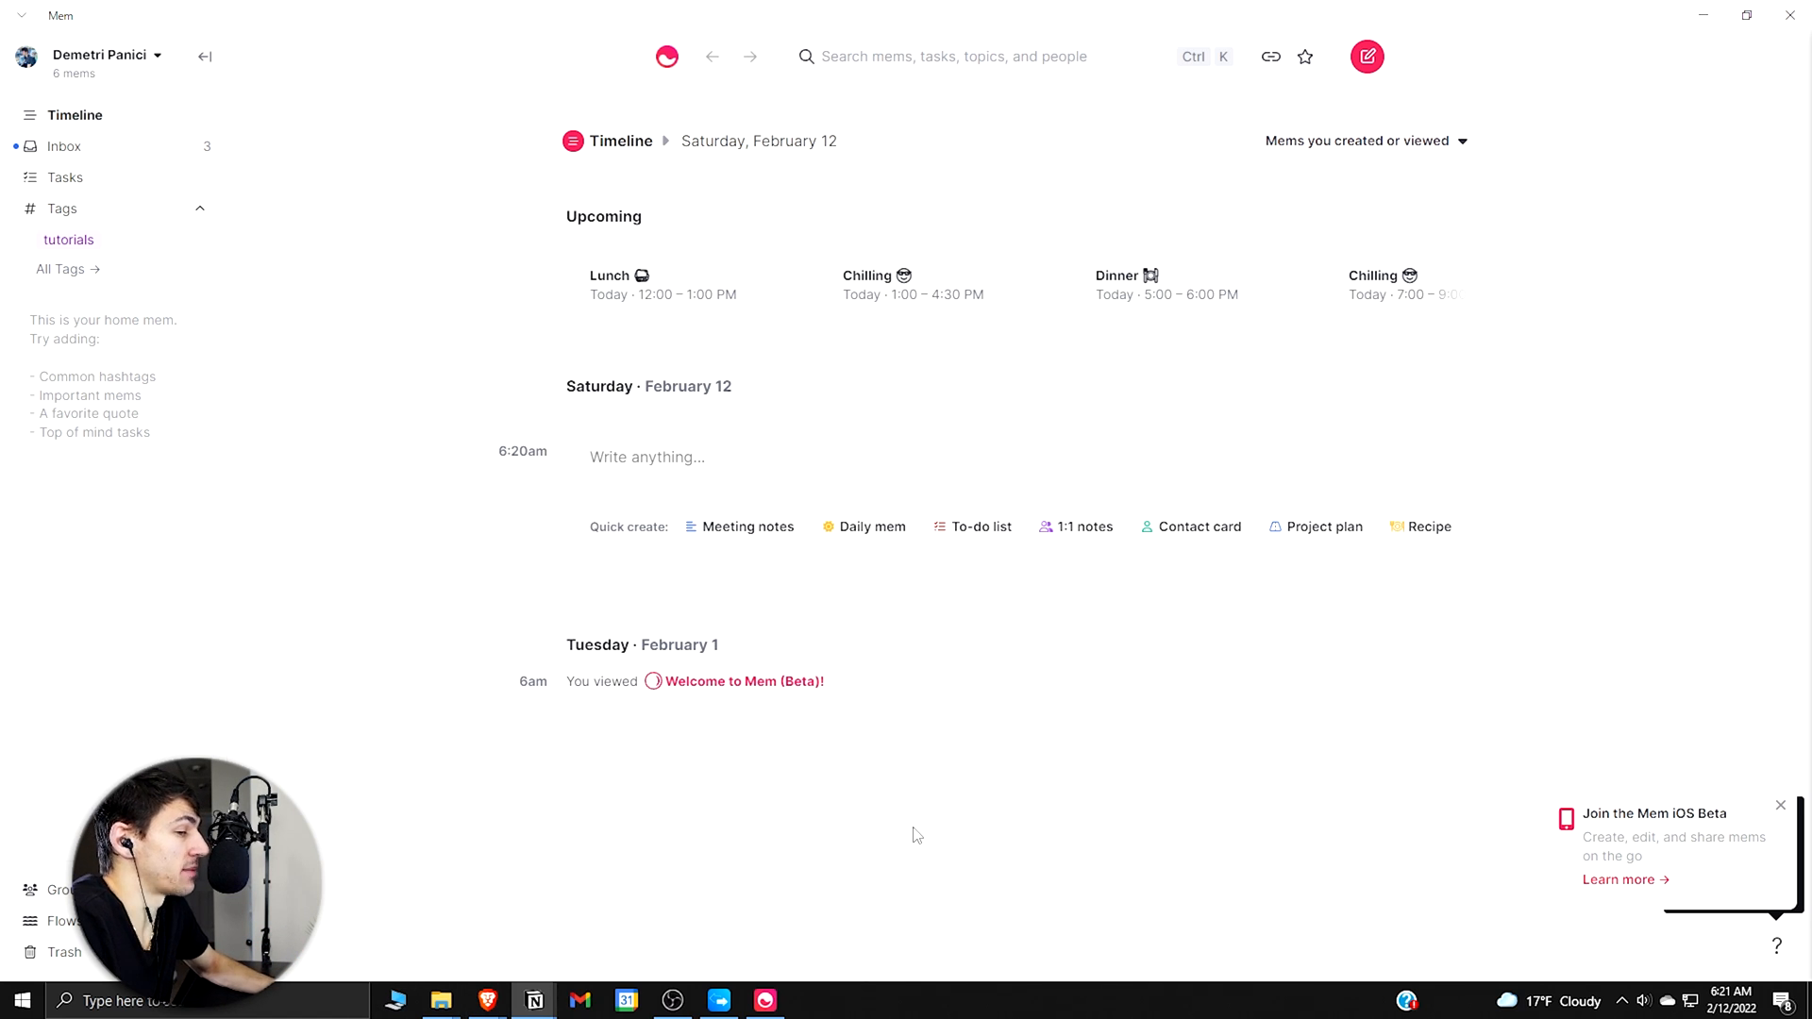
mouse_move(1067, 778)
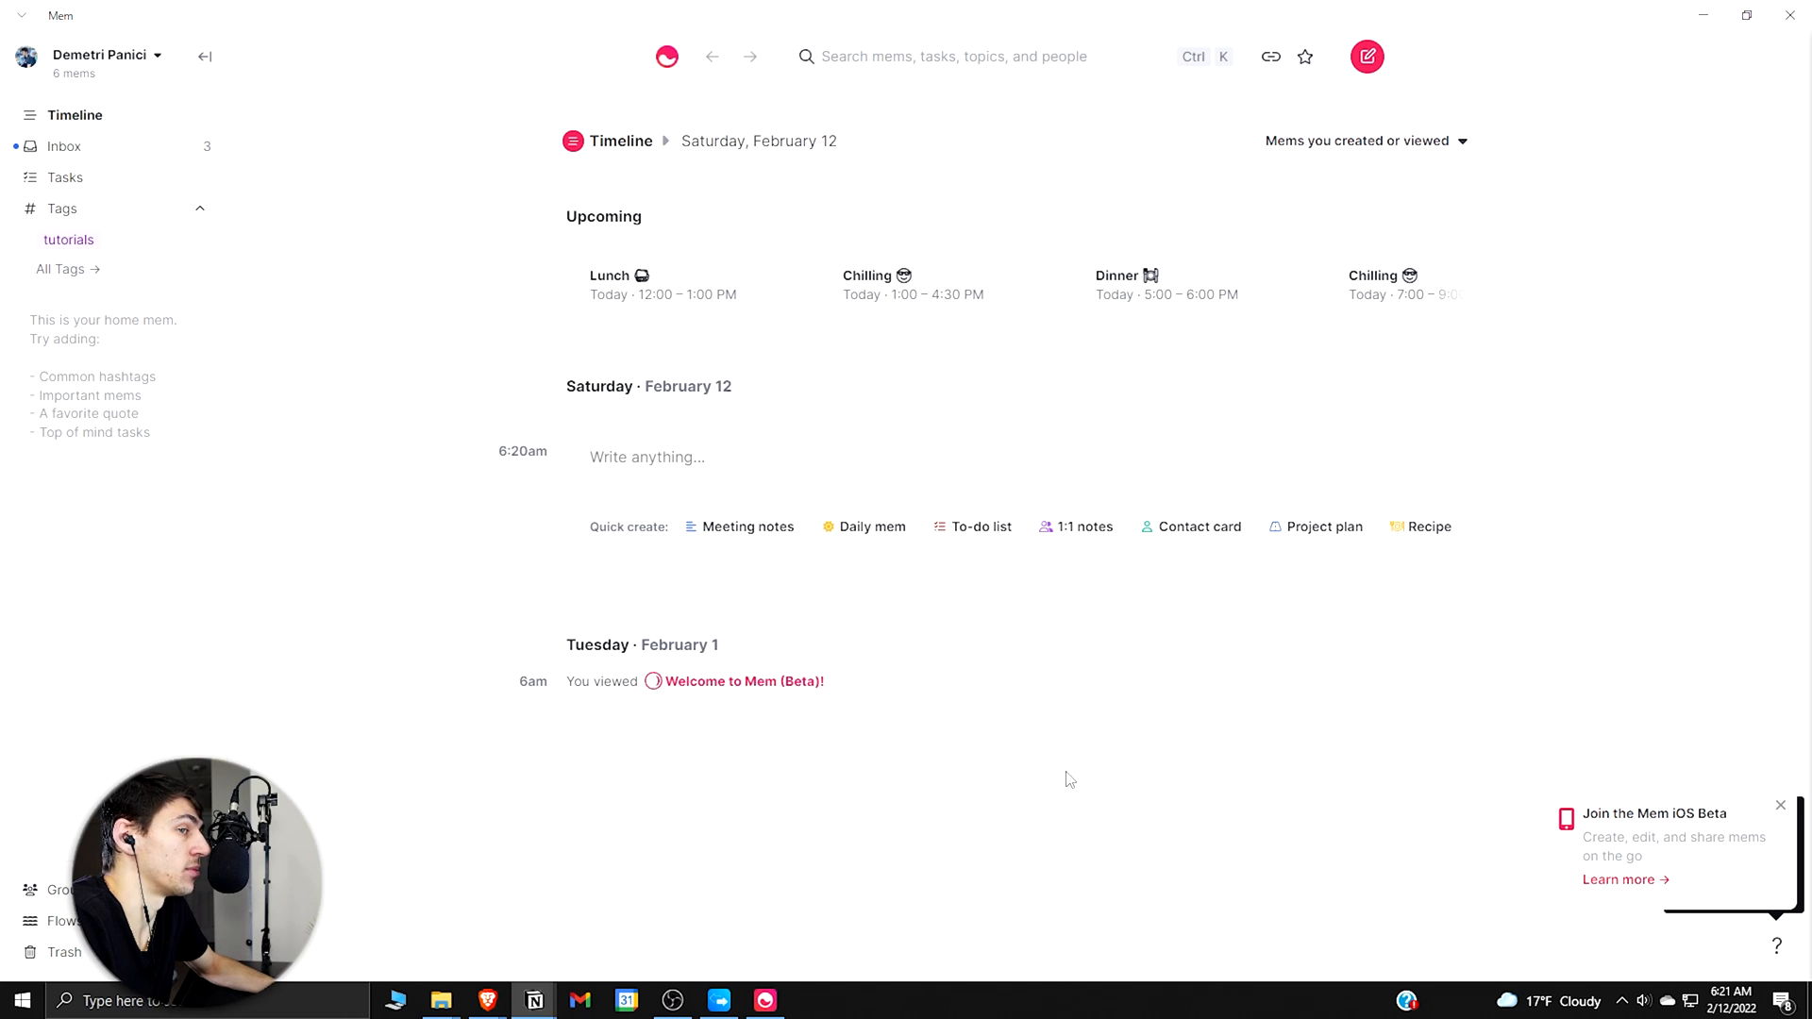
mouse_move(1163, 361)
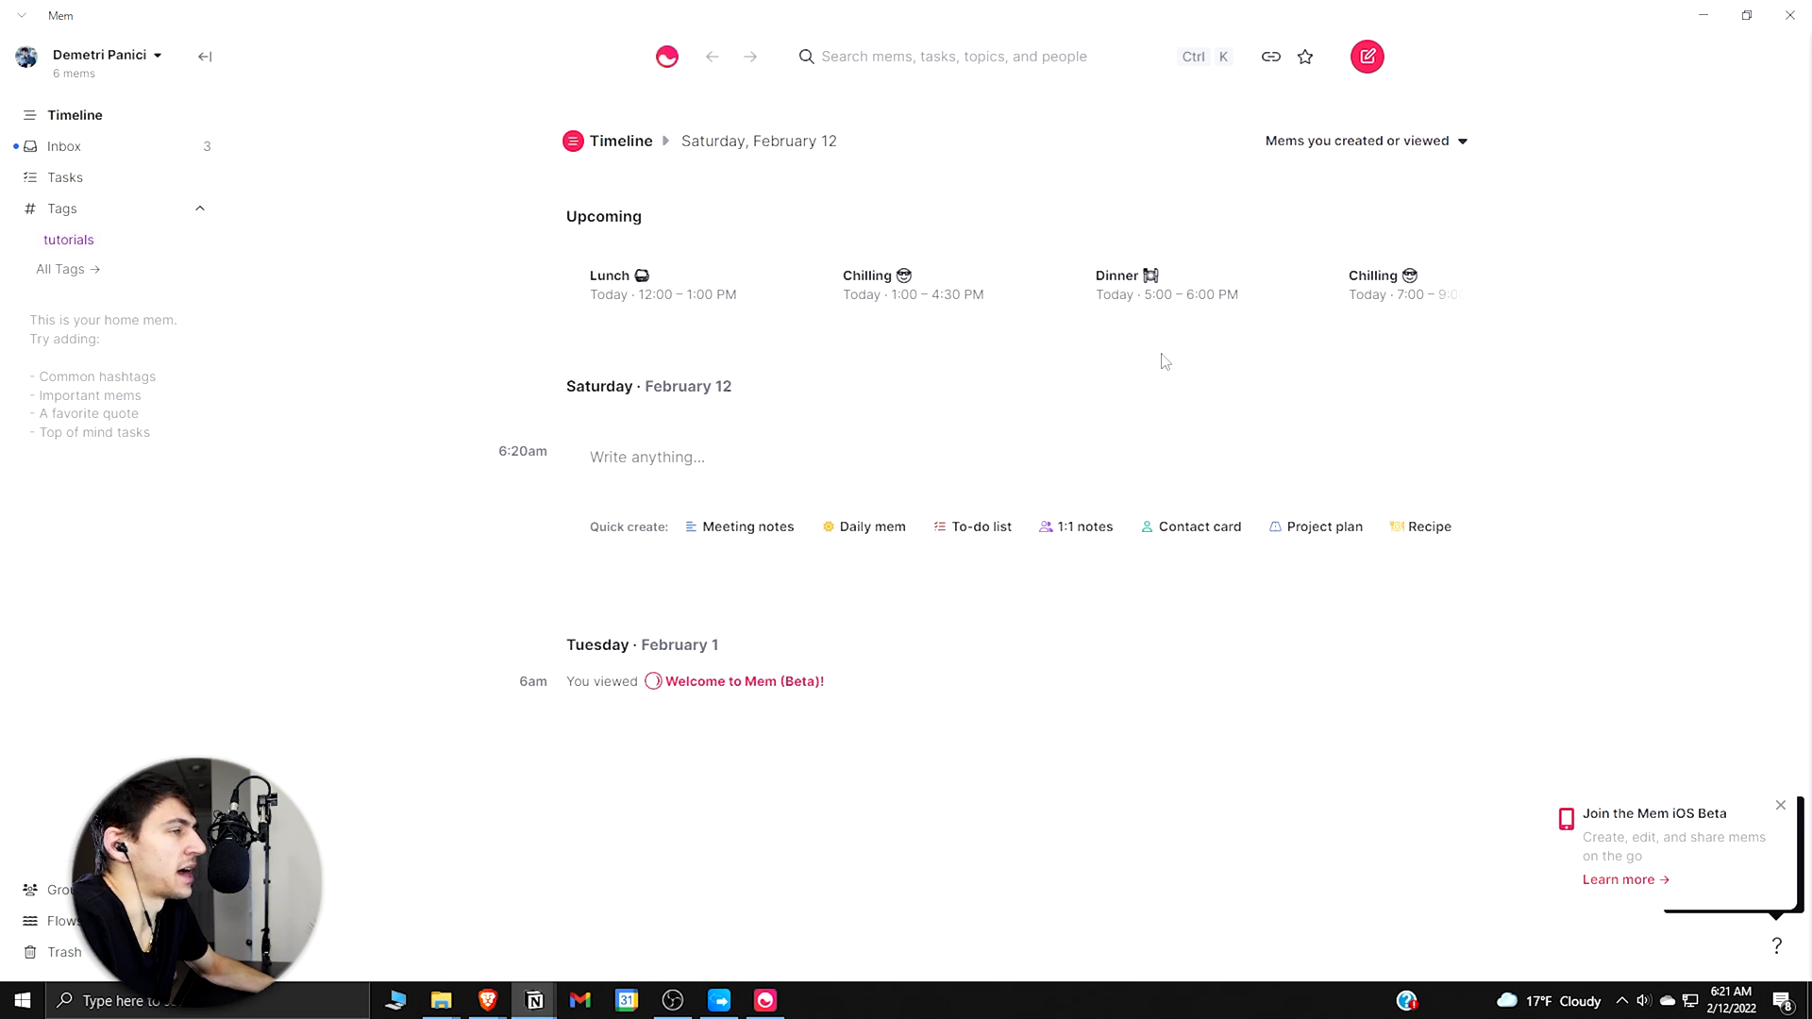
mouse_move(761, 586)
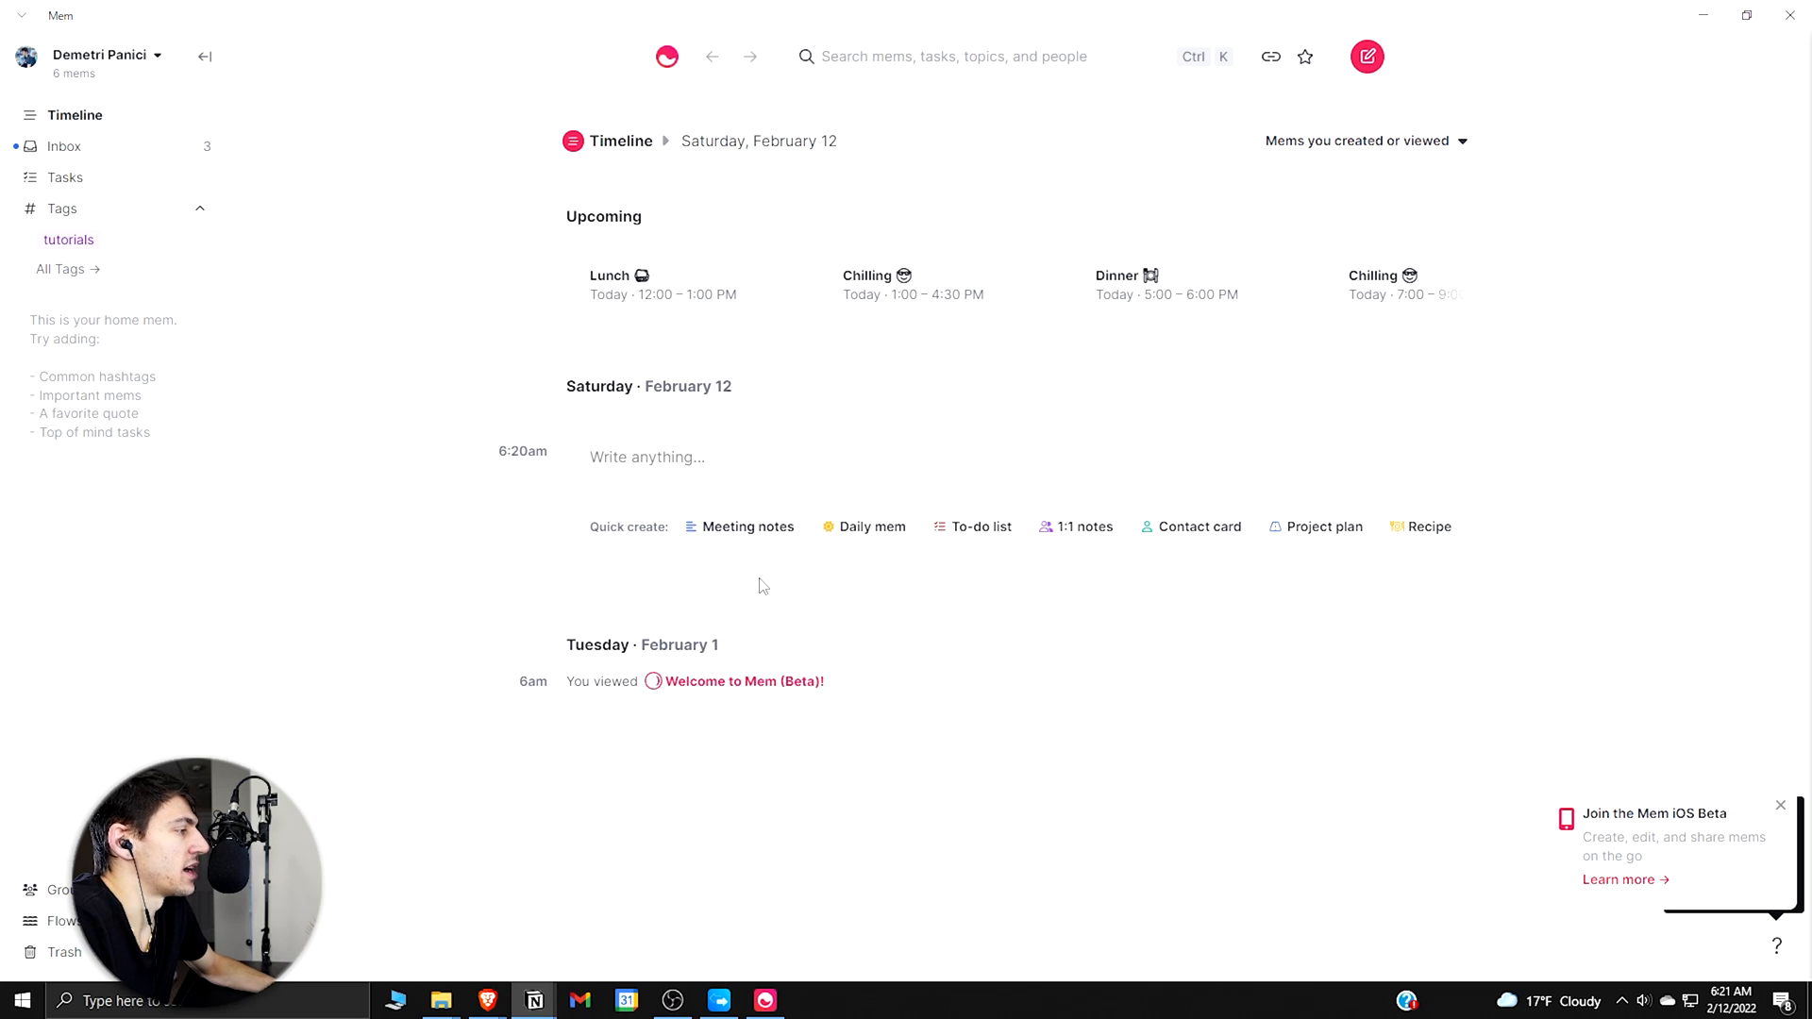
mouse_move(805, 611)
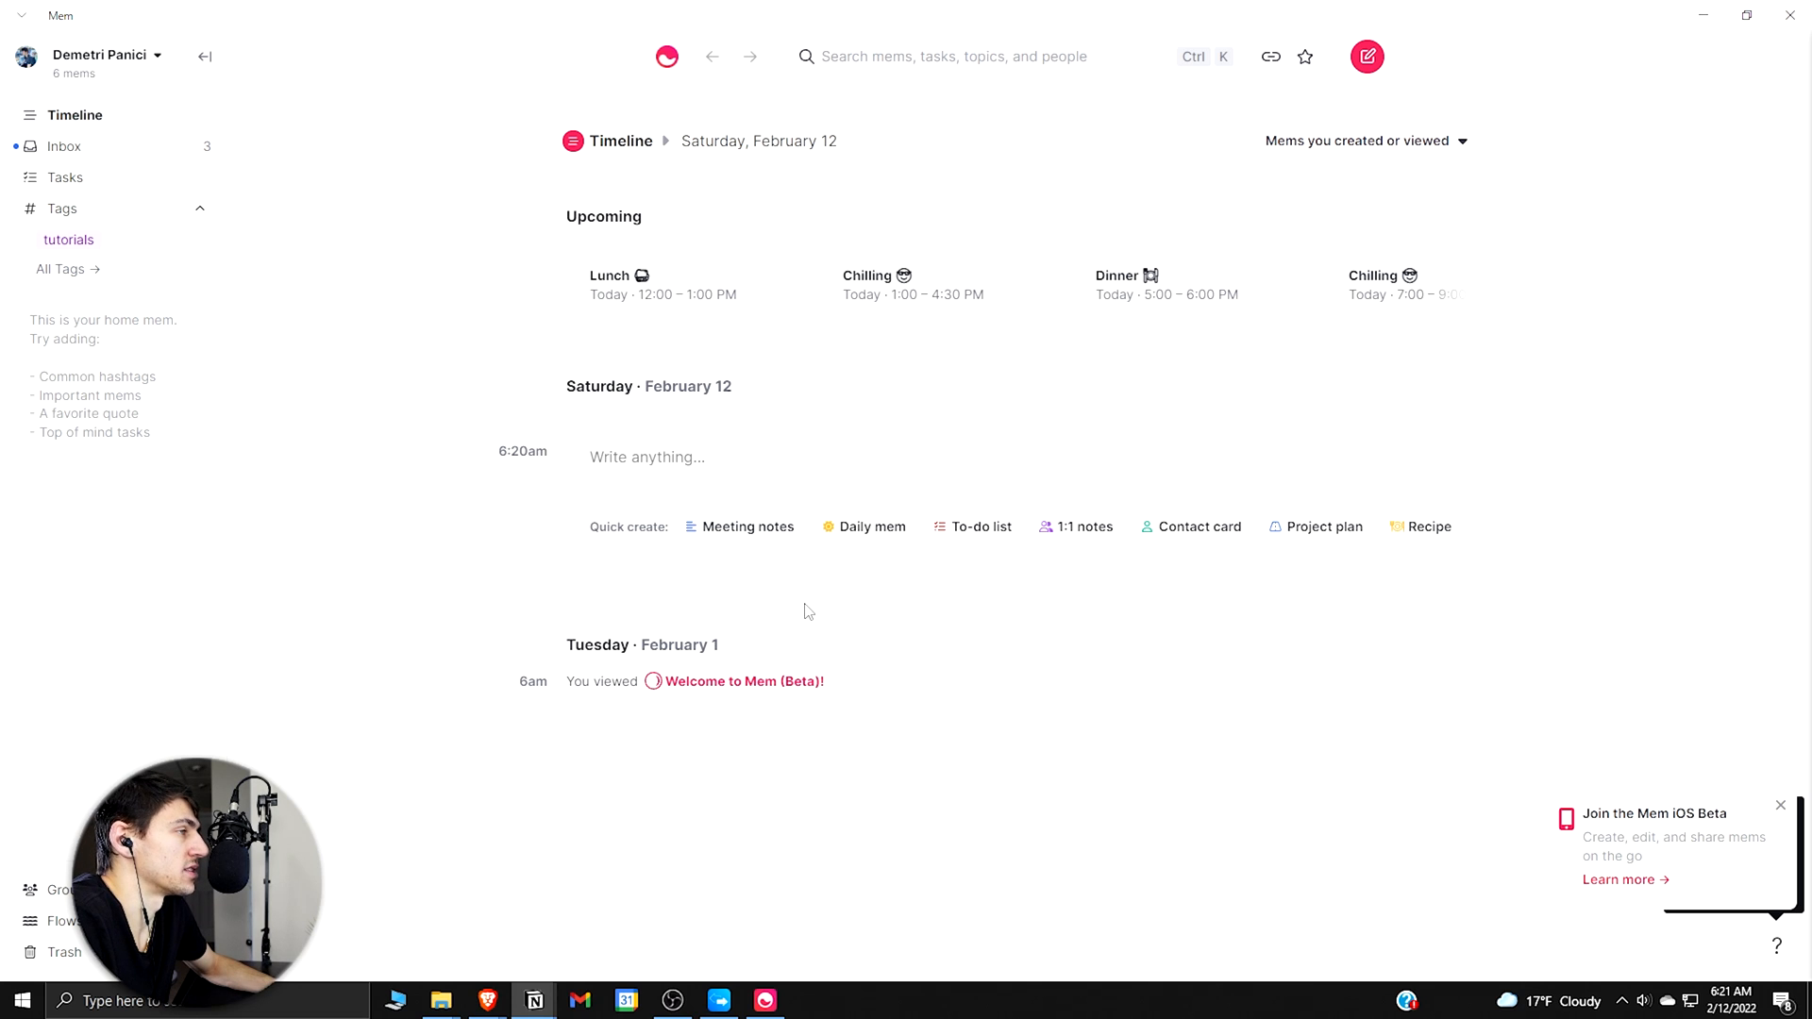
mouse_move(76, 206)
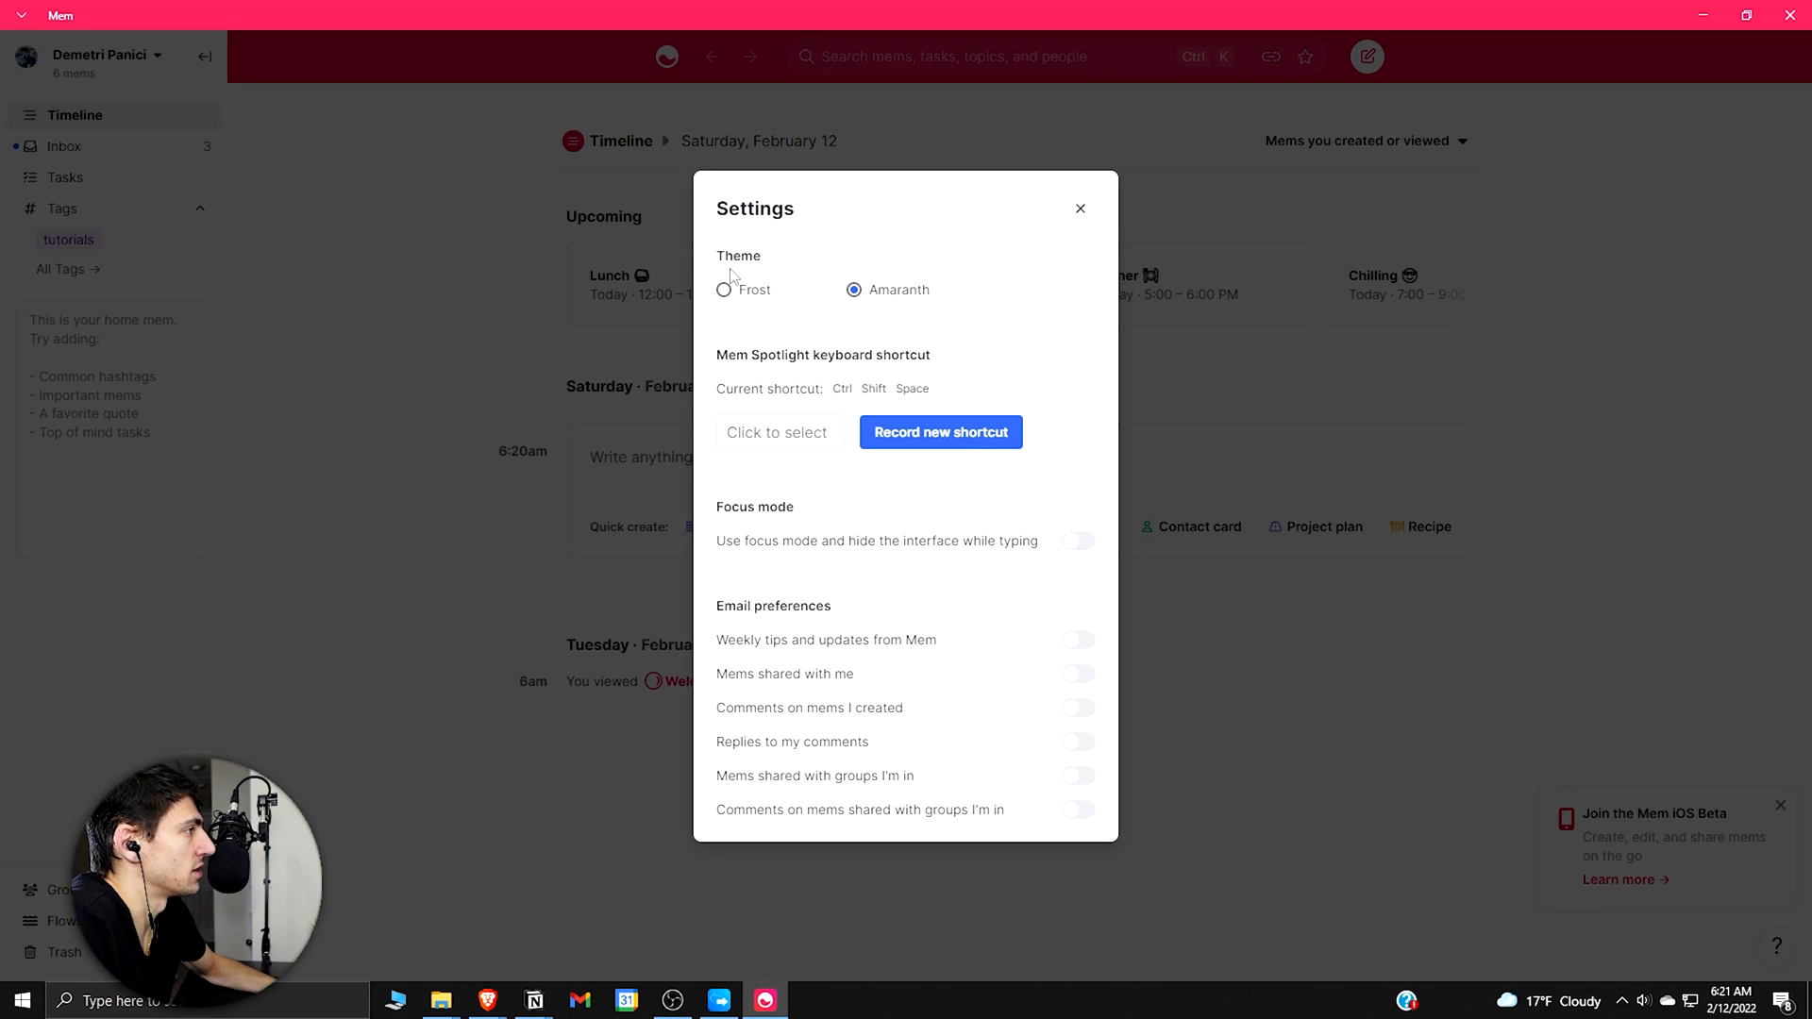
mouse_move(1082, 214)
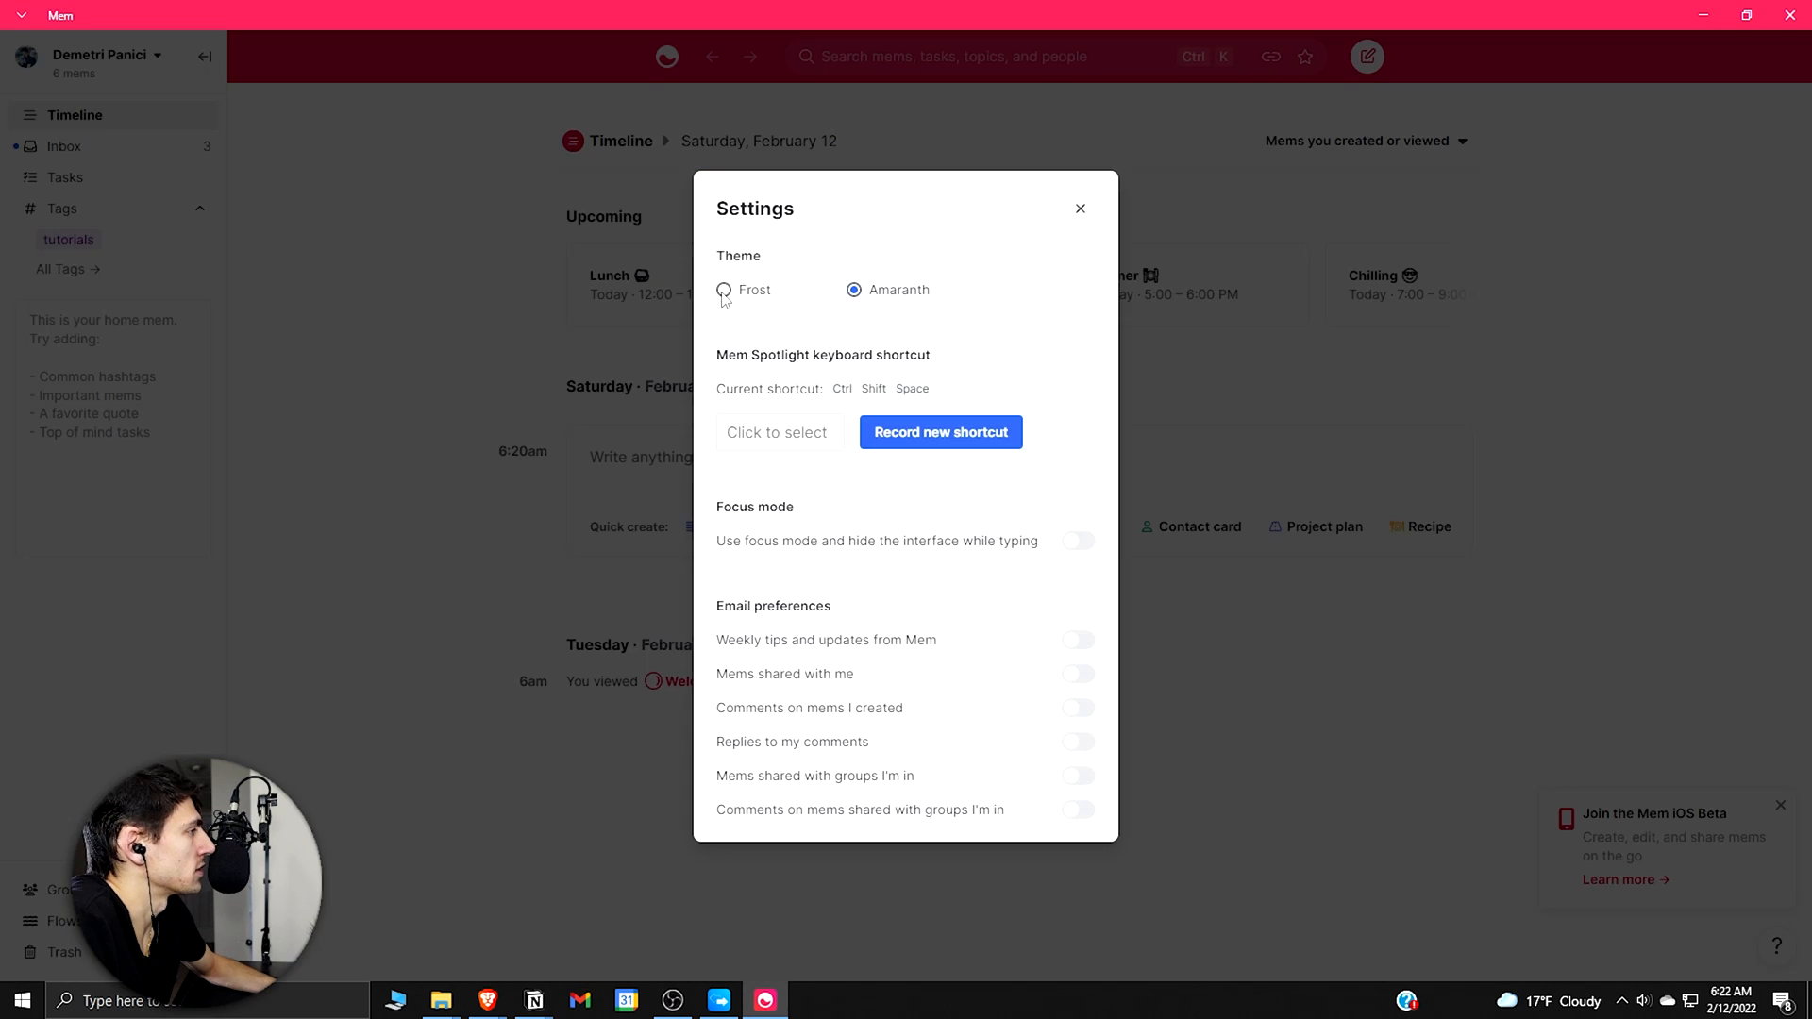
Step: Close Settings, leaving Mem's Spotlight search open to search or create a mem
left_click(1080, 209)
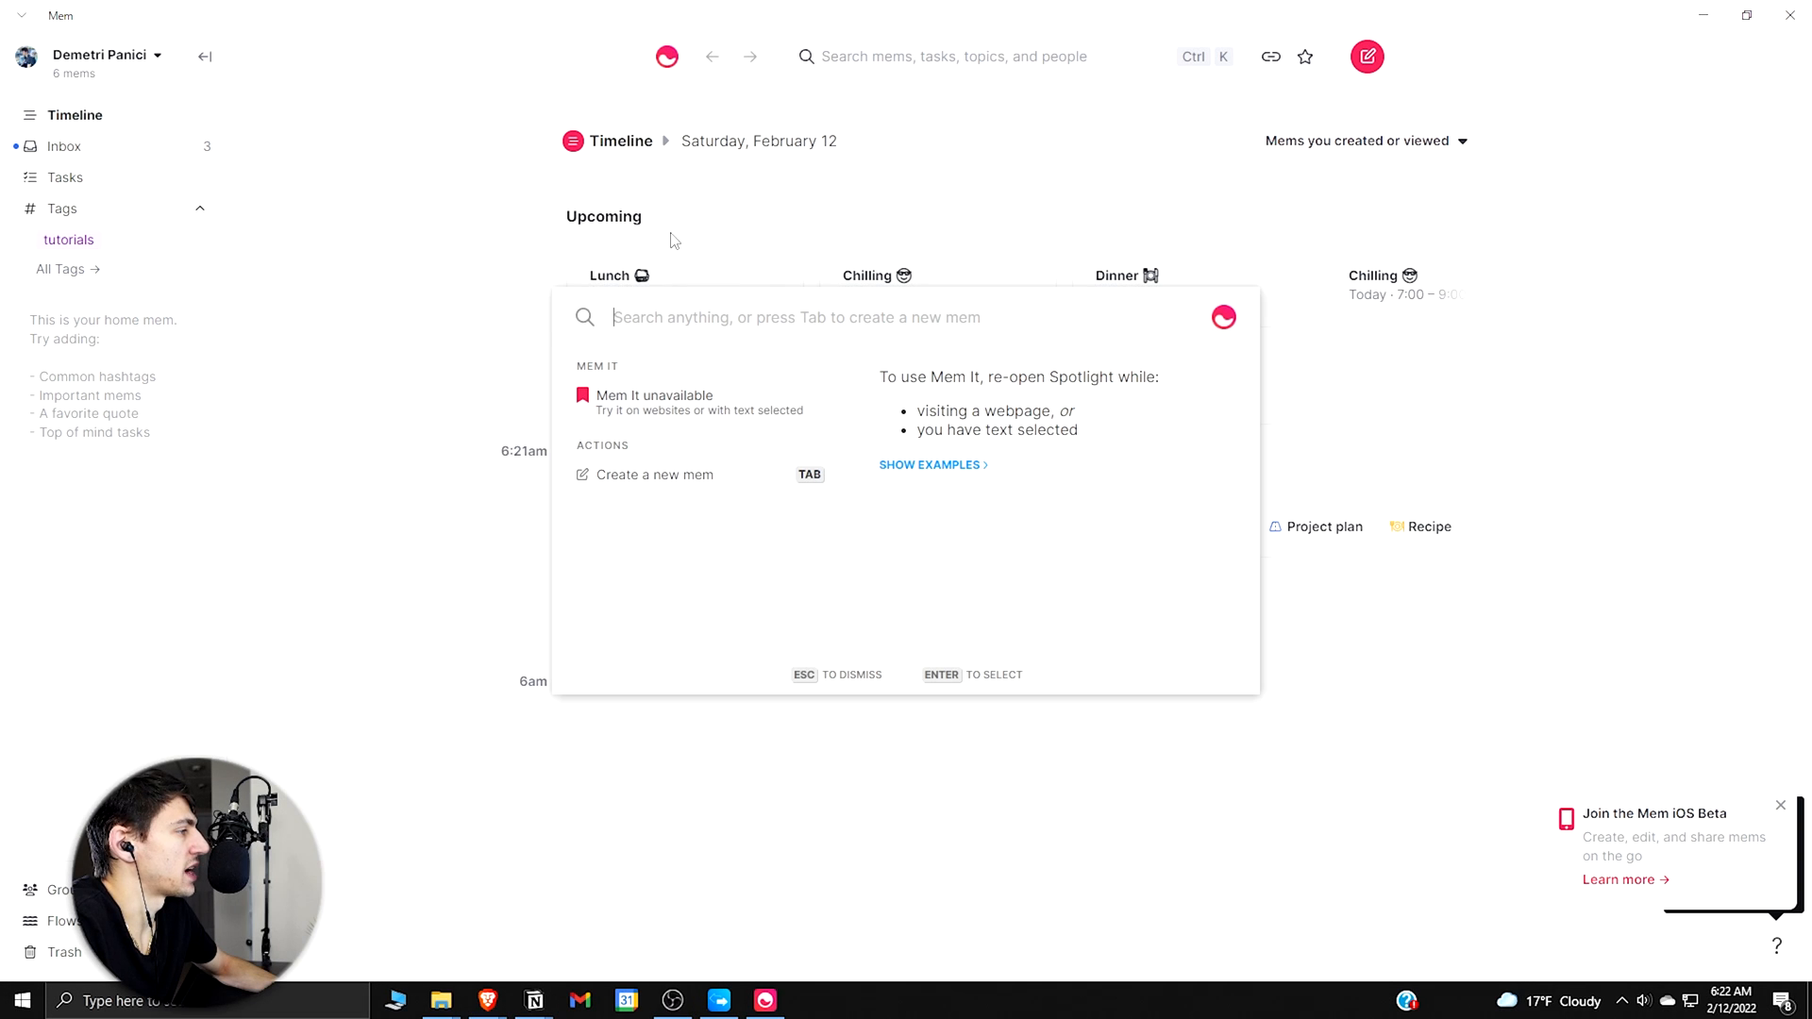
mouse_move(1470, 499)
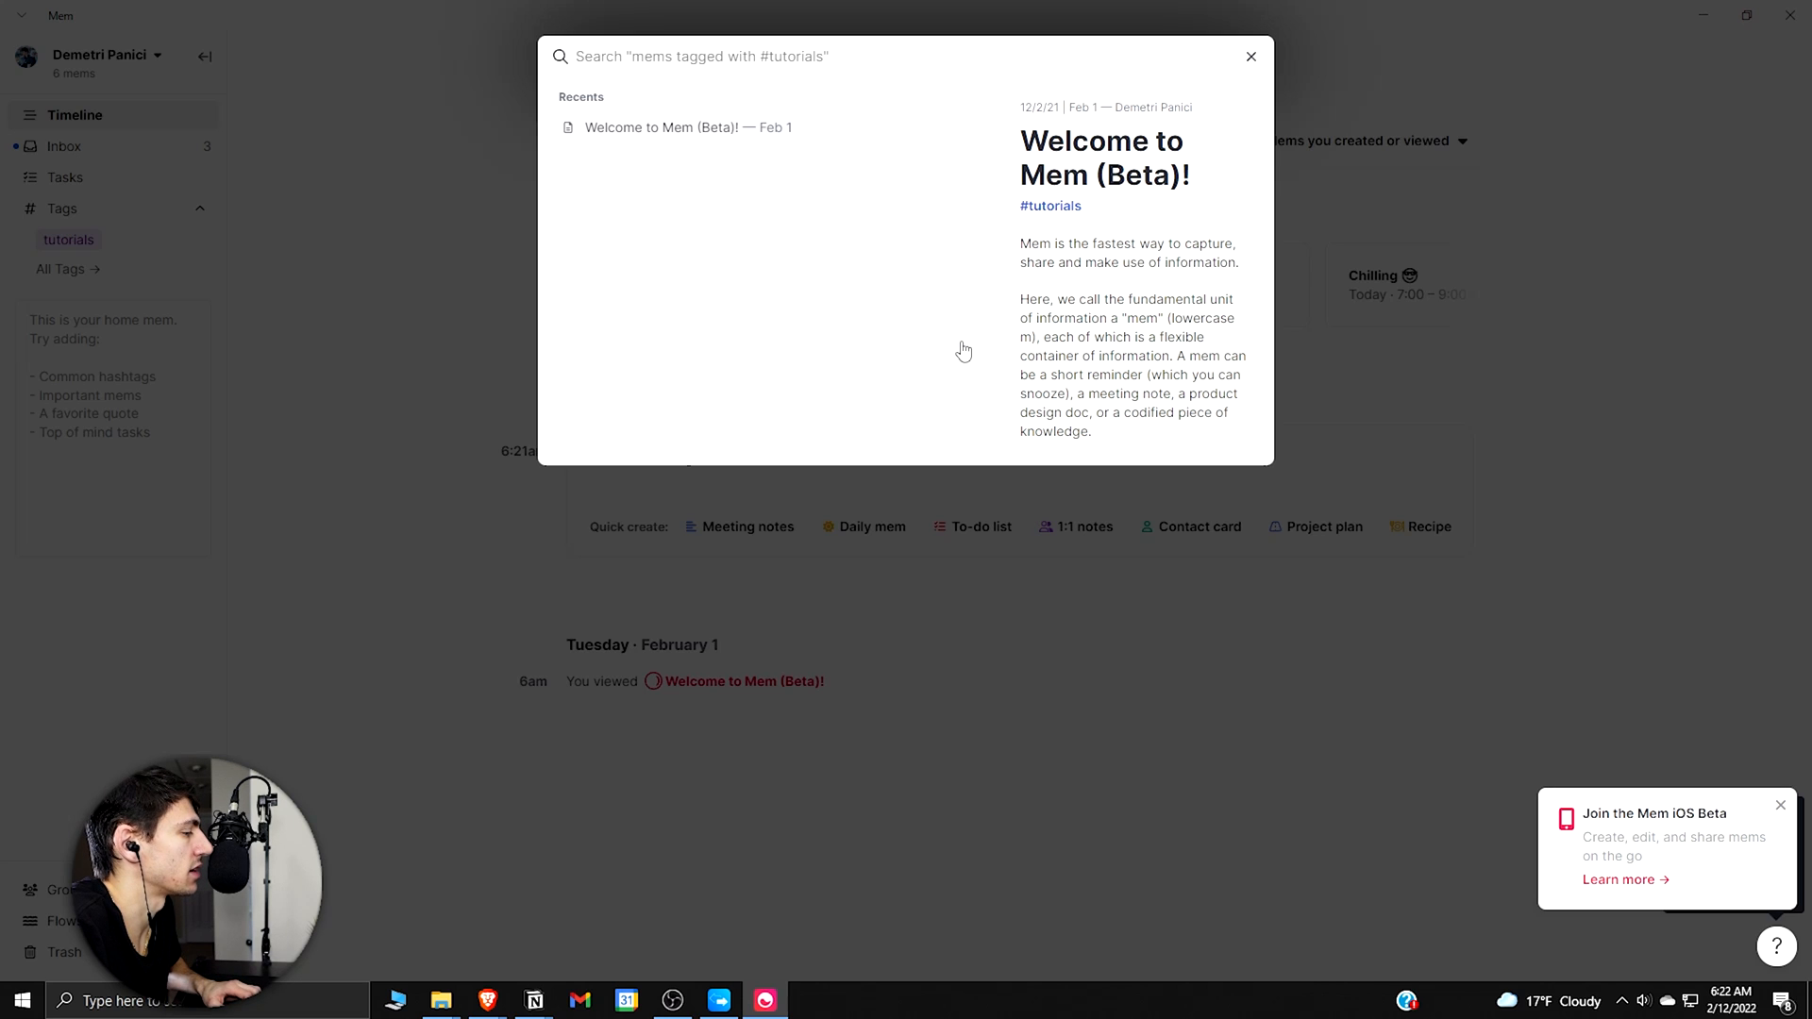
Step: Search 'welcome', open the Welcome to Mem (Beta)! mem, and return to the timeline
type("welcome")
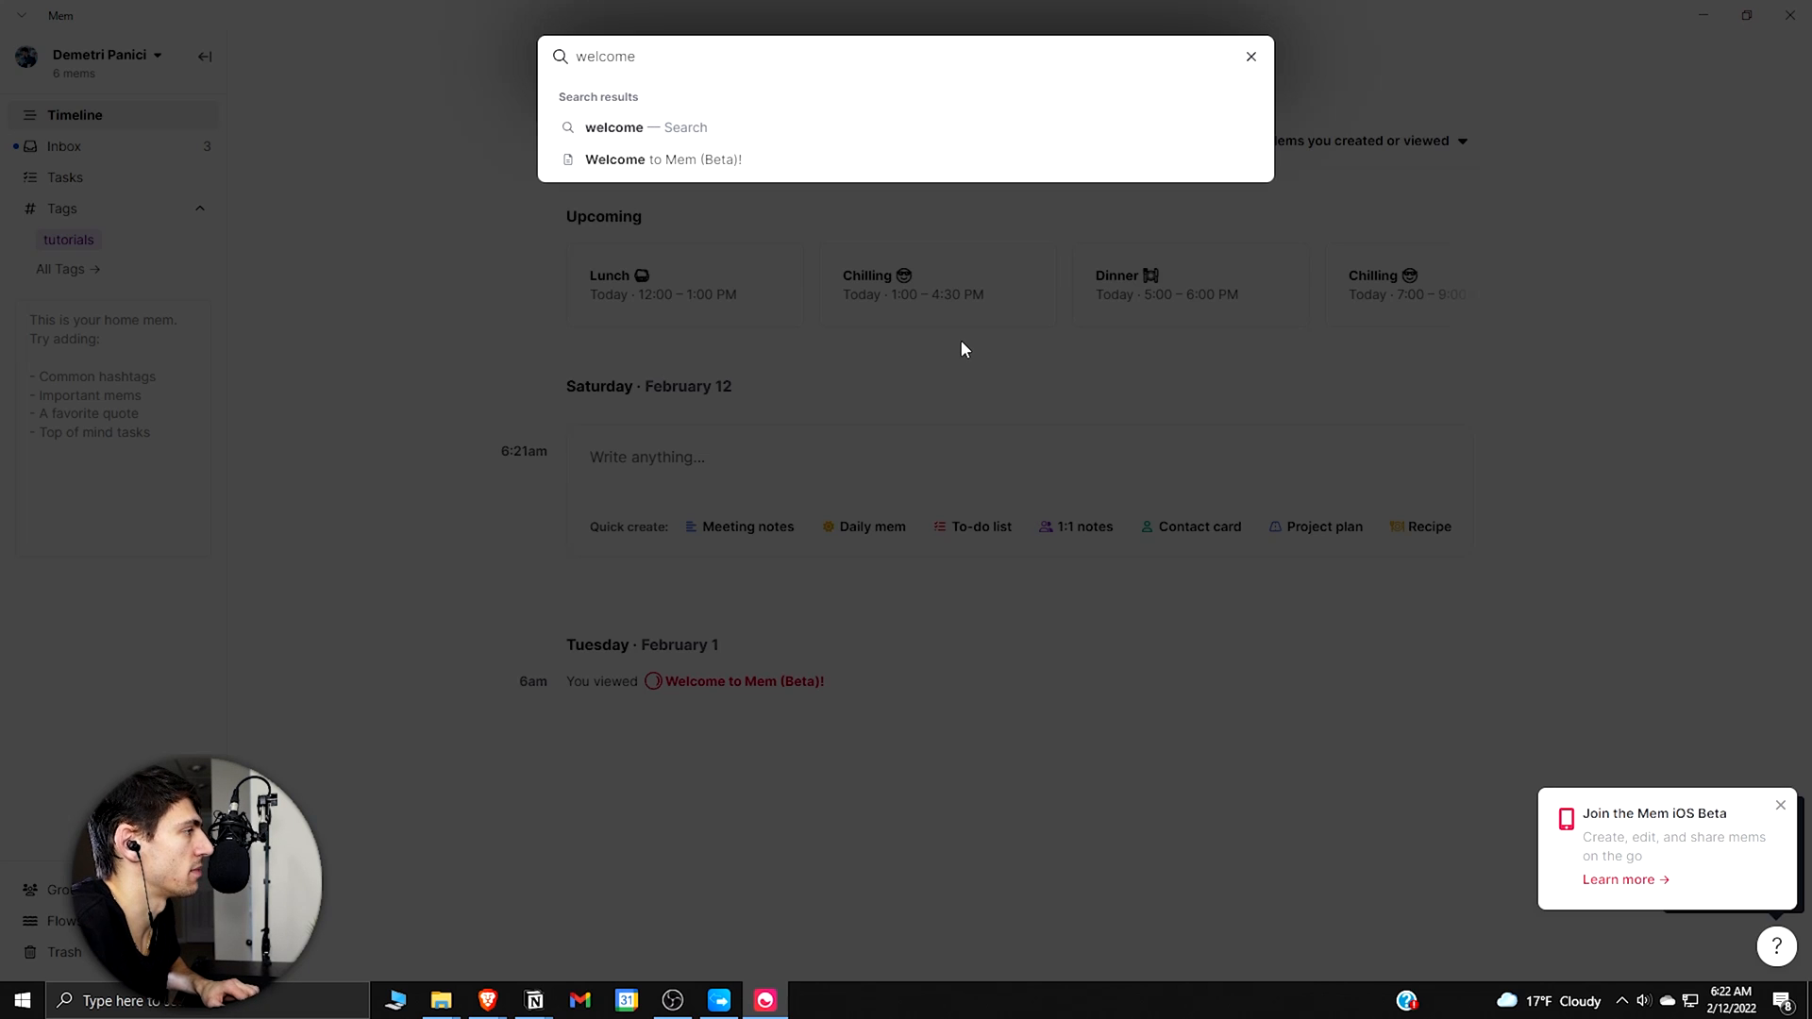
left_click(663, 160)
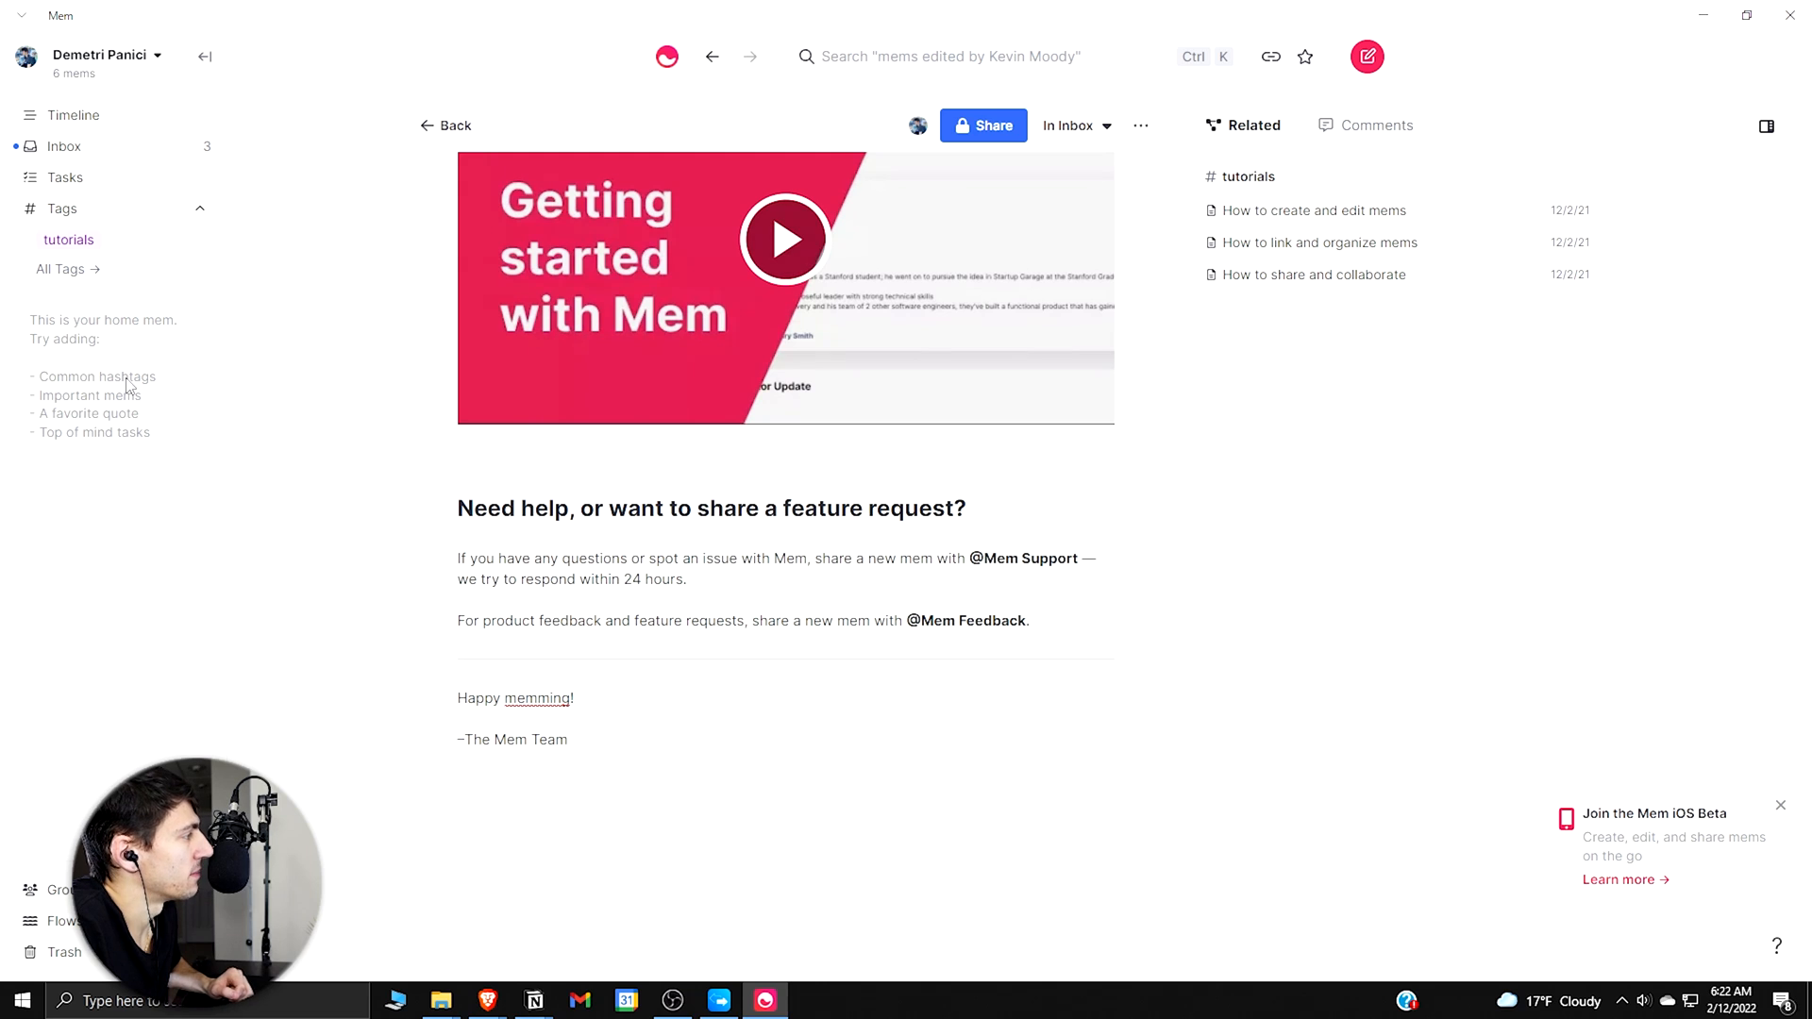
left_click(72, 114)
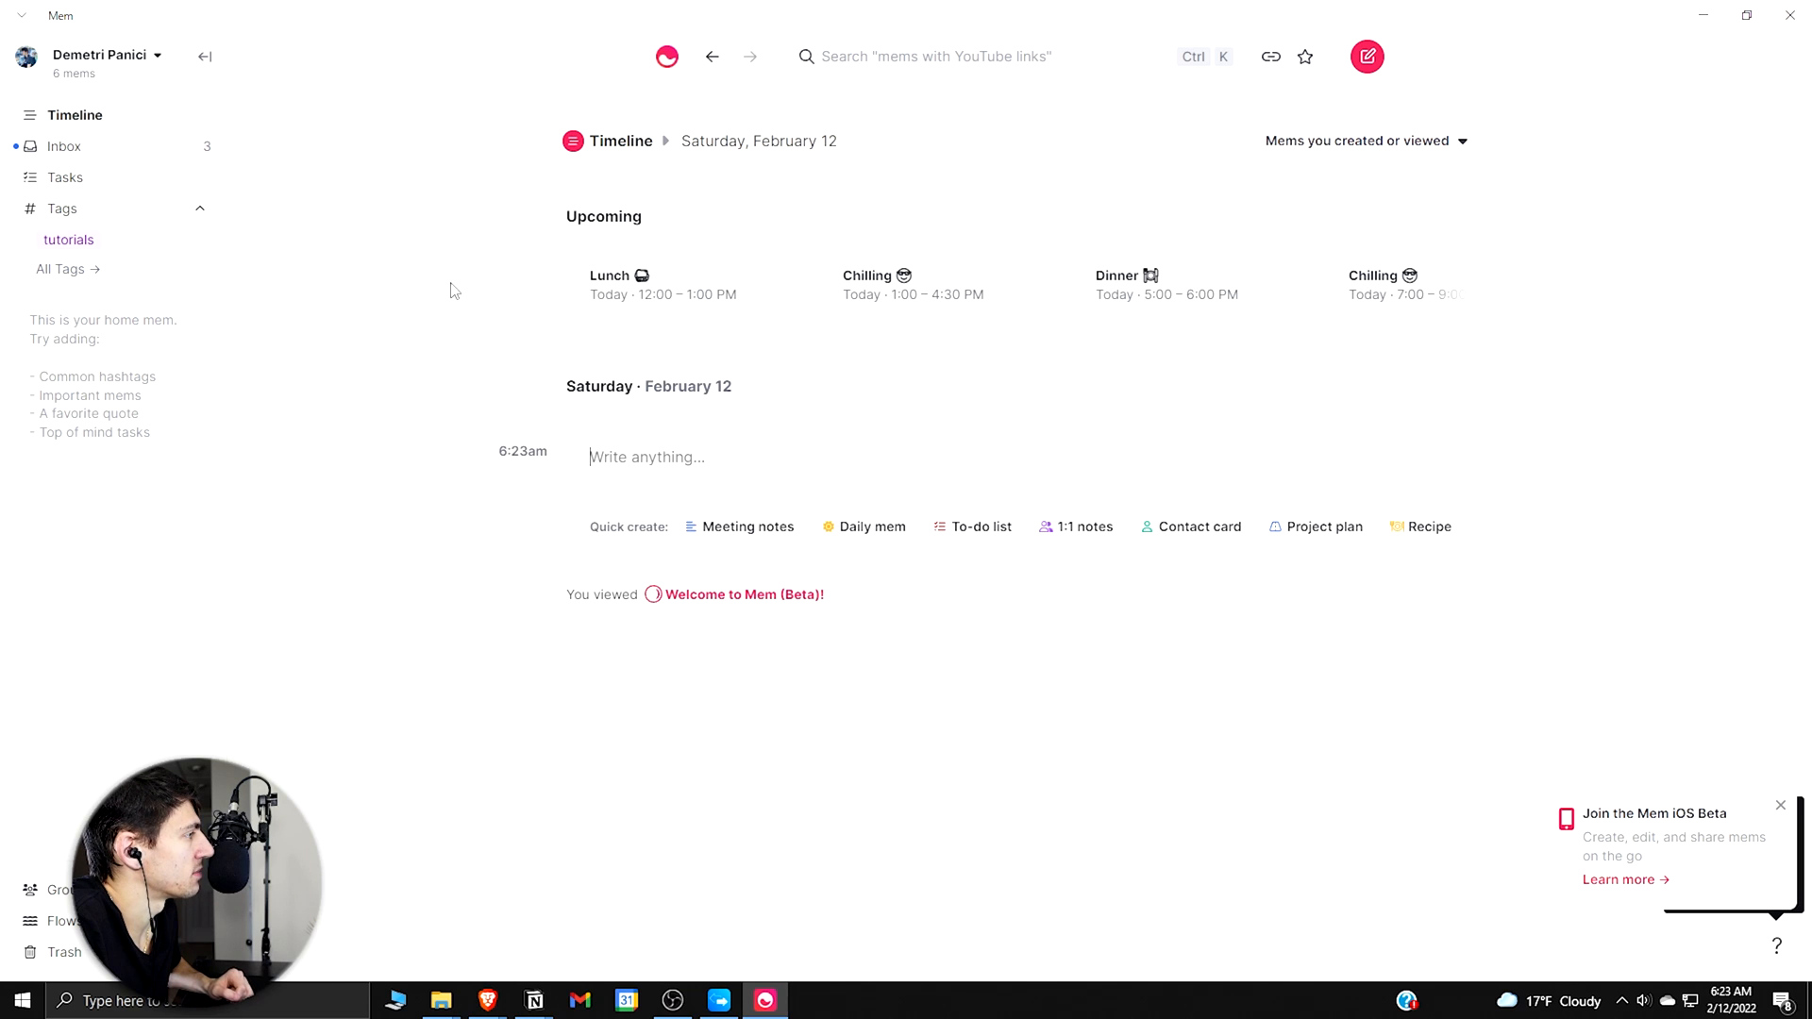
mouse_move(928, 540)
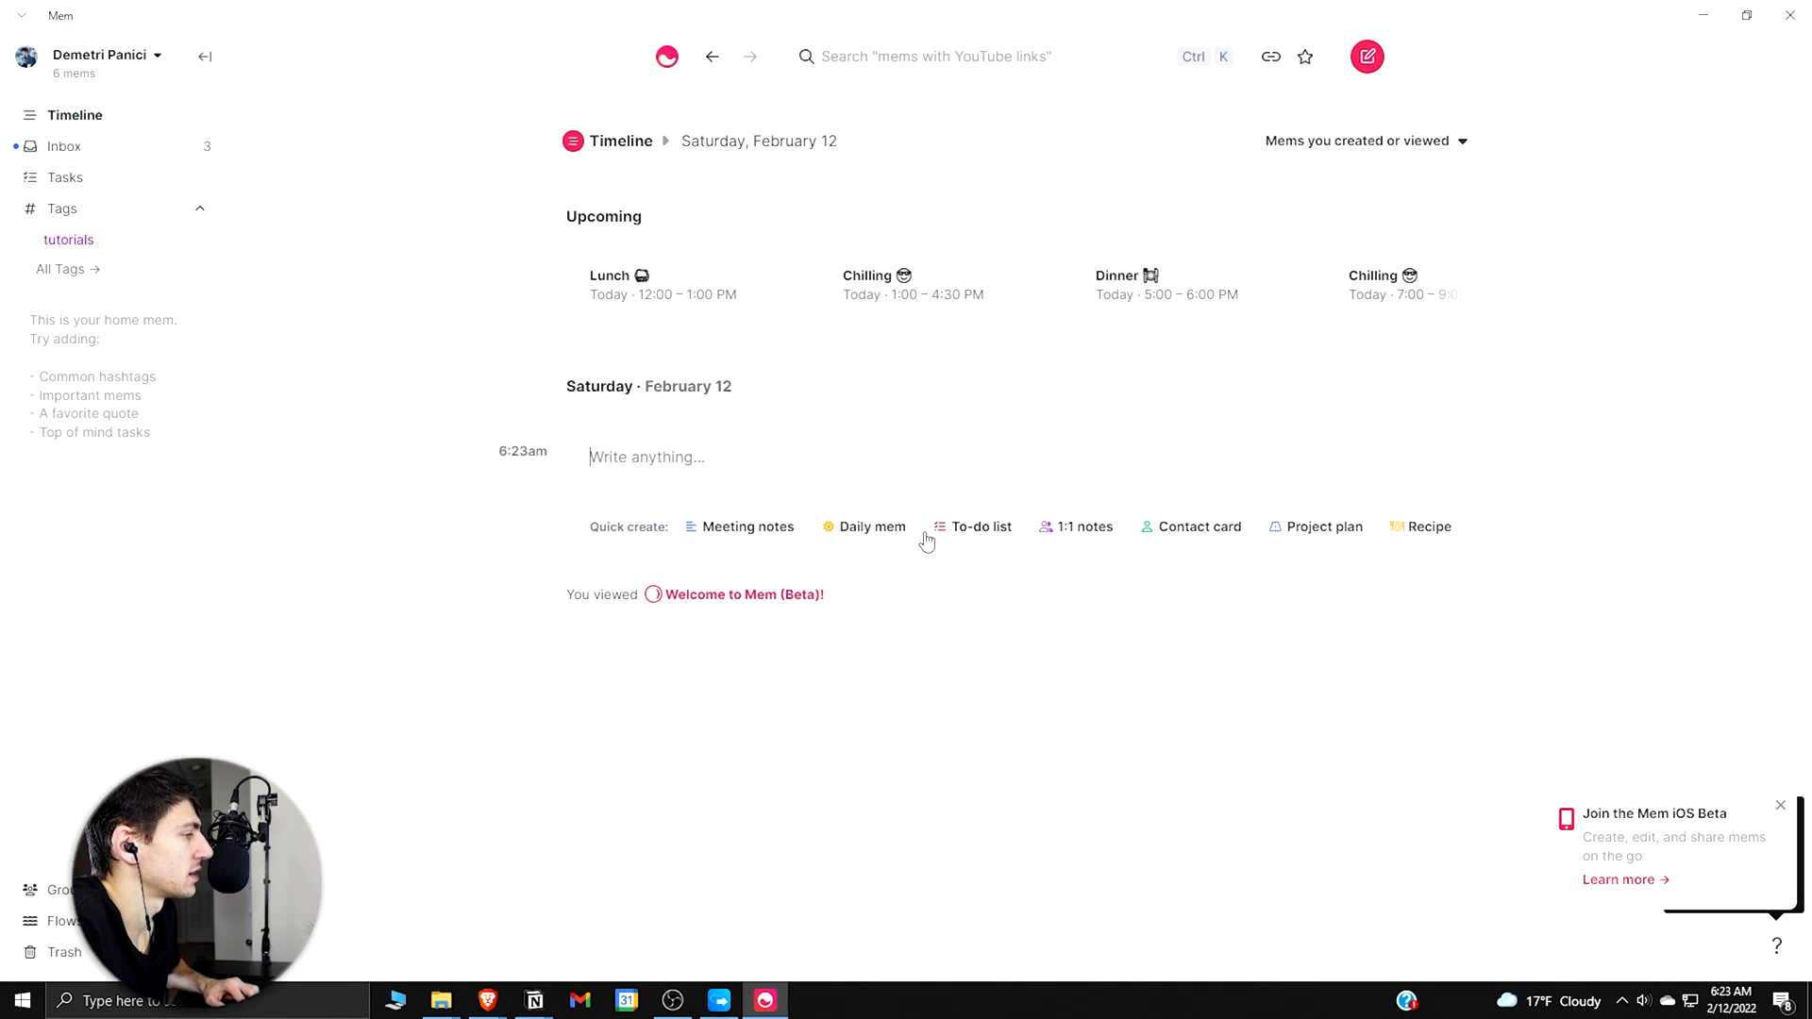
Step: Quick-create the daily mem 'Demetri's Tasks - February 12, 2022' and reopen it from the timeline
left_click(981, 527)
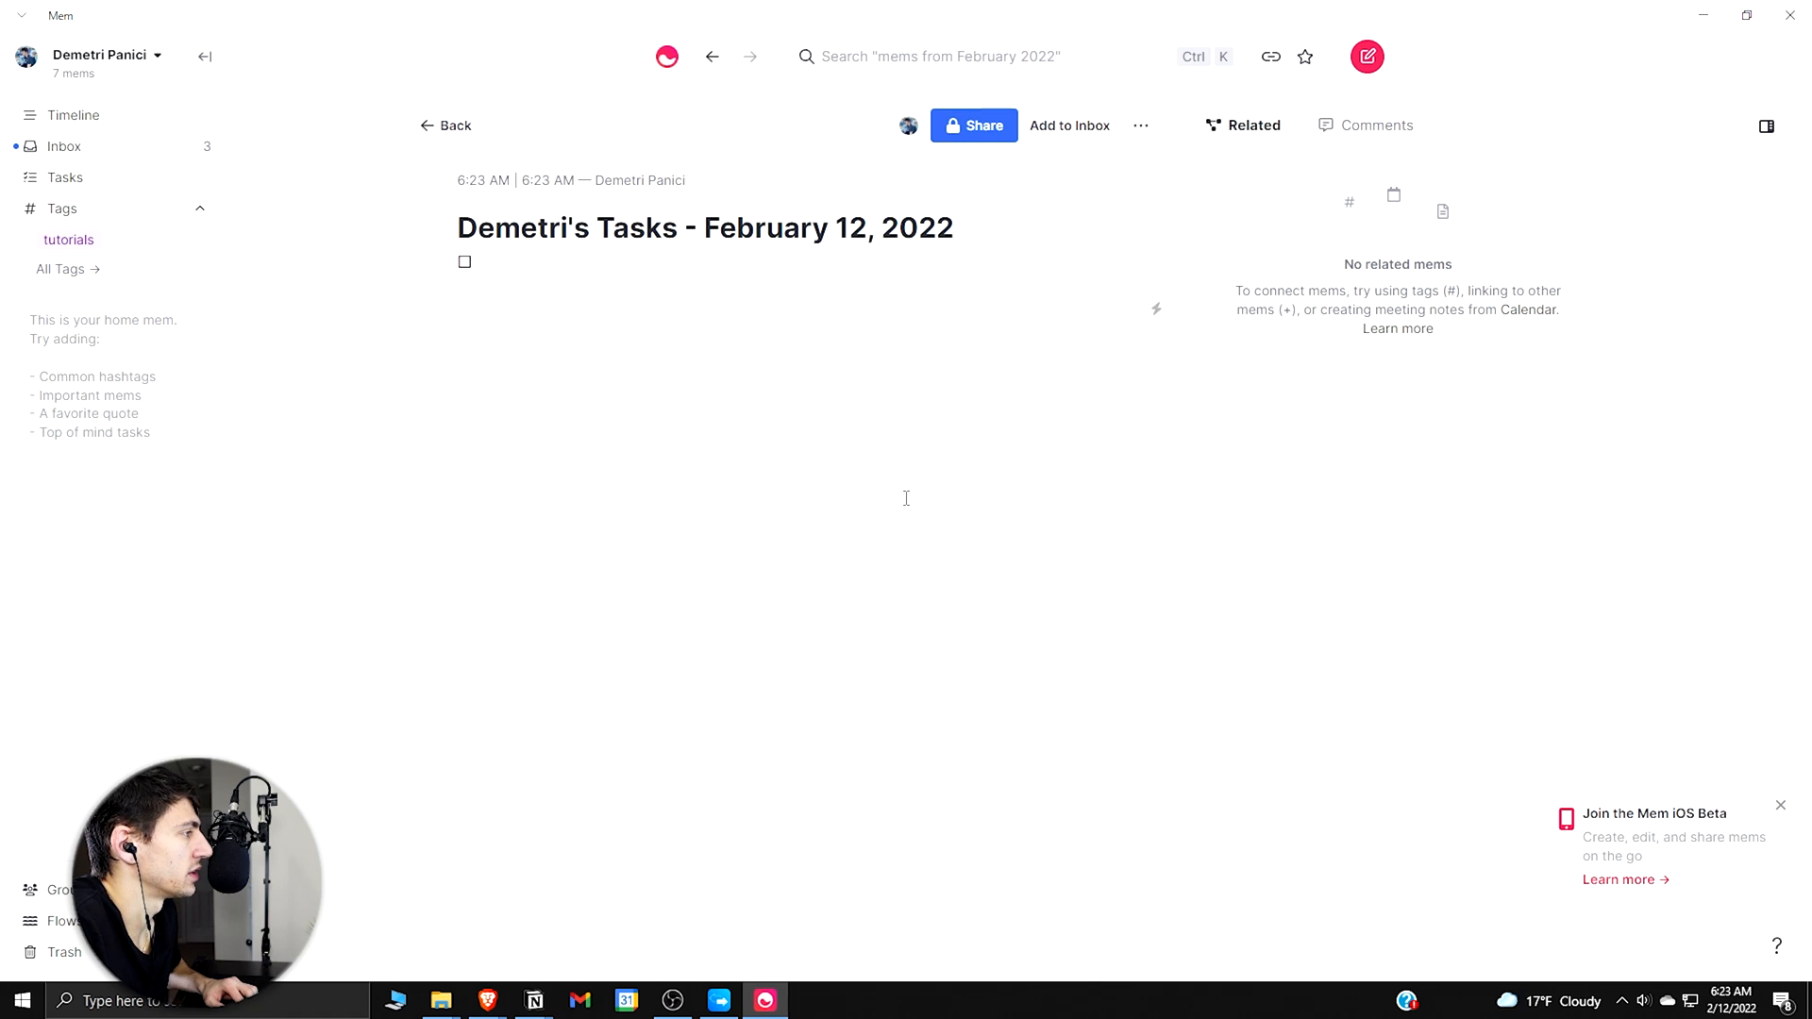
left_click(483, 261)
type("demetri")
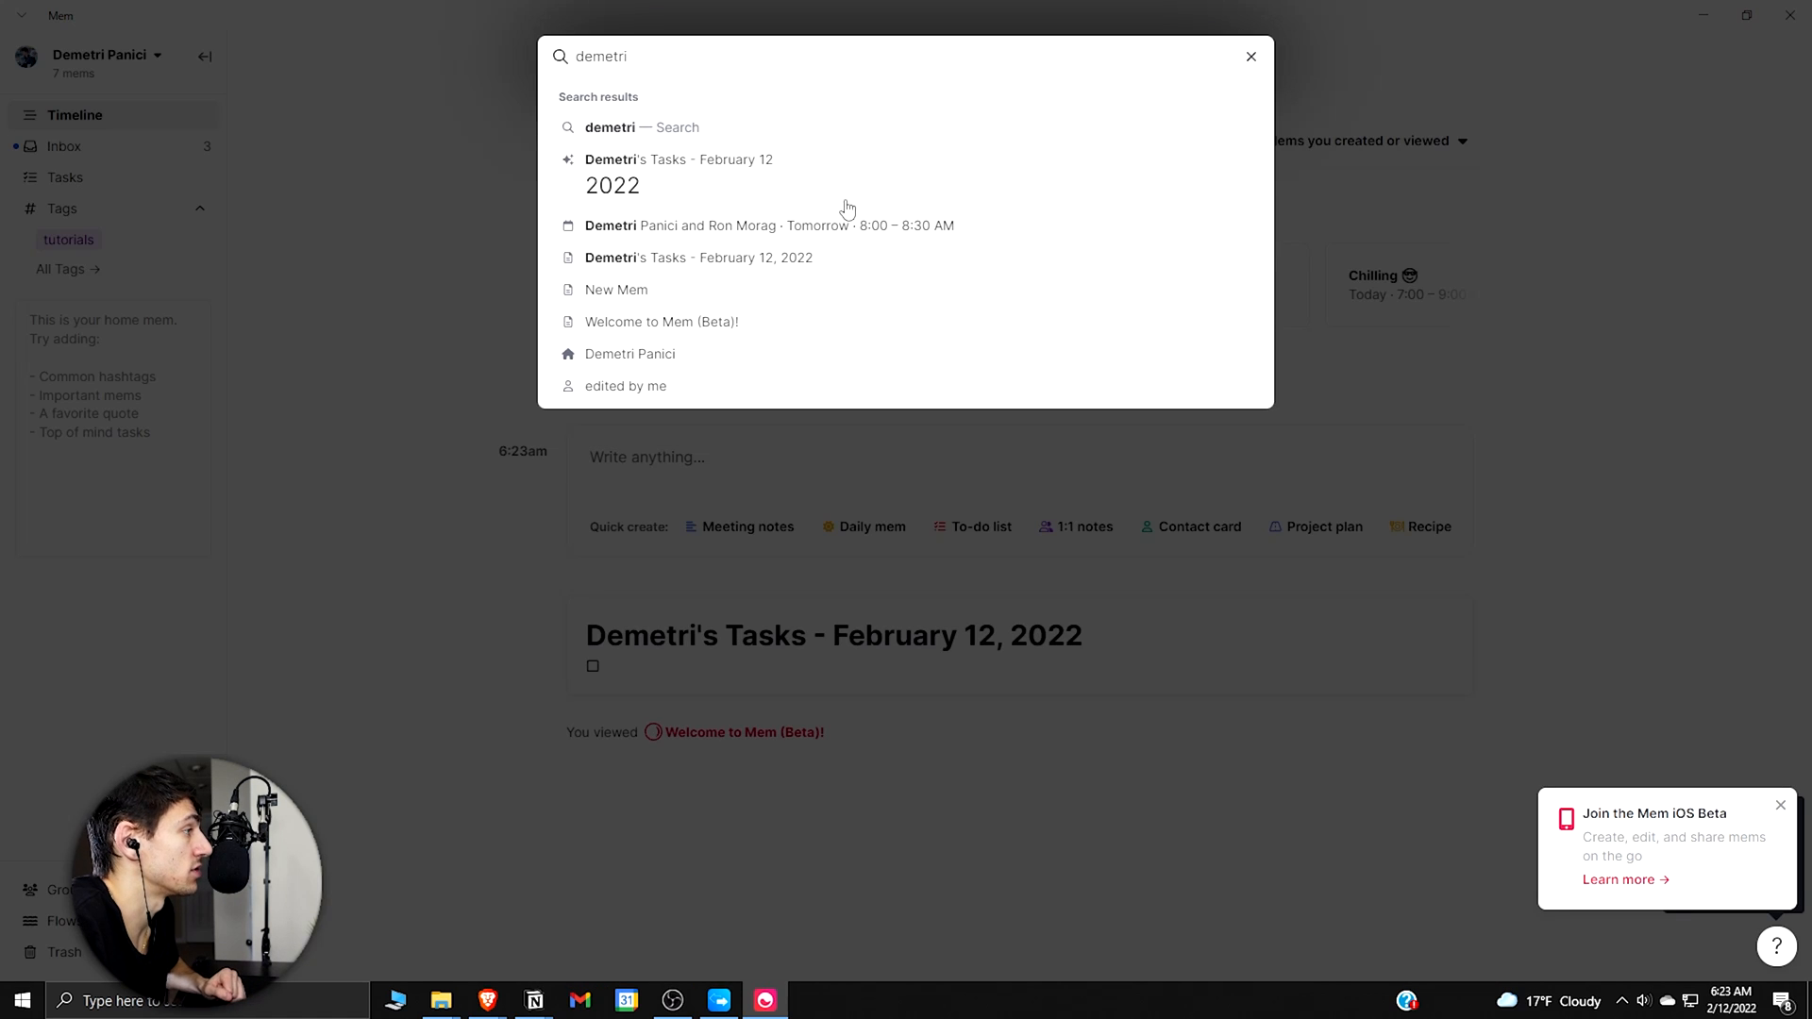
left_click(1249, 56)
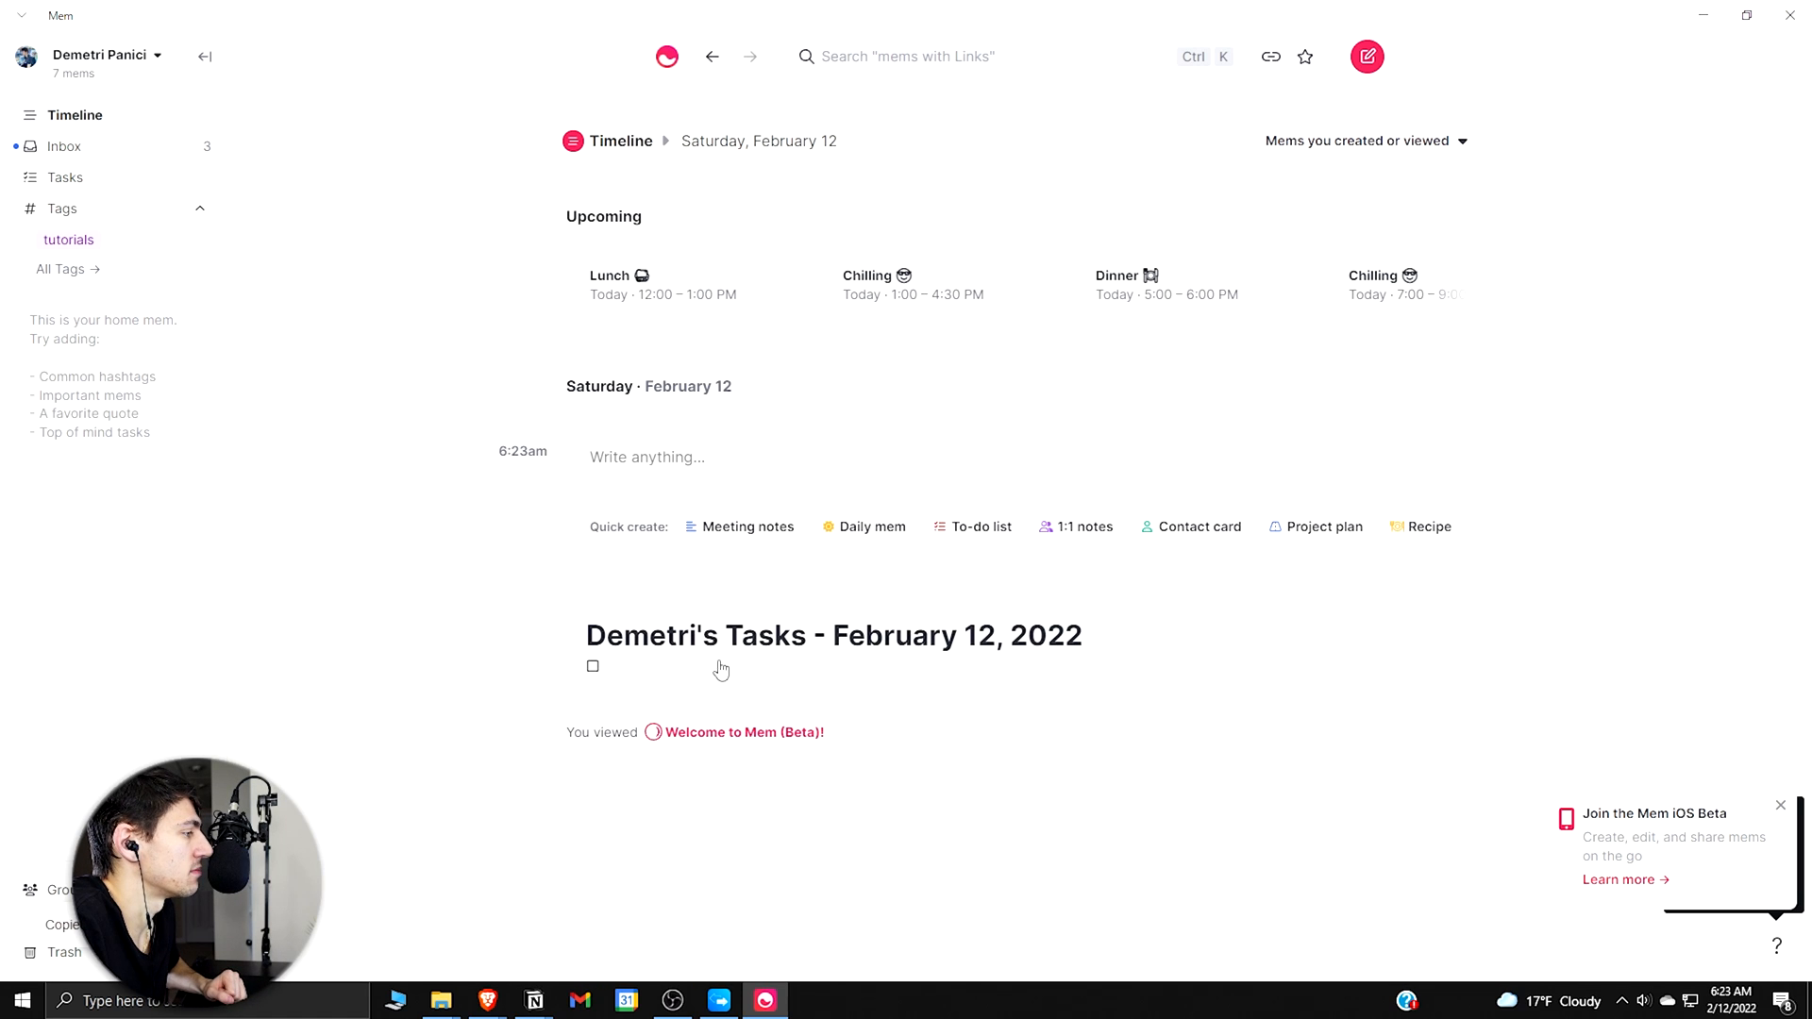
left_click(833, 634)
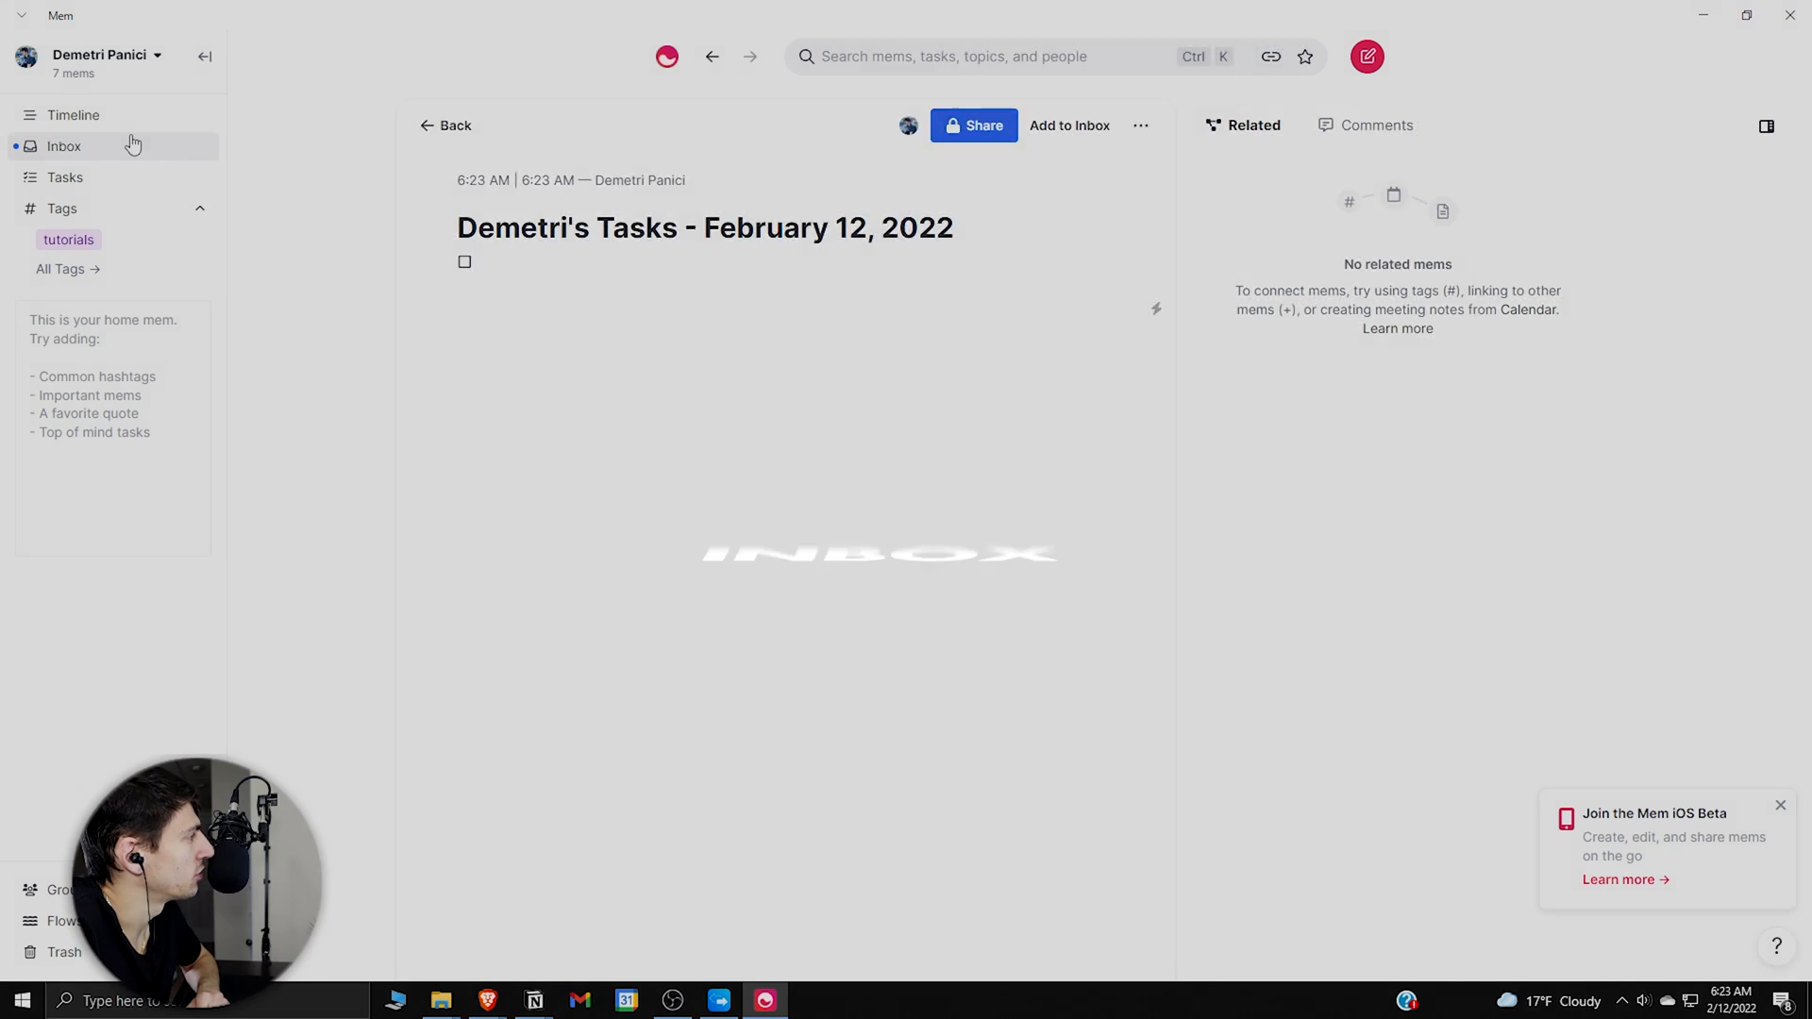
Step: Clear all mems from the Inbox with confirmation, then return to the timeline
left_click(63, 145)
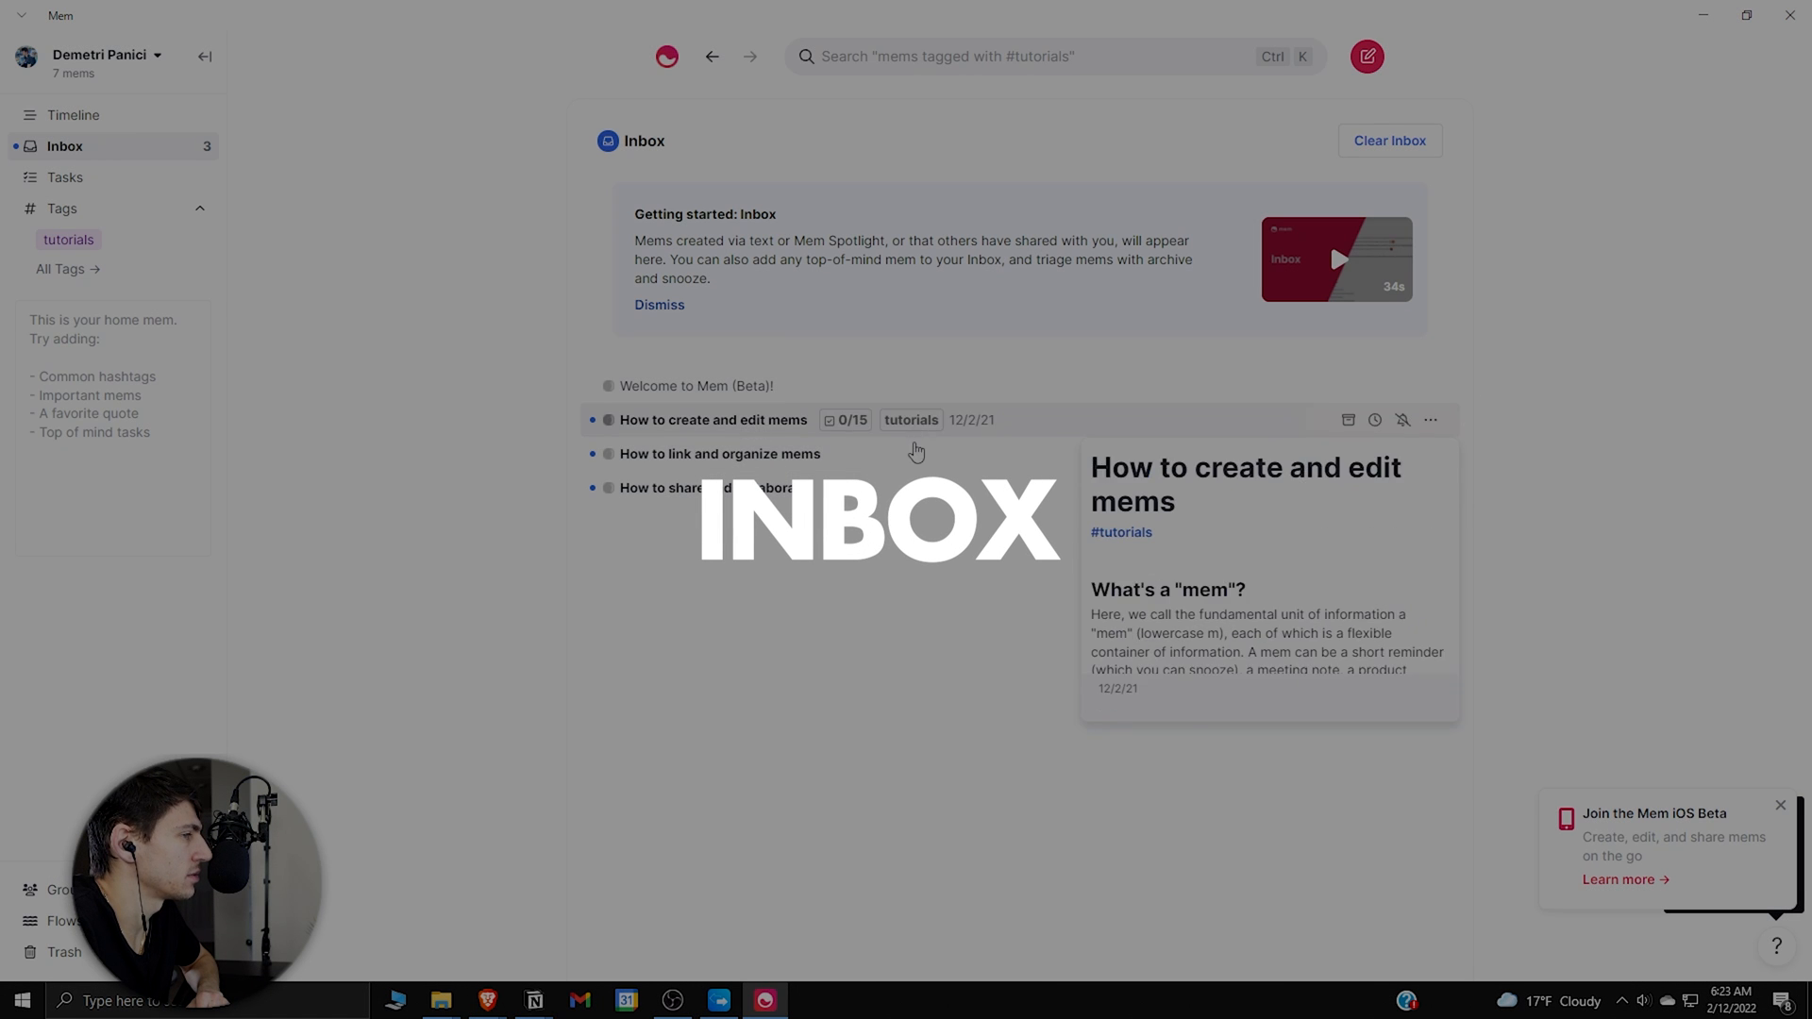
left_click(1389, 140)
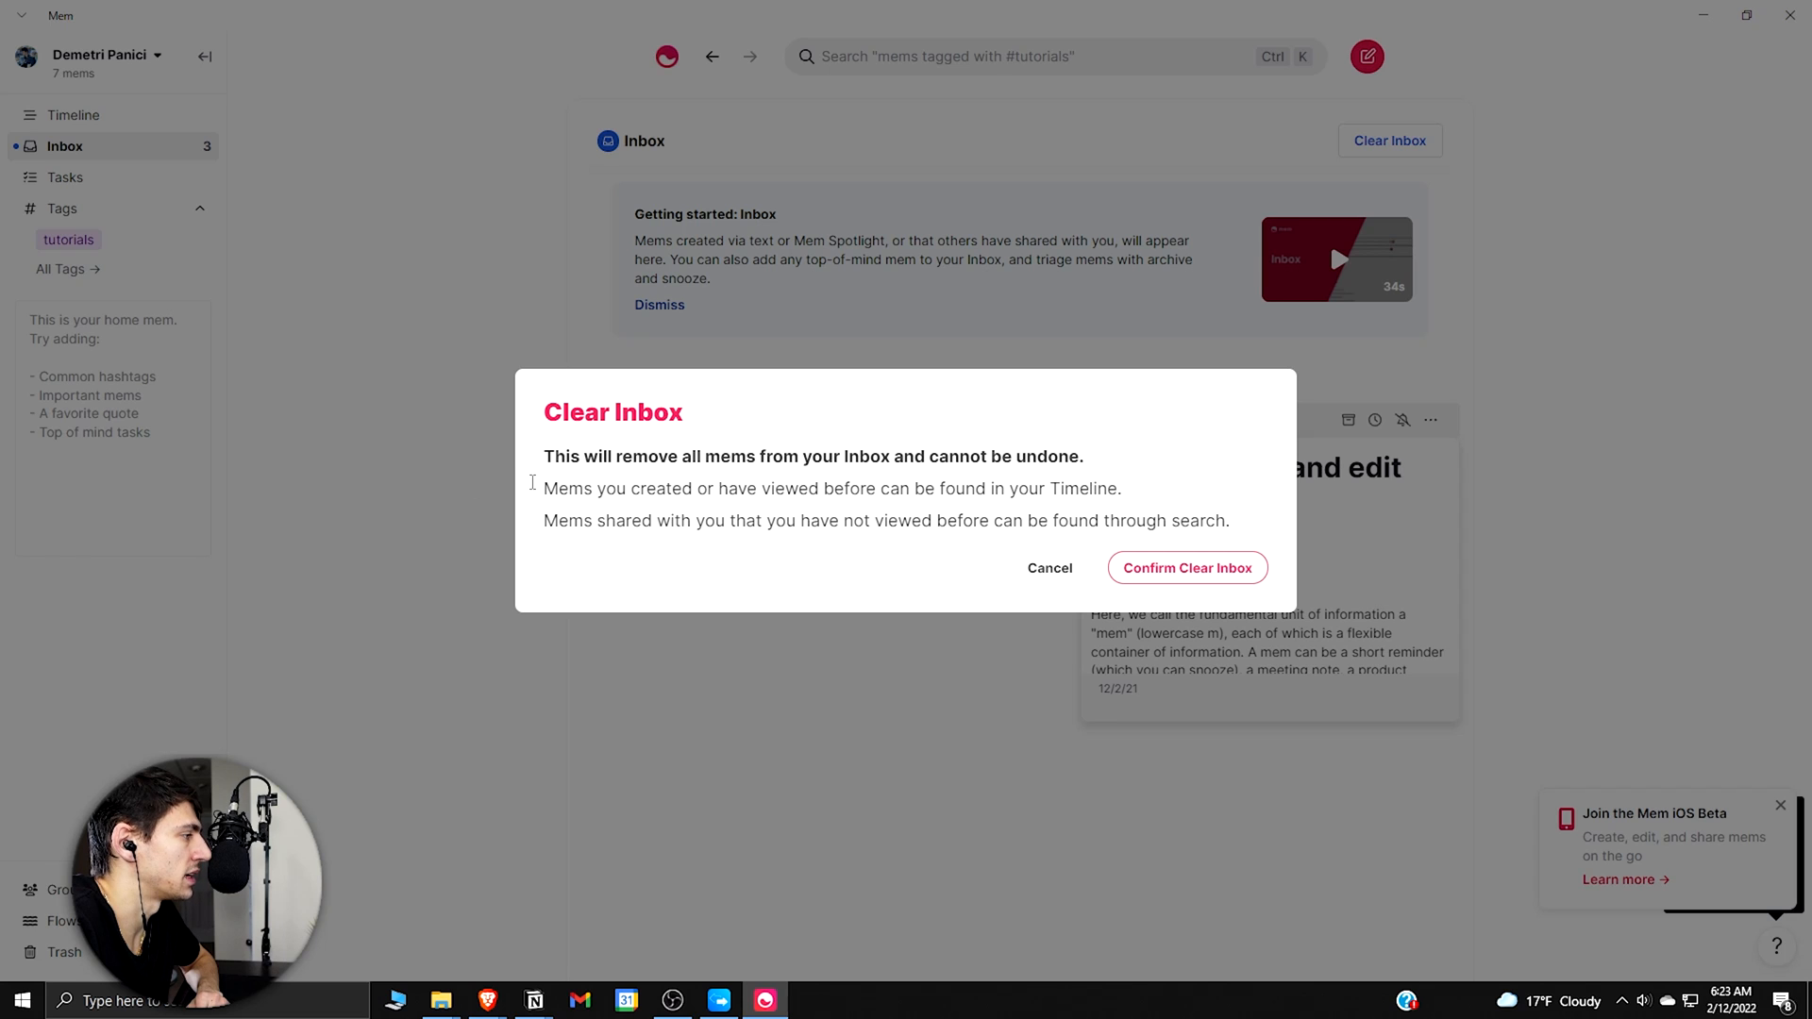
mouse_move(992, 478)
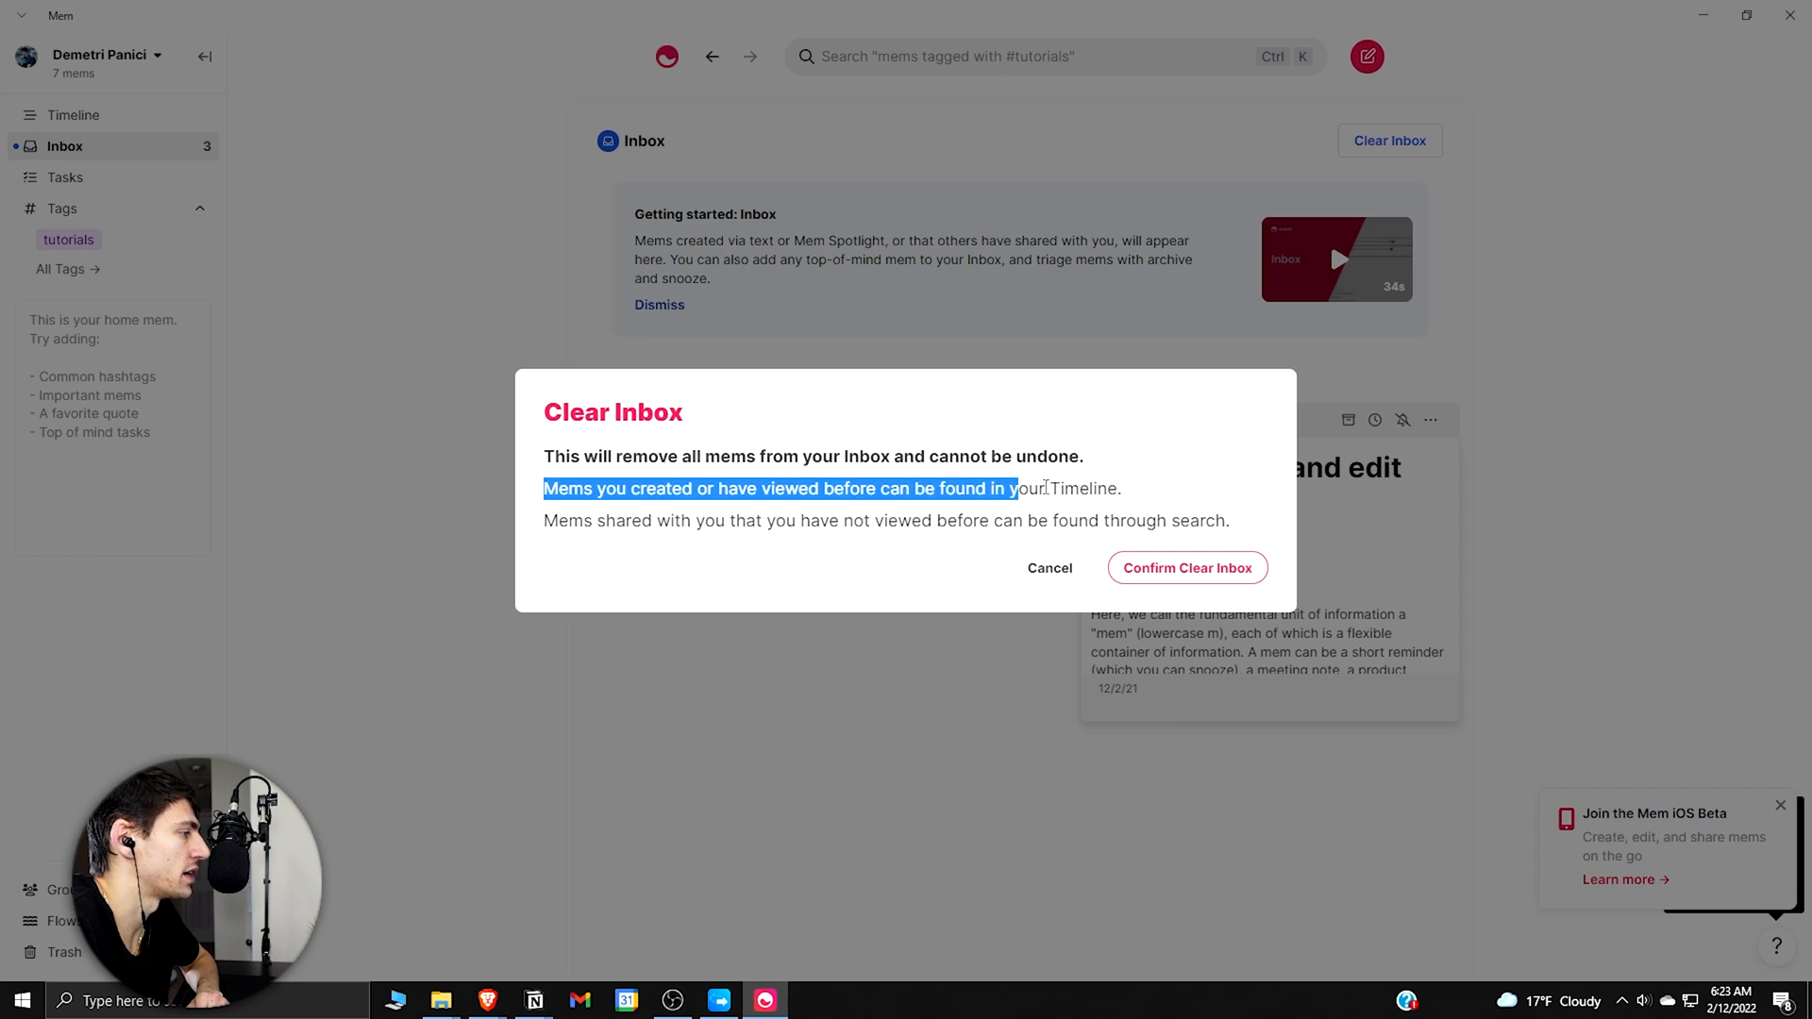
mouse_move(313, 491)
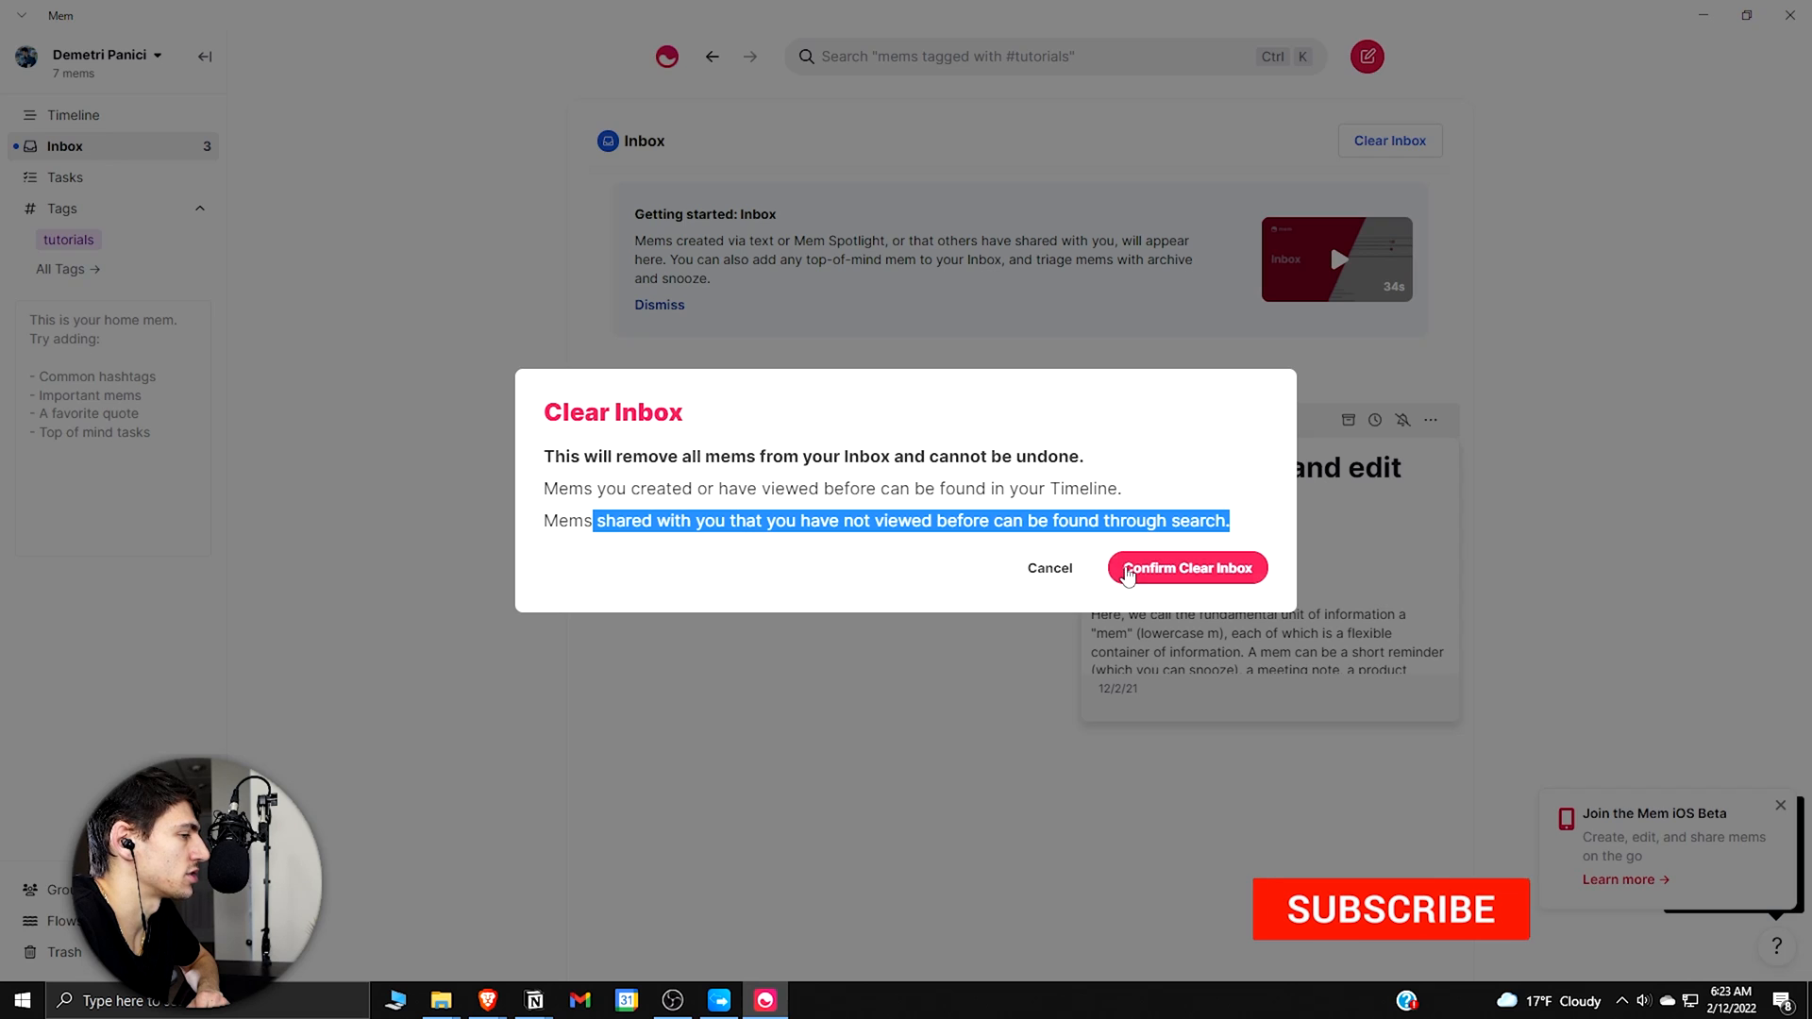
left_click(1185, 568)
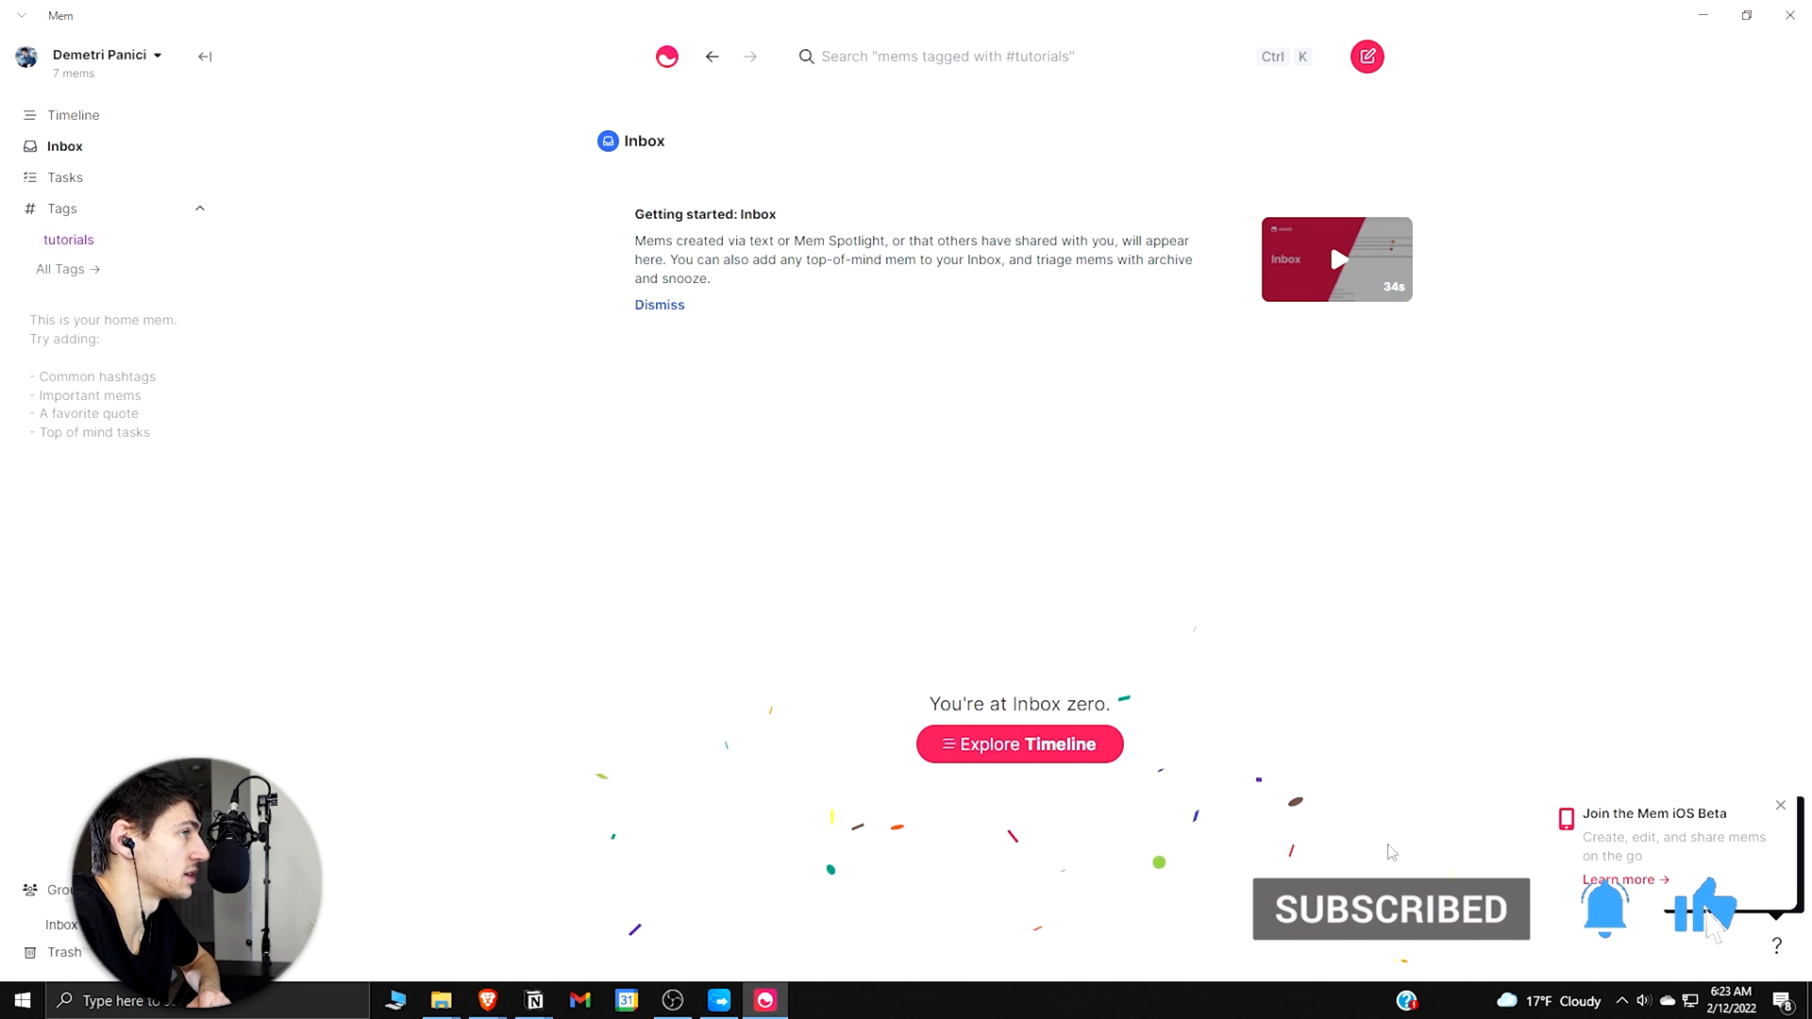
left_click(1018, 743)
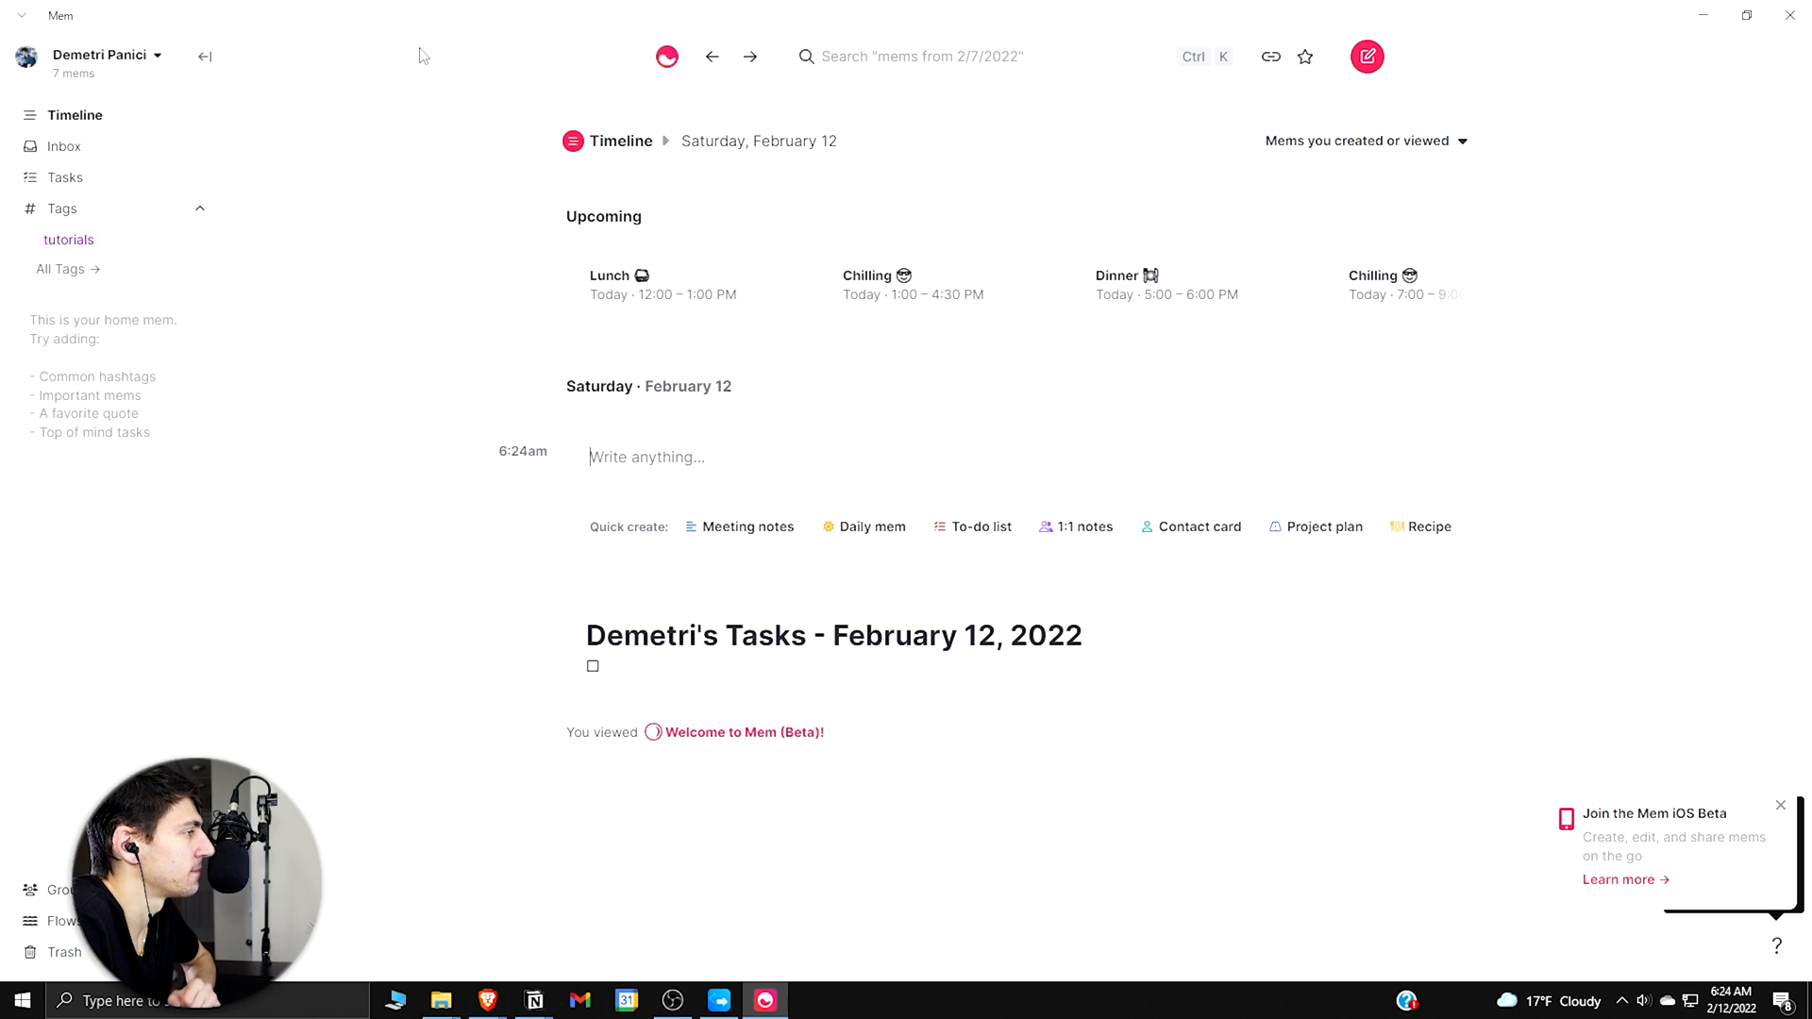
mouse_move(757, 427)
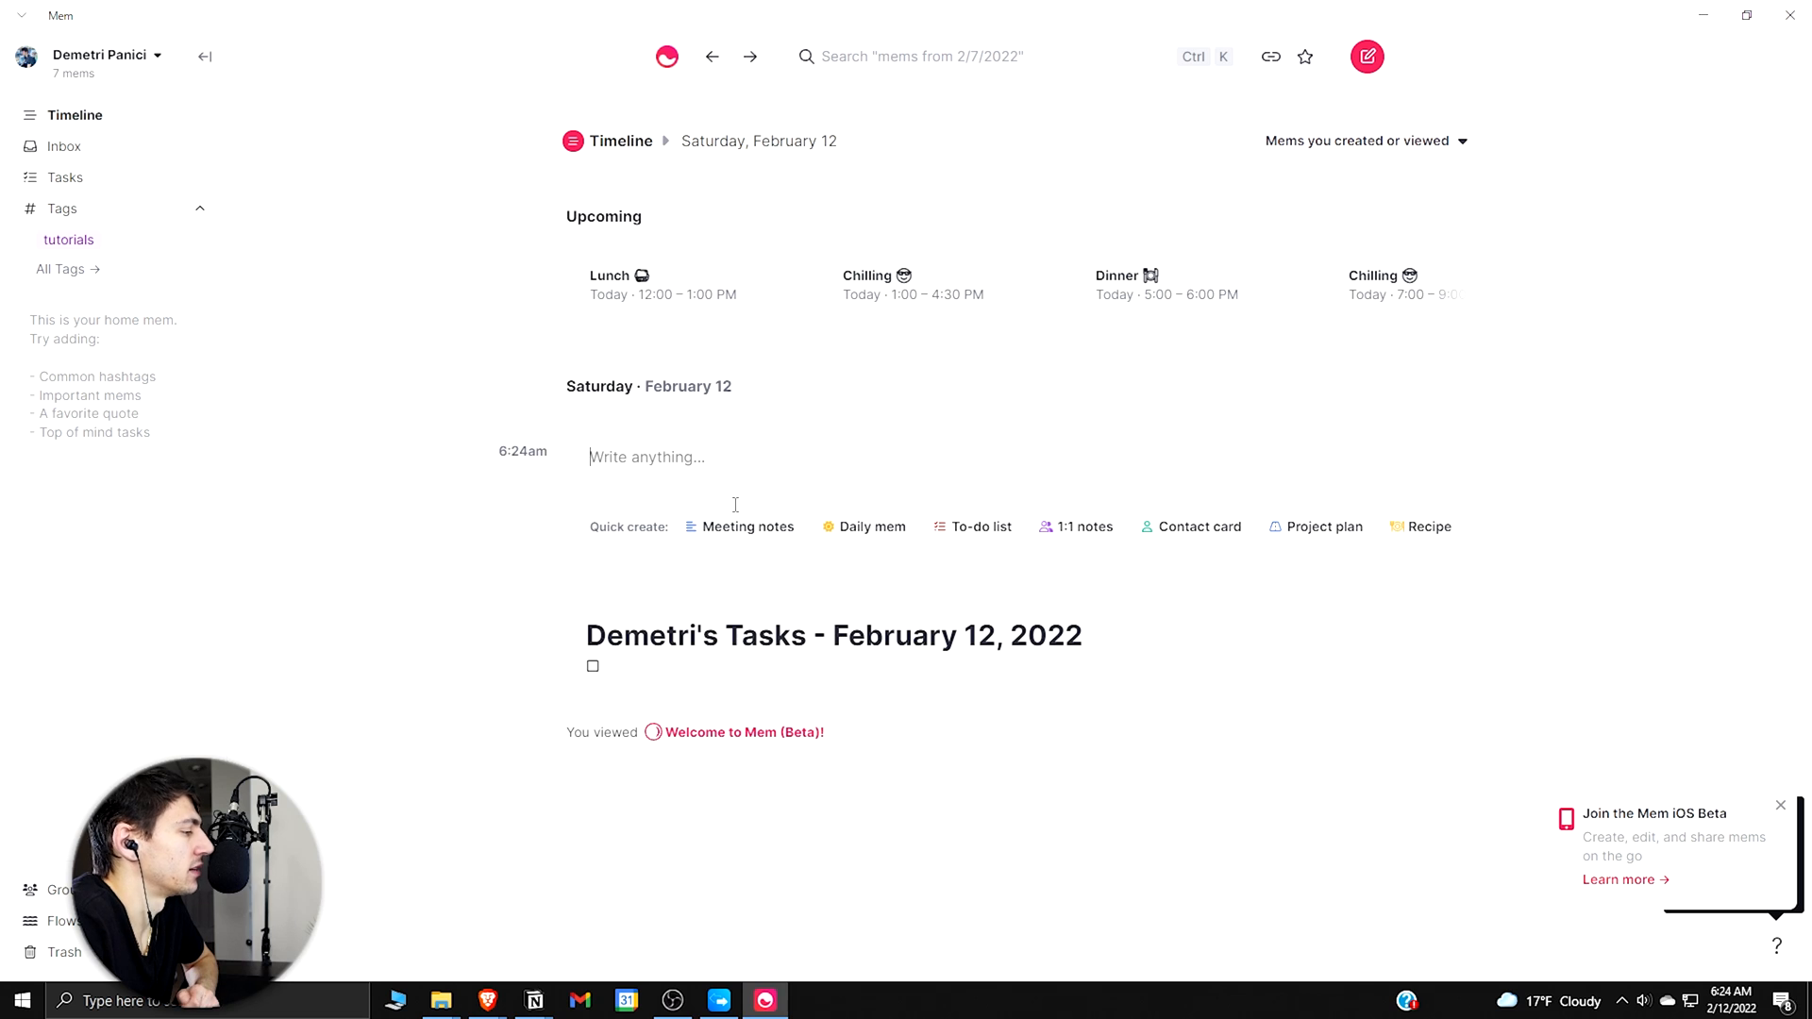
mouse_move(521, 298)
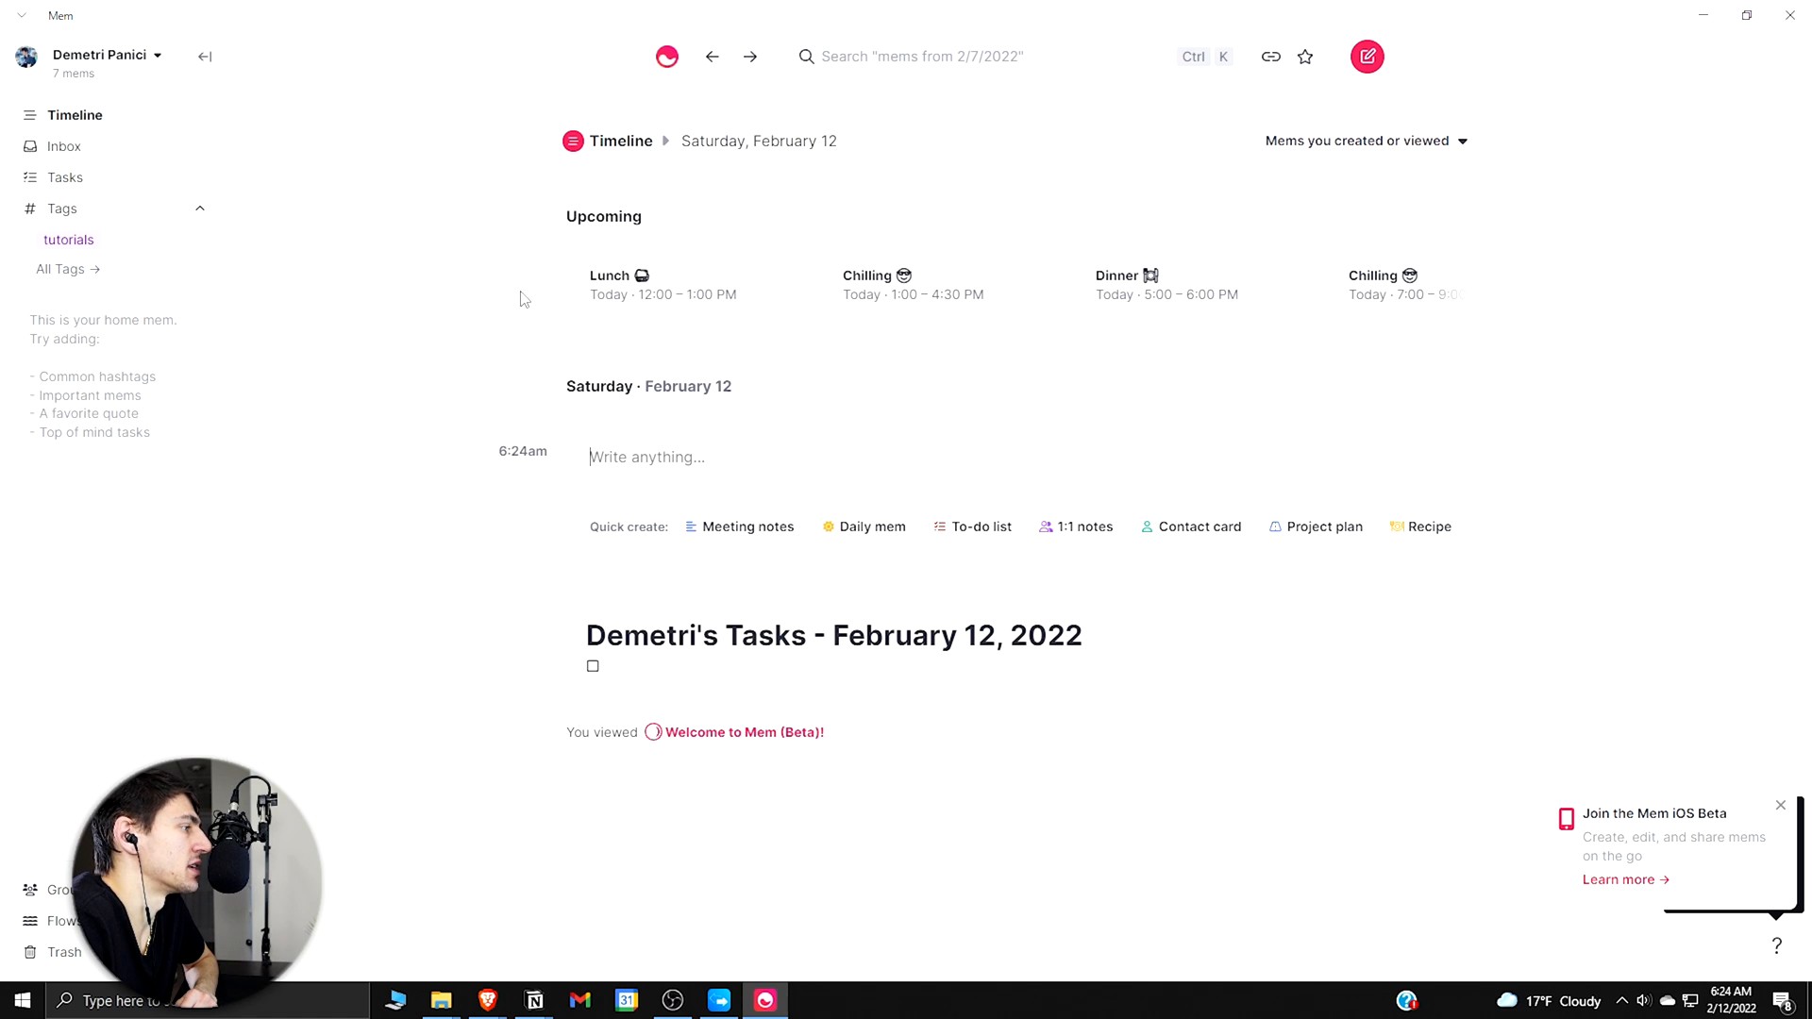
Step: Show the keyboard shortcuts list, then start a new blank mem
left_click(65, 176)
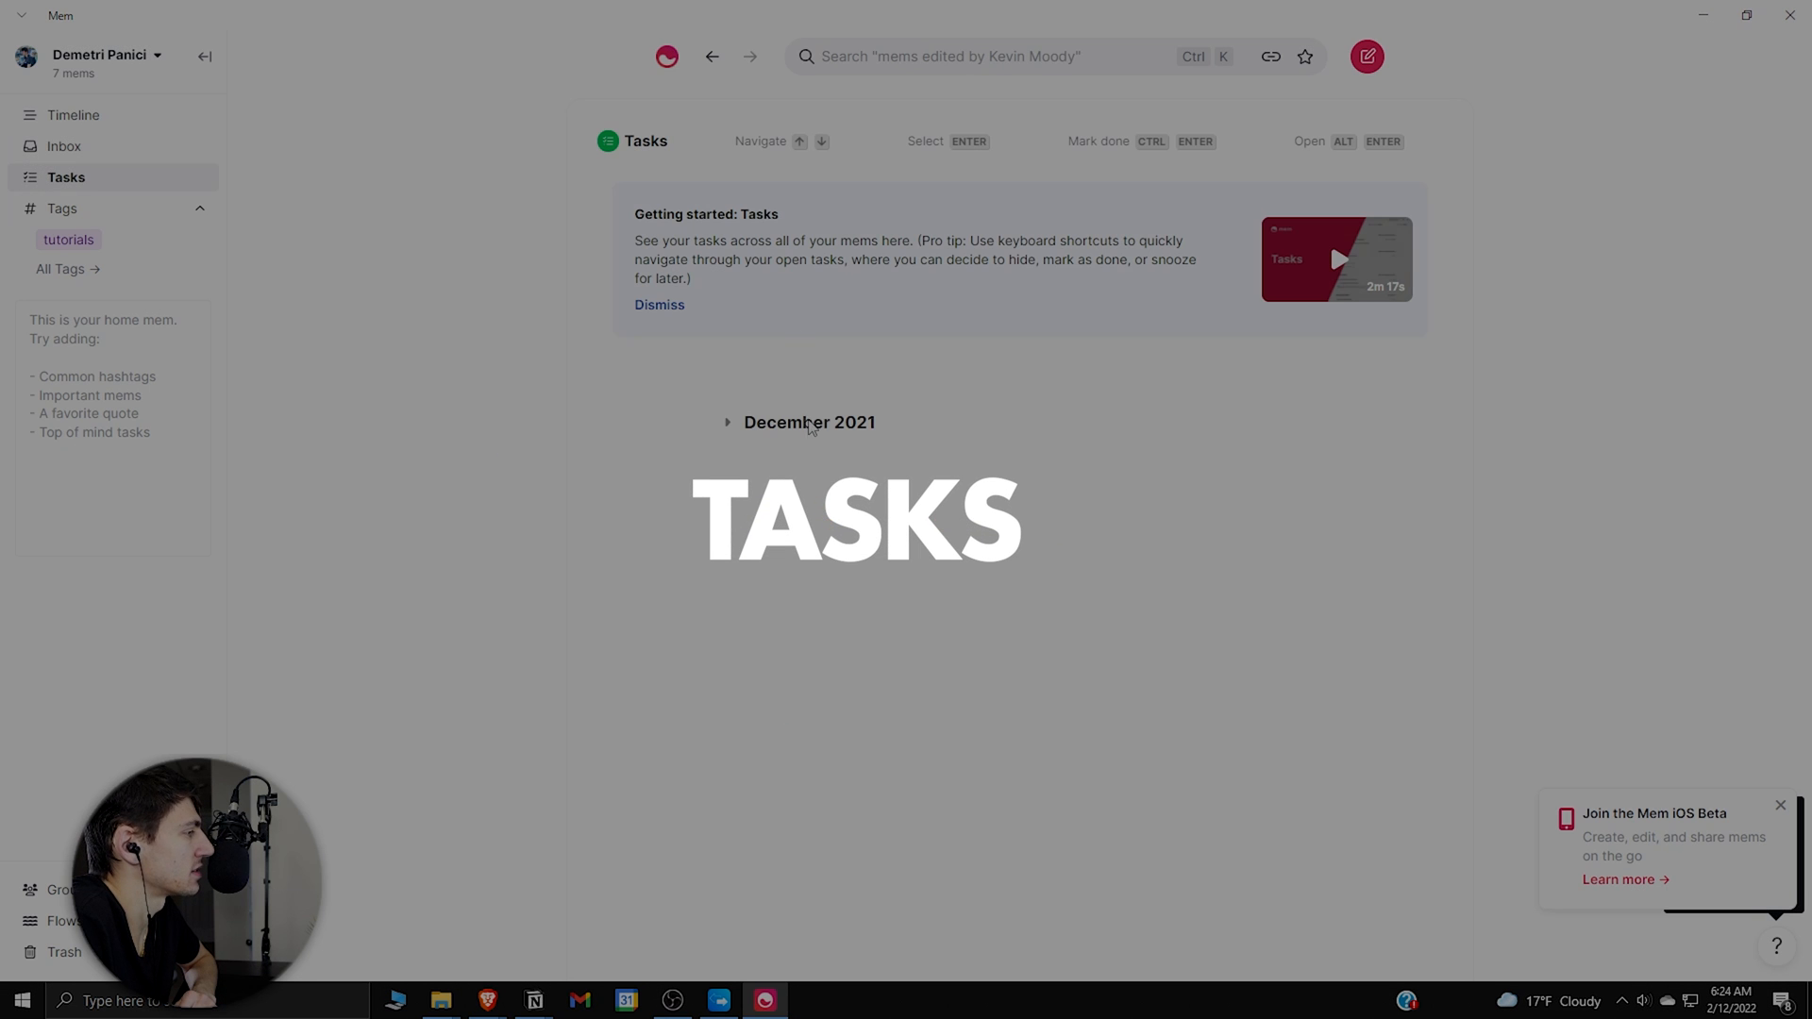
left_click(728, 422)
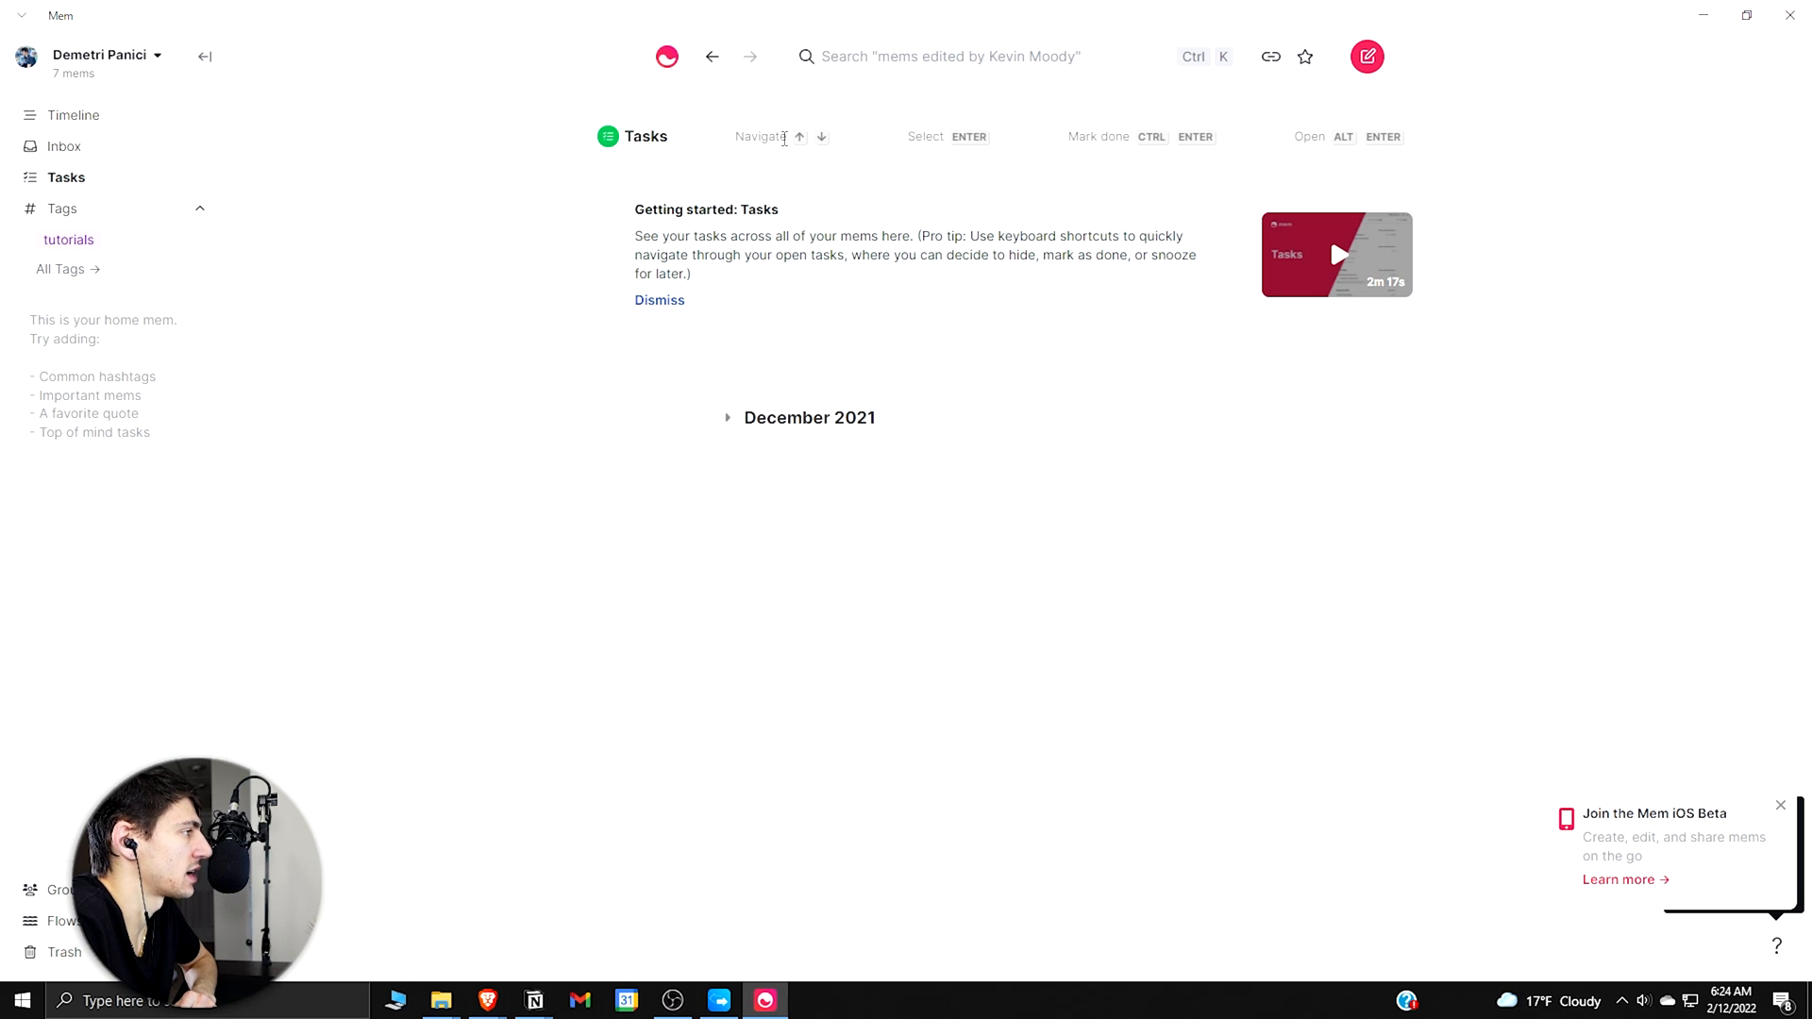
mouse_move(973, 498)
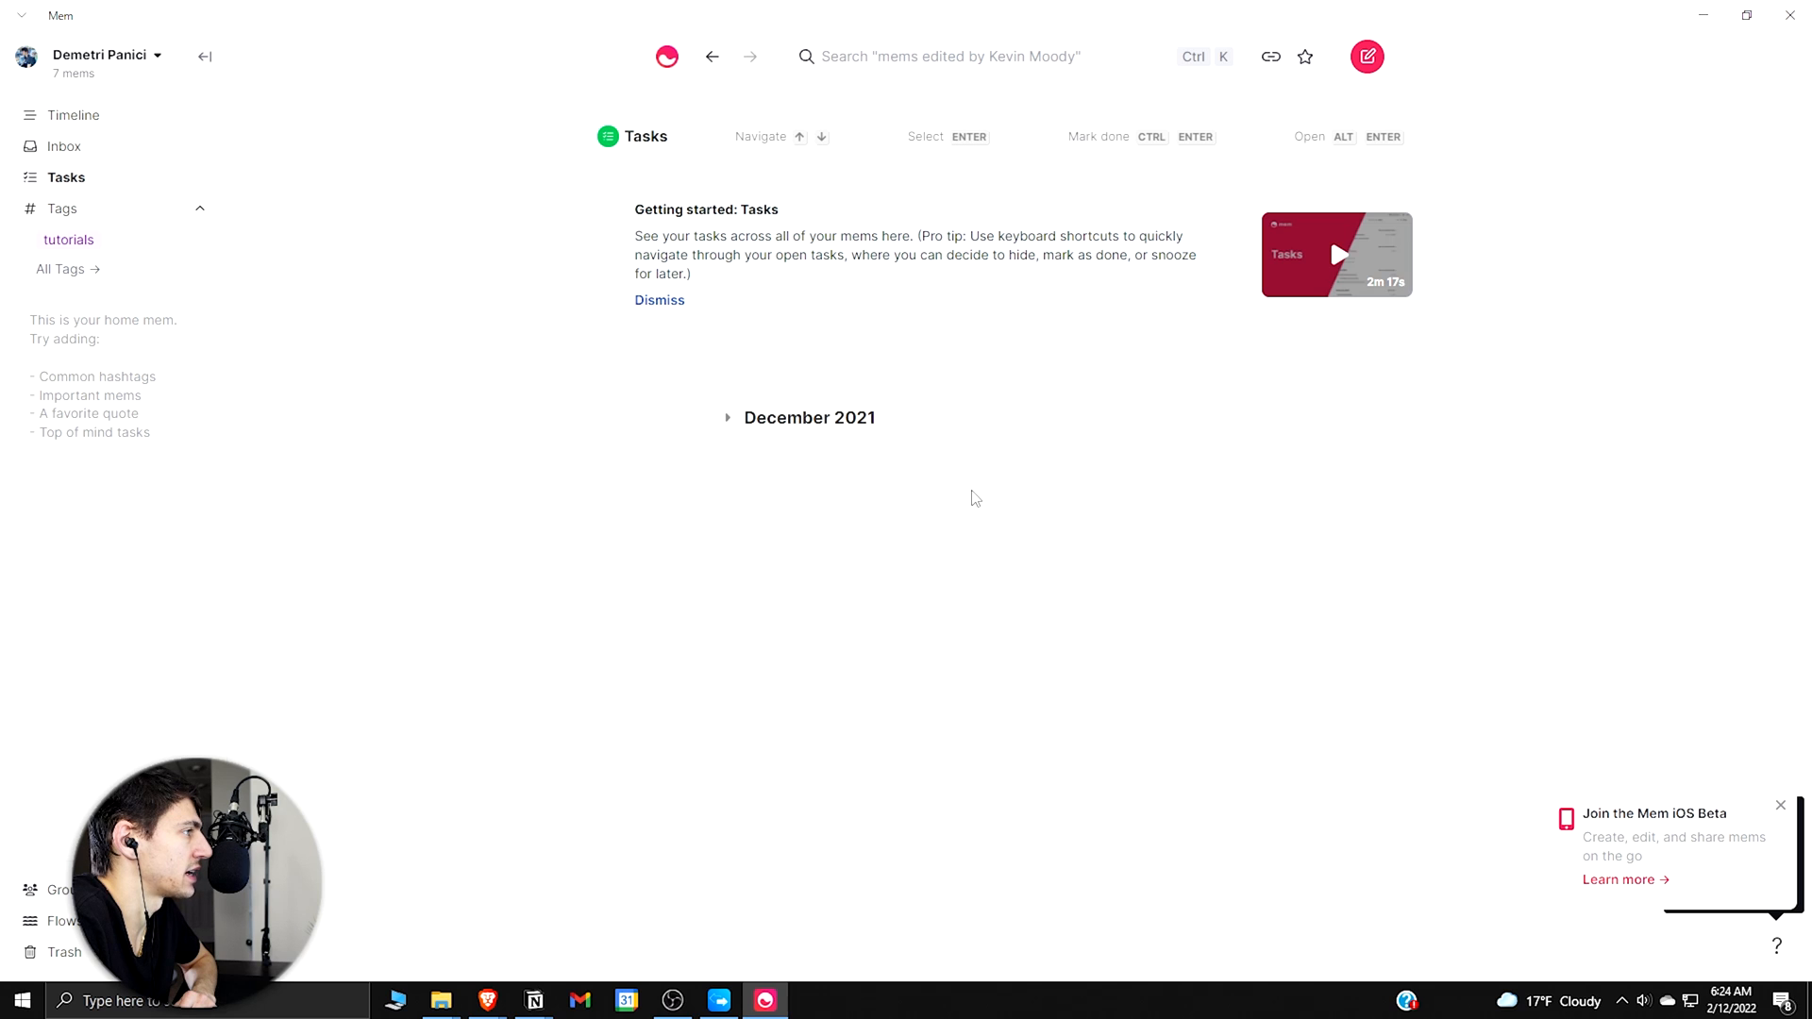
mouse_move(1029, 185)
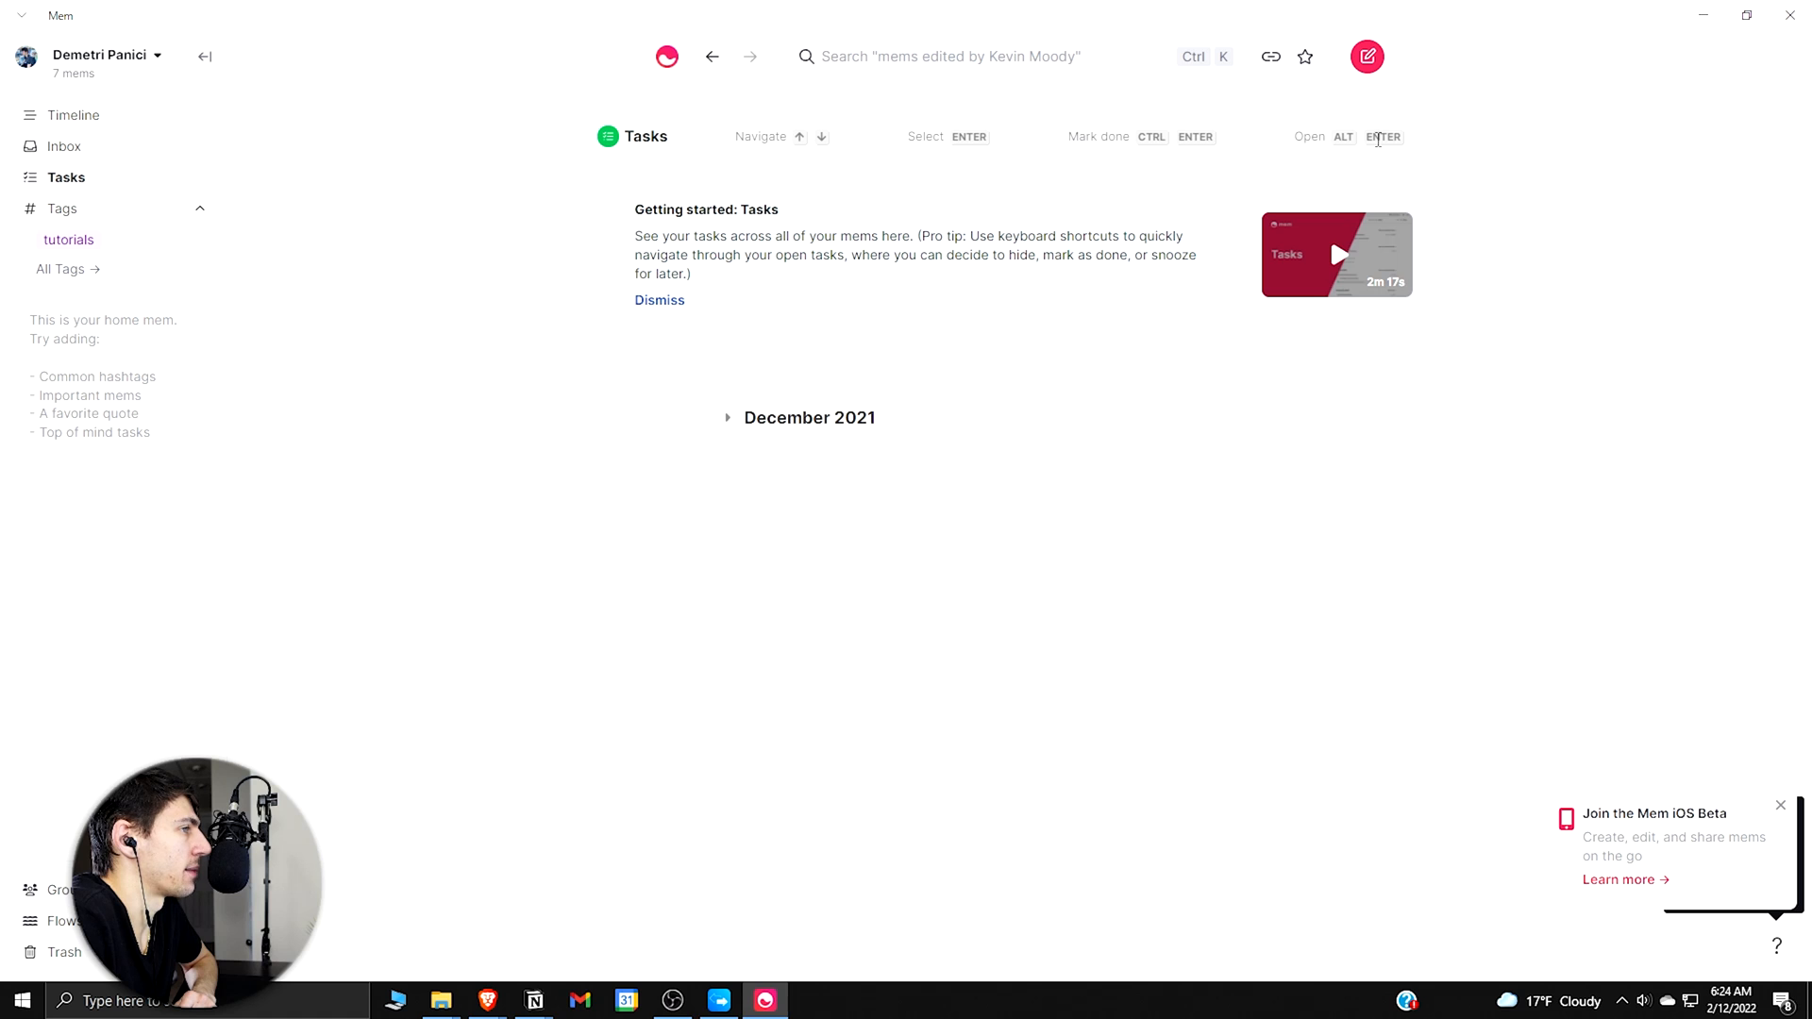
mouse_move(652, 148)
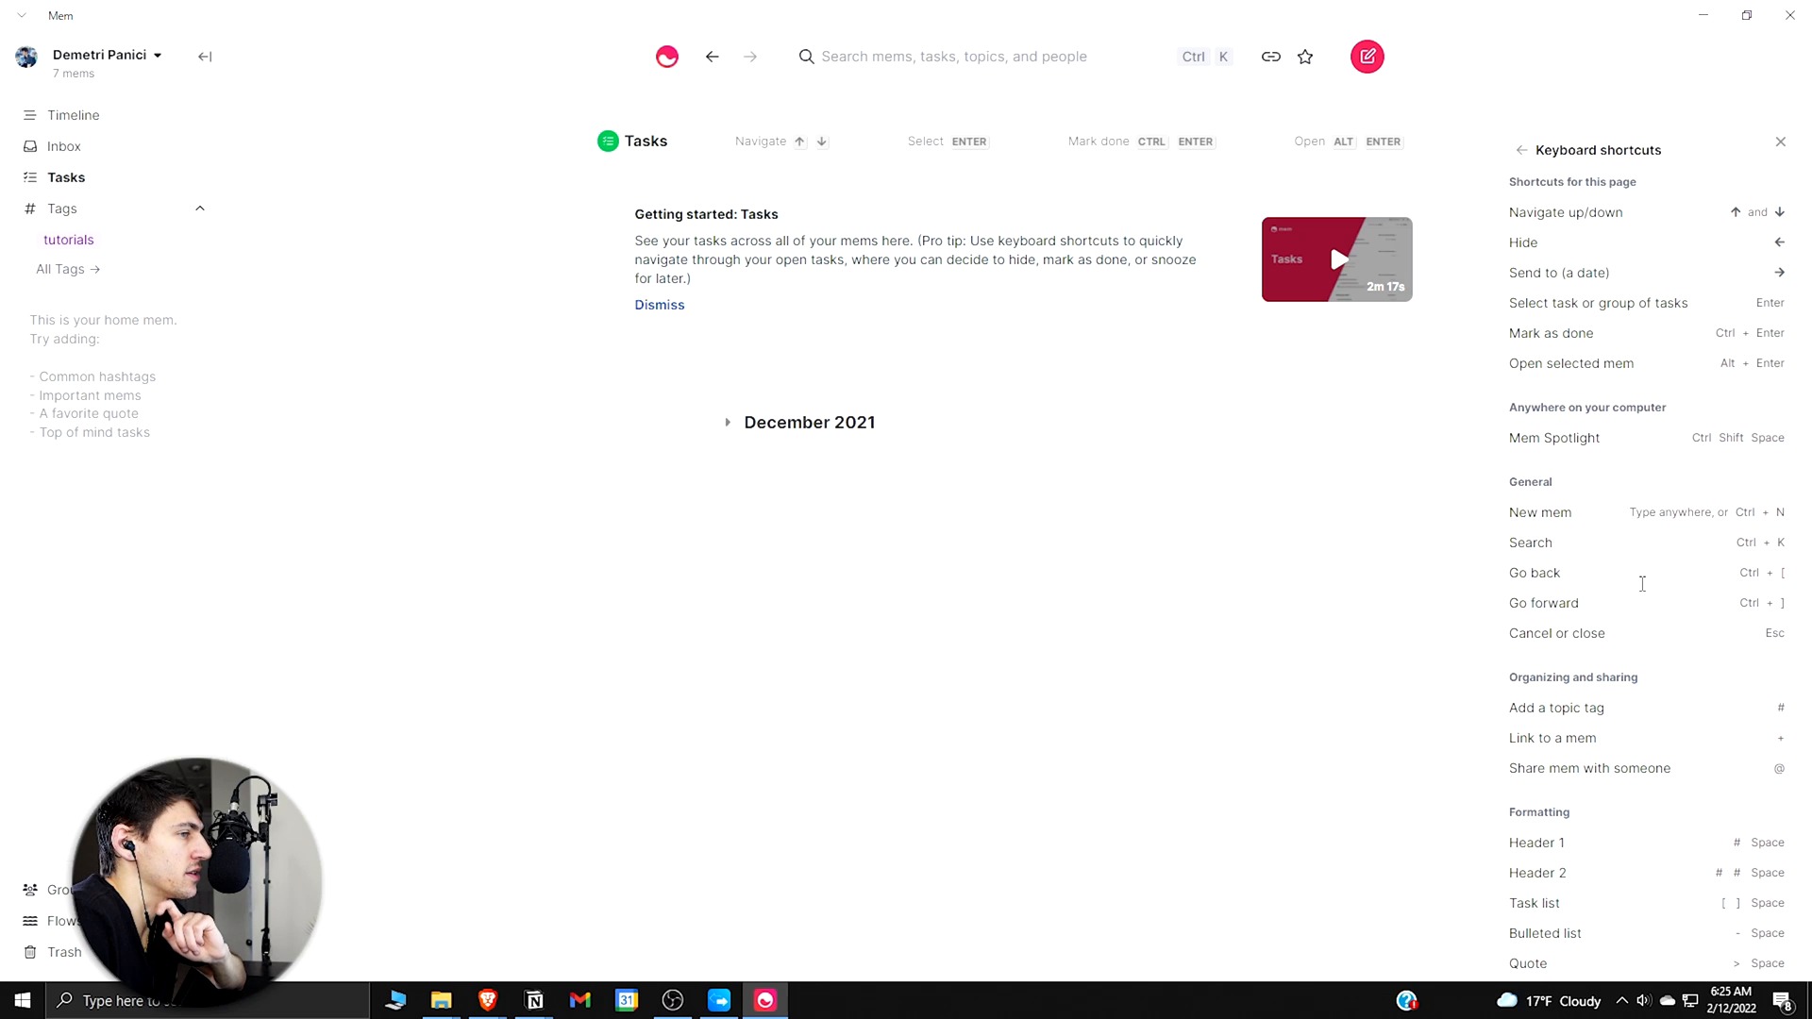
mouse_move(1661, 490)
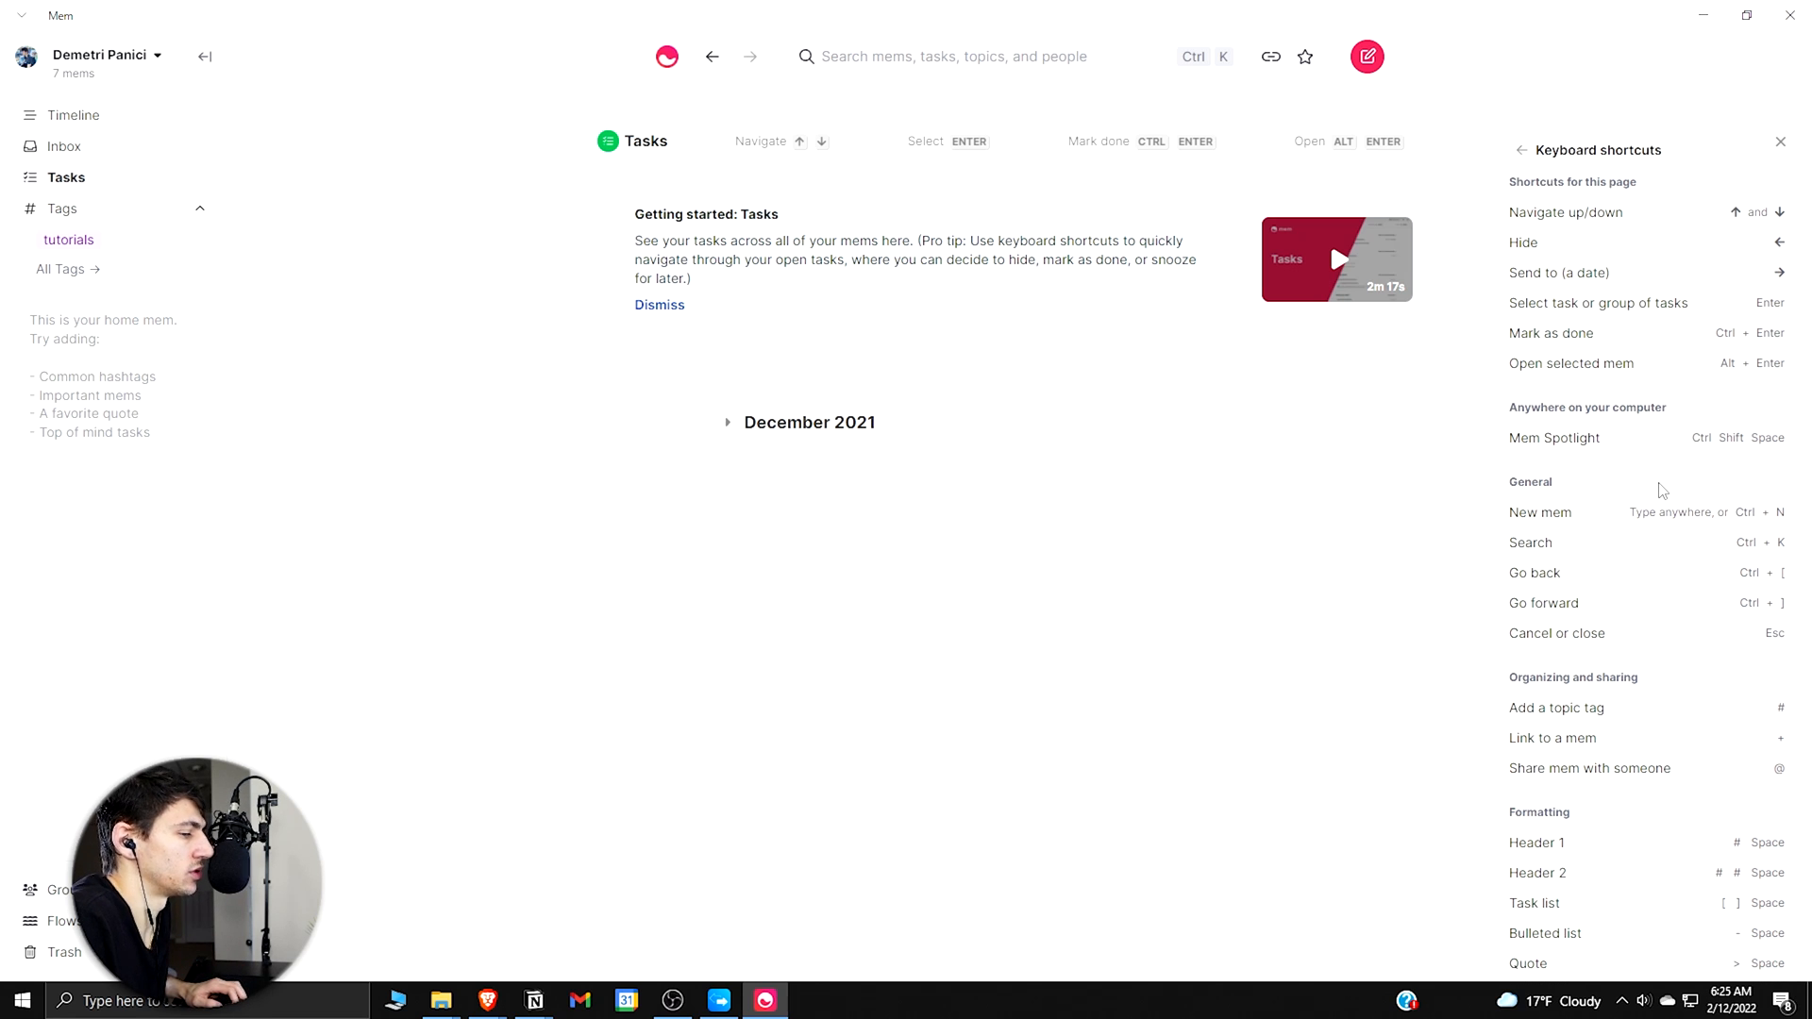
left_click(1366, 55)
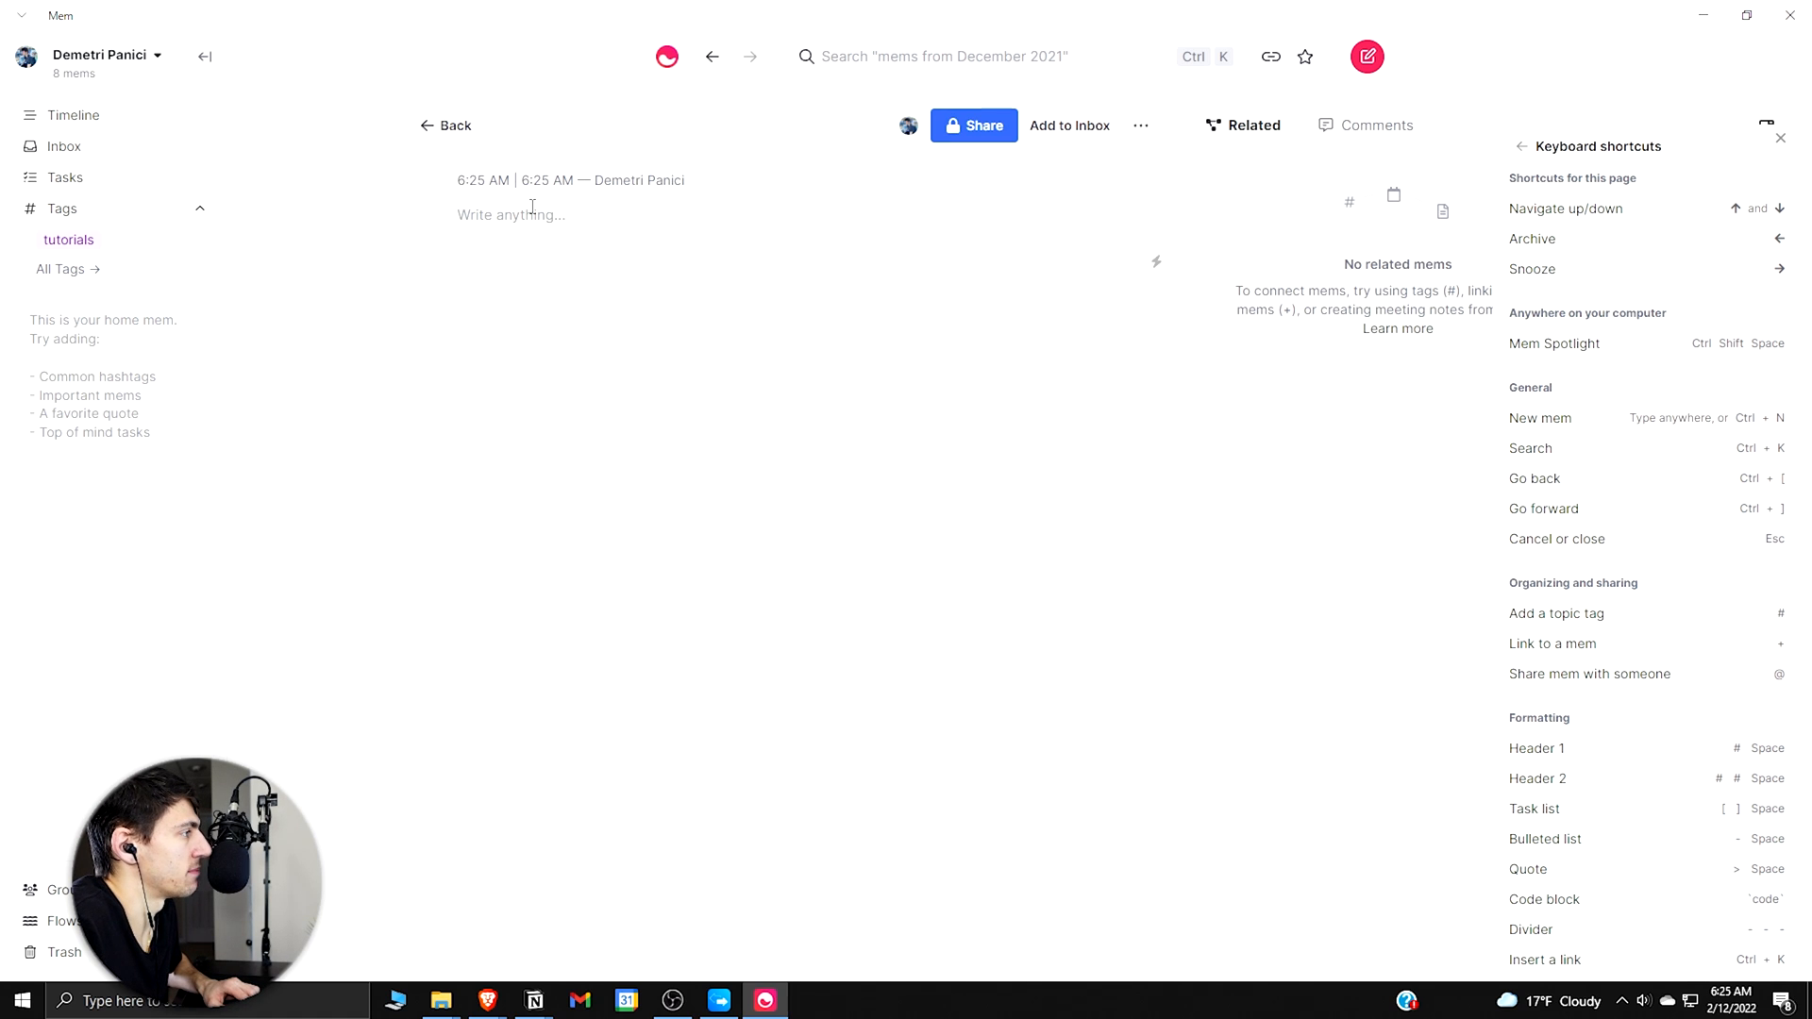
Step: Add checkbox task 'this is a task' linked to the February 12, 2022 tasks mem, then view Tasks
type("[]")
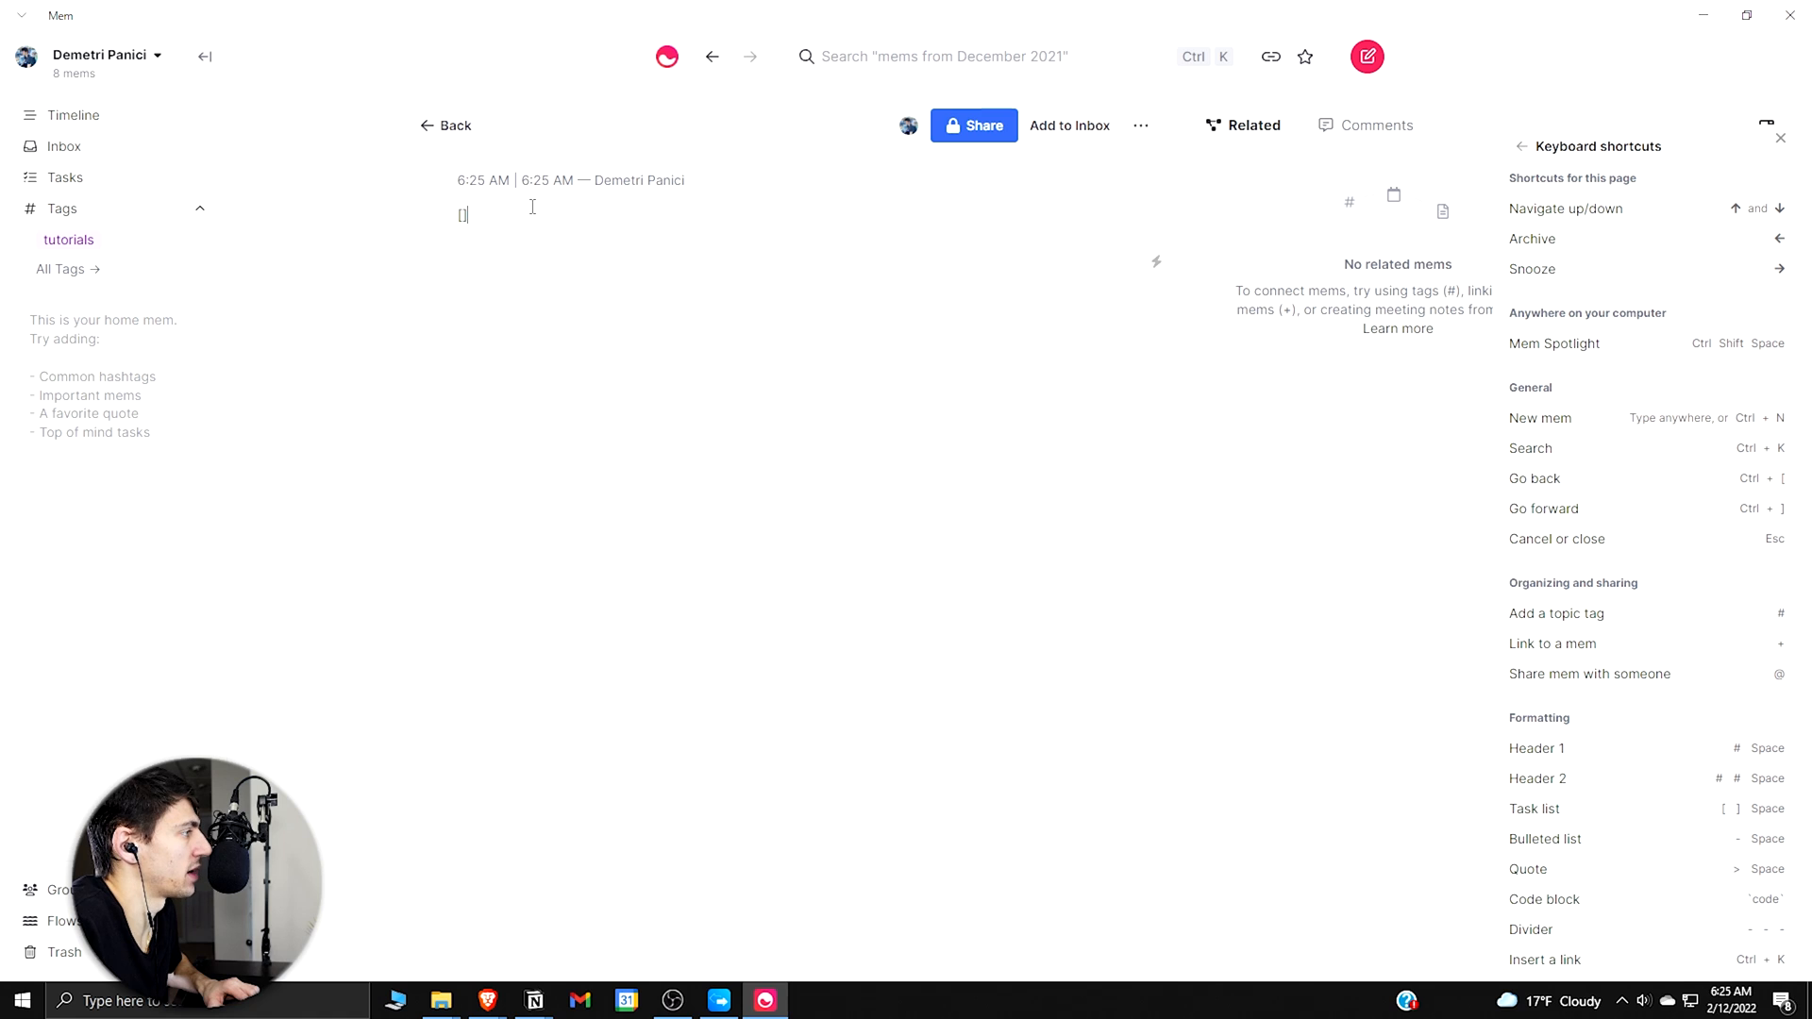
type("this is")
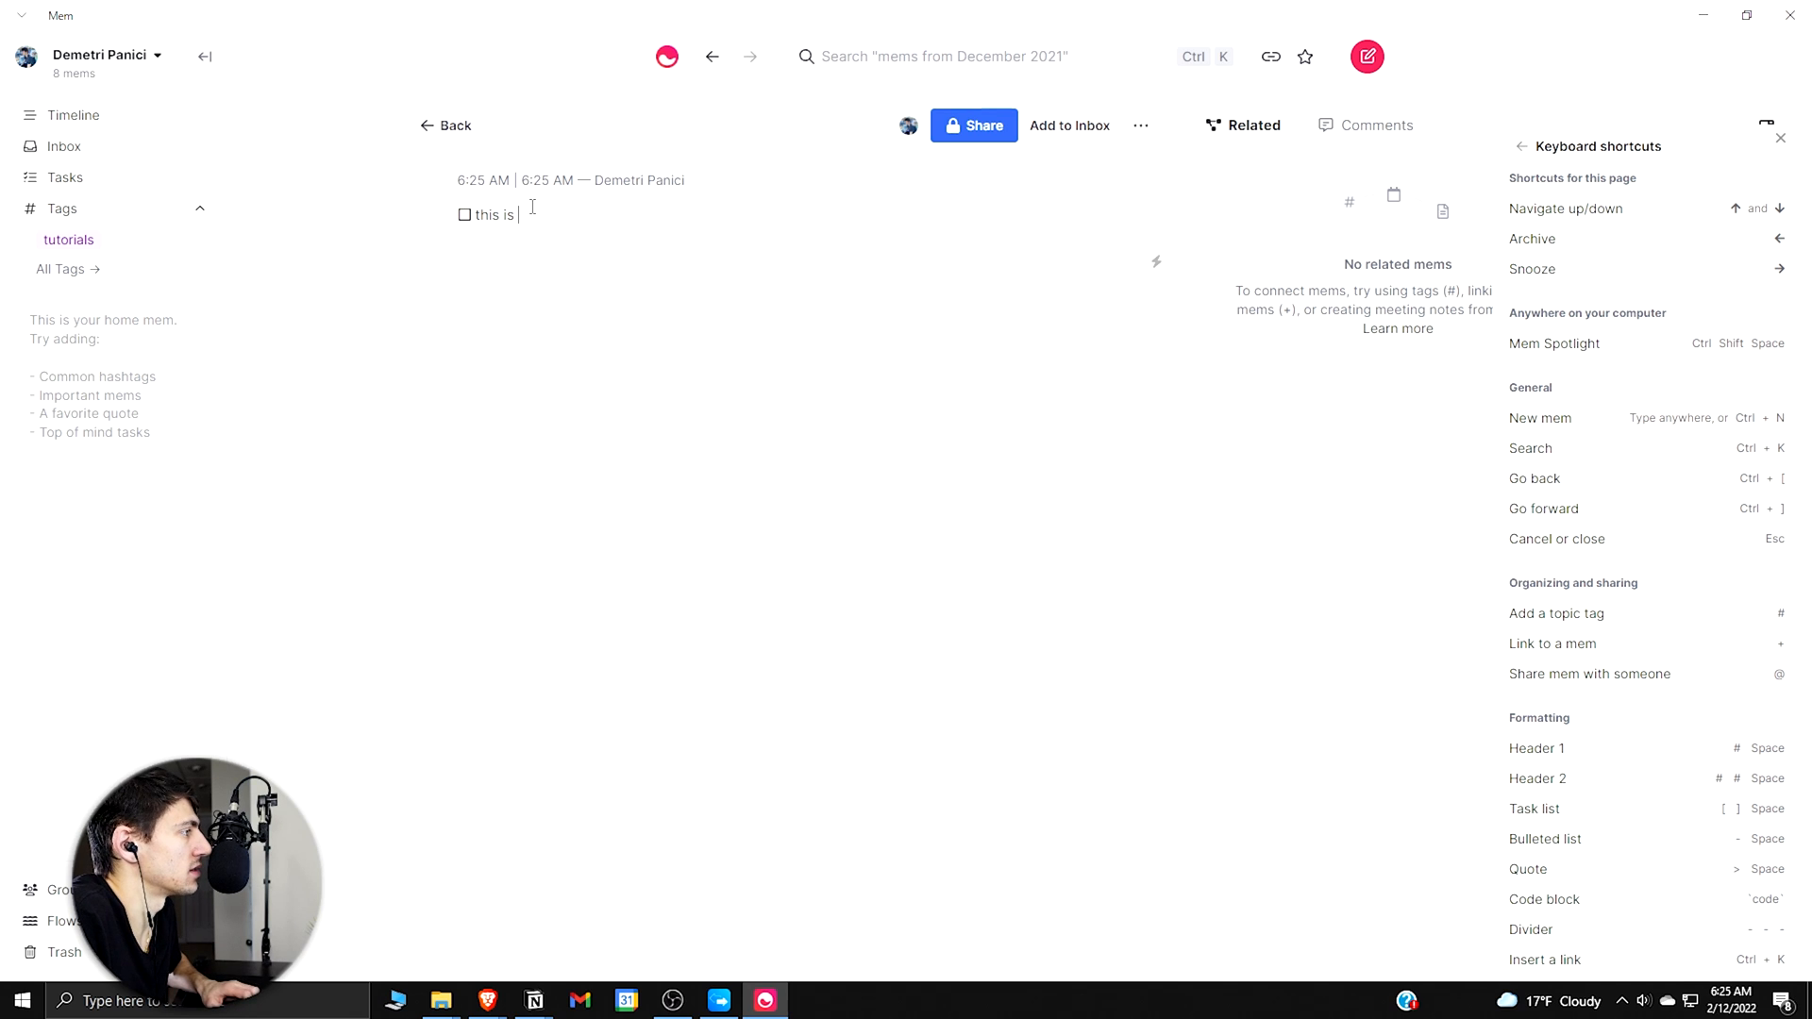
type("a task +")
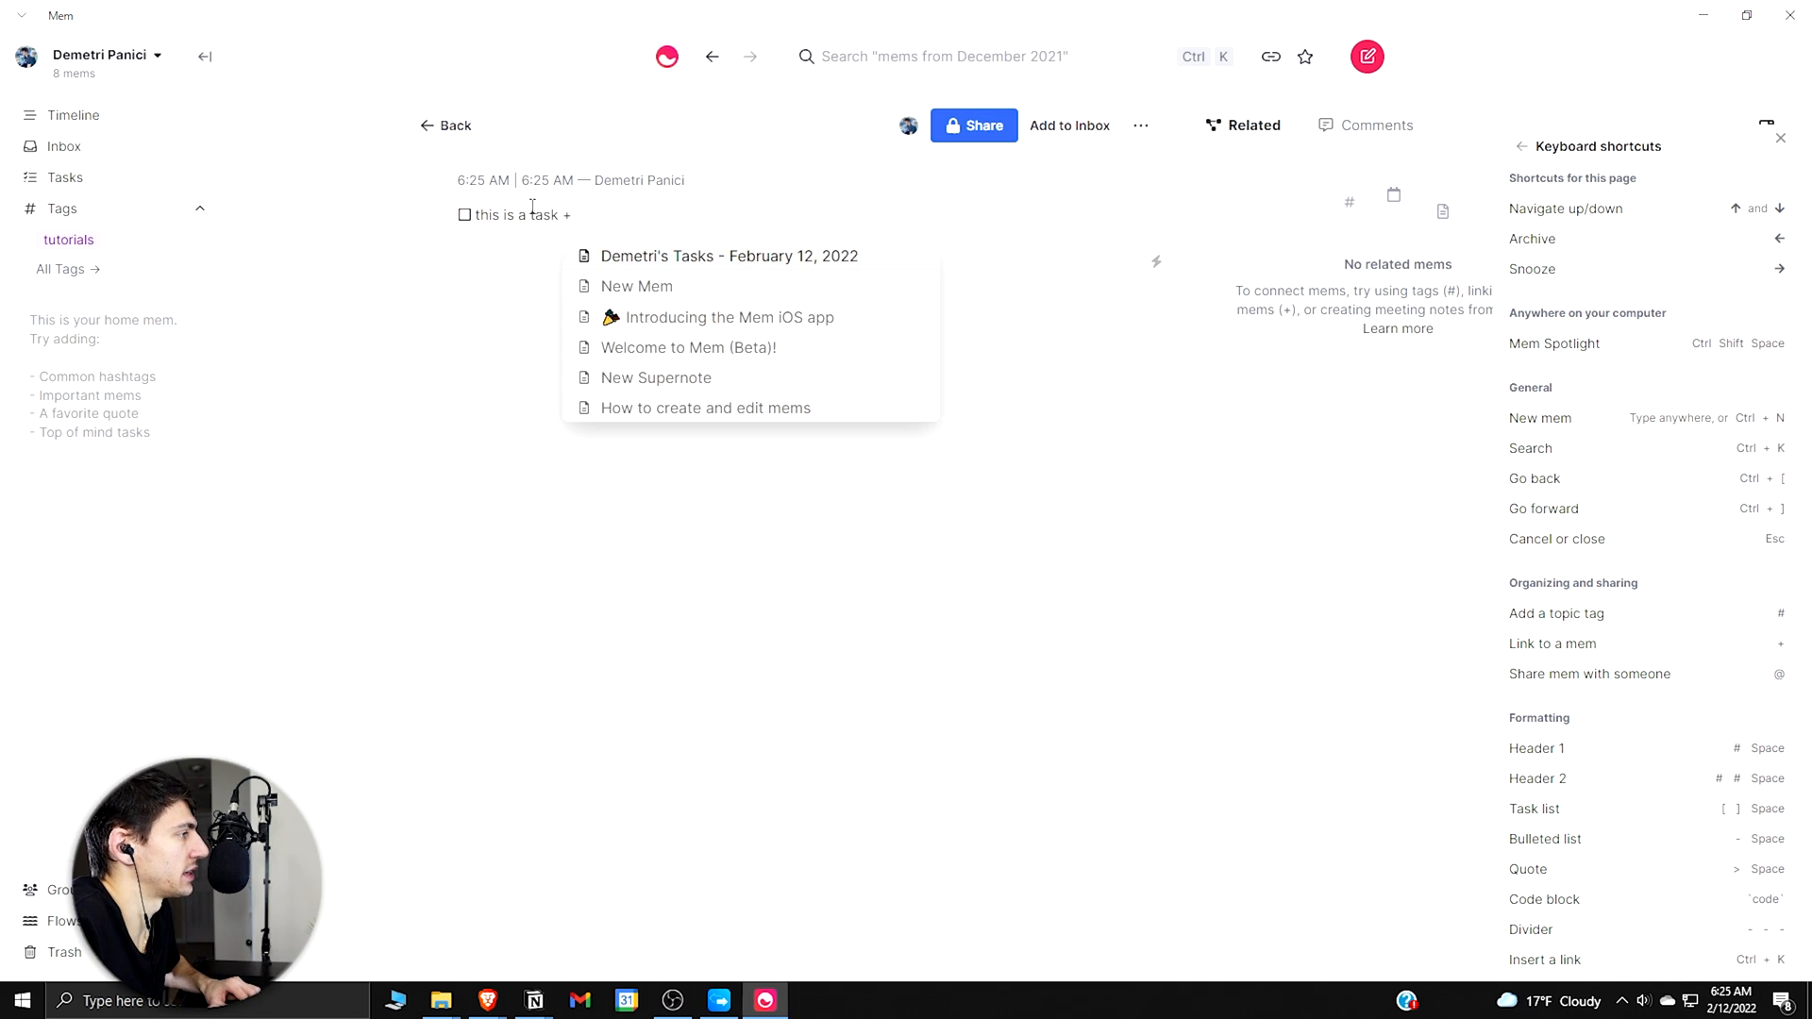
mouse_move(734, 150)
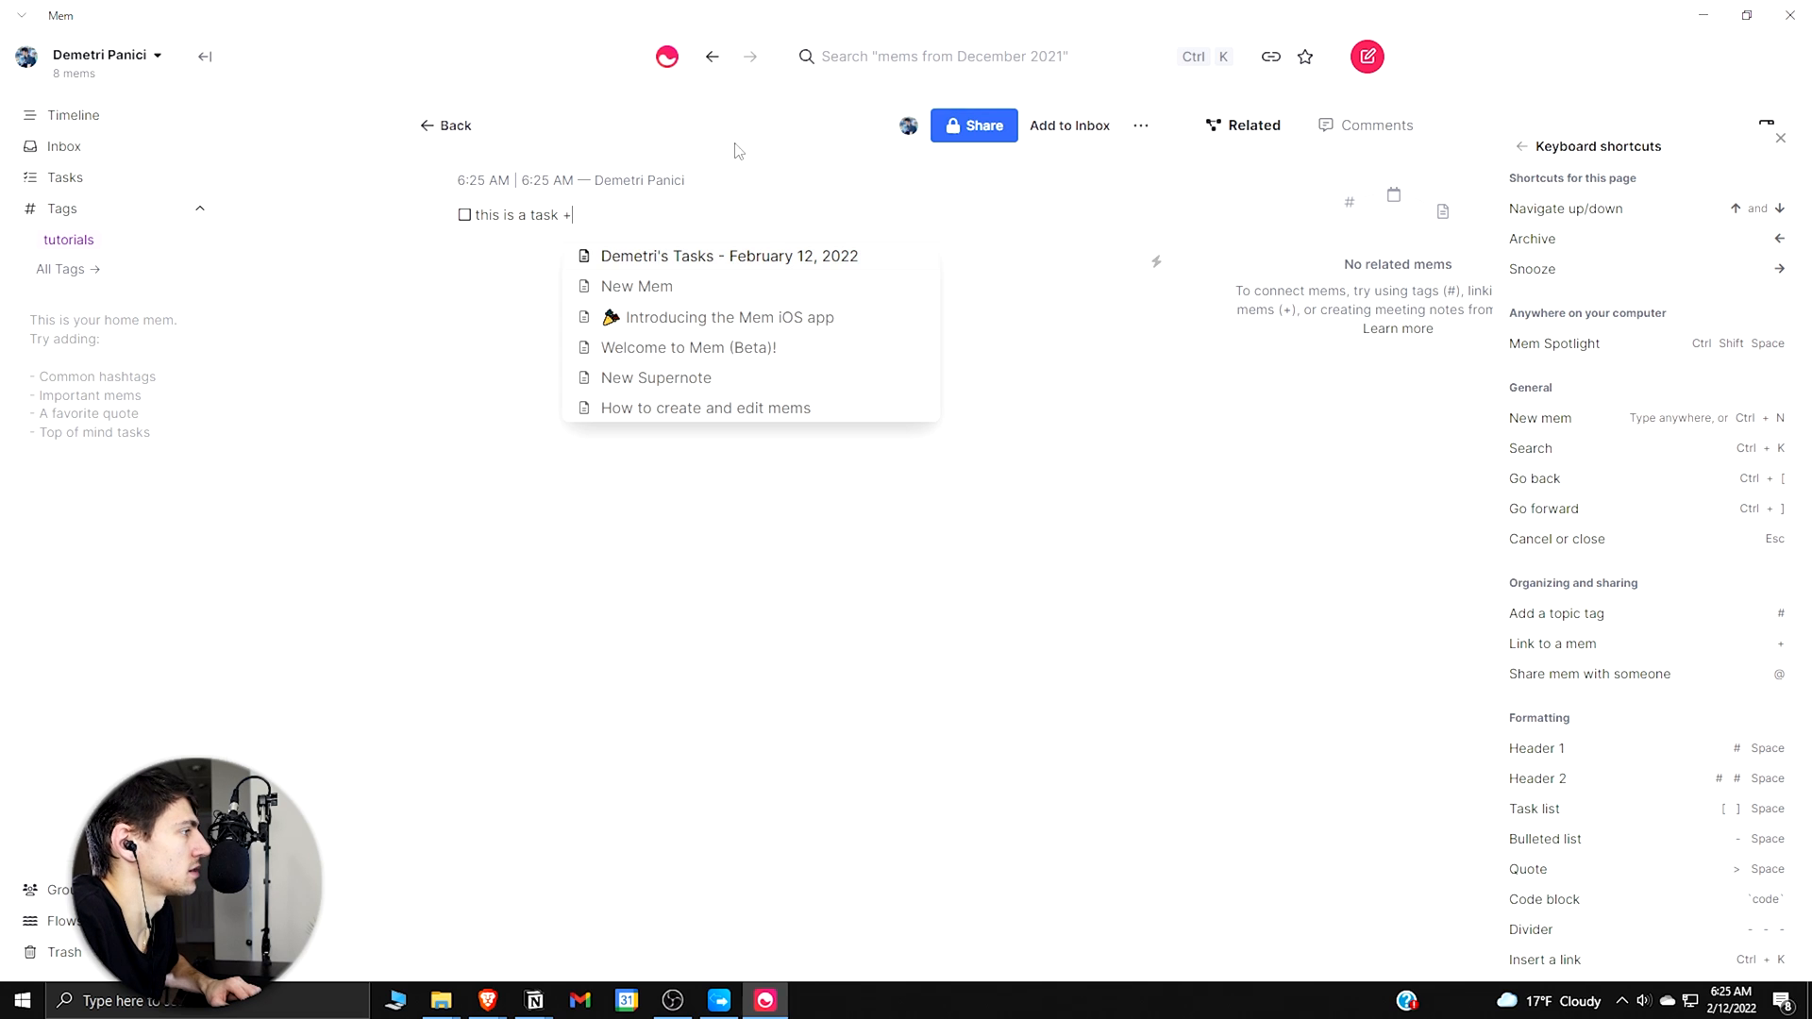
left_click(727, 256)
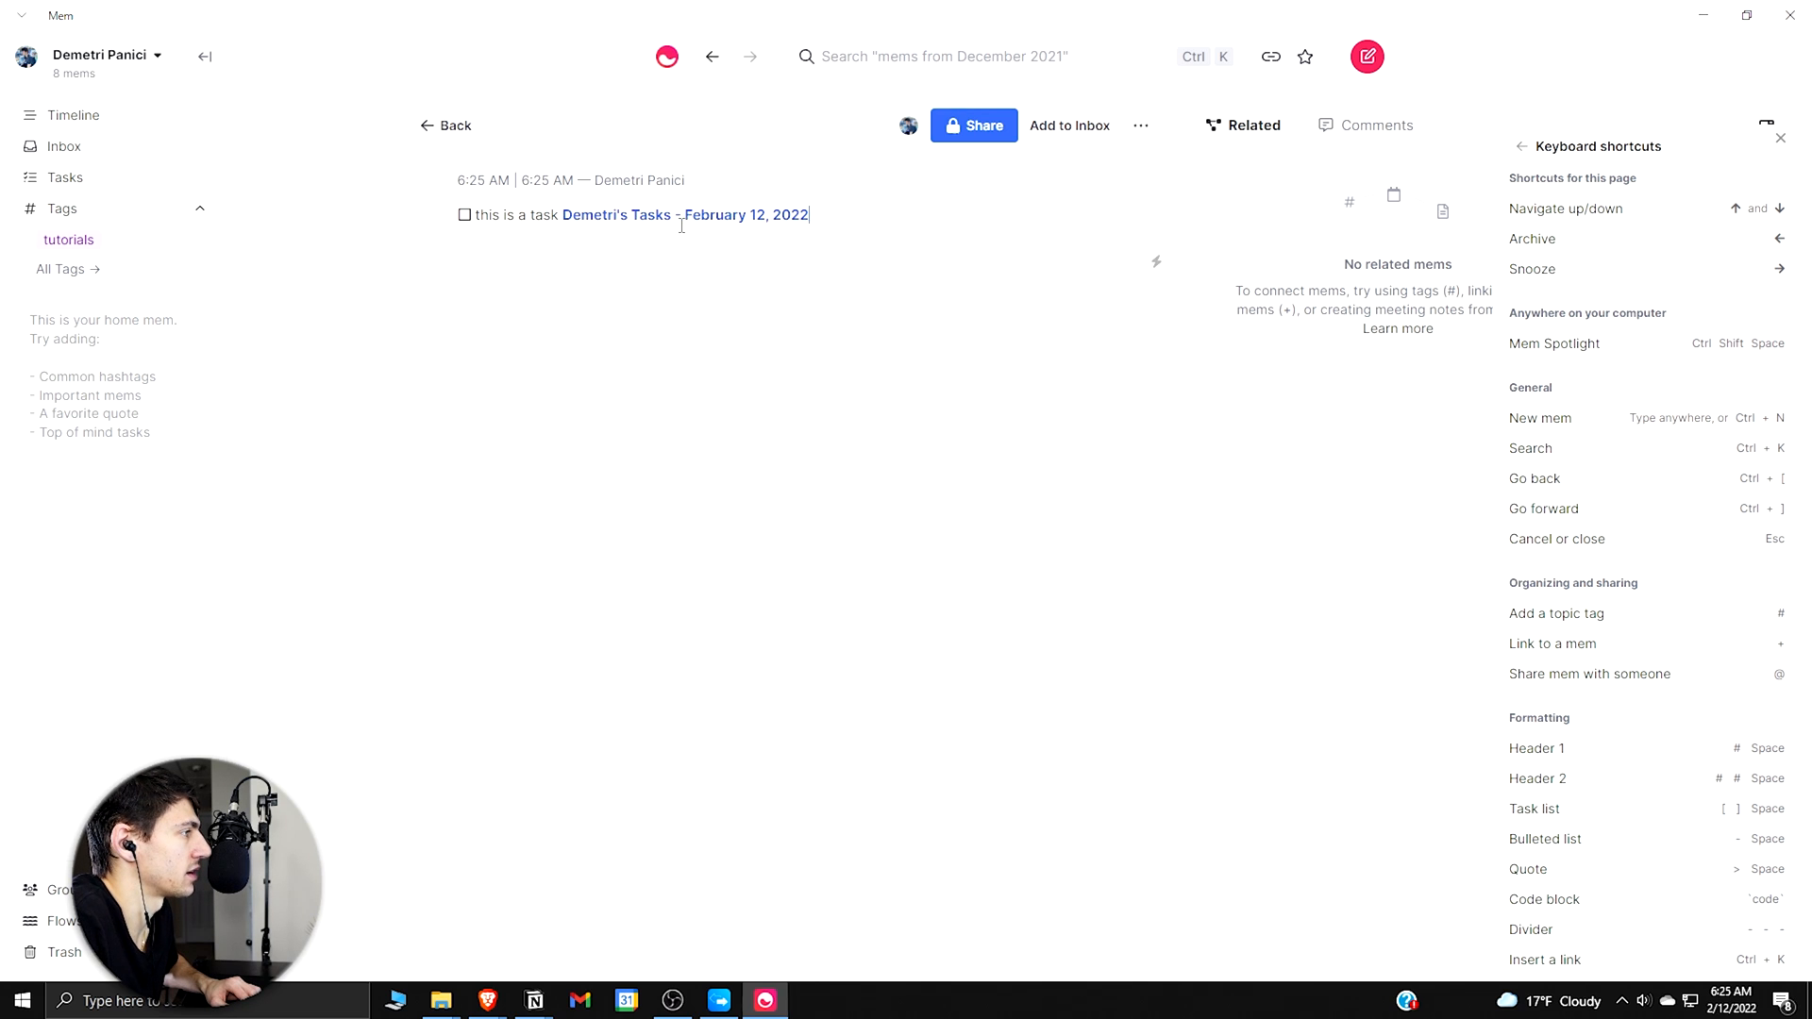
left_click(66, 176)
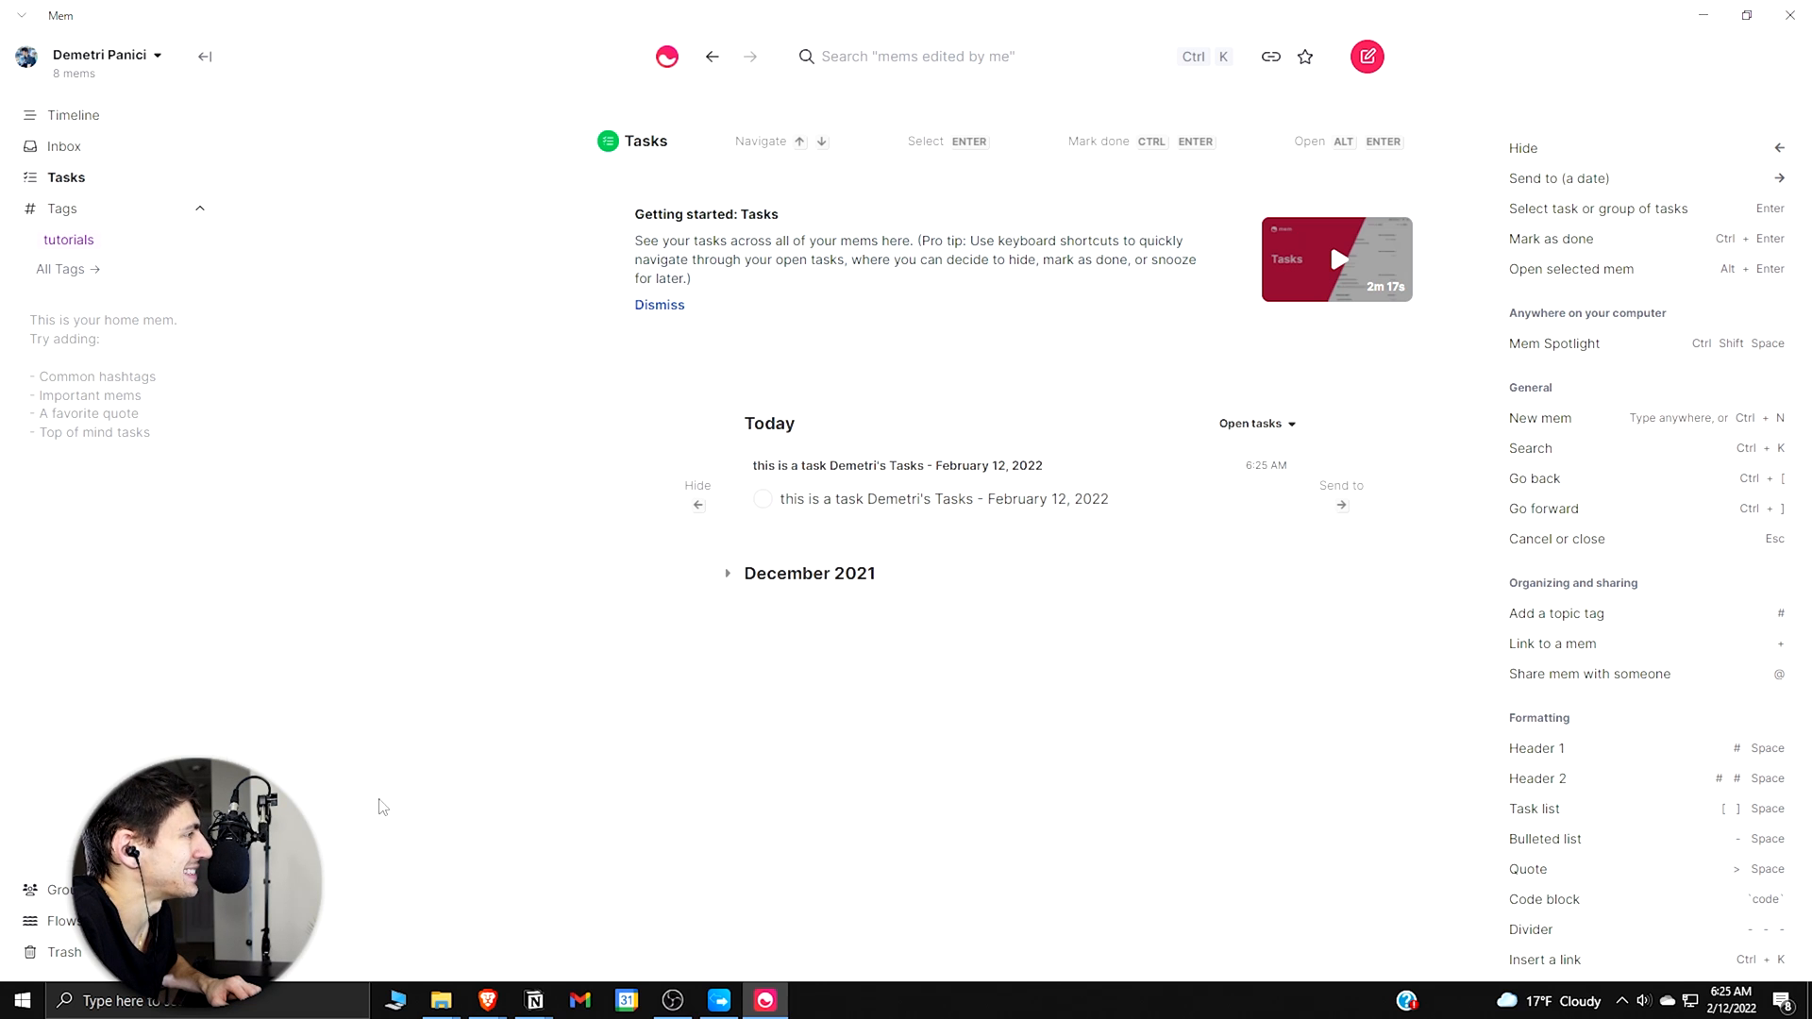
mouse_move(582, 457)
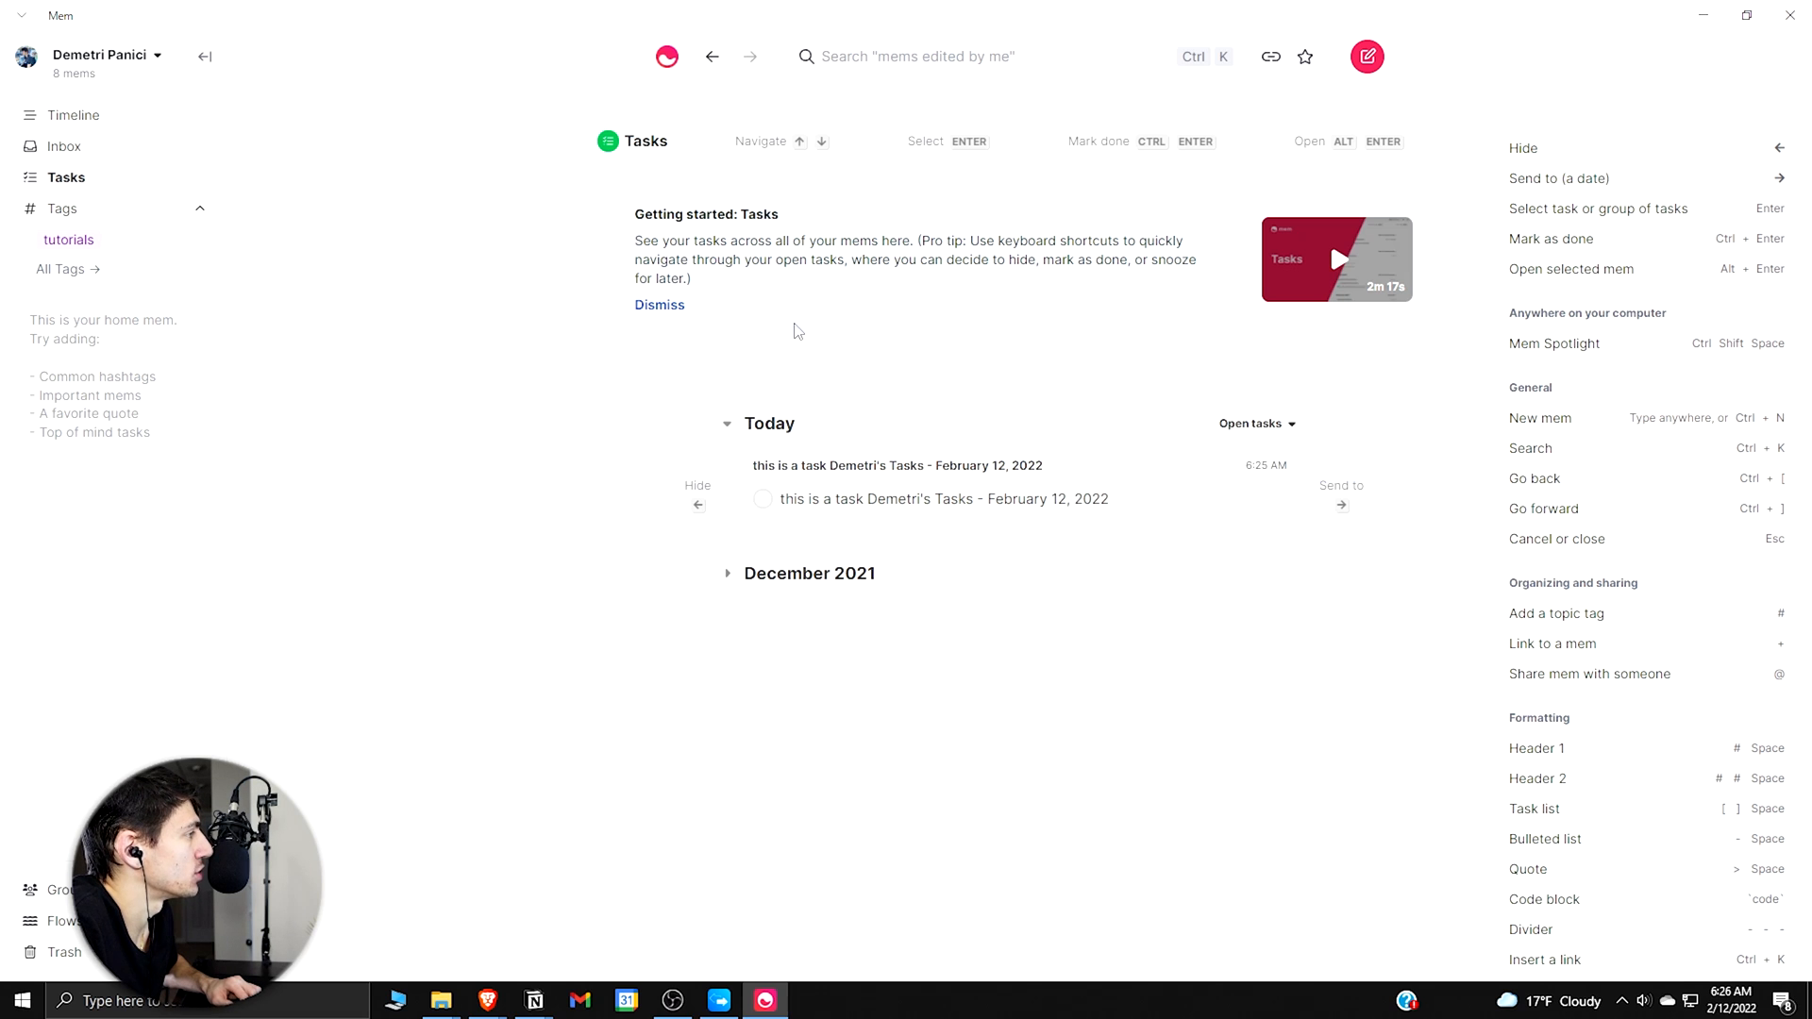
Step: Switch to the timeline, which now lists 'this is a task' above the tasks mem
left_click(72, 114)
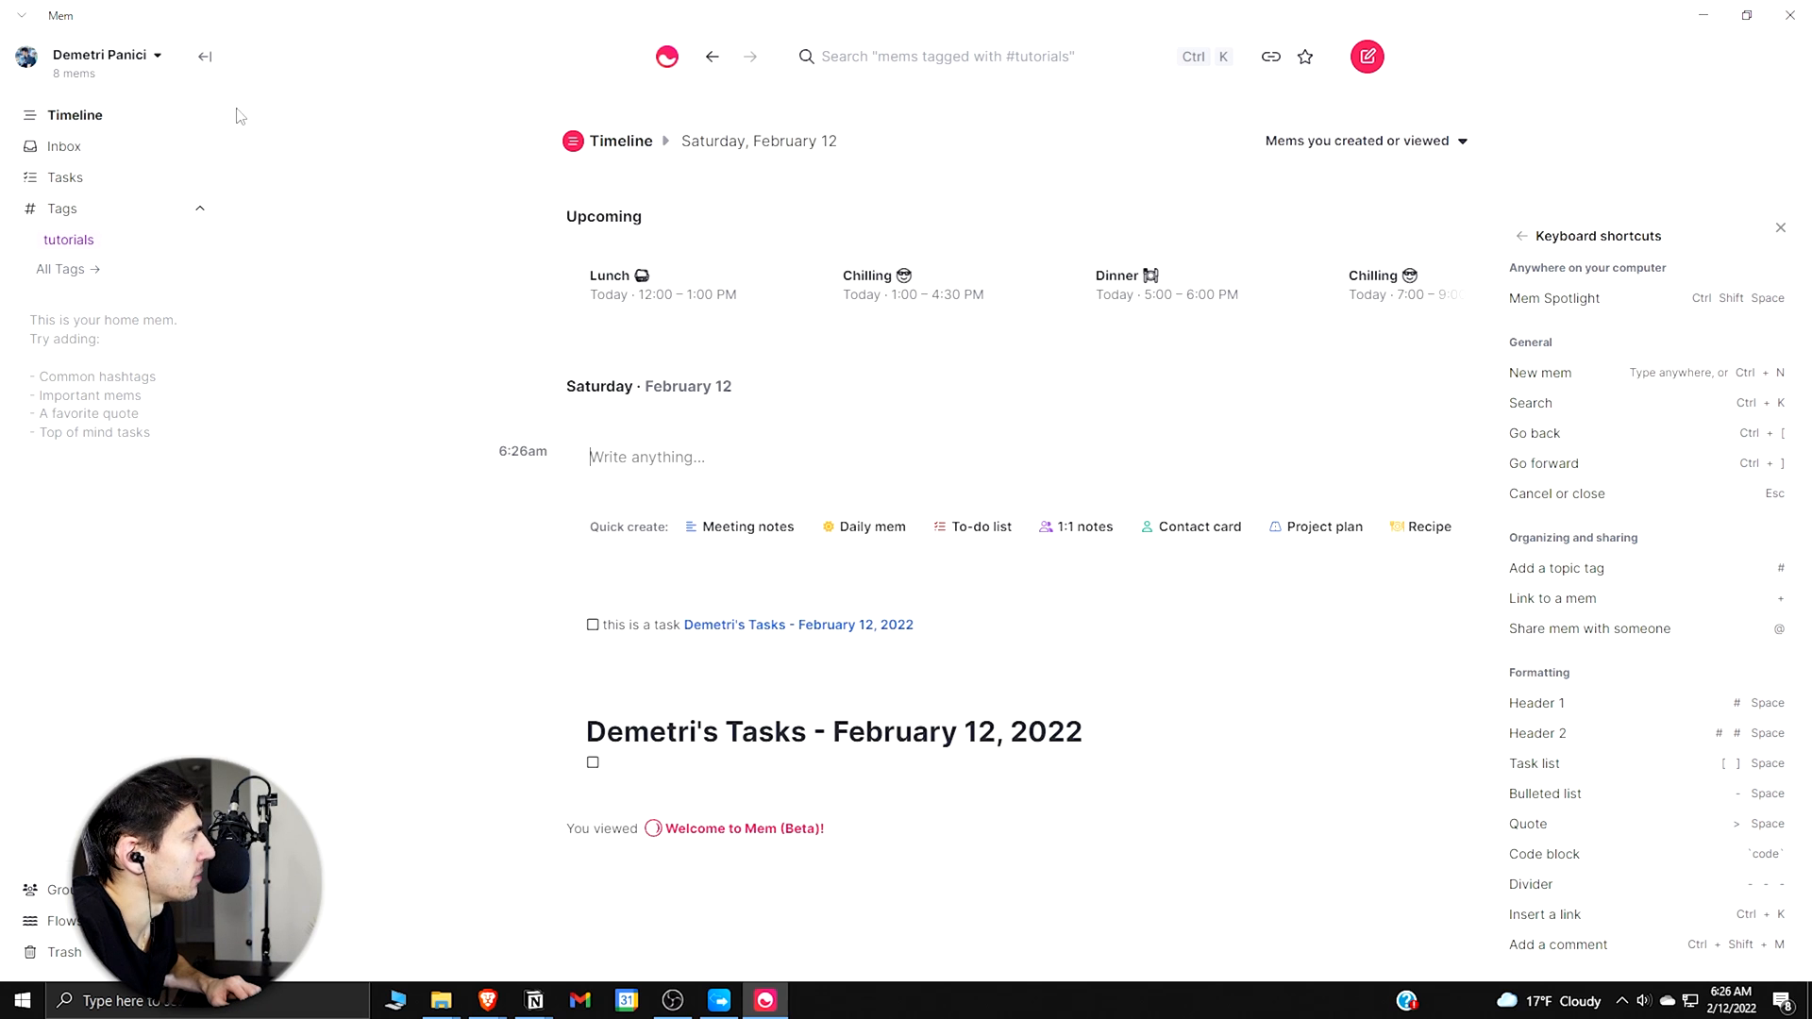
mouse_move(662, 357)
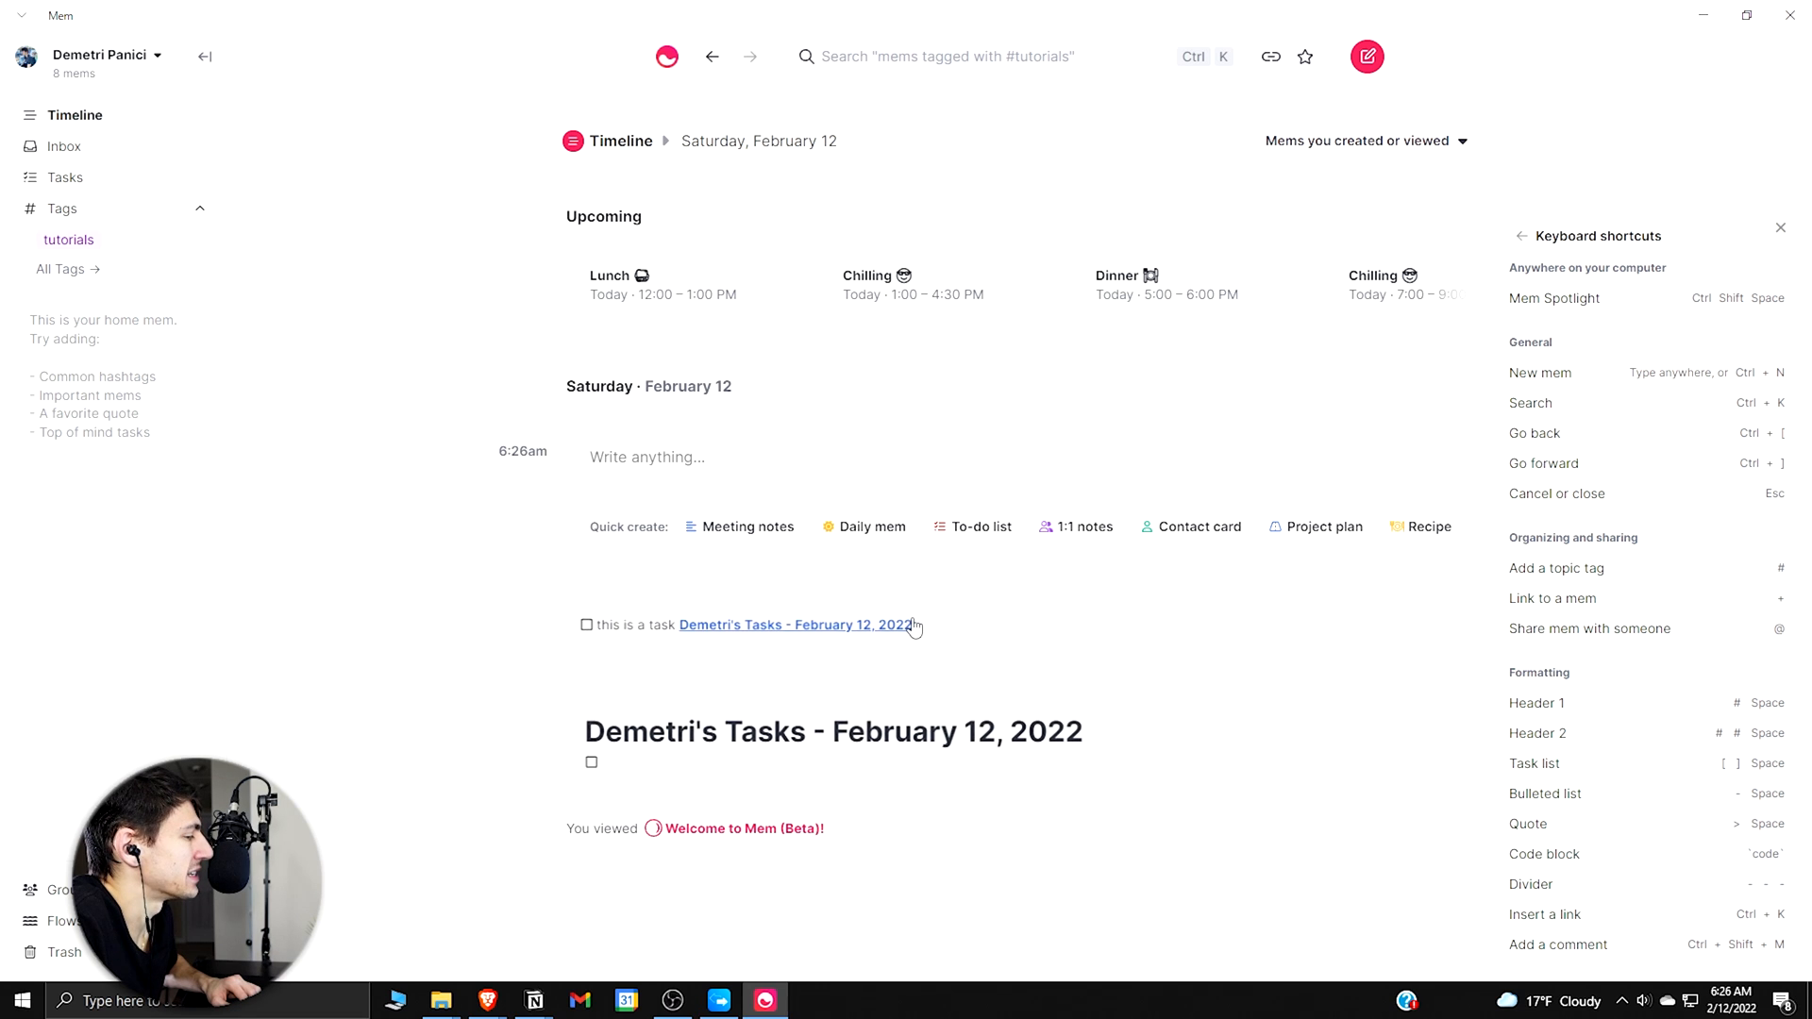
mouse_move(1294, 566)
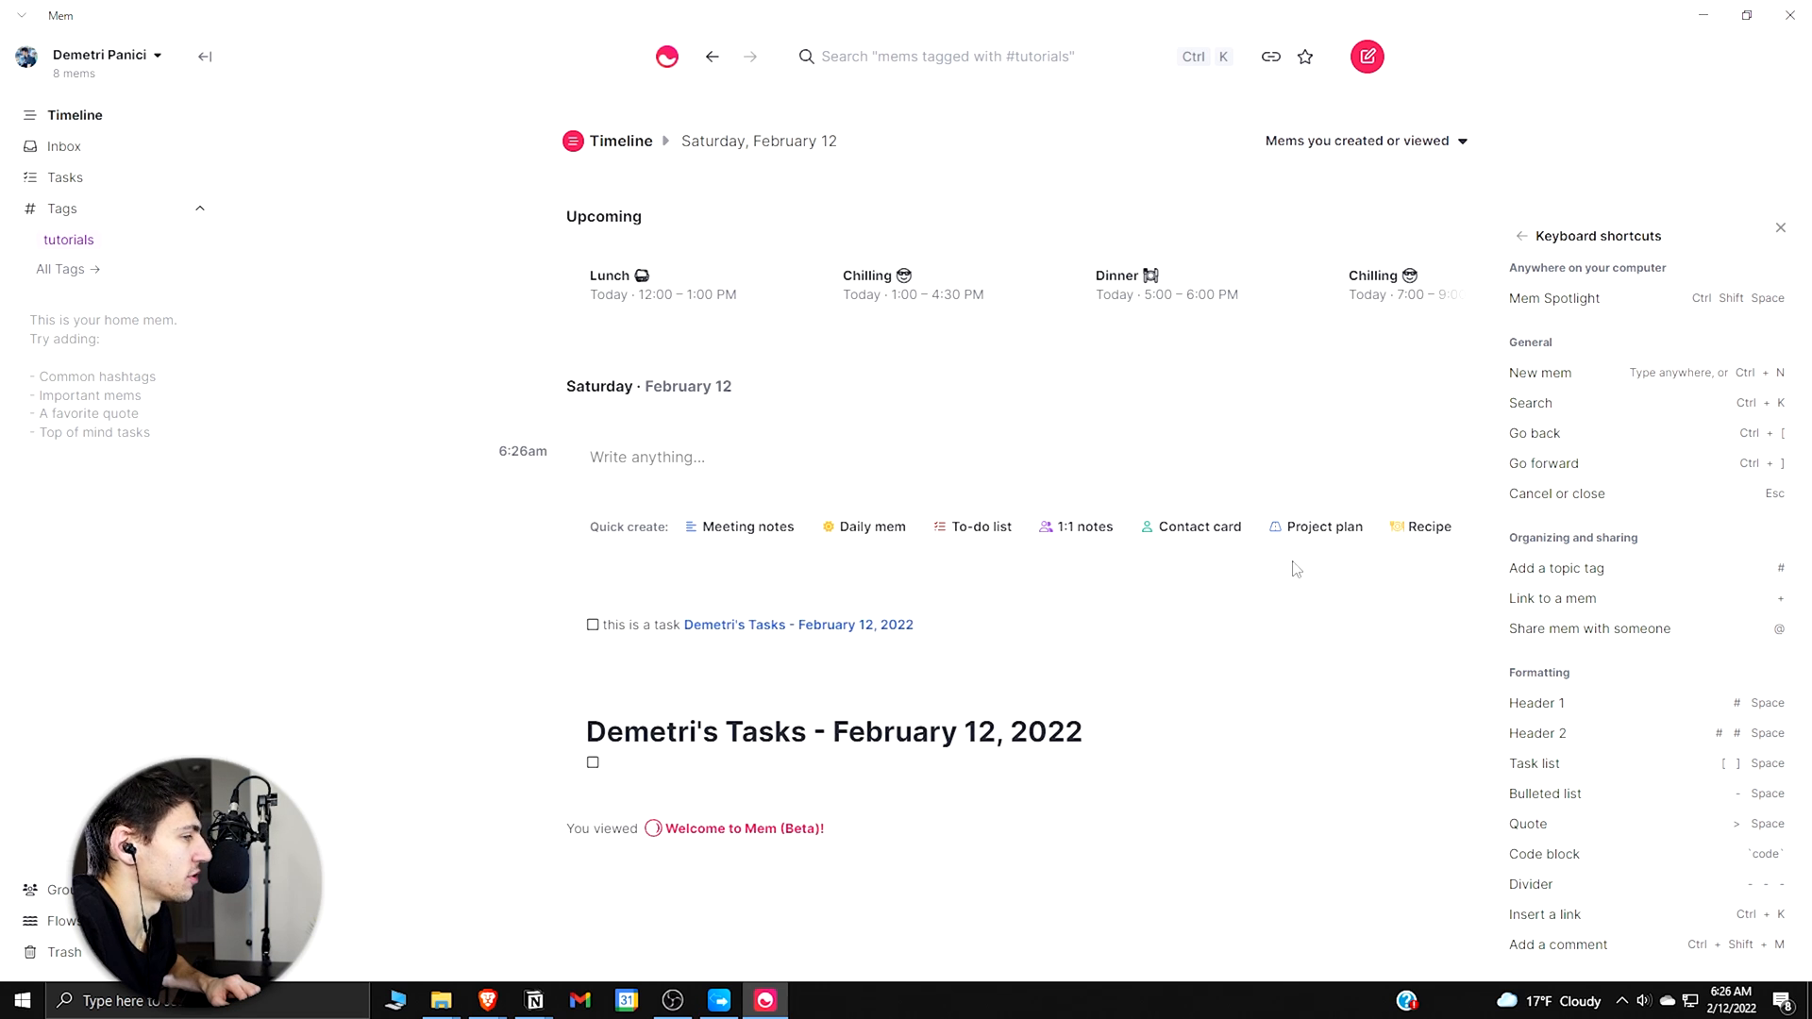
Step: Create a #recipes mem from the Recipe template and type + after Source
left_click(1428, 526)
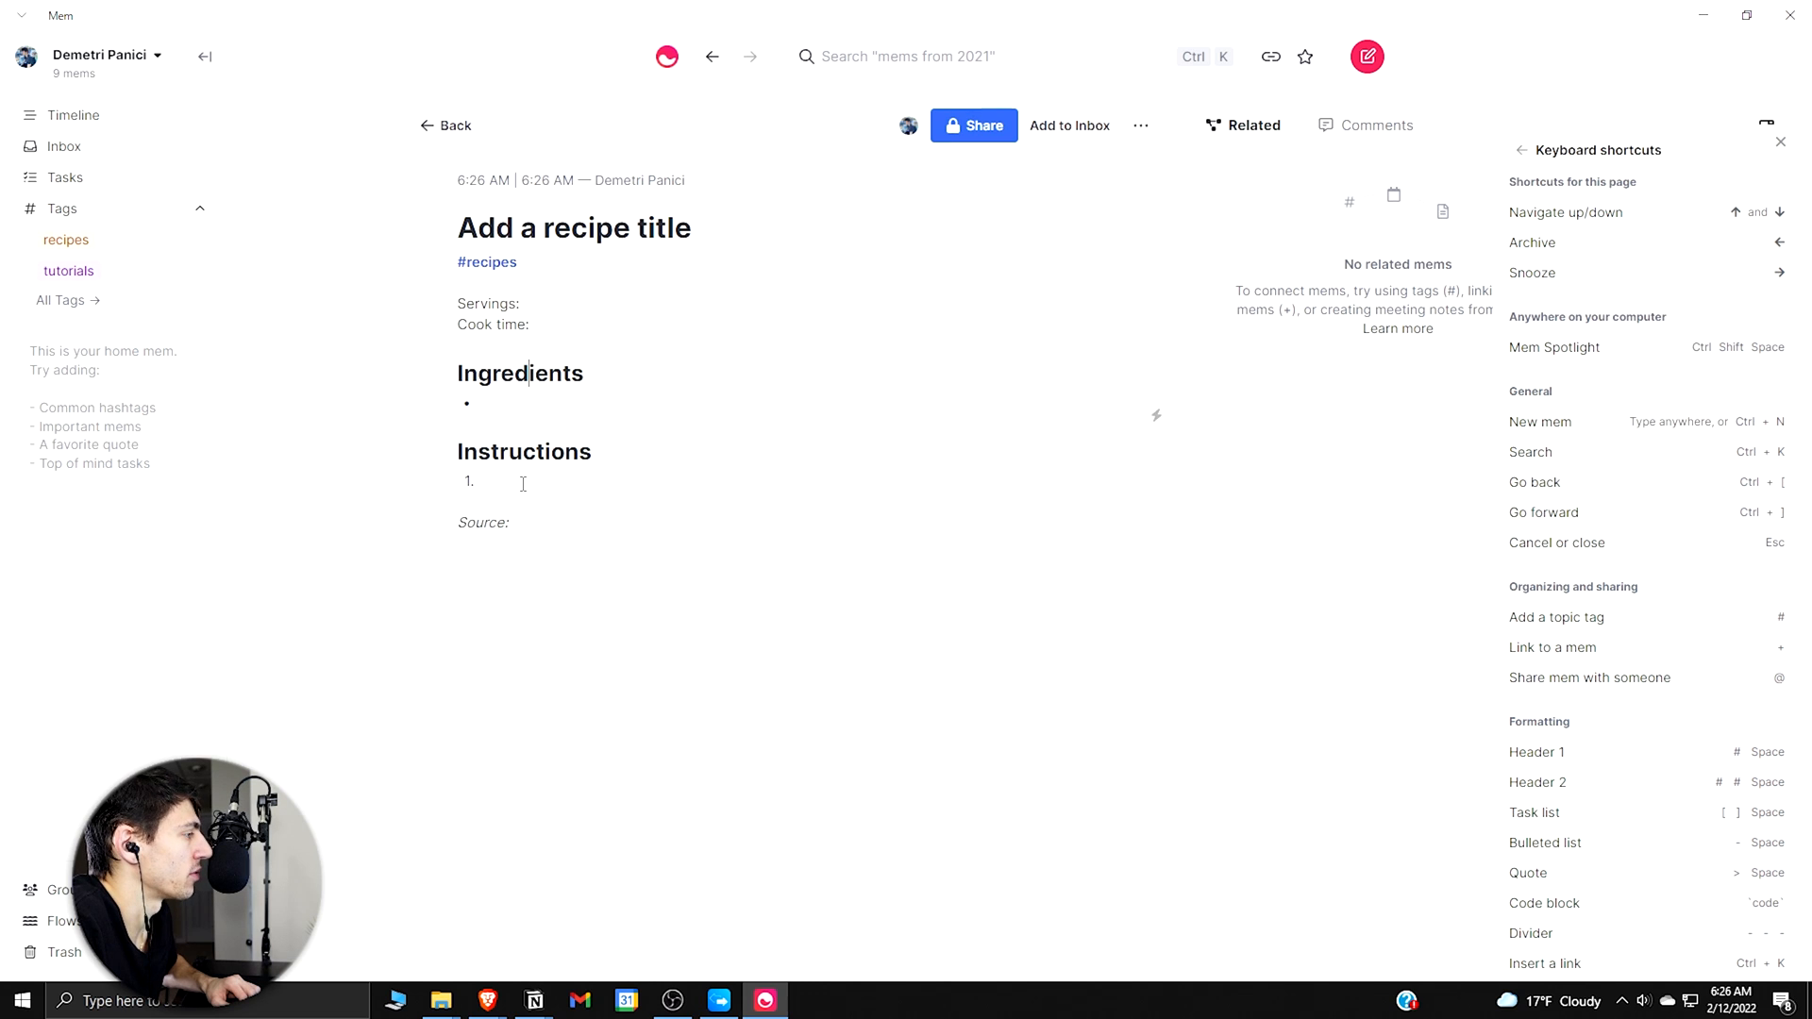
left_click(690, 227)
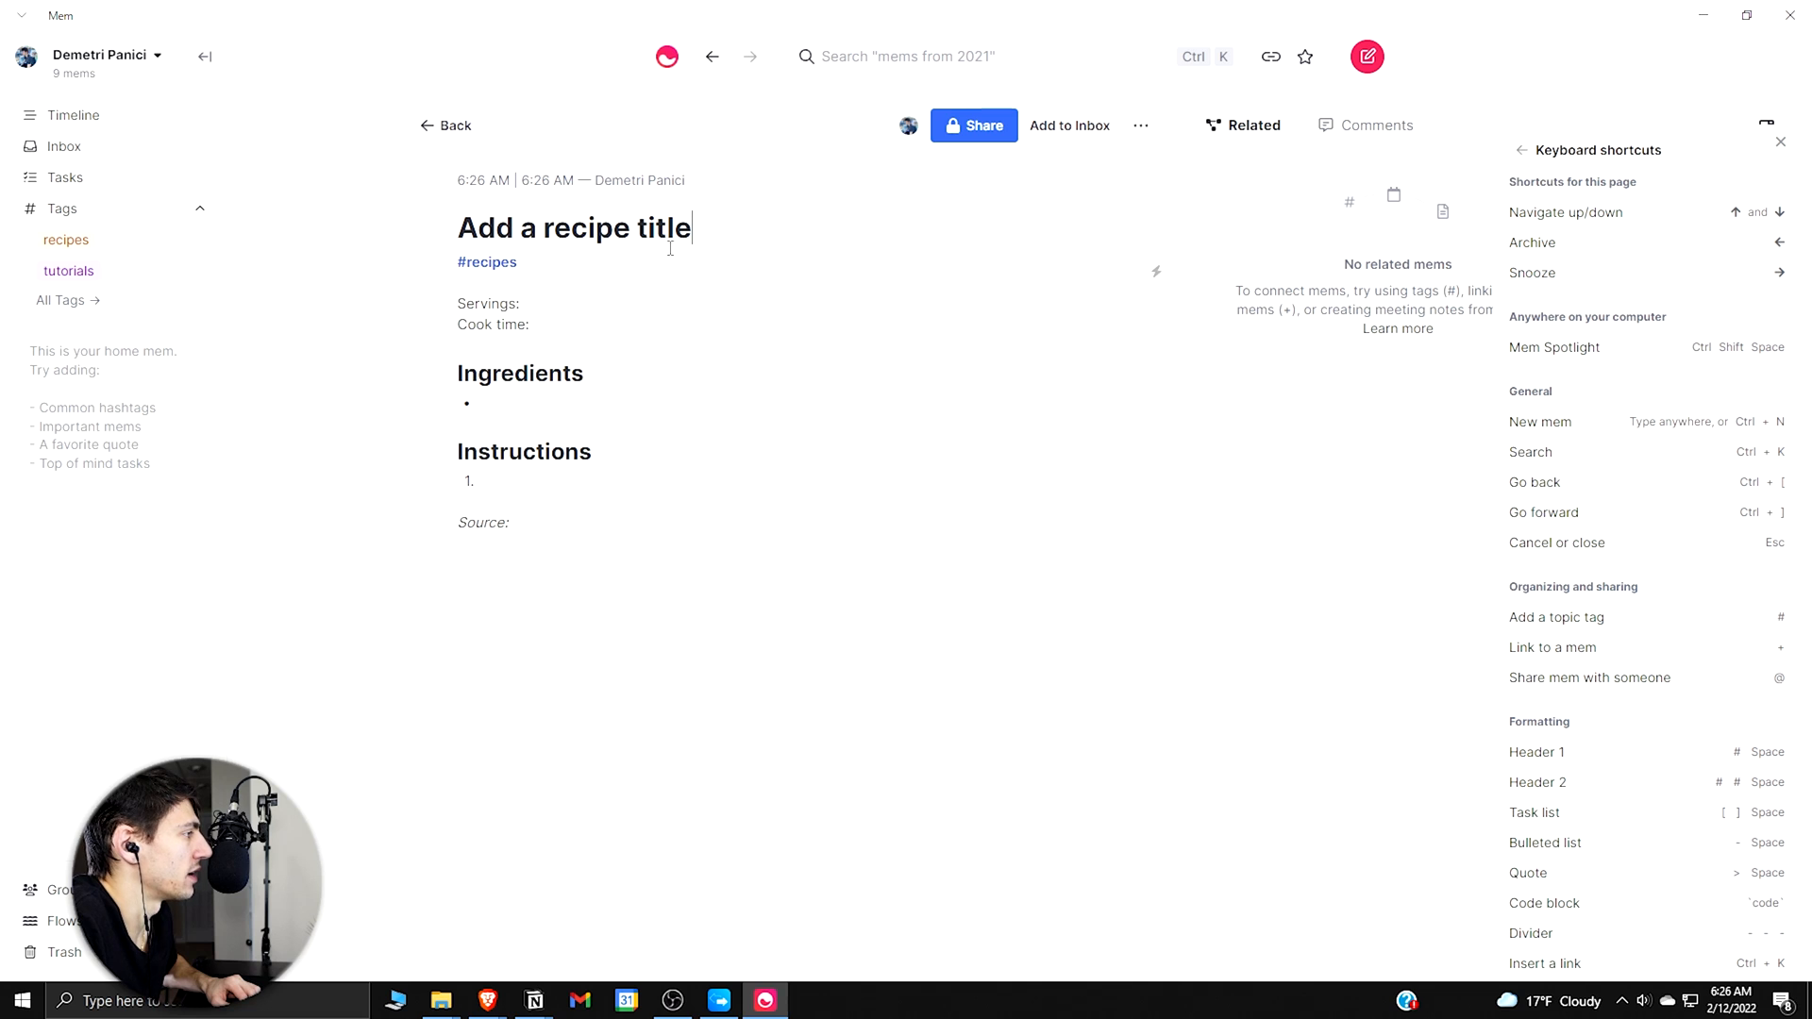
mouse_move(607, 485)
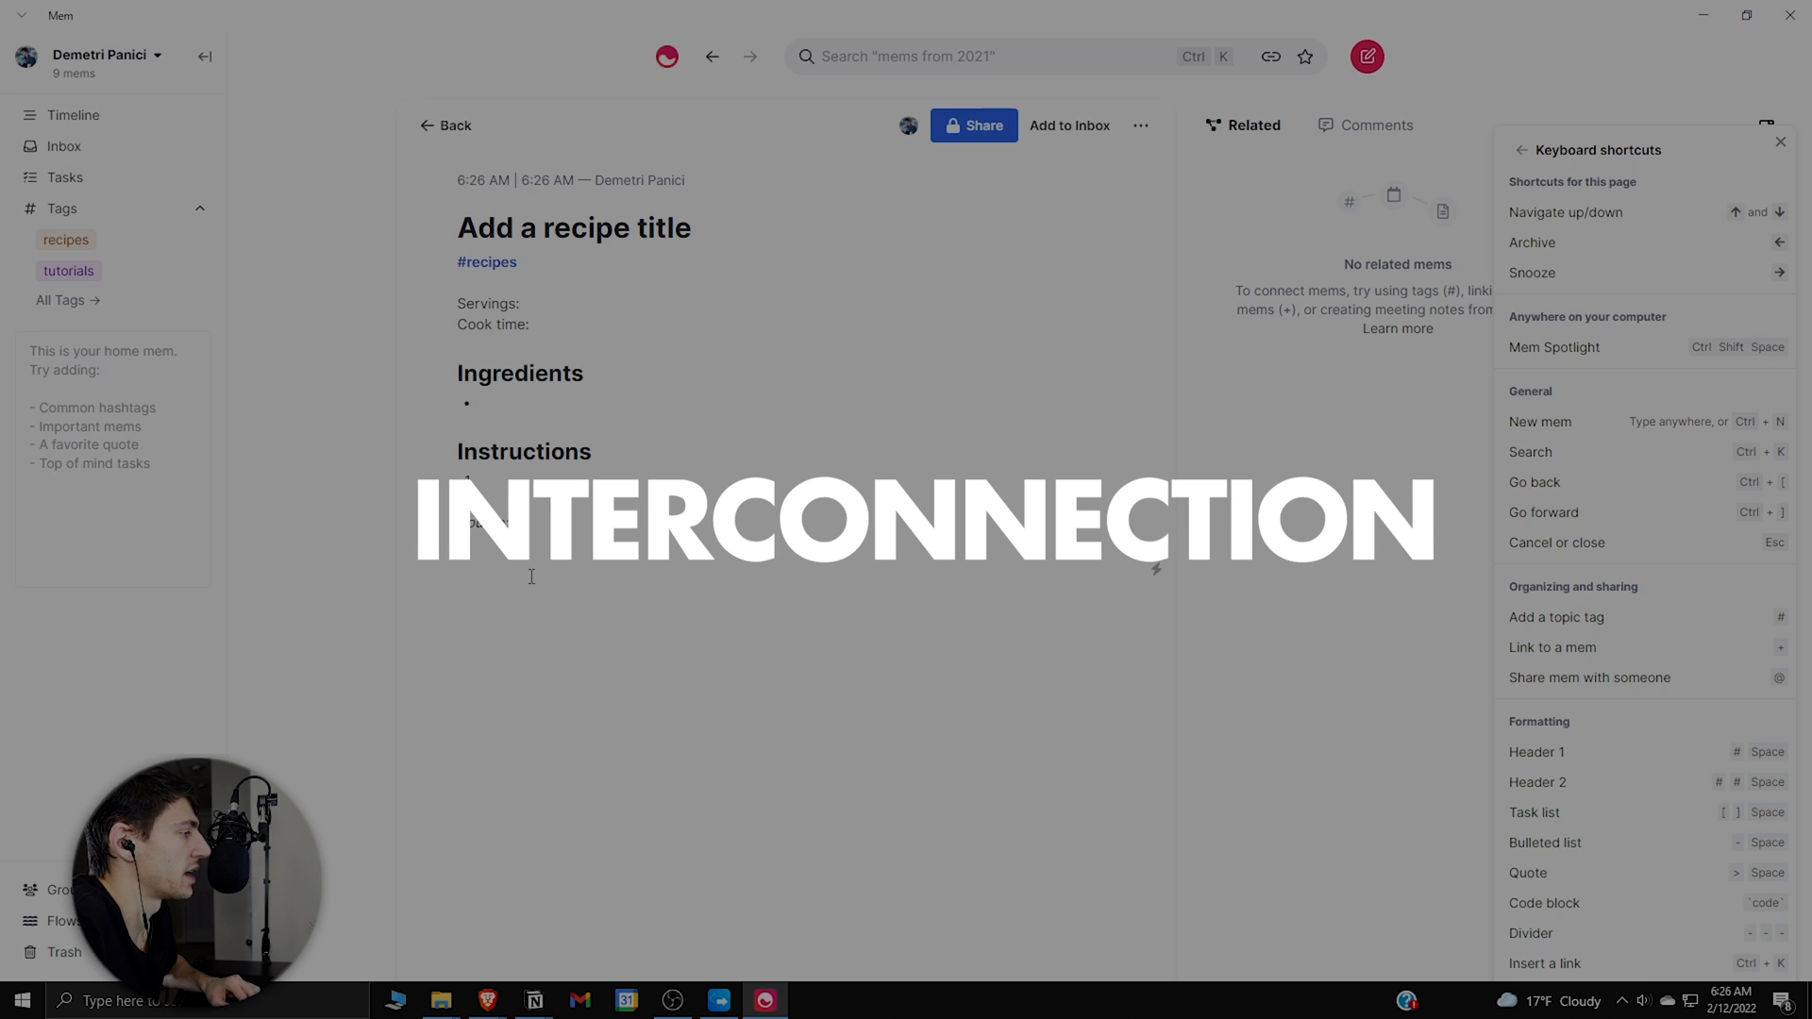
type("+")
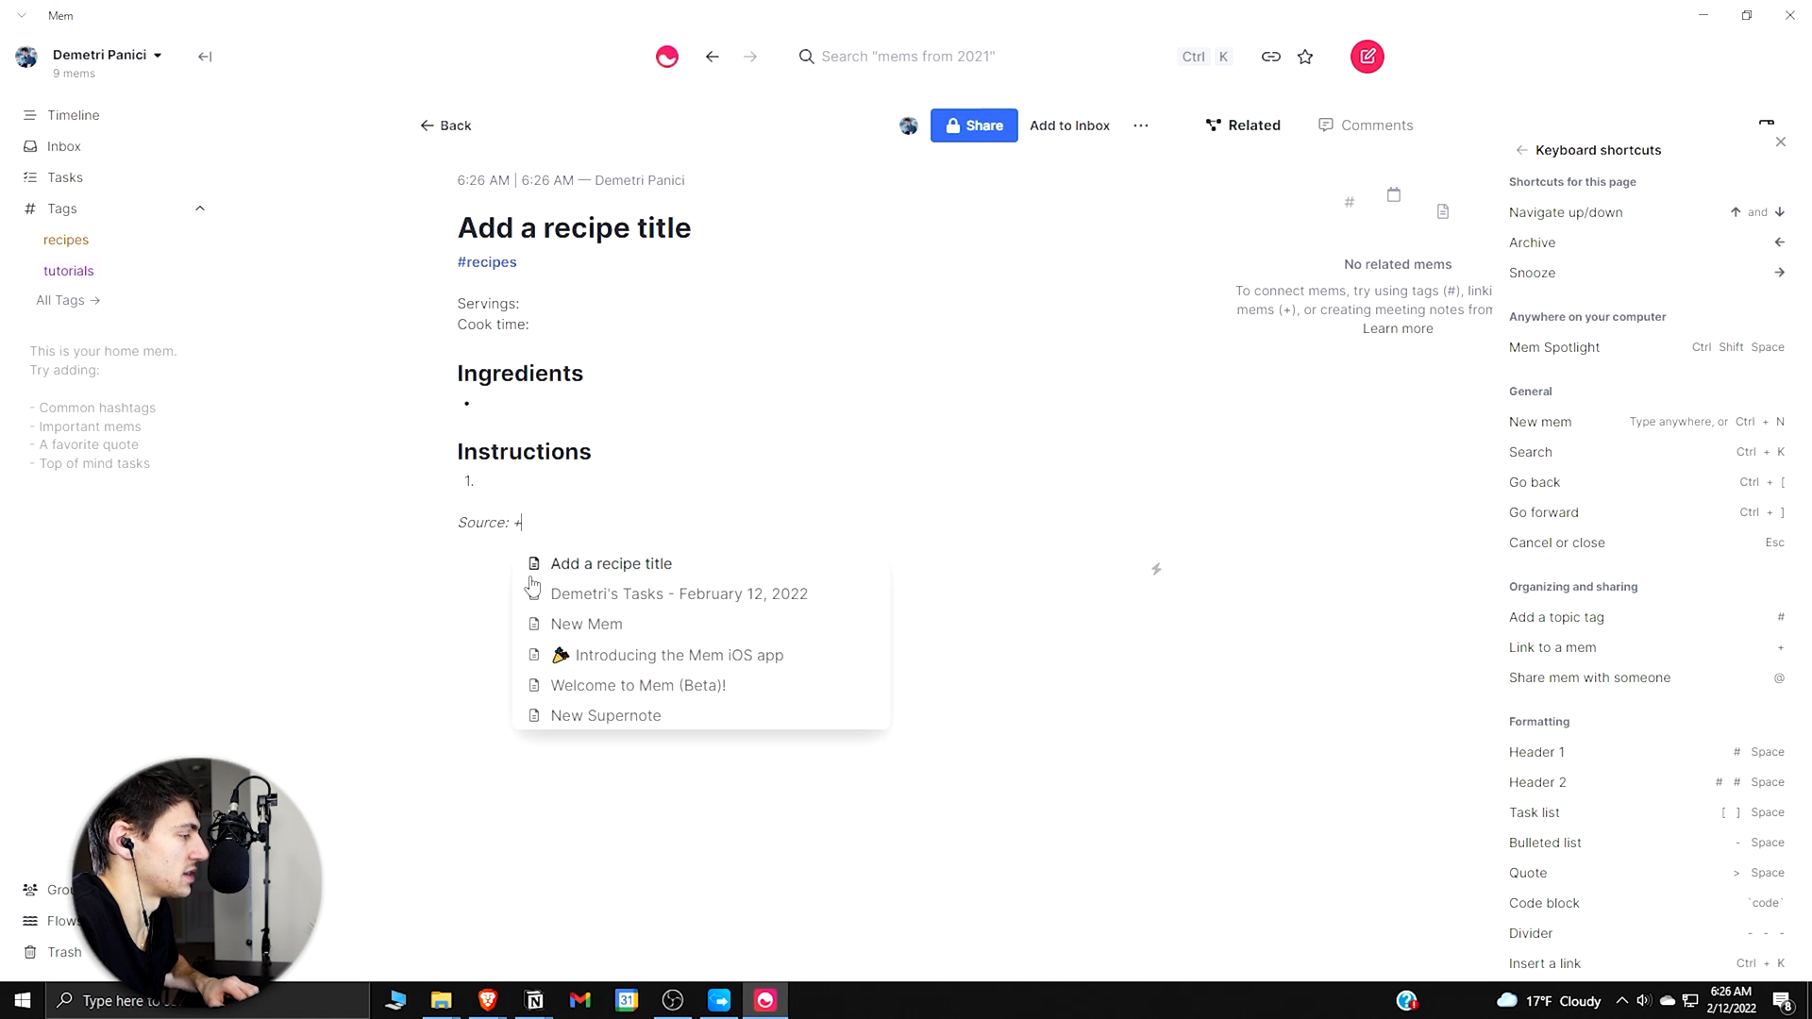
mouse_move(586, 600)
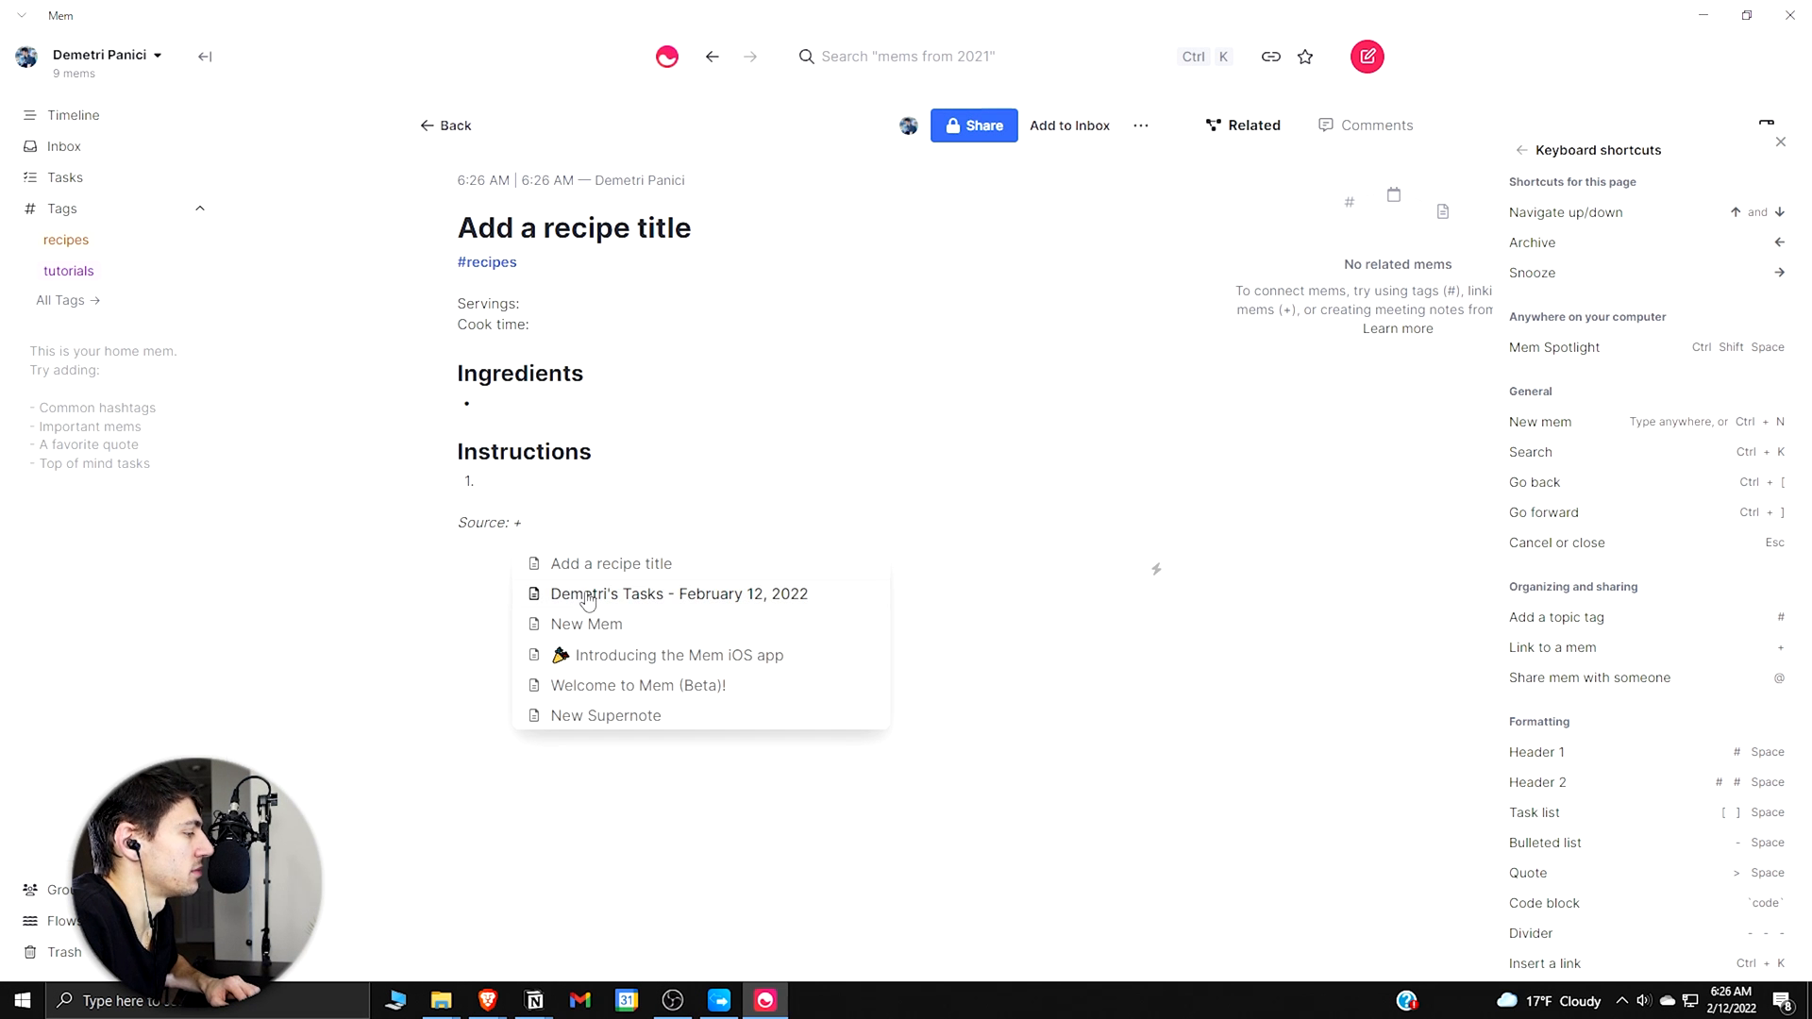
Step: Link Source to Demetri's Tasks - February 12, 2022 and swap that mem into the main view
left_click(680, 593)
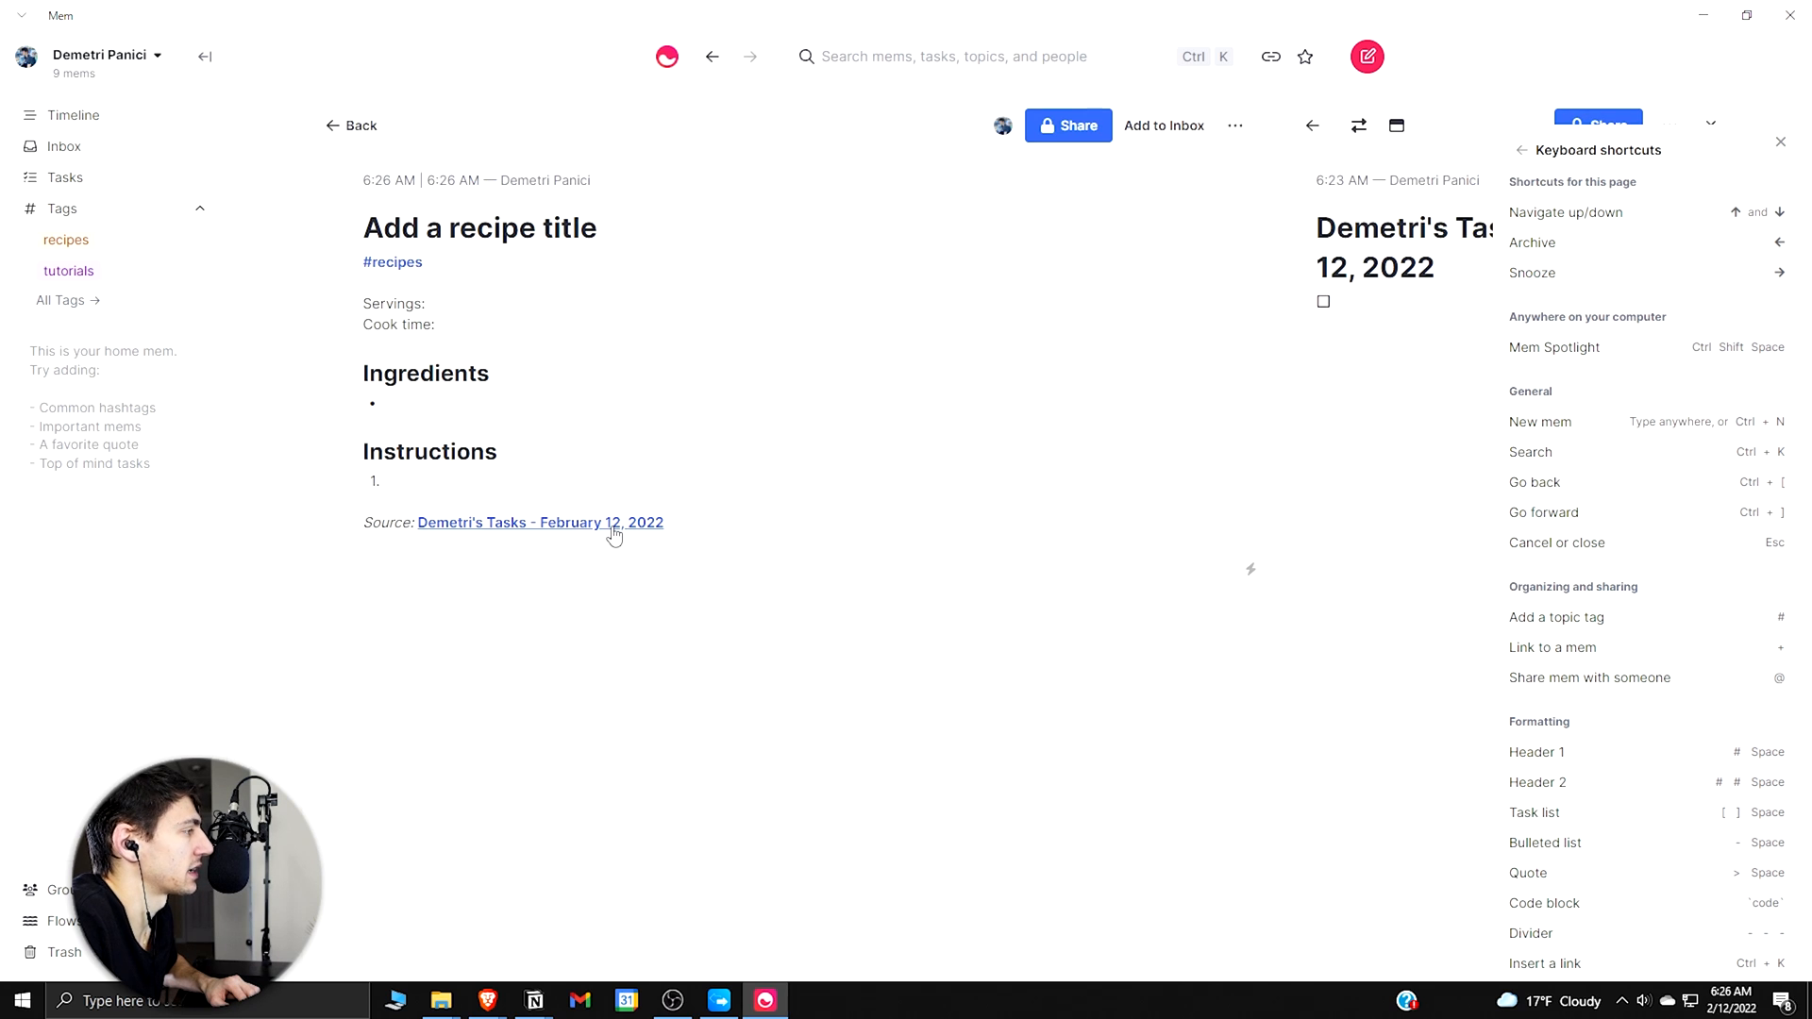
mouse_move(1288, 210)
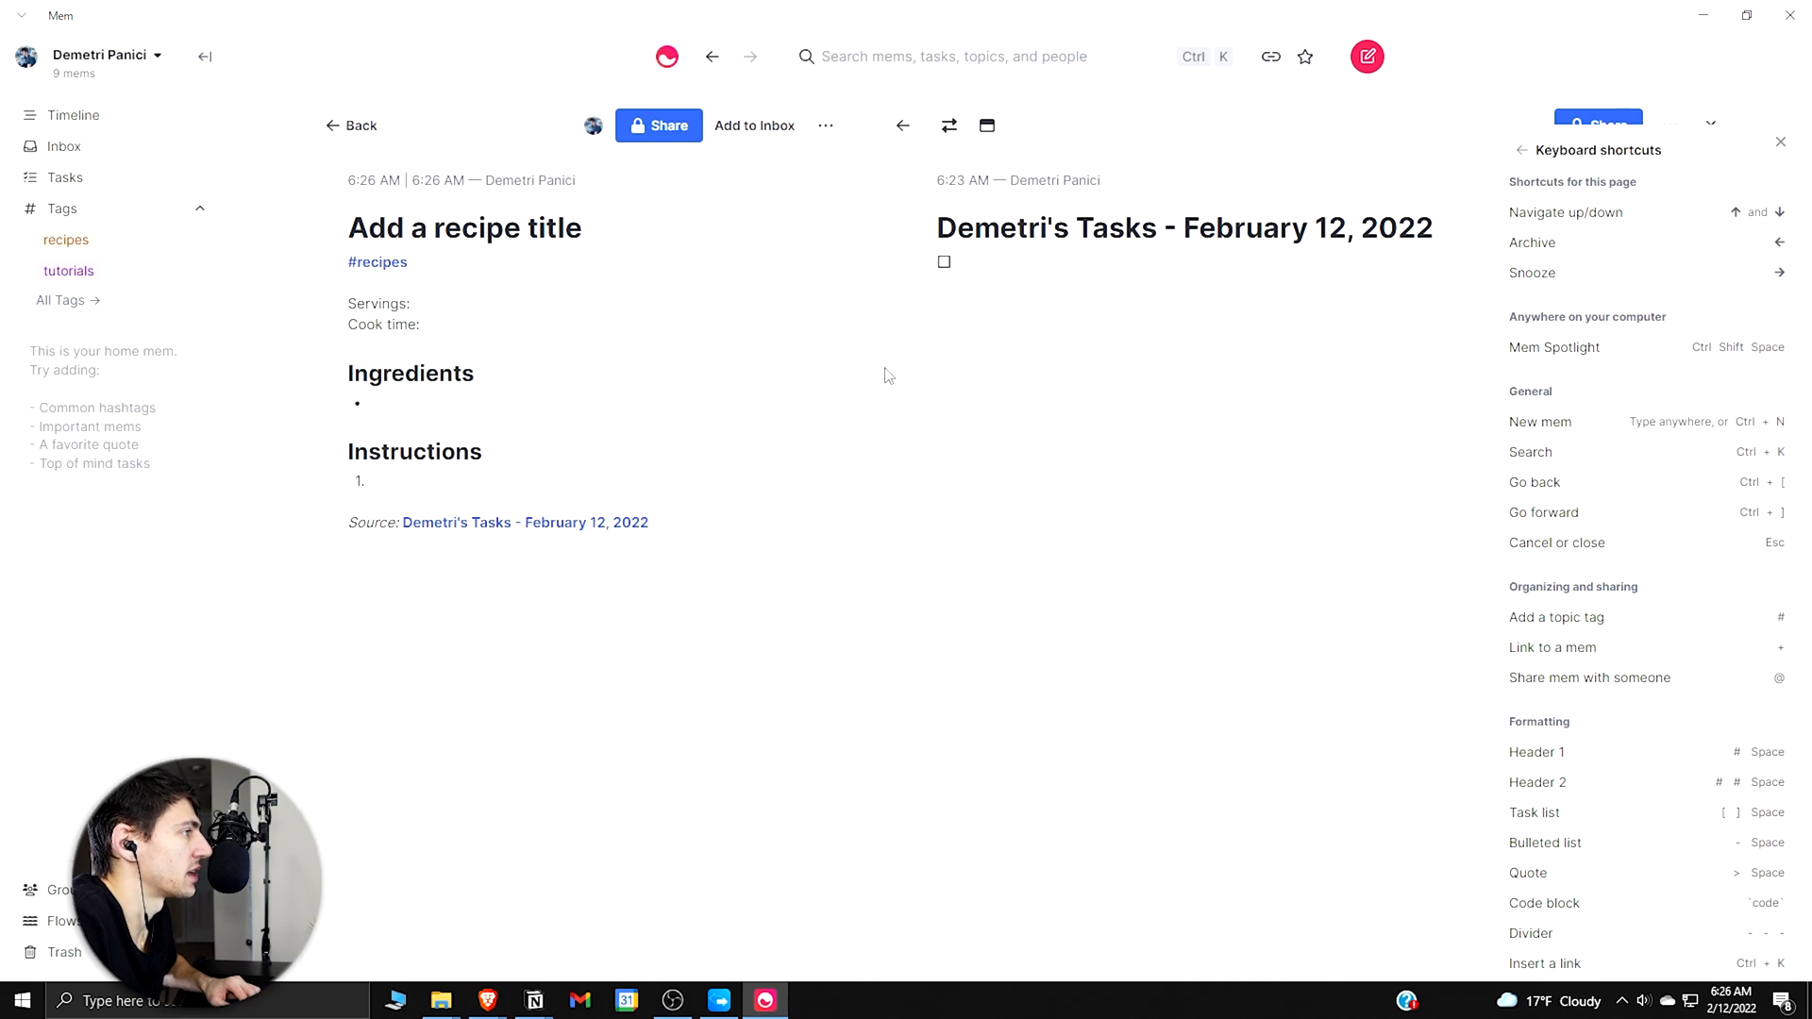
mouse_move(601, 139)
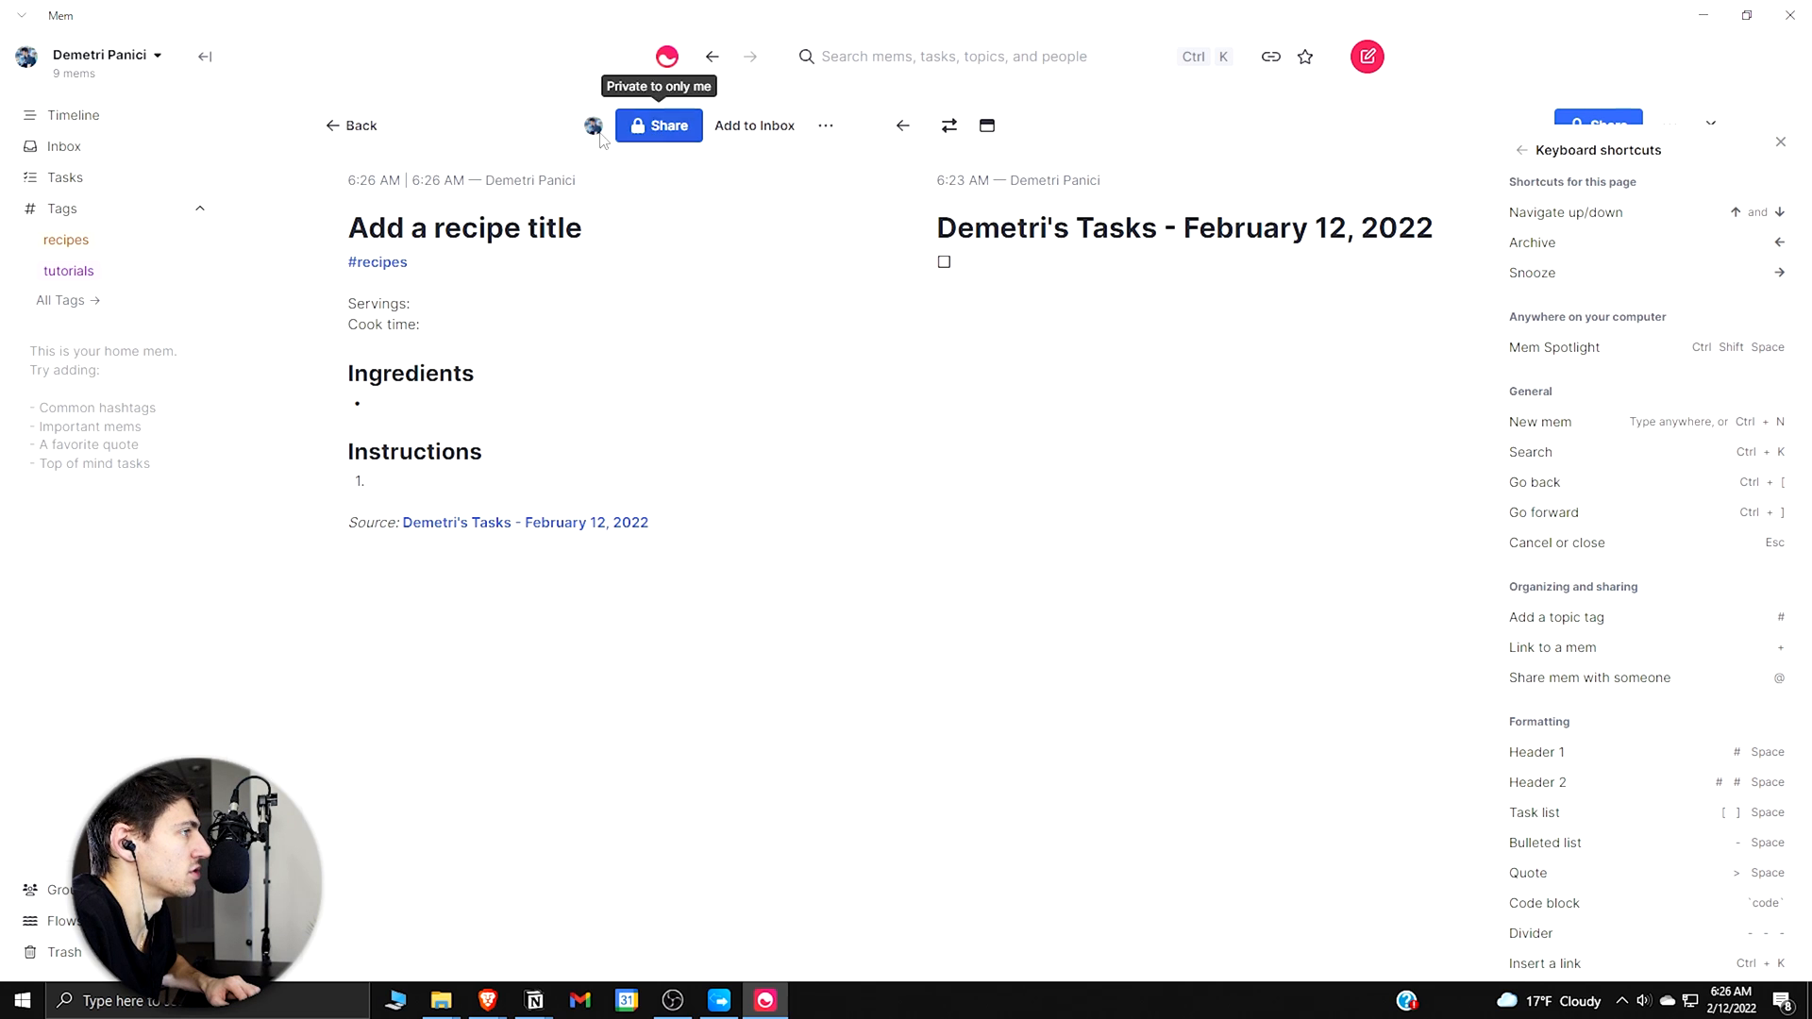
mouse_move(947, 125)
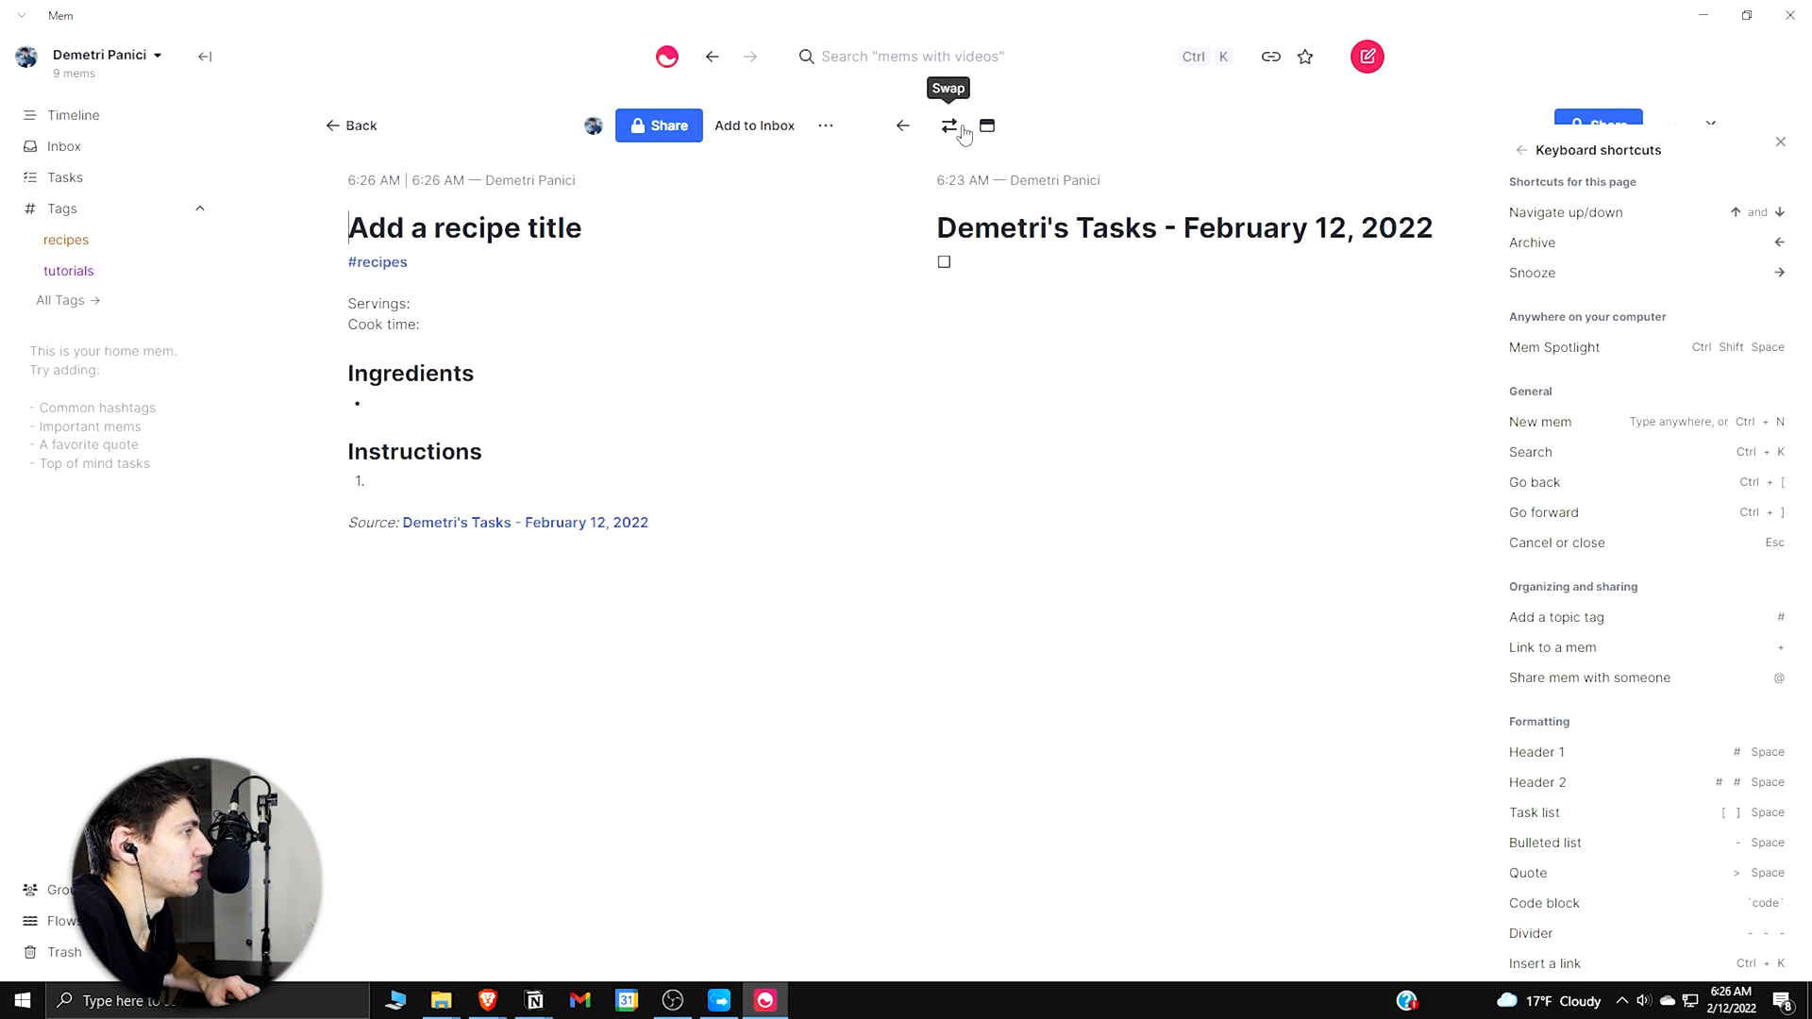
left_click(948, 125)
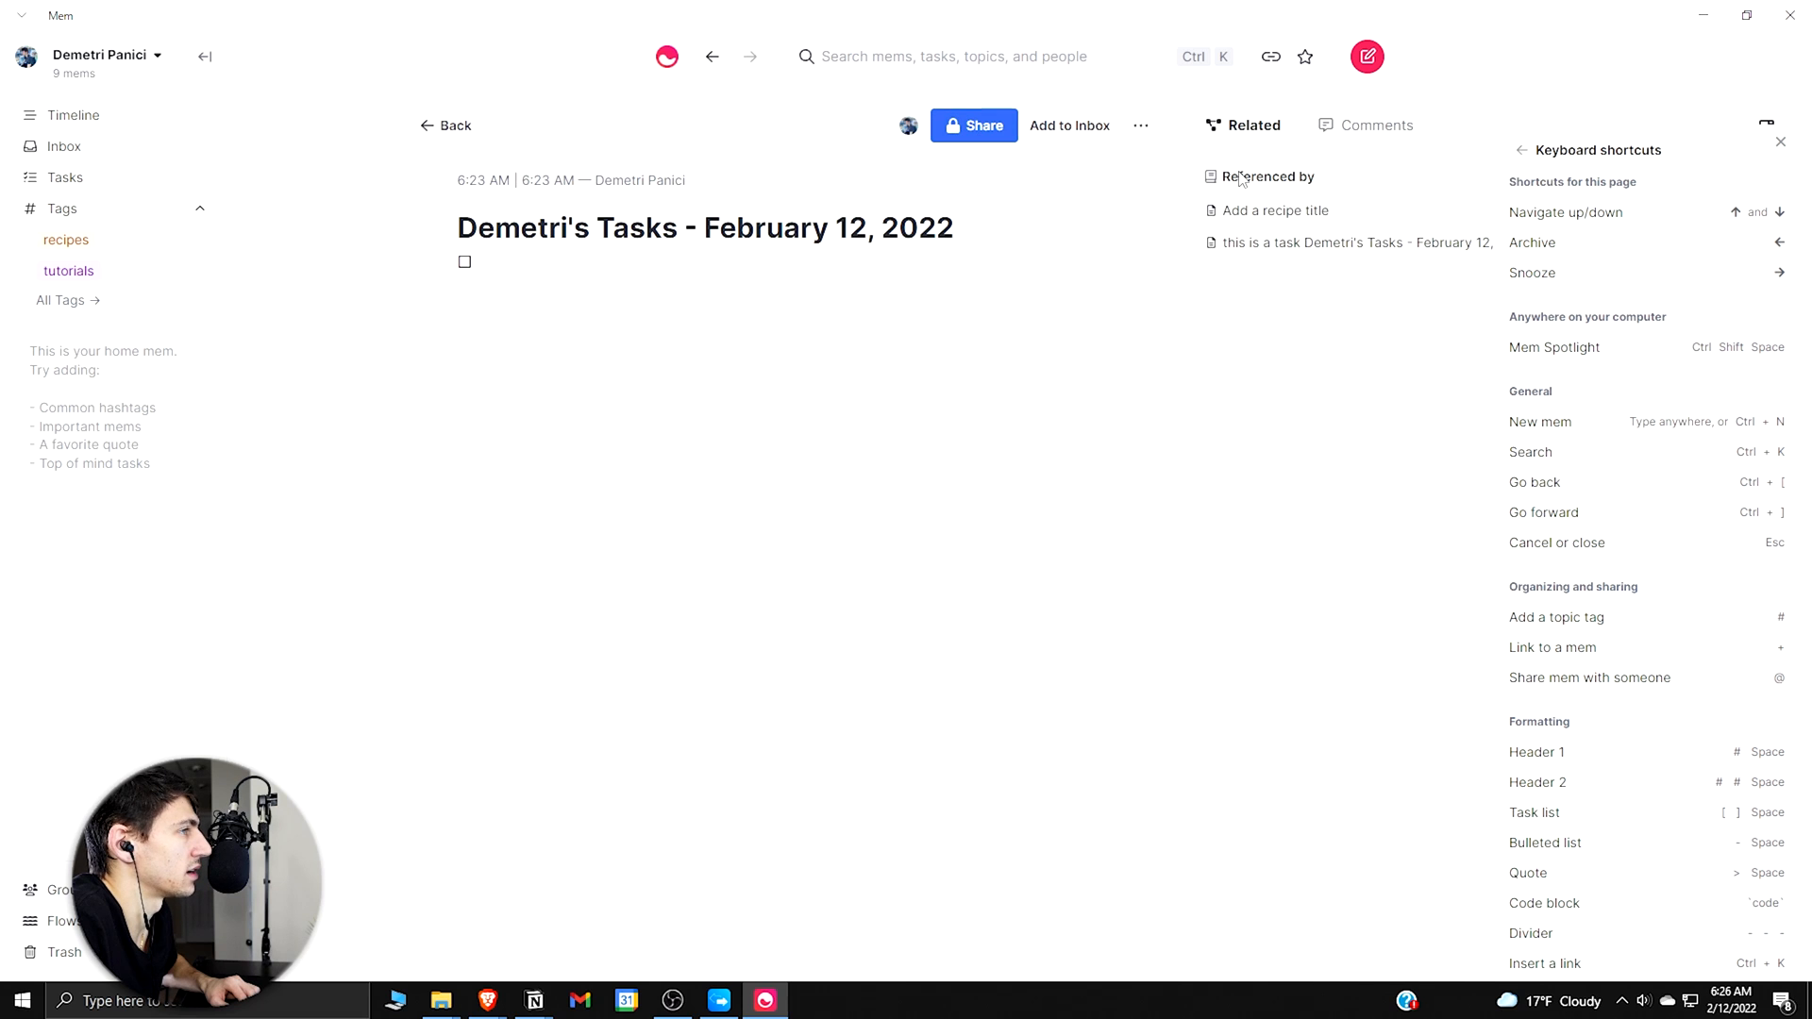
mouse_move(1302, 272)
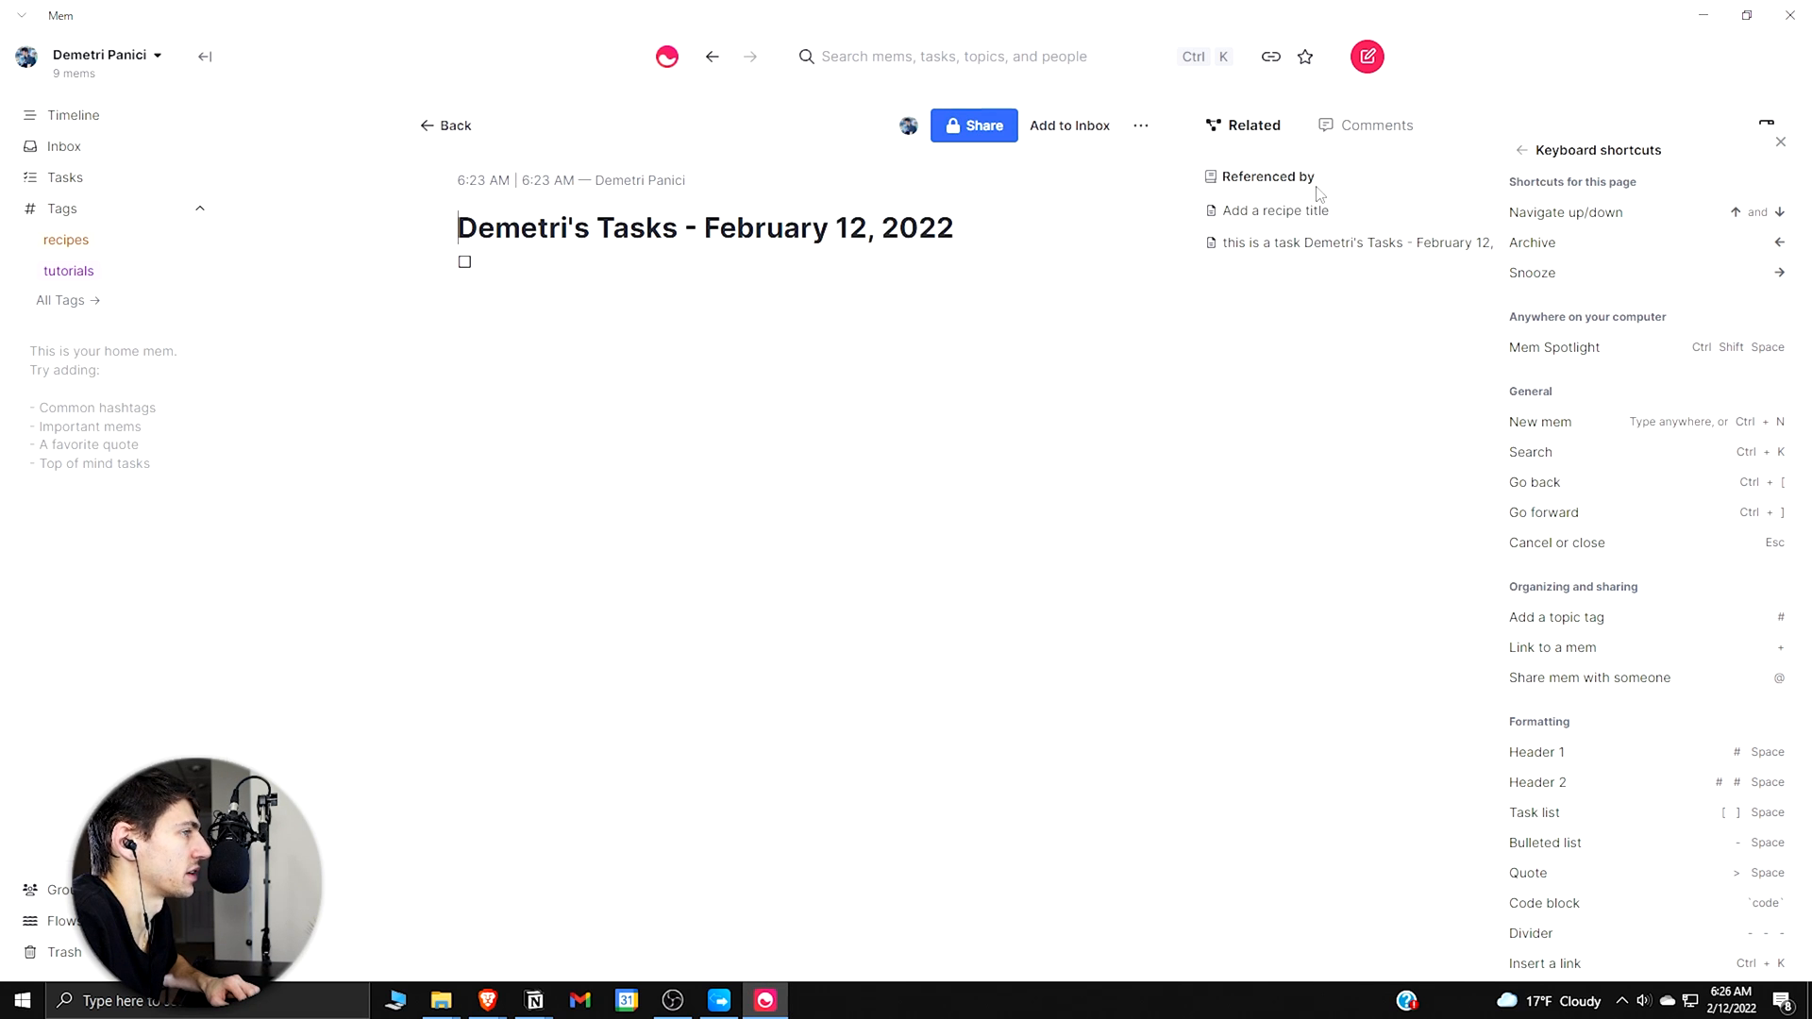
Step: Close shortcuts, toggle Related, and browse the mems referencing the tasks mem, landing on the recipe
left_click(1765, 129)
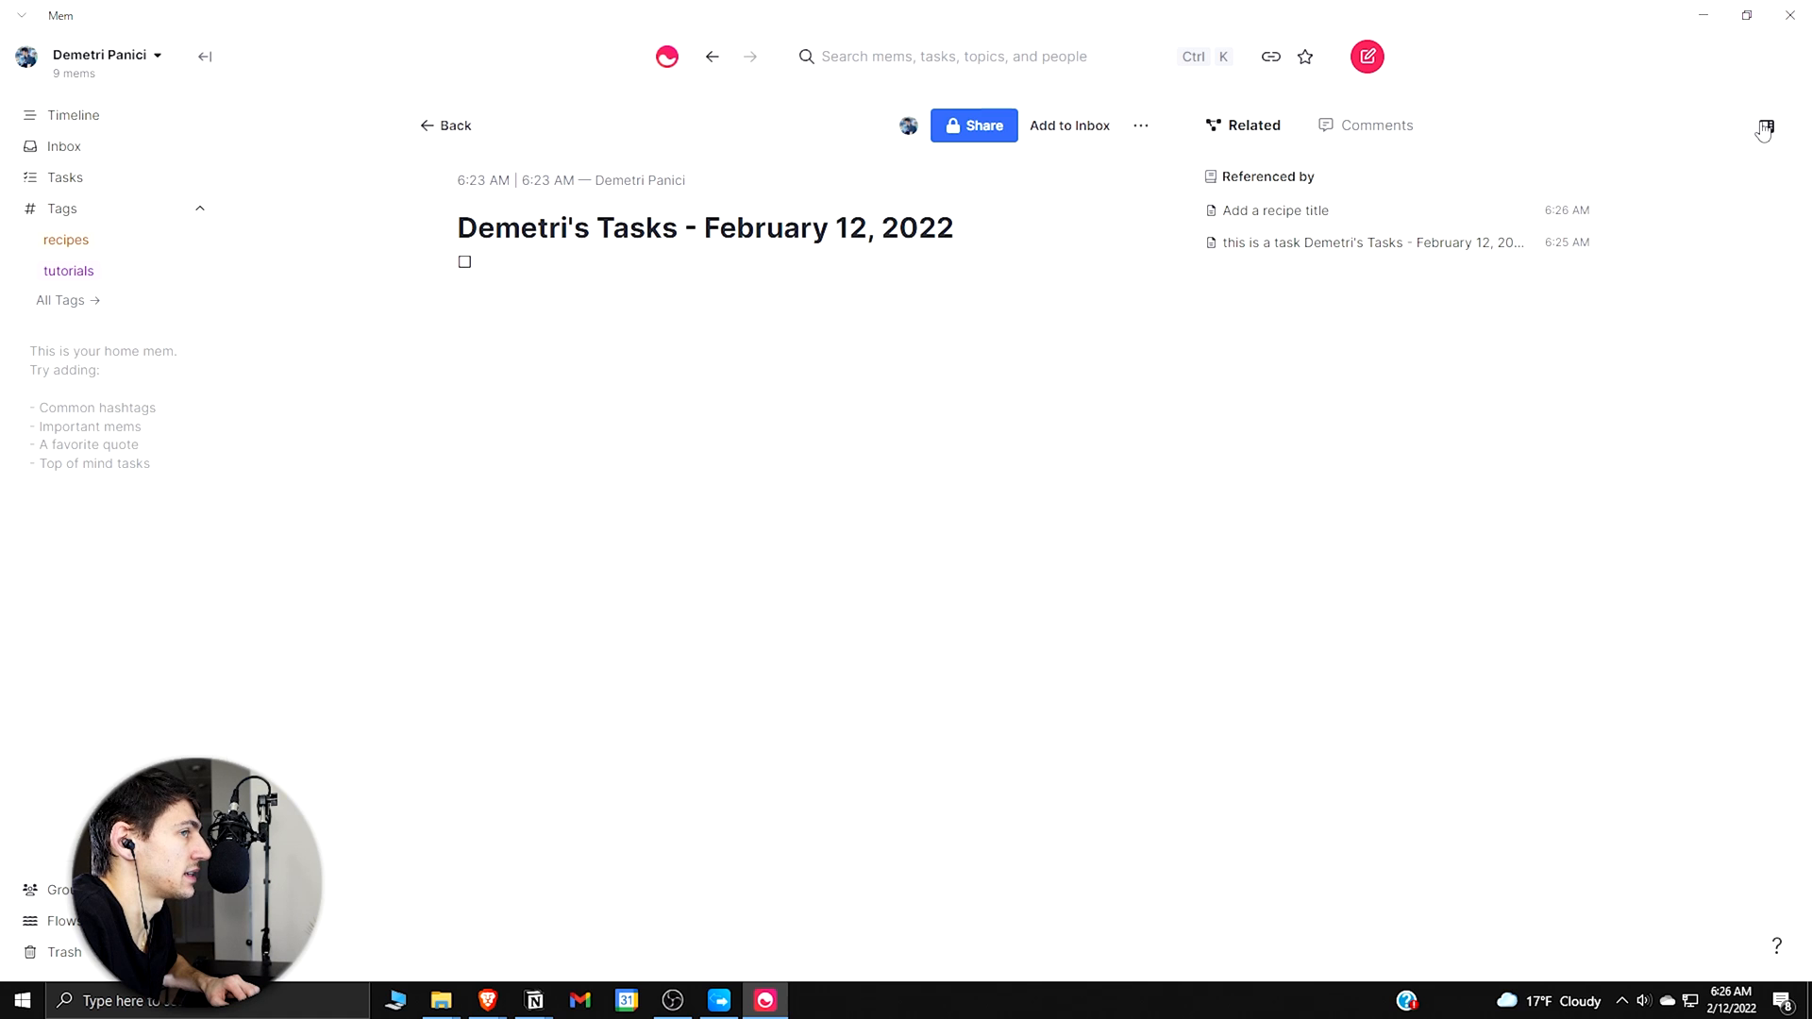
left_click(1765, 128)
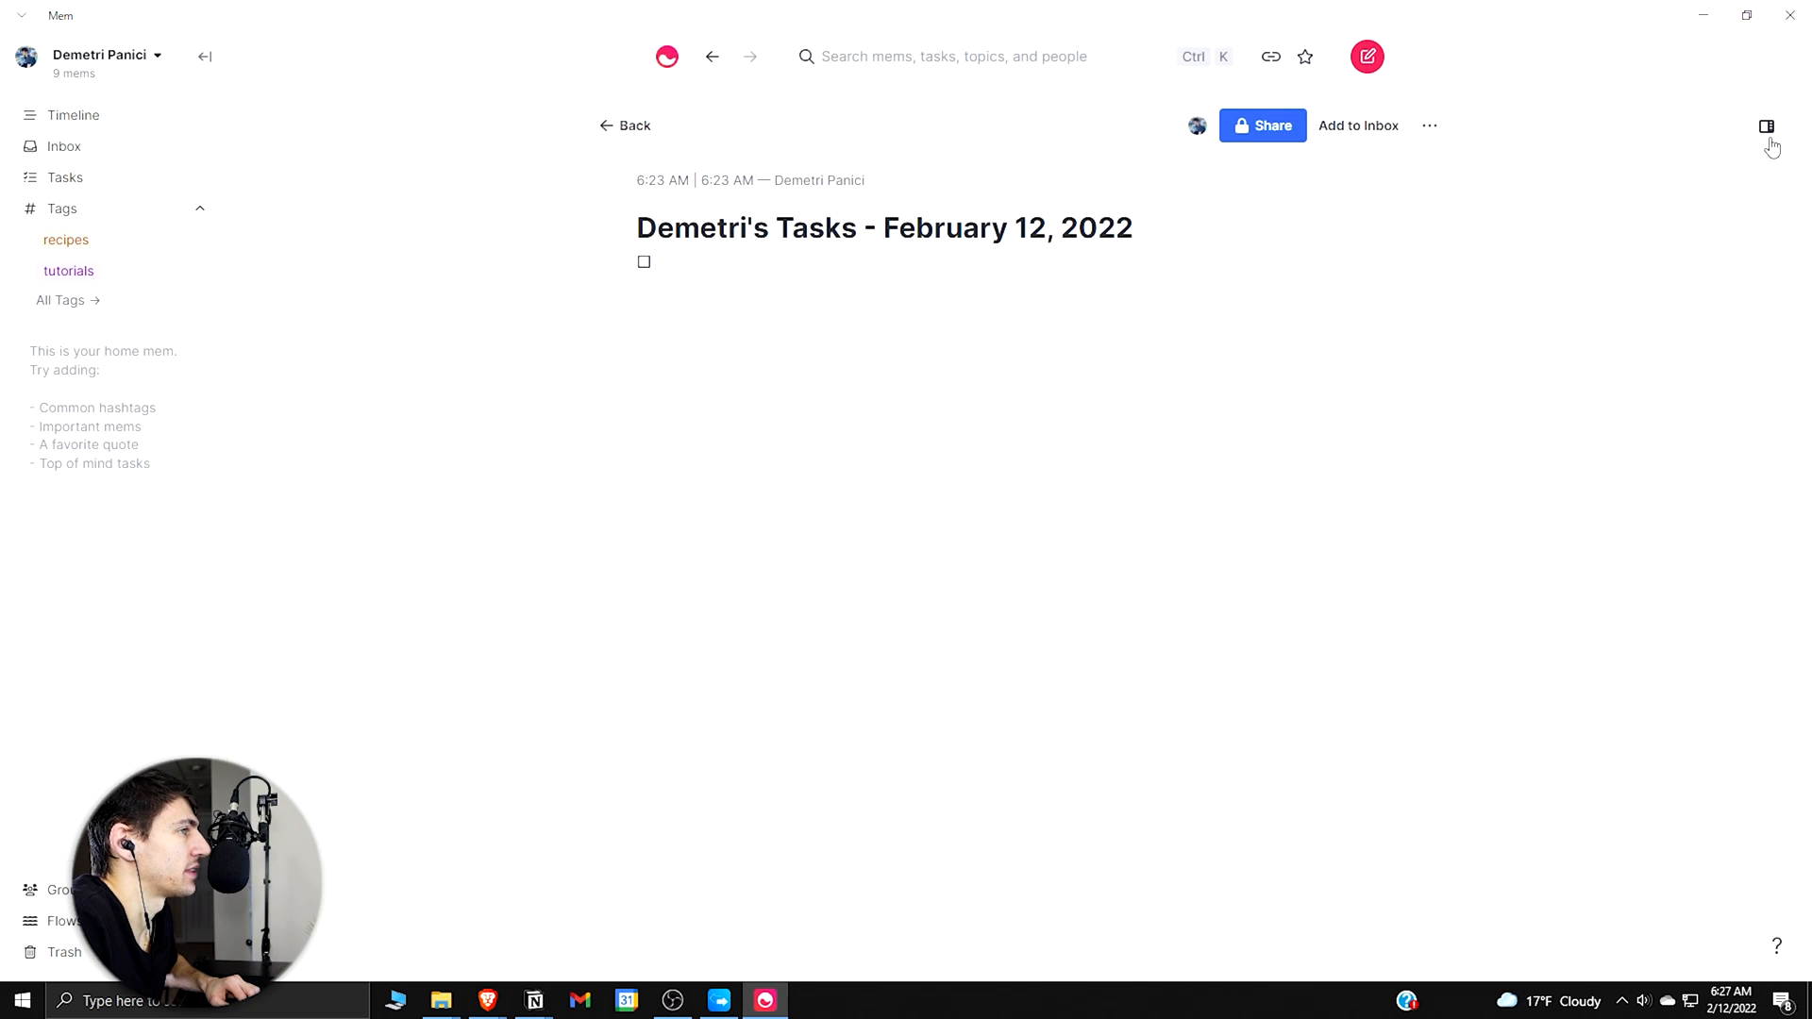
left_click(1765, 124)
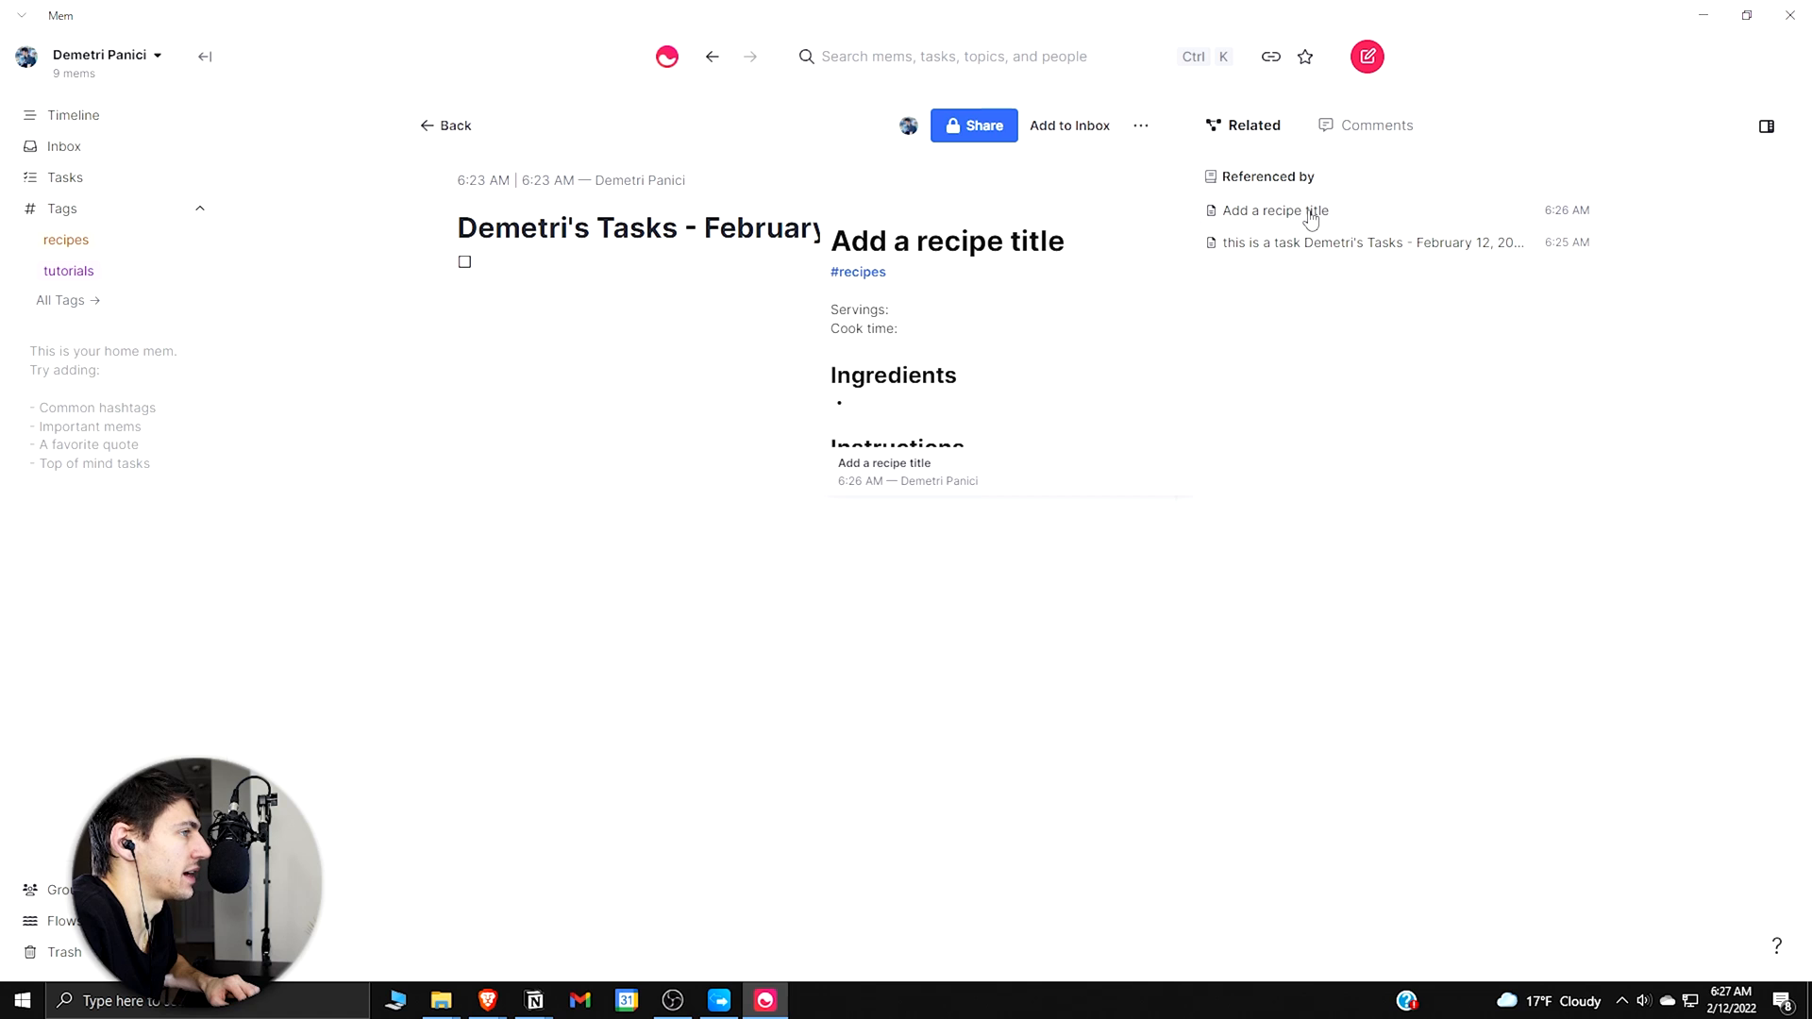
left_click(1368, 242)
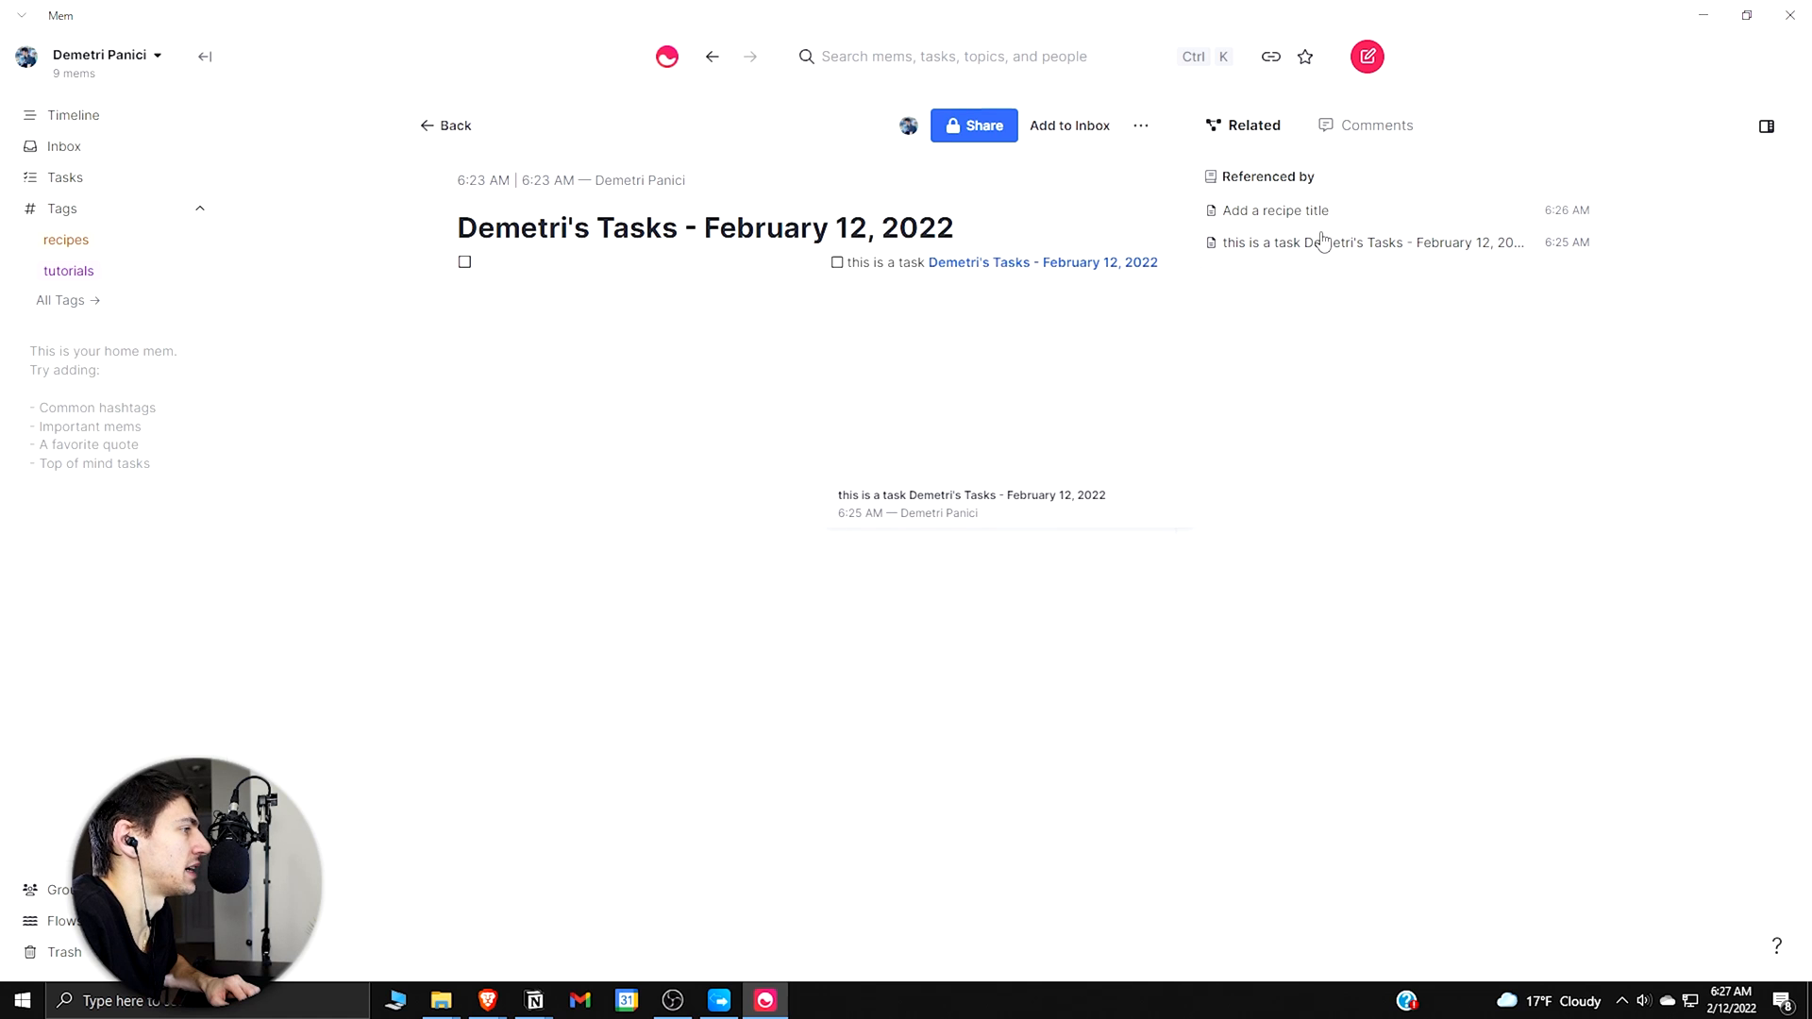
left_click(1364, 241)
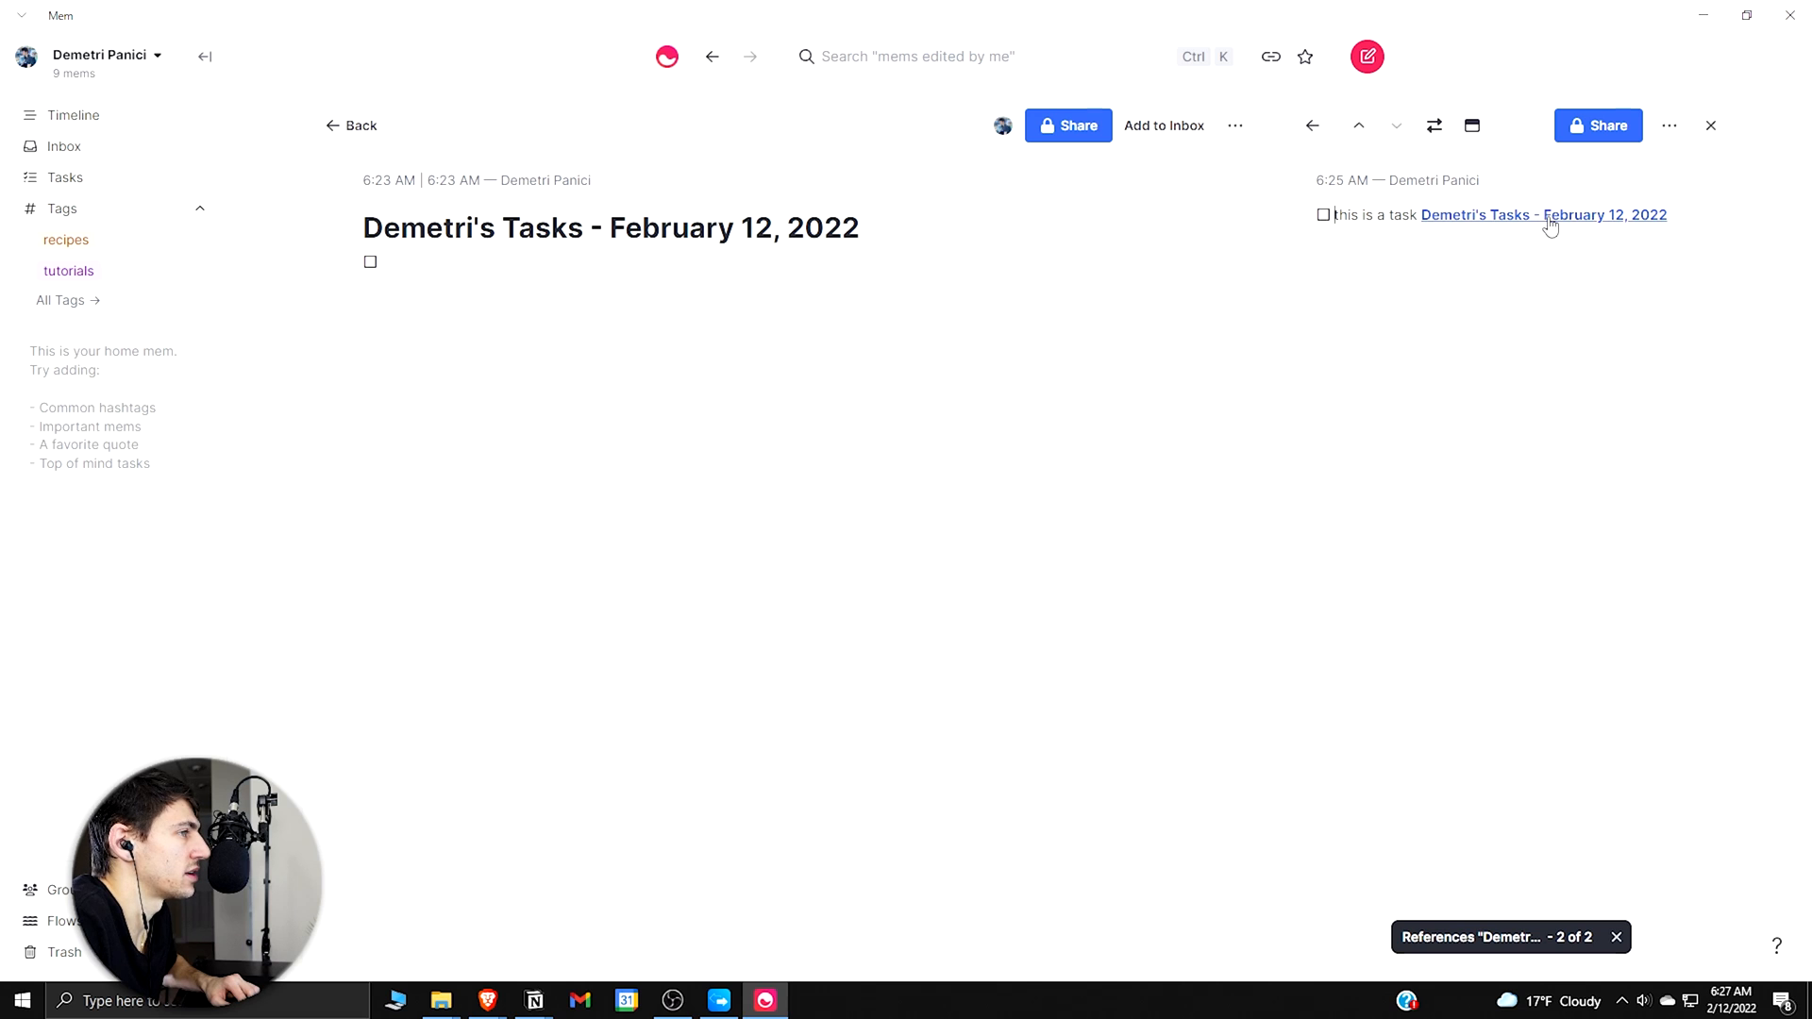
left_click(1359, 125)
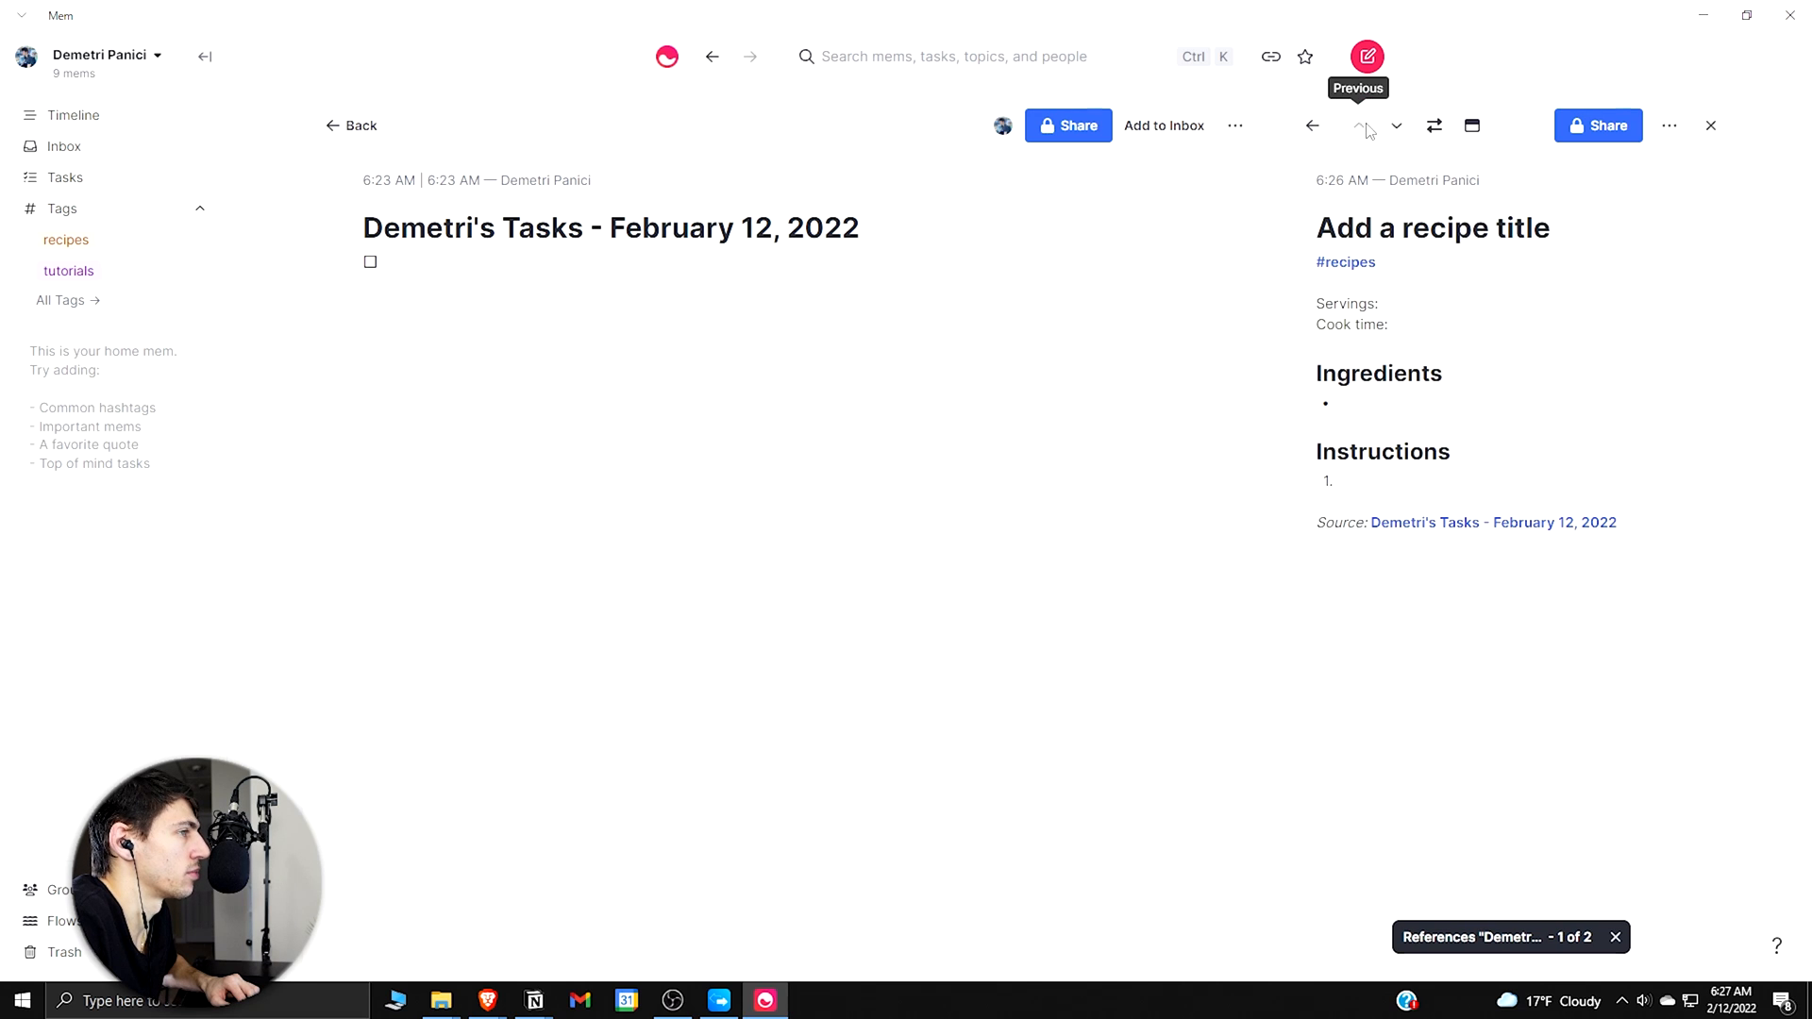
mouse_move(1396, 126)
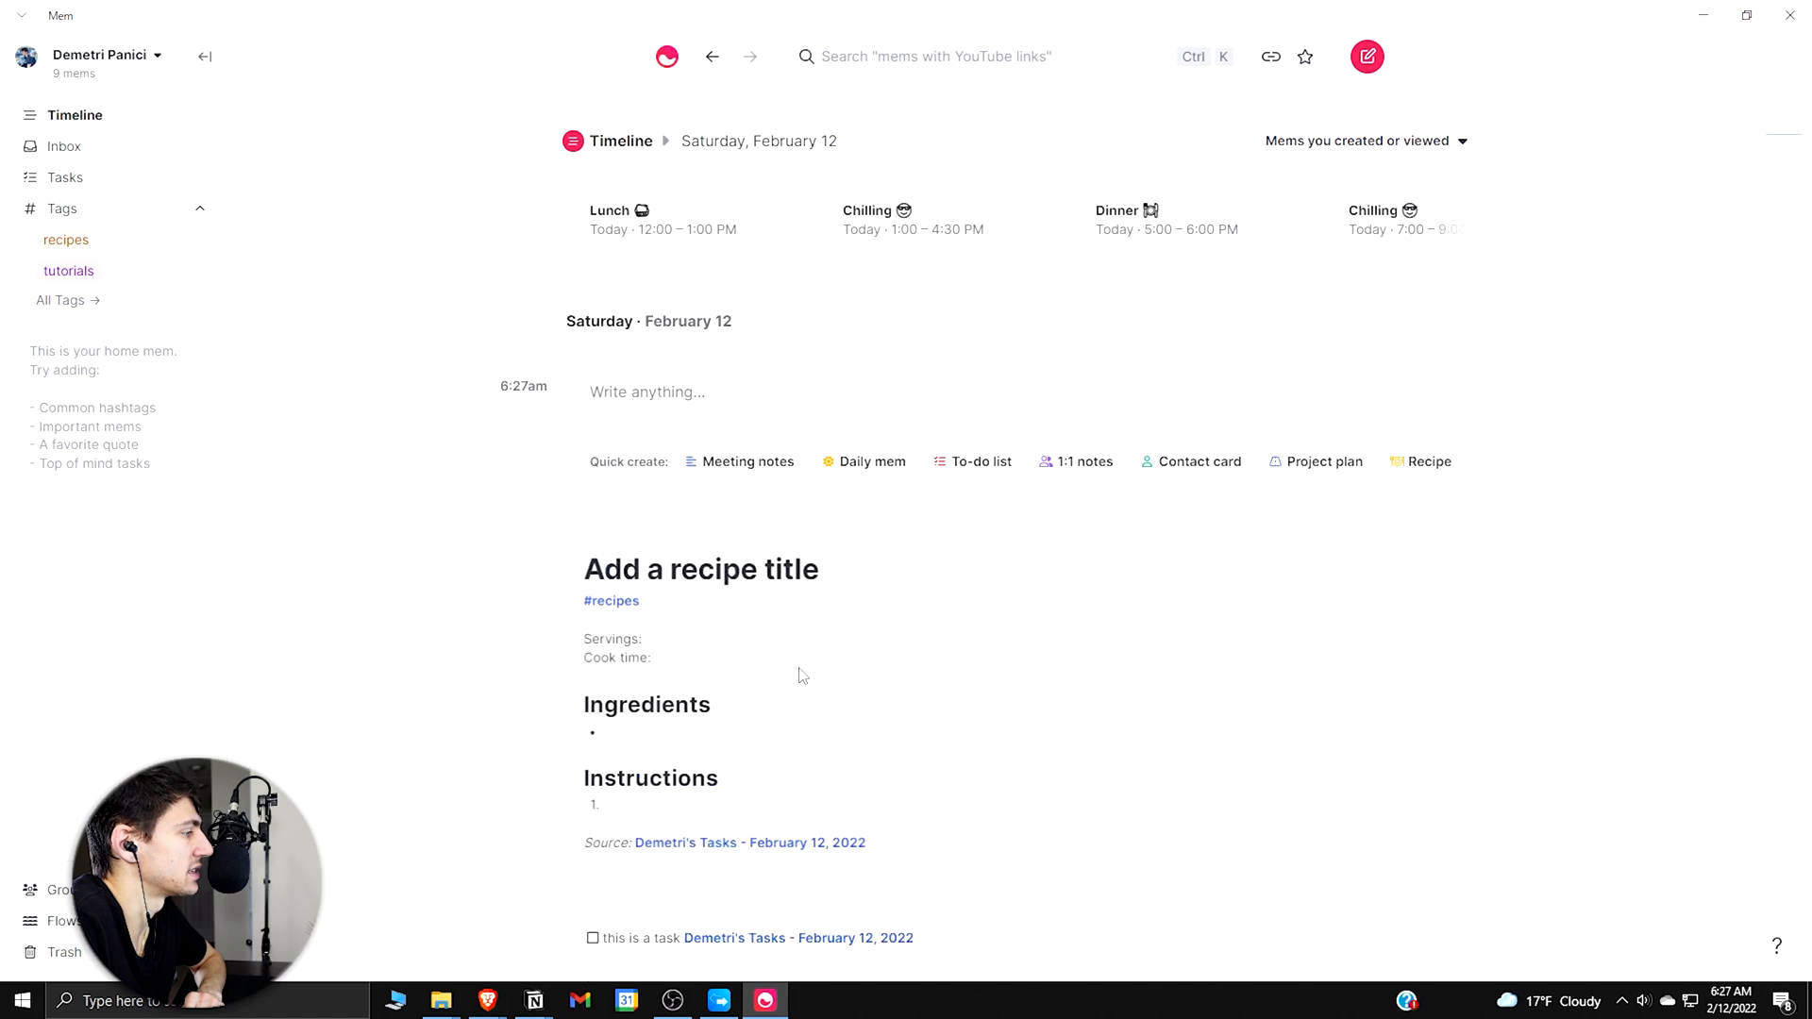
Step: Scroll the sidebar down and open Flows, showing Calendars, Texts, Emails and Templates options
scroll("down", 3)
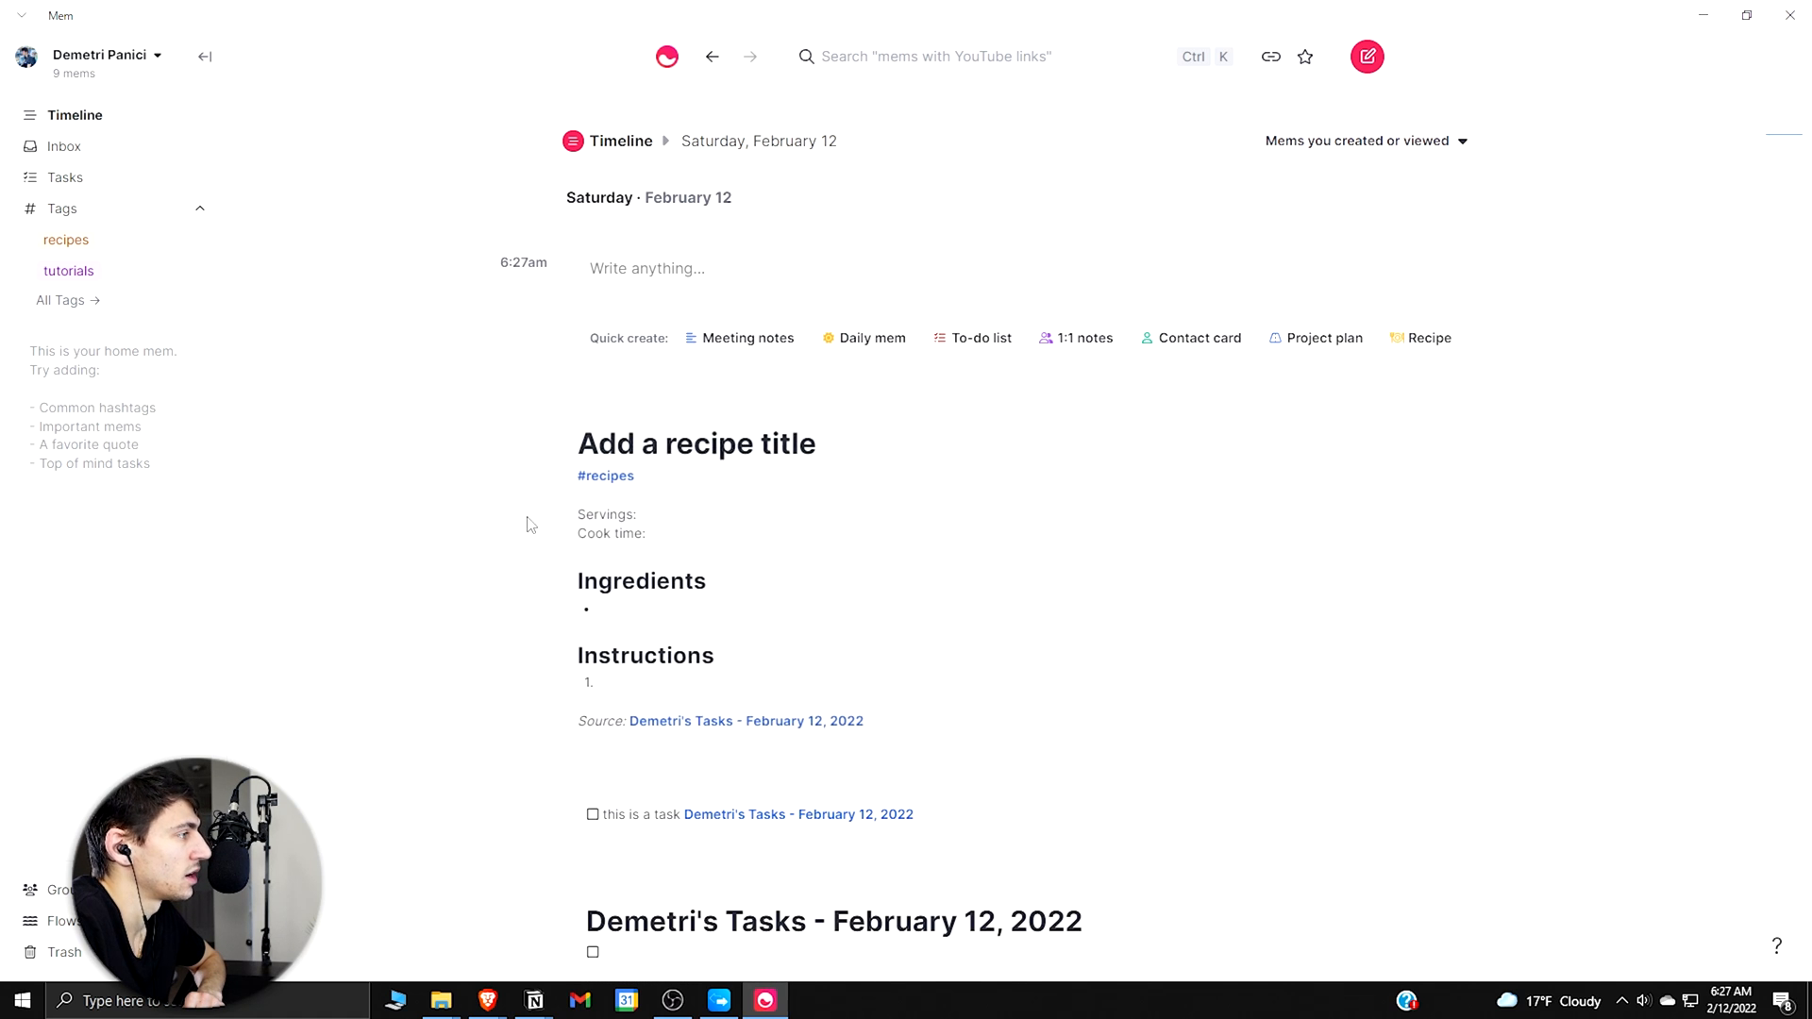
left_click(65, 921)
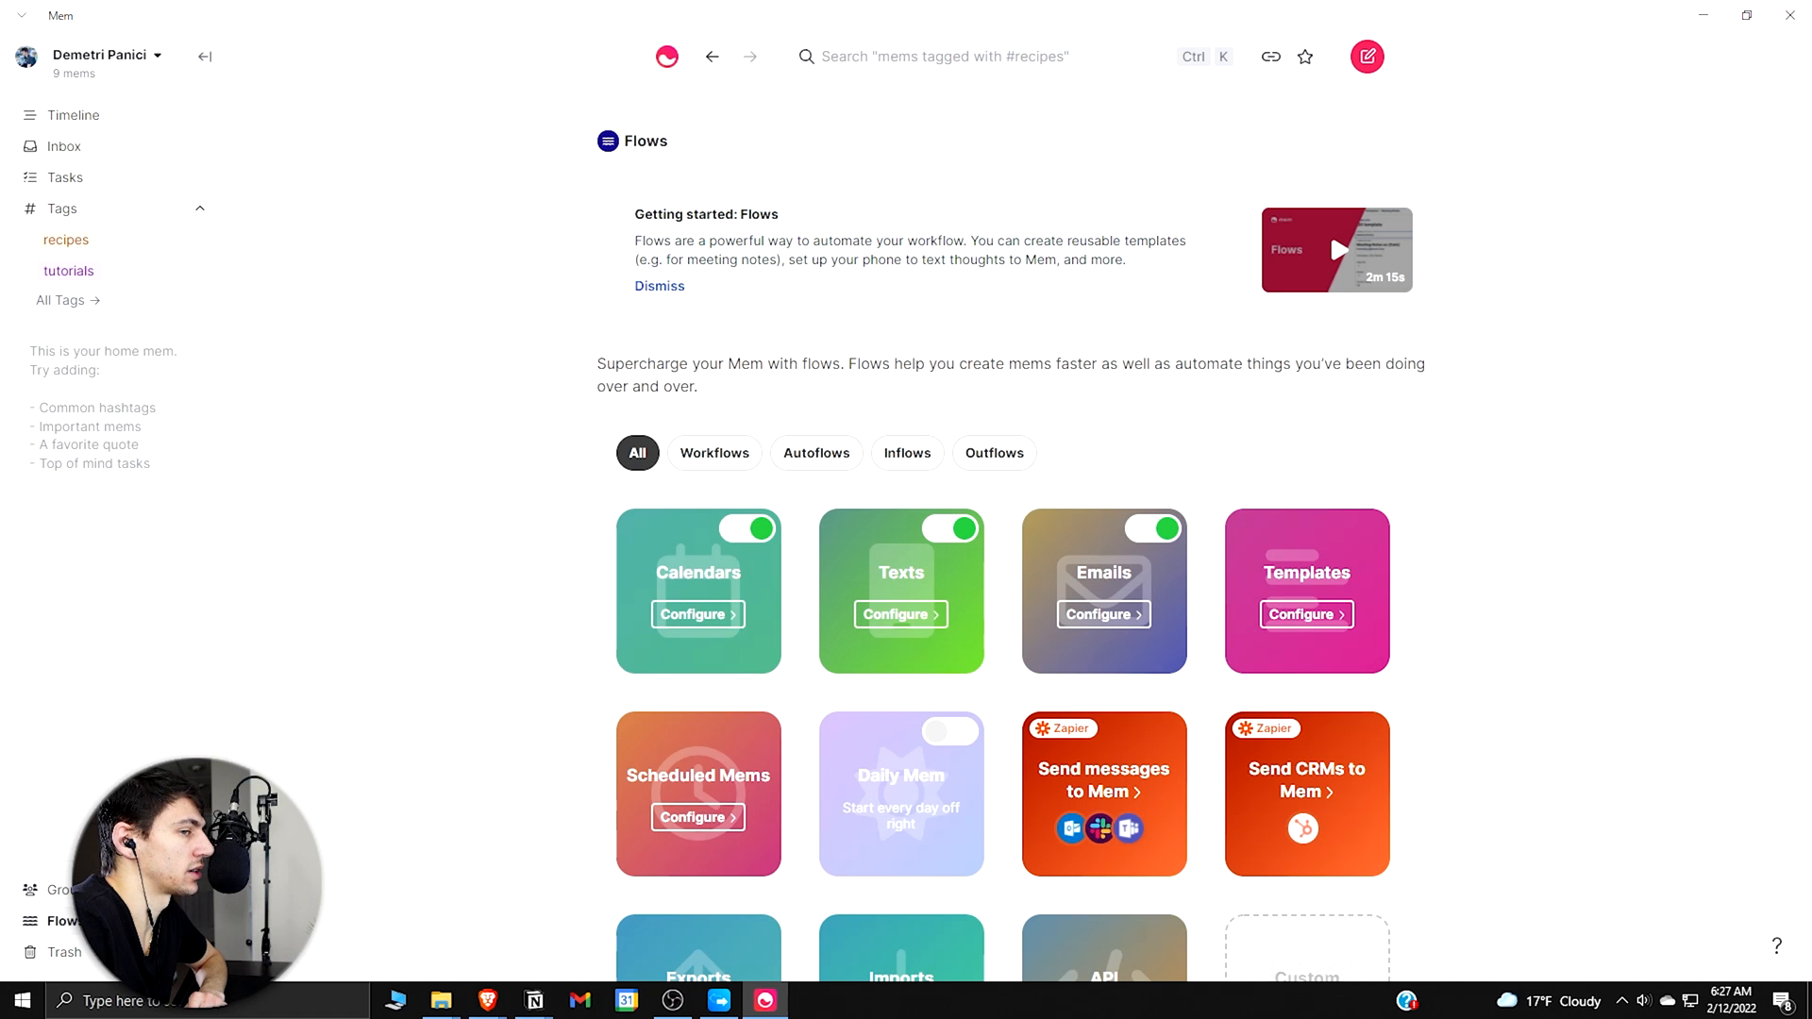
scroll("down", 3)
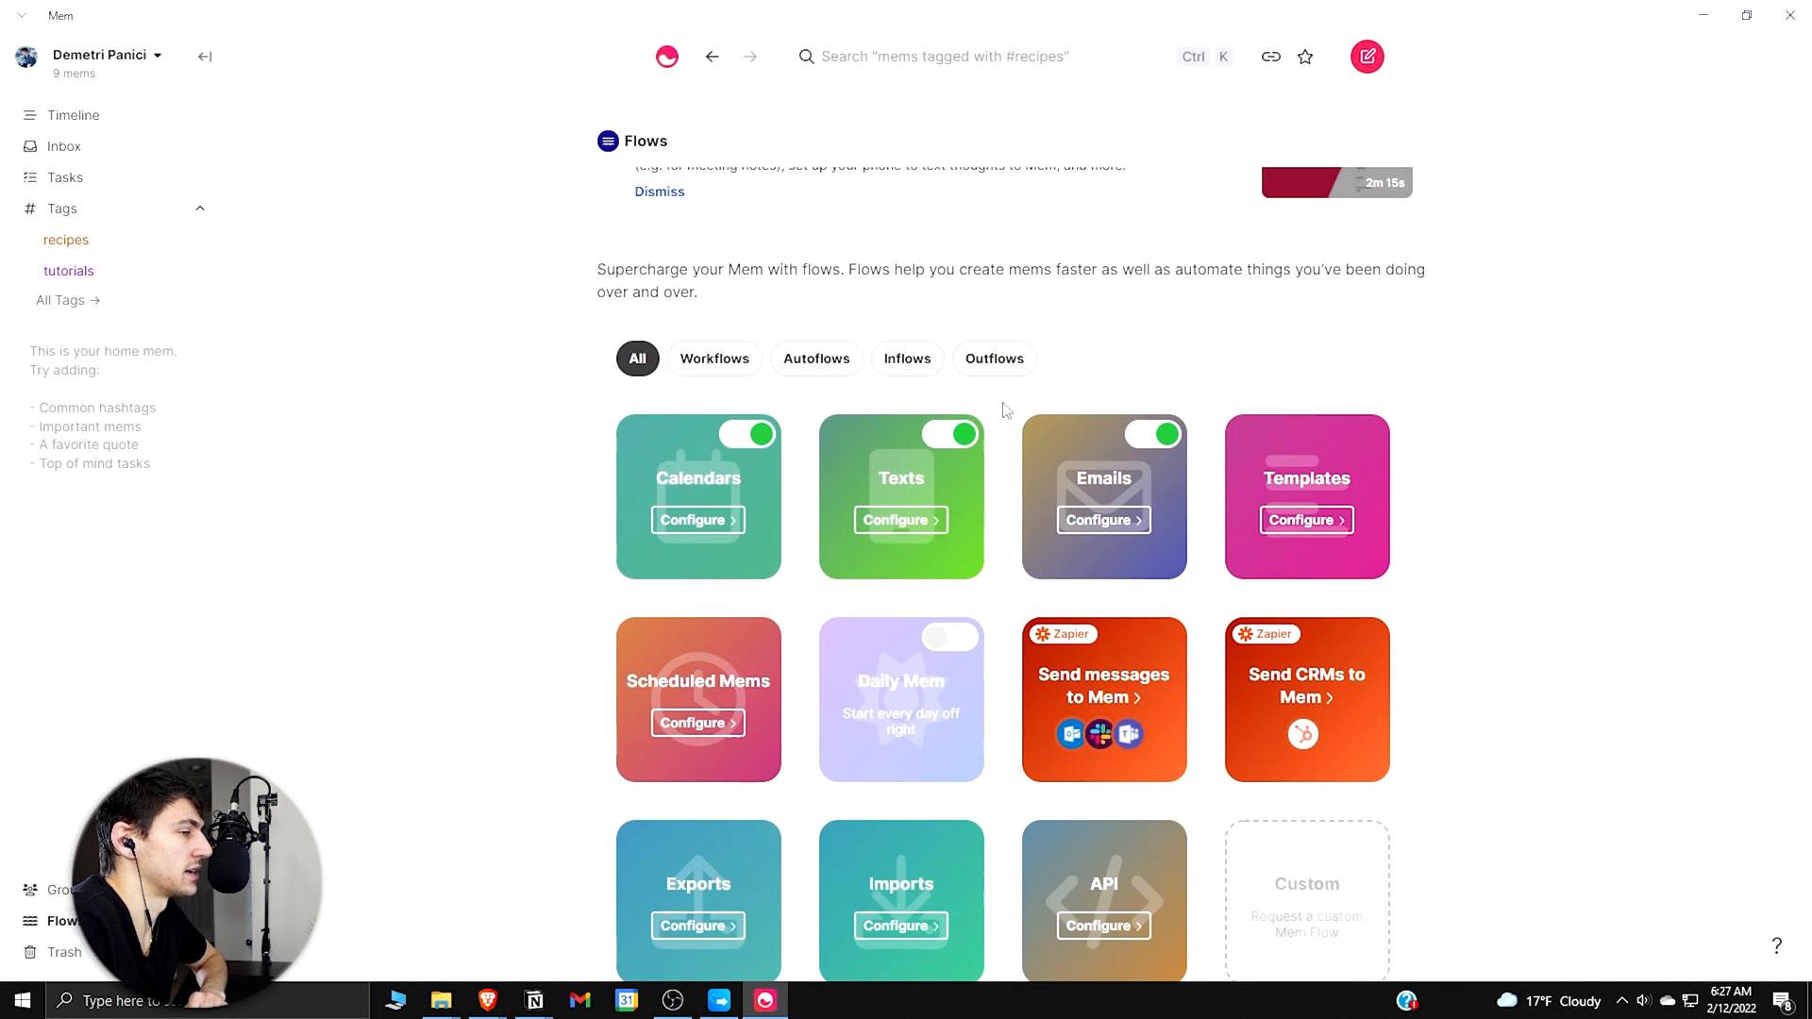
mouse_move(846, 457)
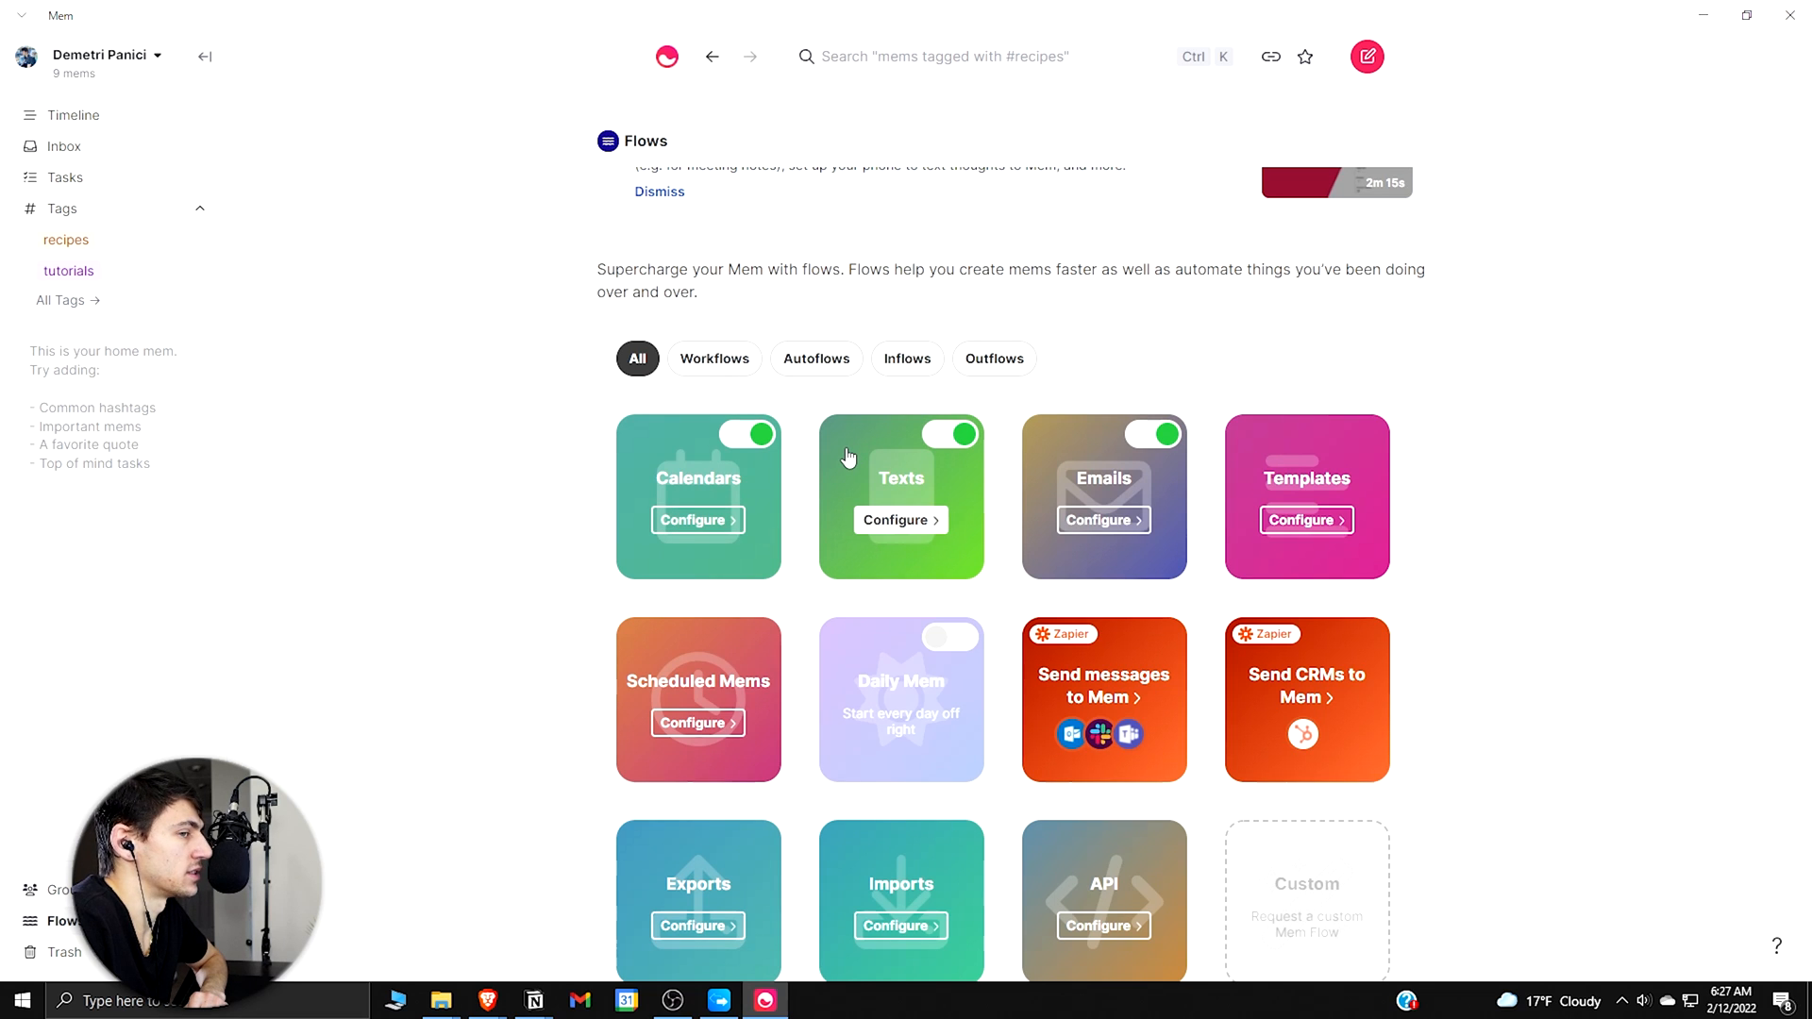
mouse_move(760, 736)
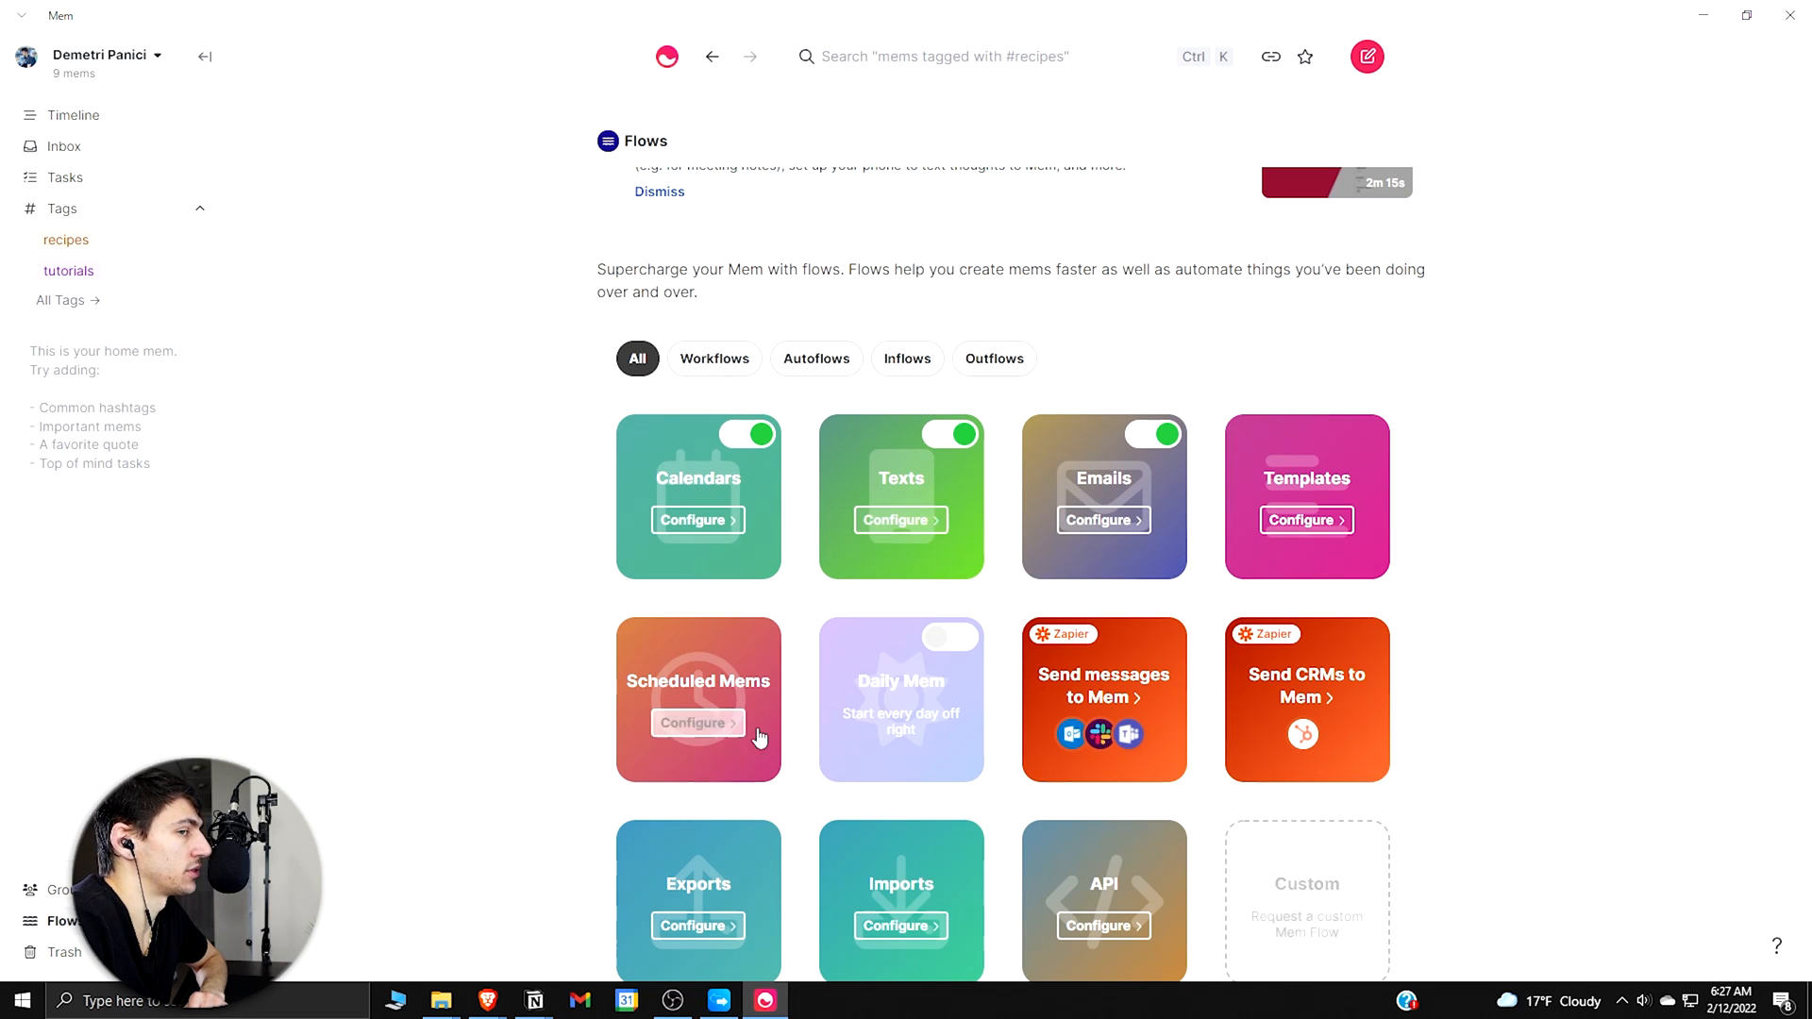
mouse_move(900, 520)
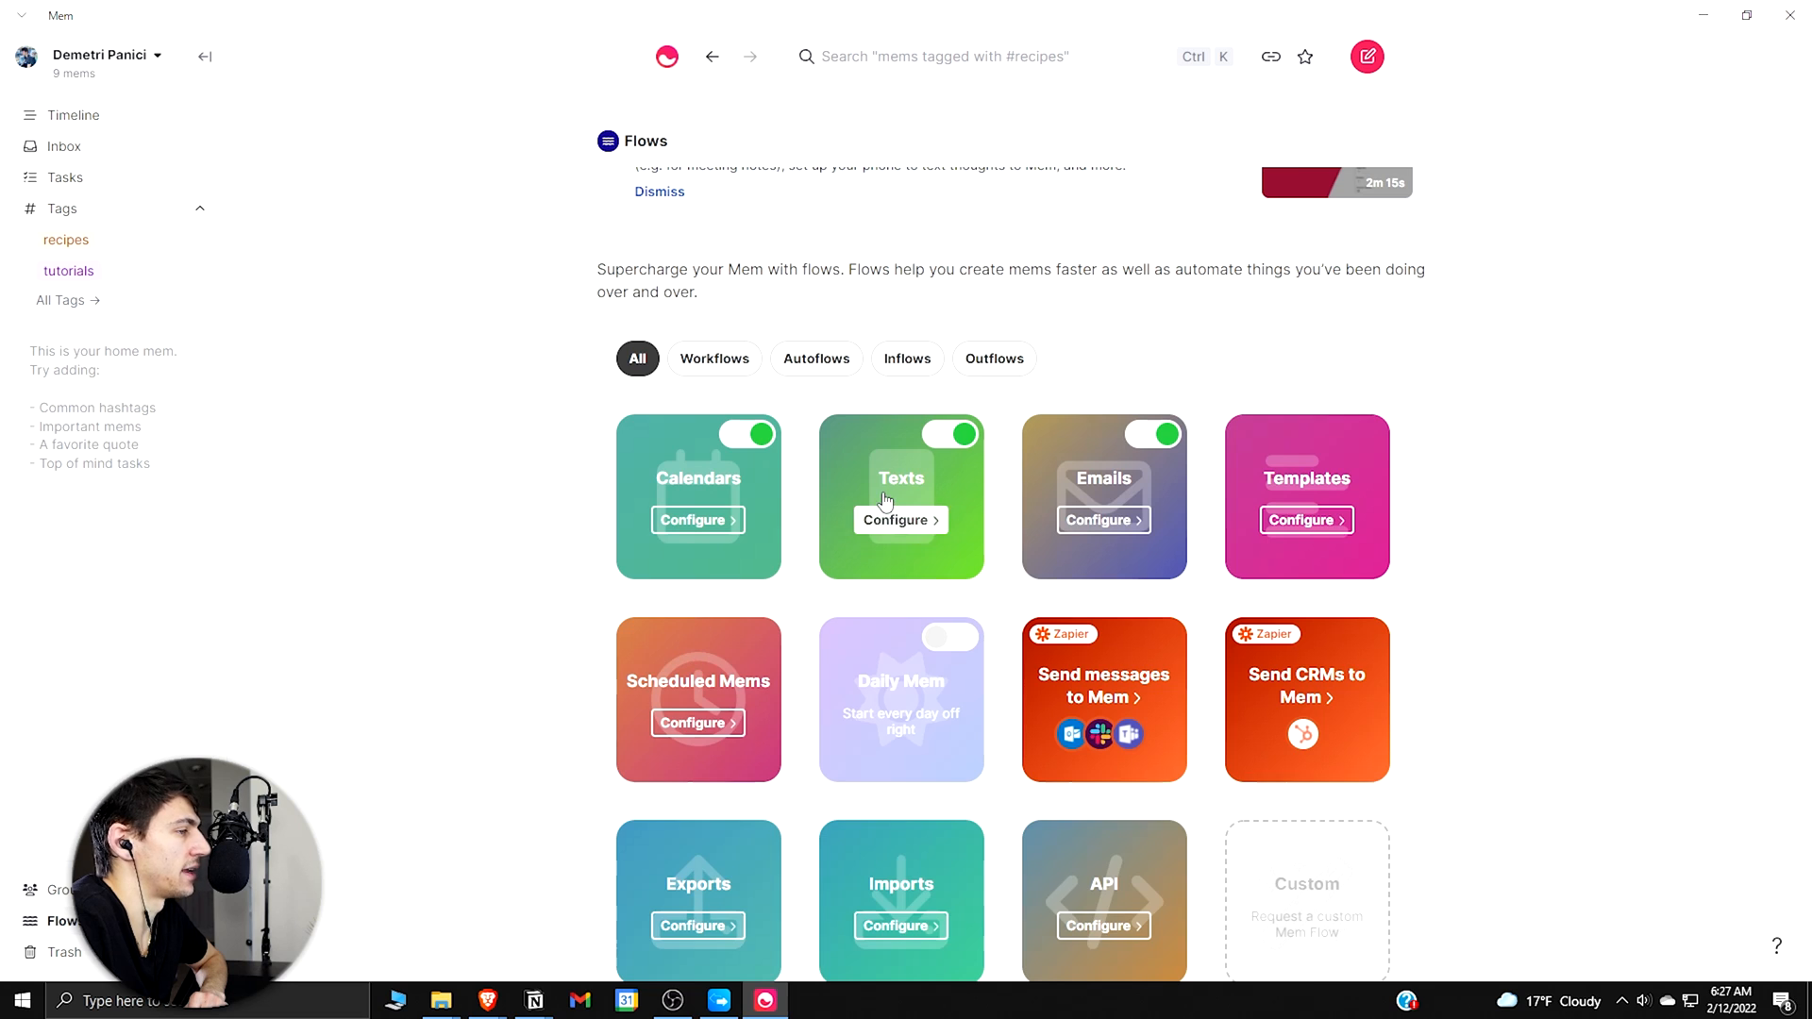
mouse_move(599, 767)
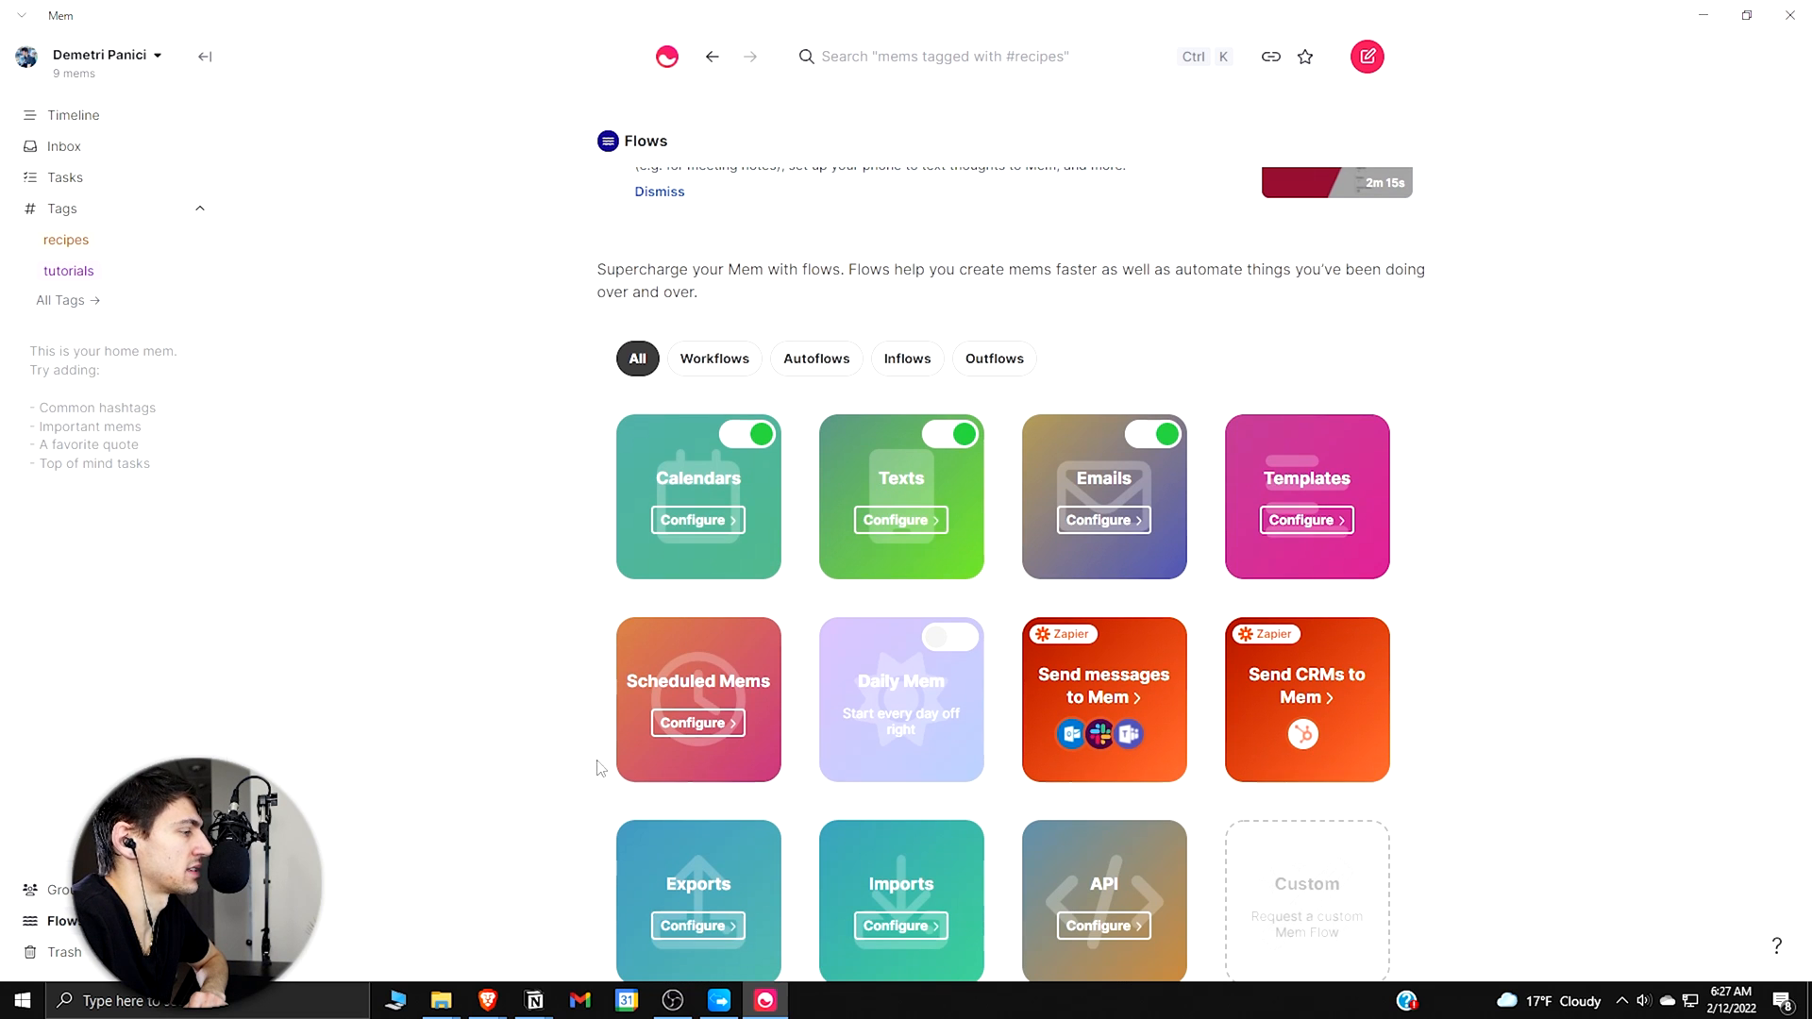
mouse_move(699, 722)
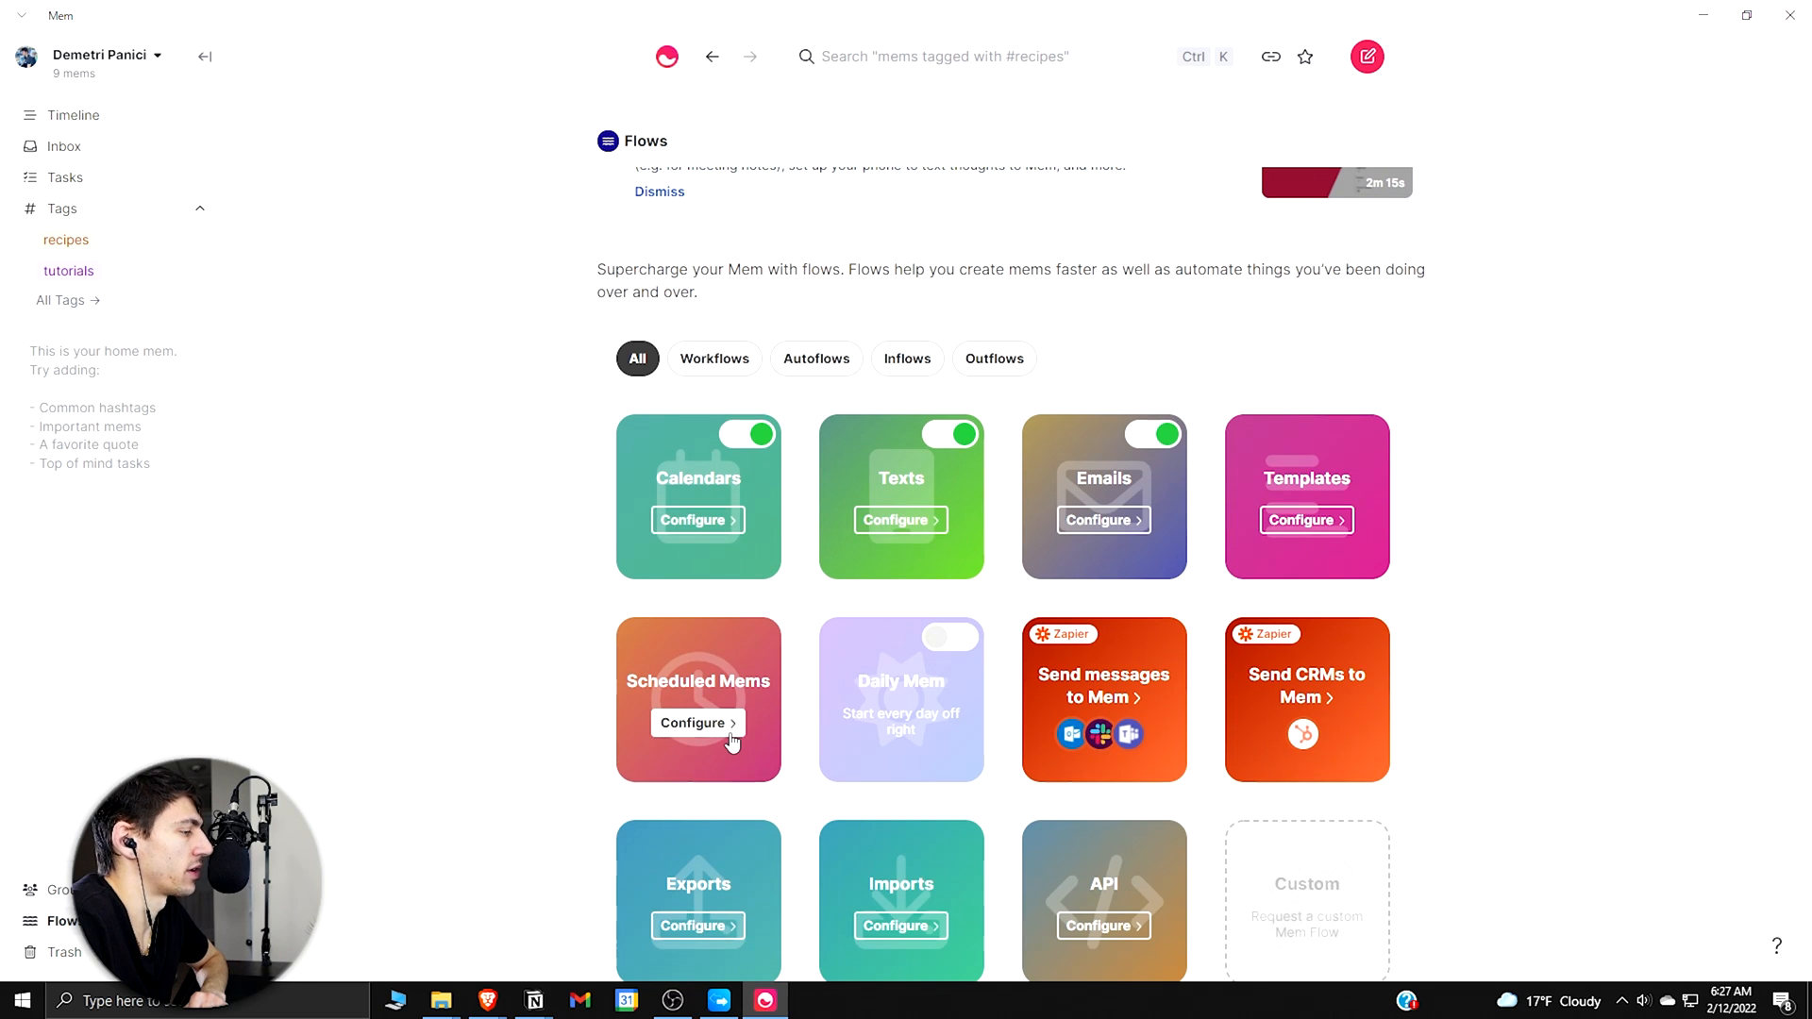
Step: Configure the Daily Mem scheduled mem for Mon–Fri at 6:00 AM and save it
left_click(697, 721)
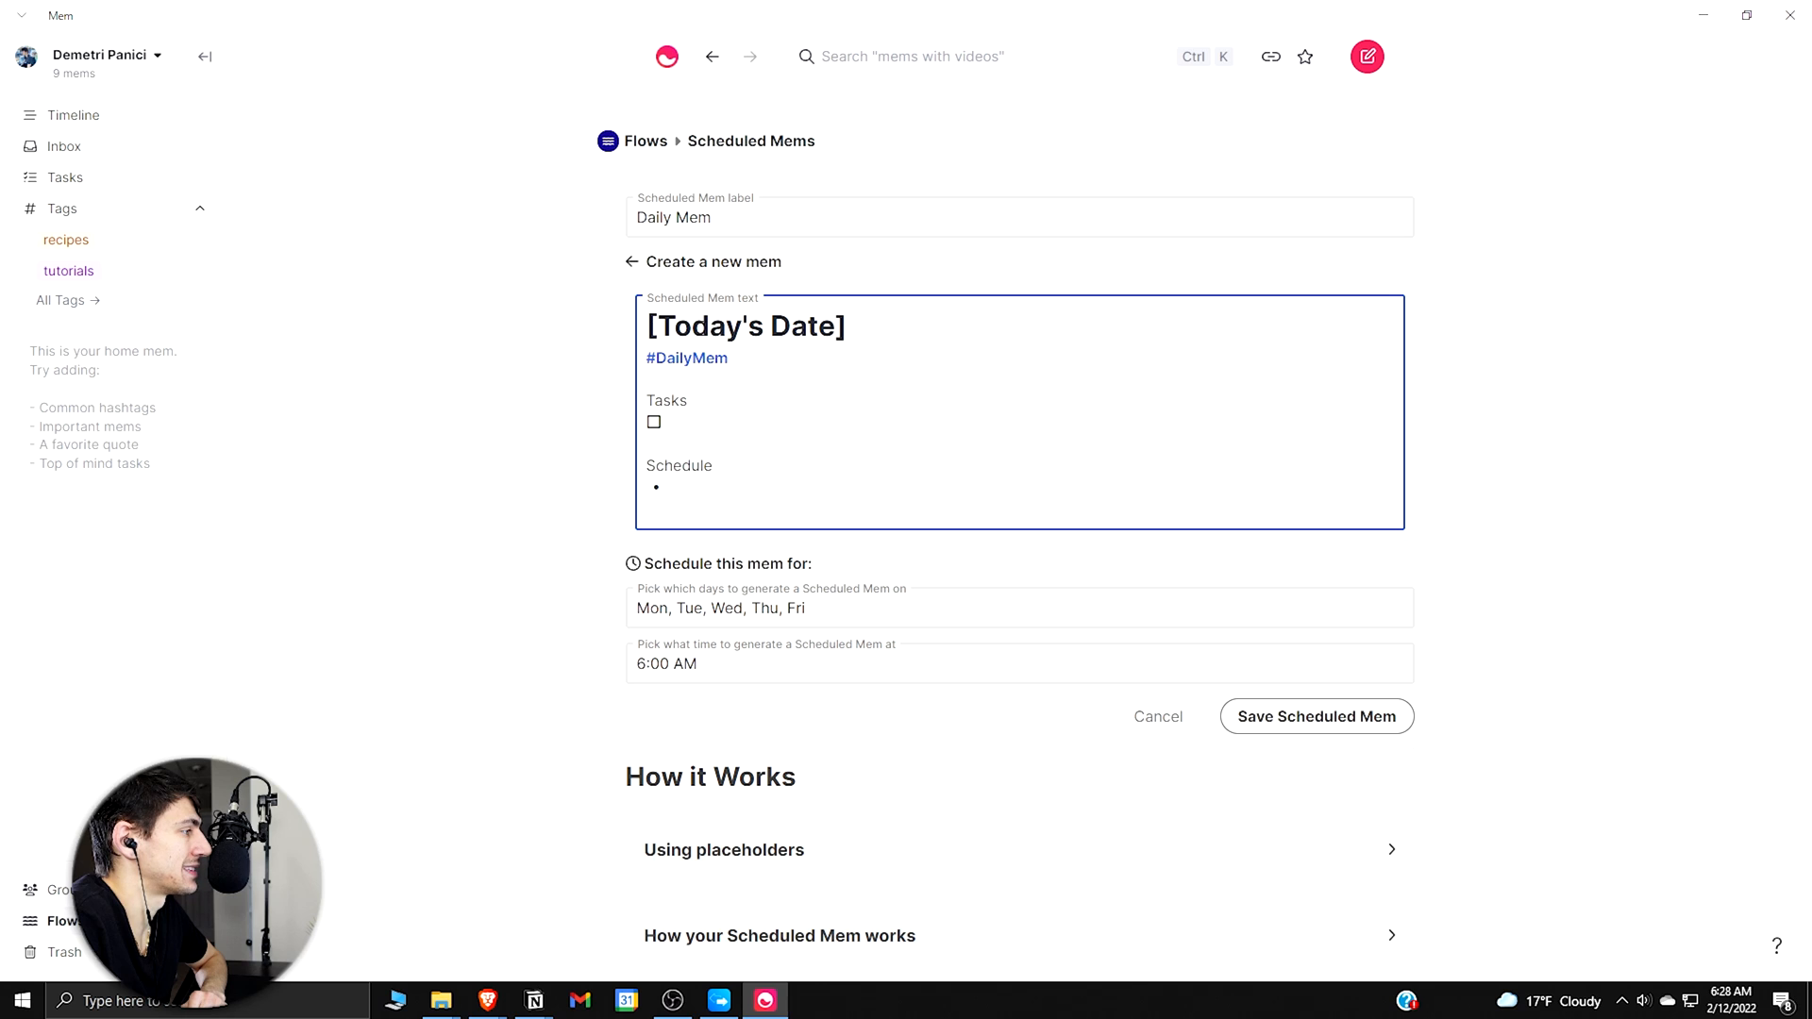
mouse_move(773, 721)
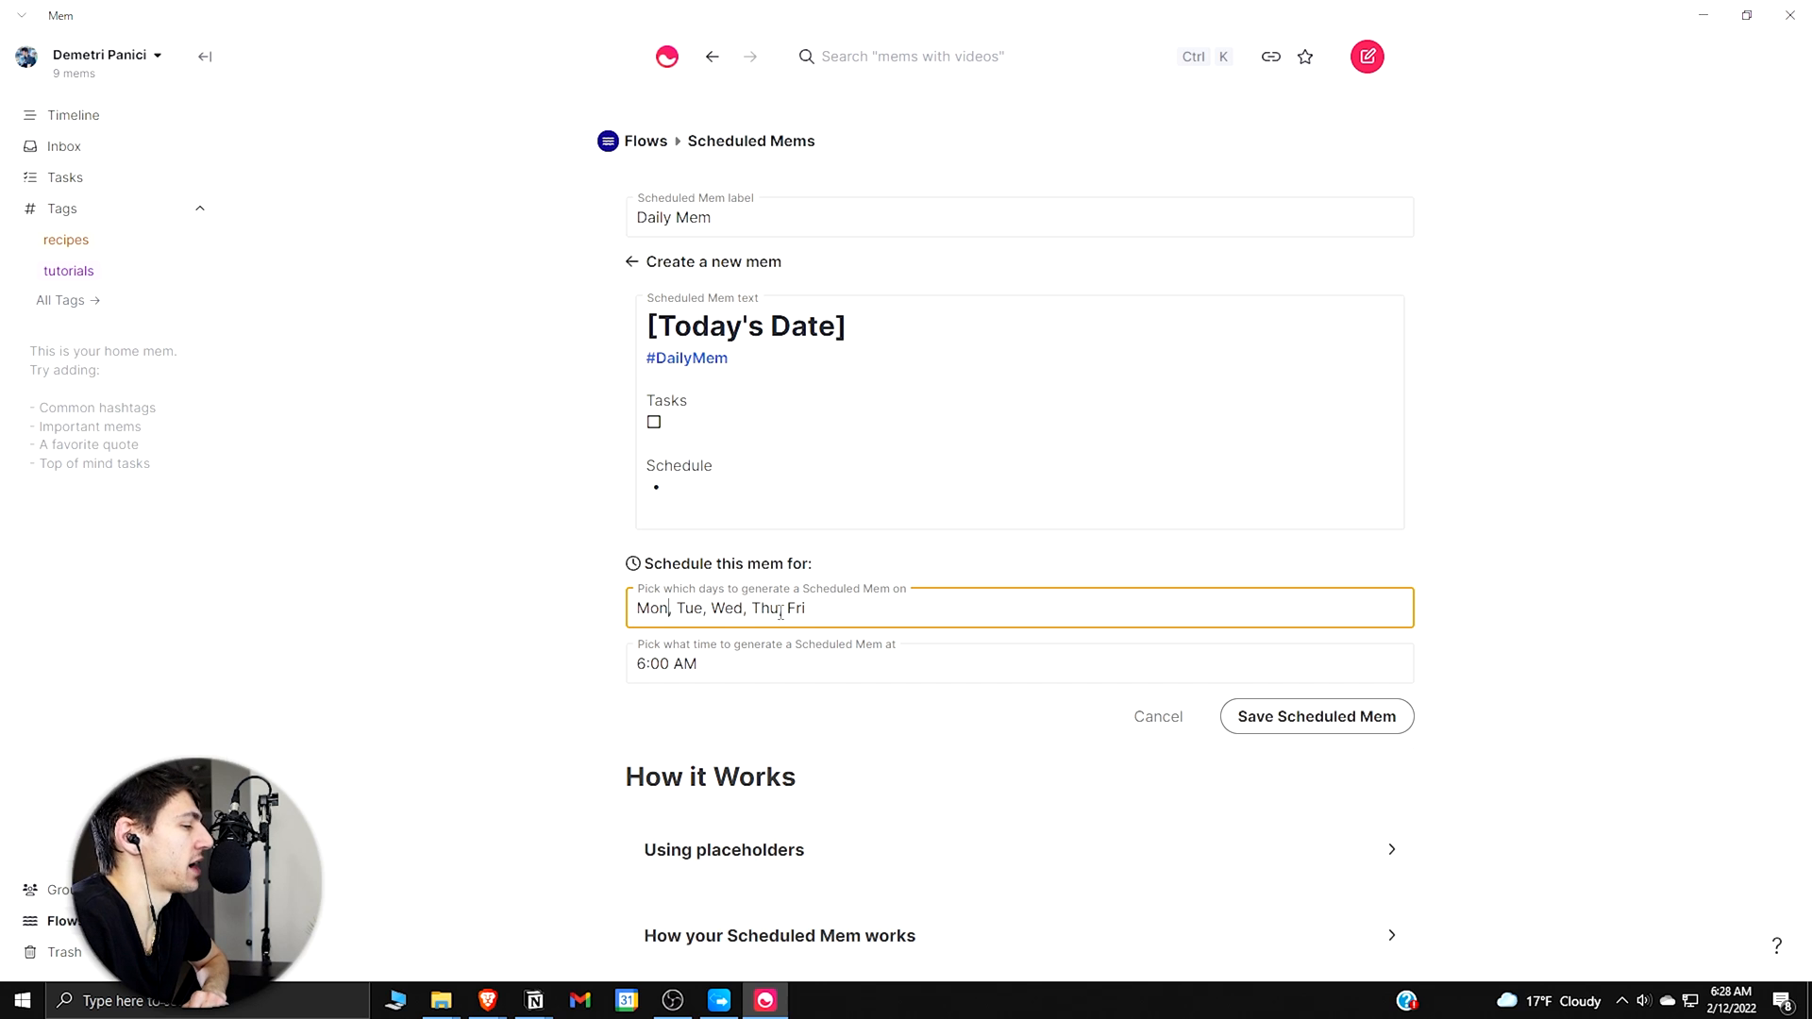
scroll("up", 3)
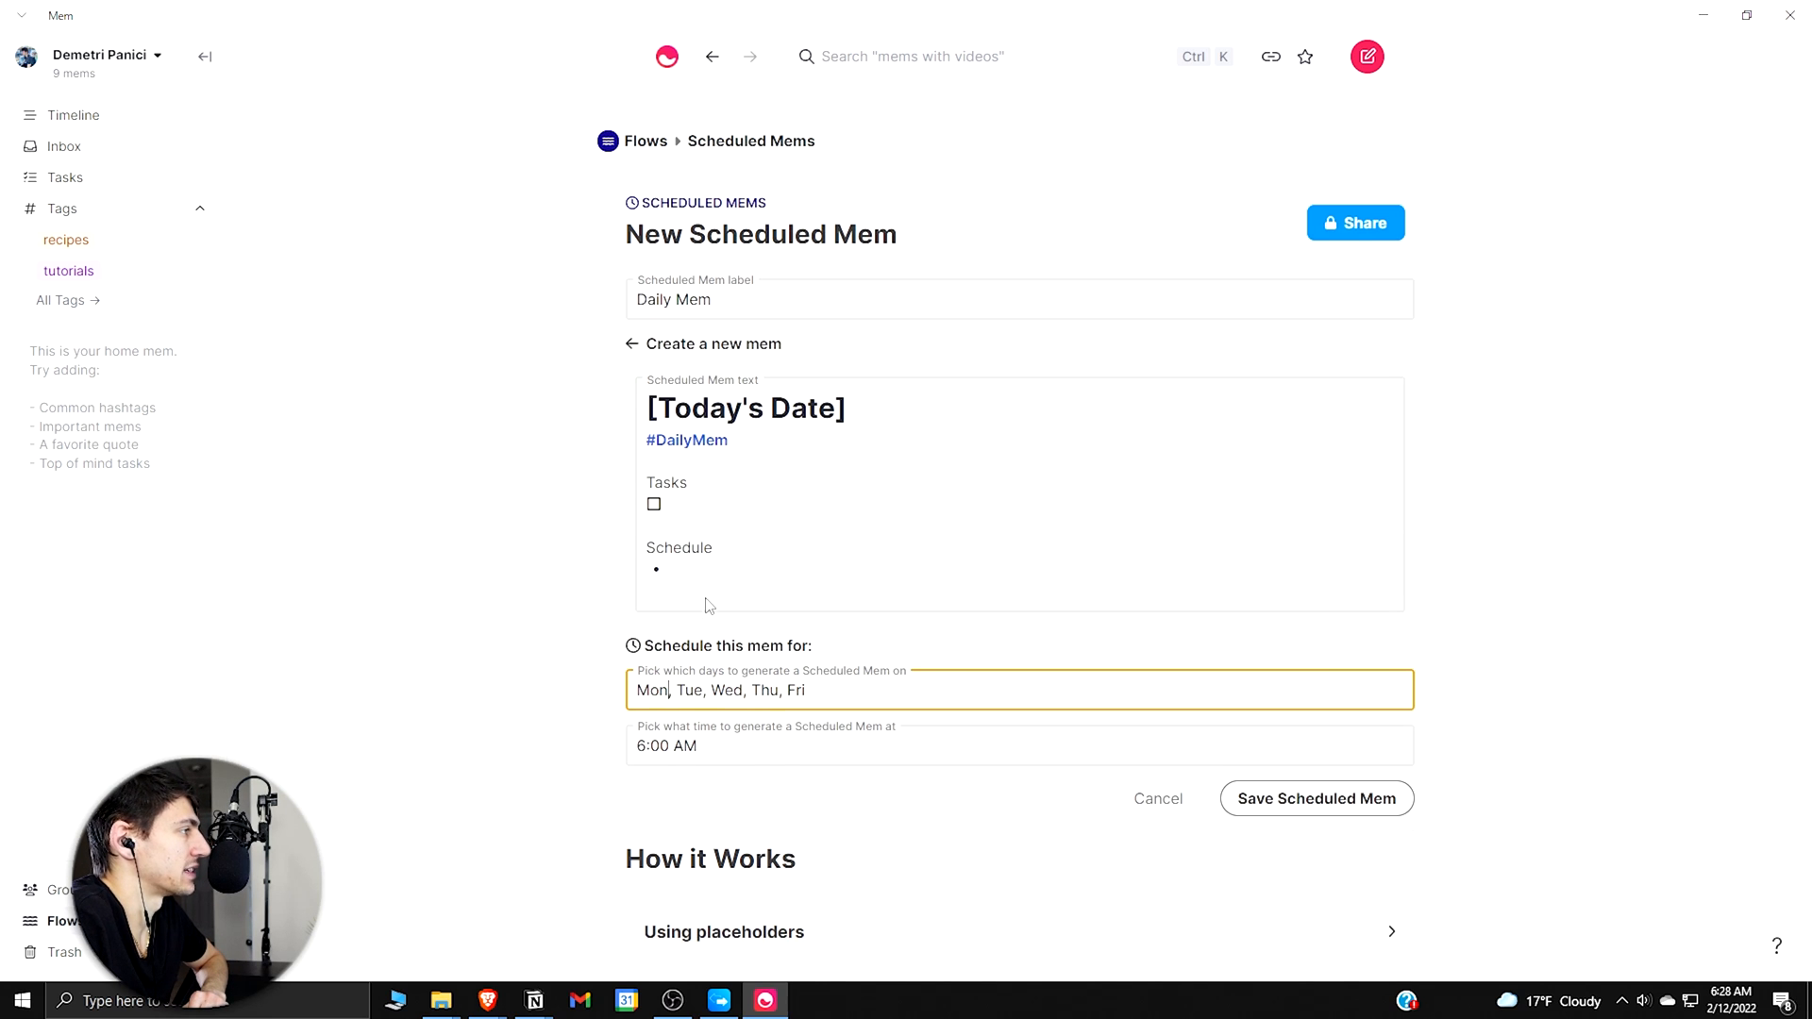
scroll("down", 3)
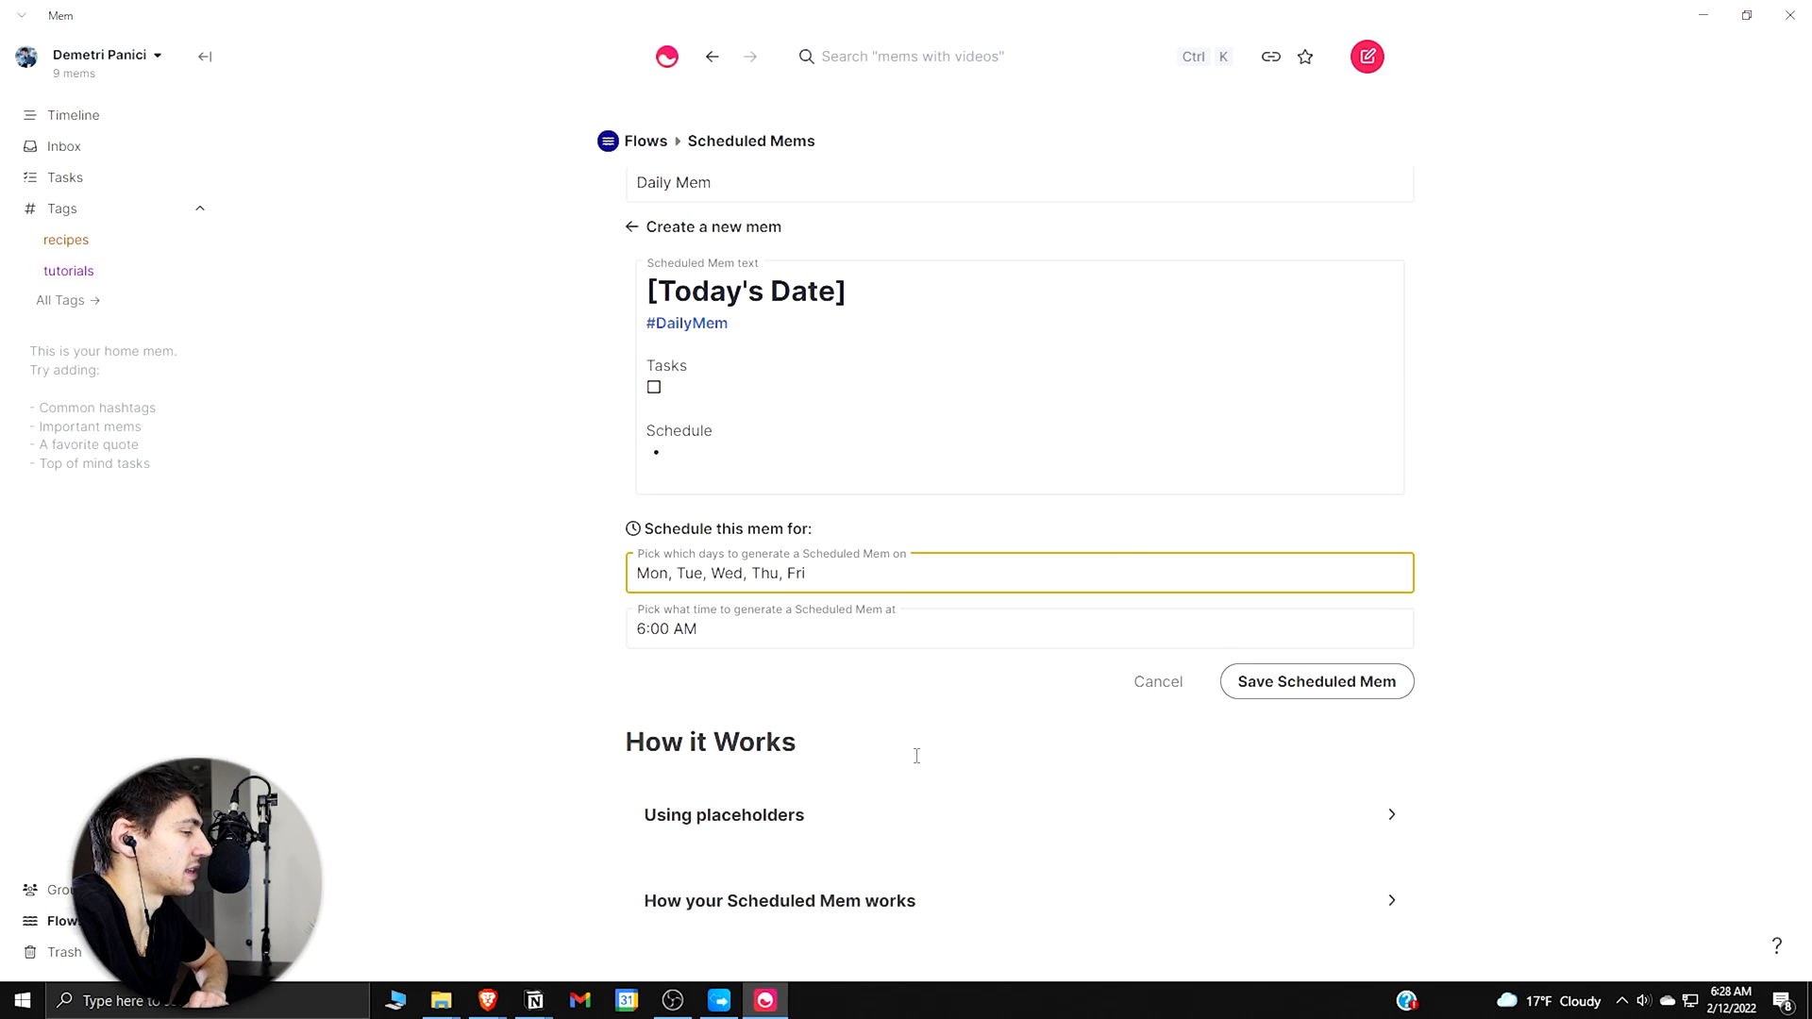
scroll("up", 3)
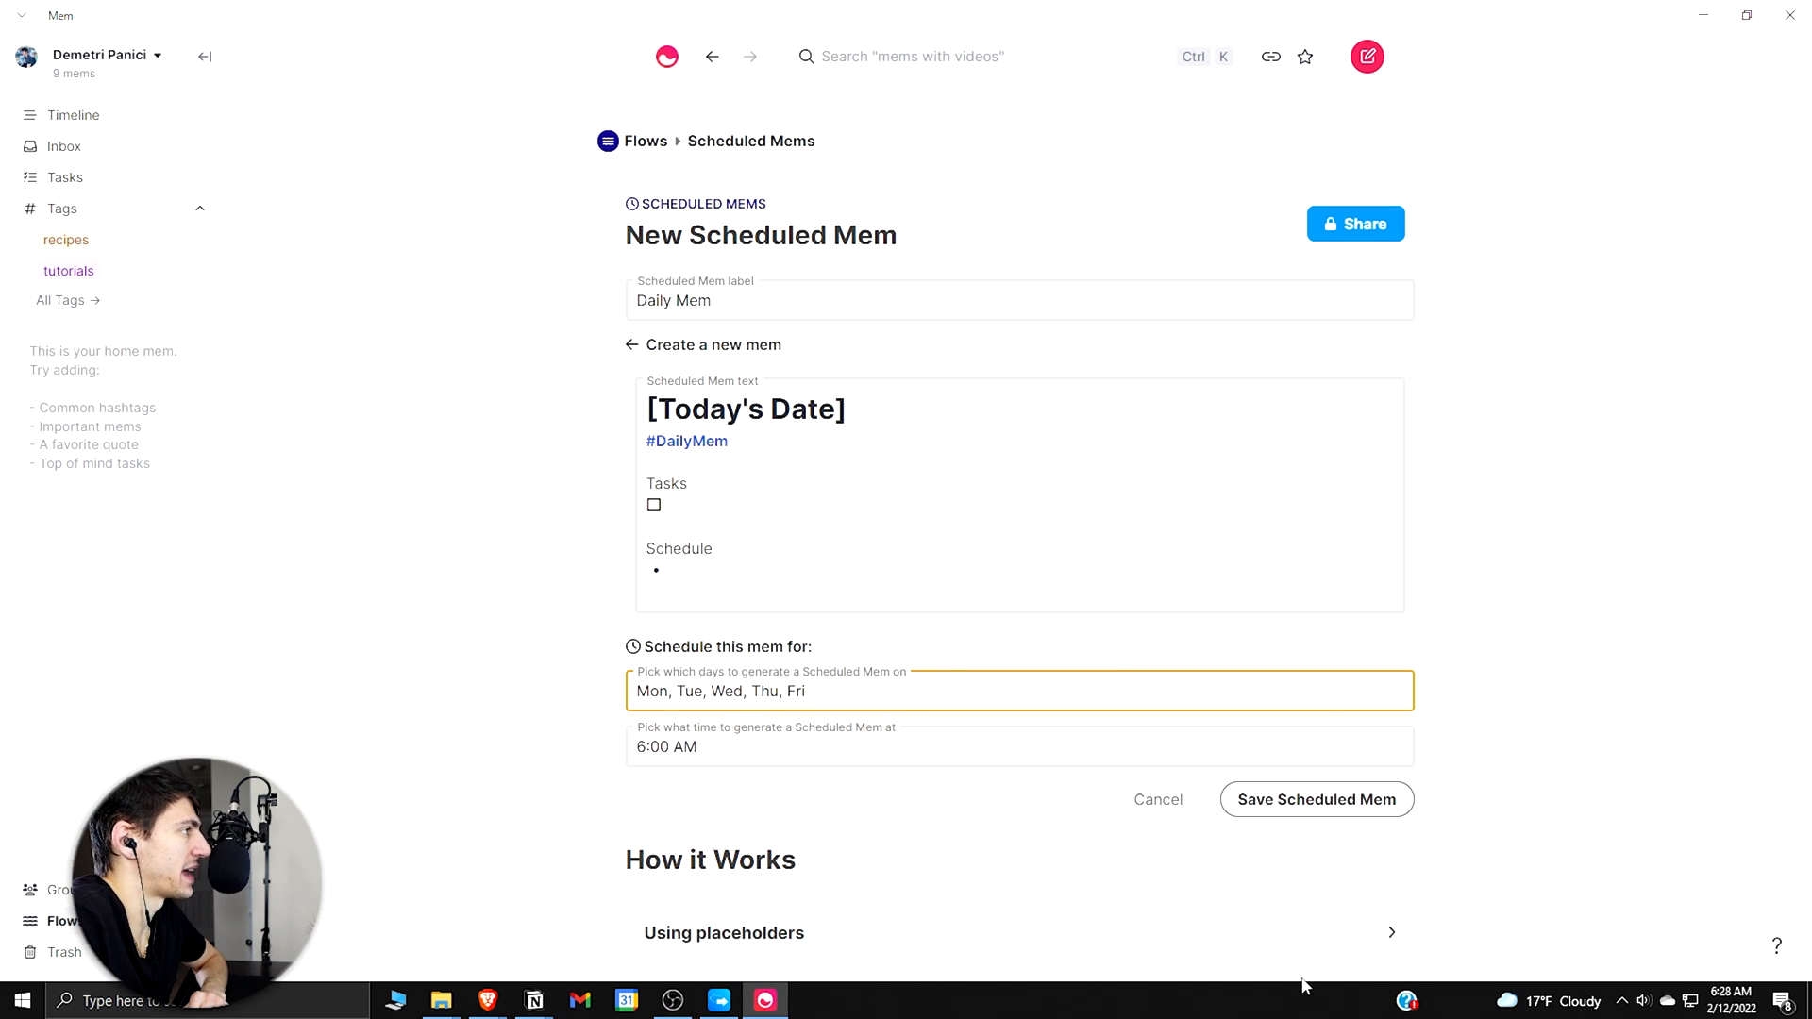
left_click(1314, 799)
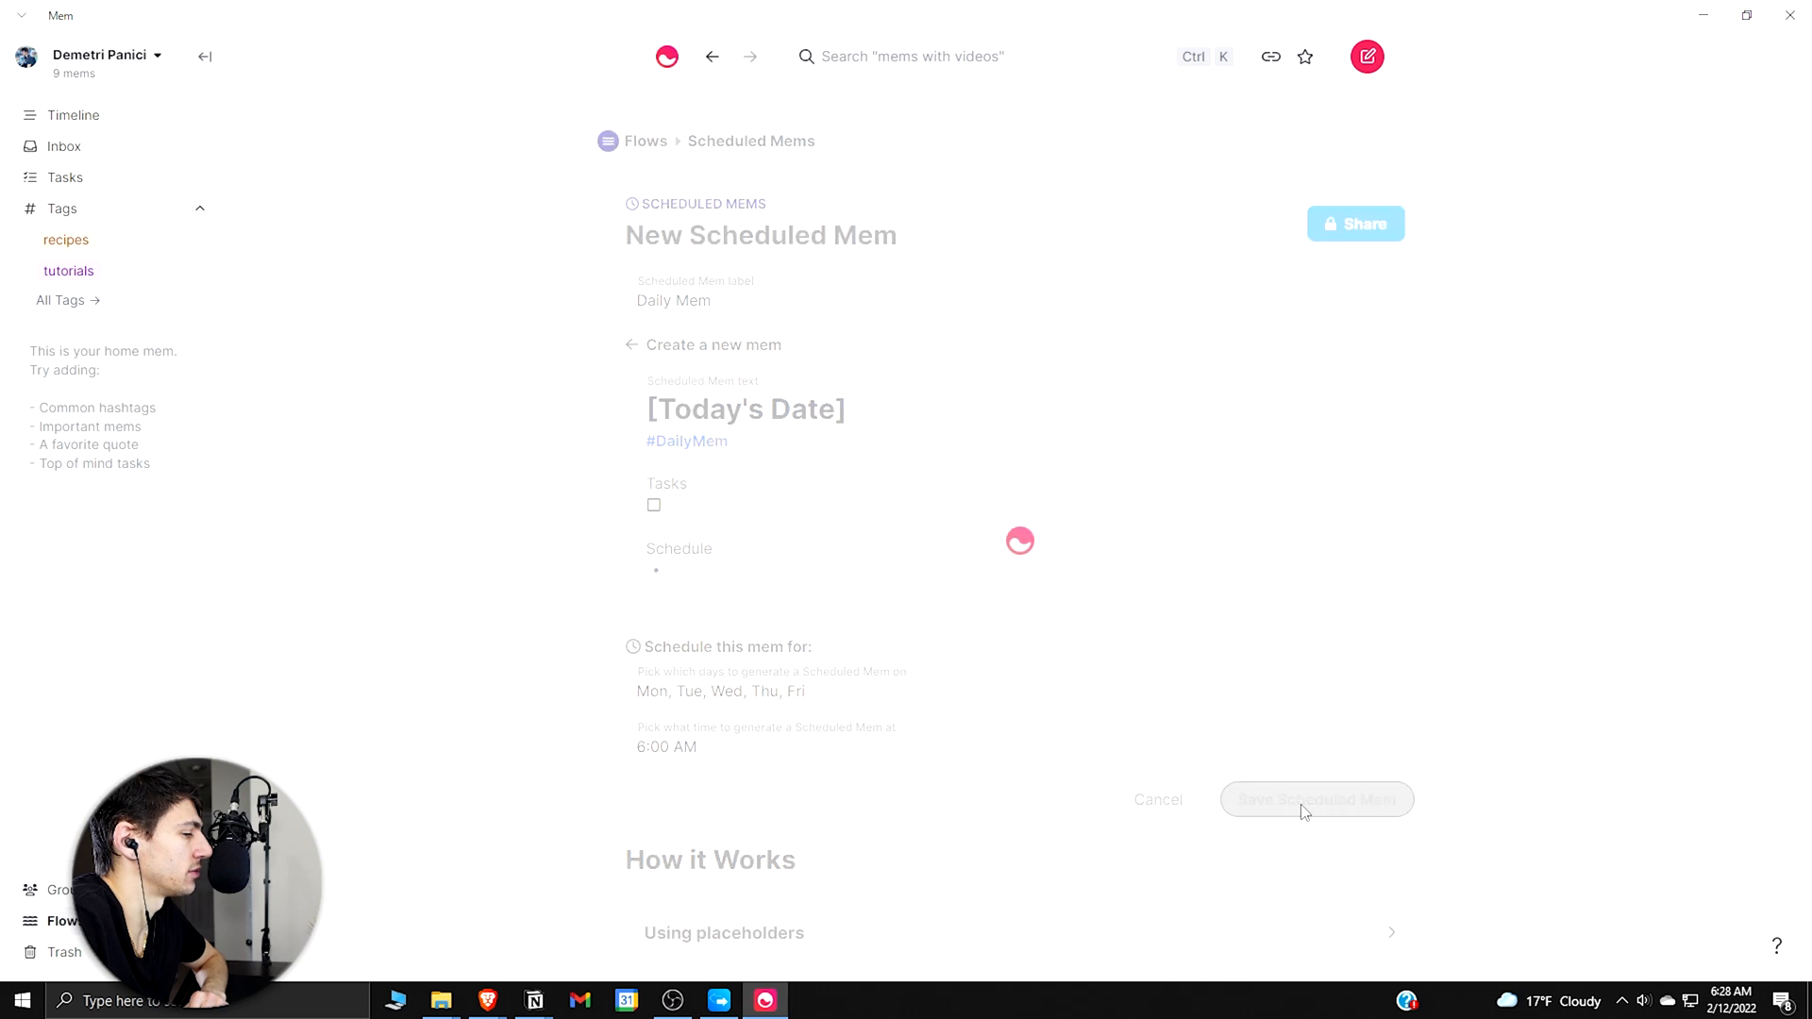
Step: Return to the Timeline, then open the empty Templates flow page
left_click(73, 114)
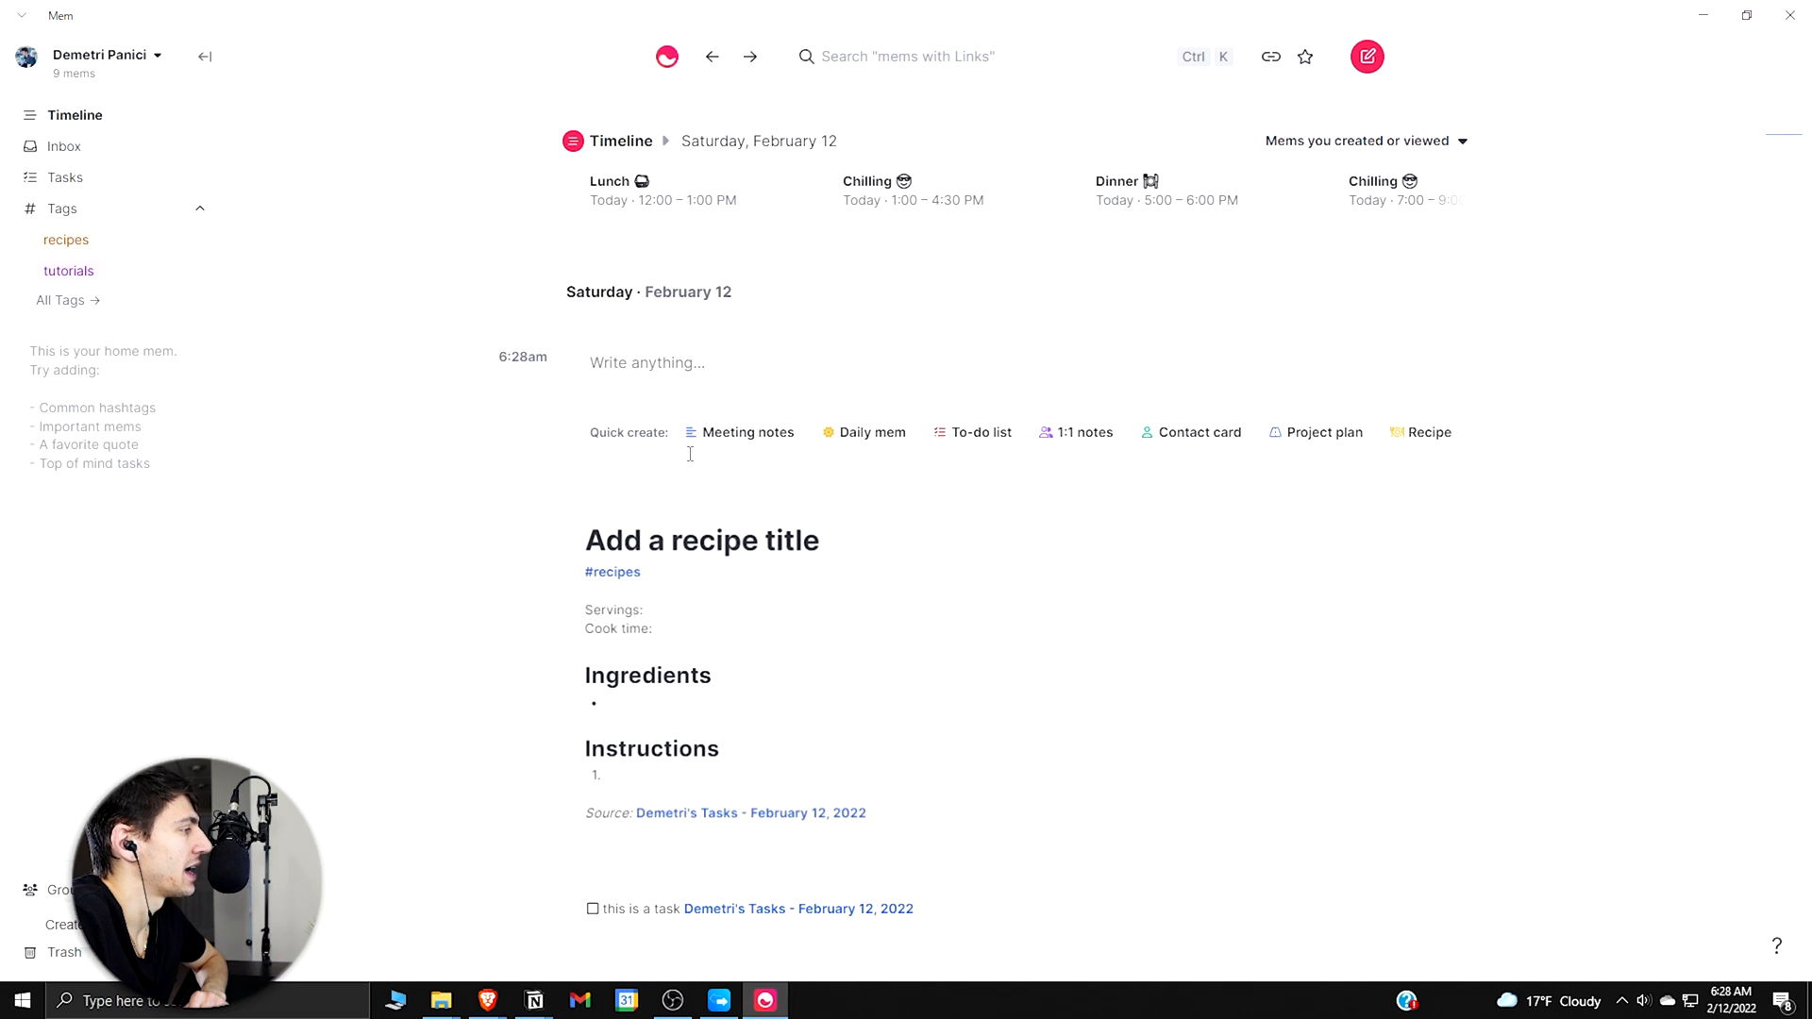
scroll("up", 3)
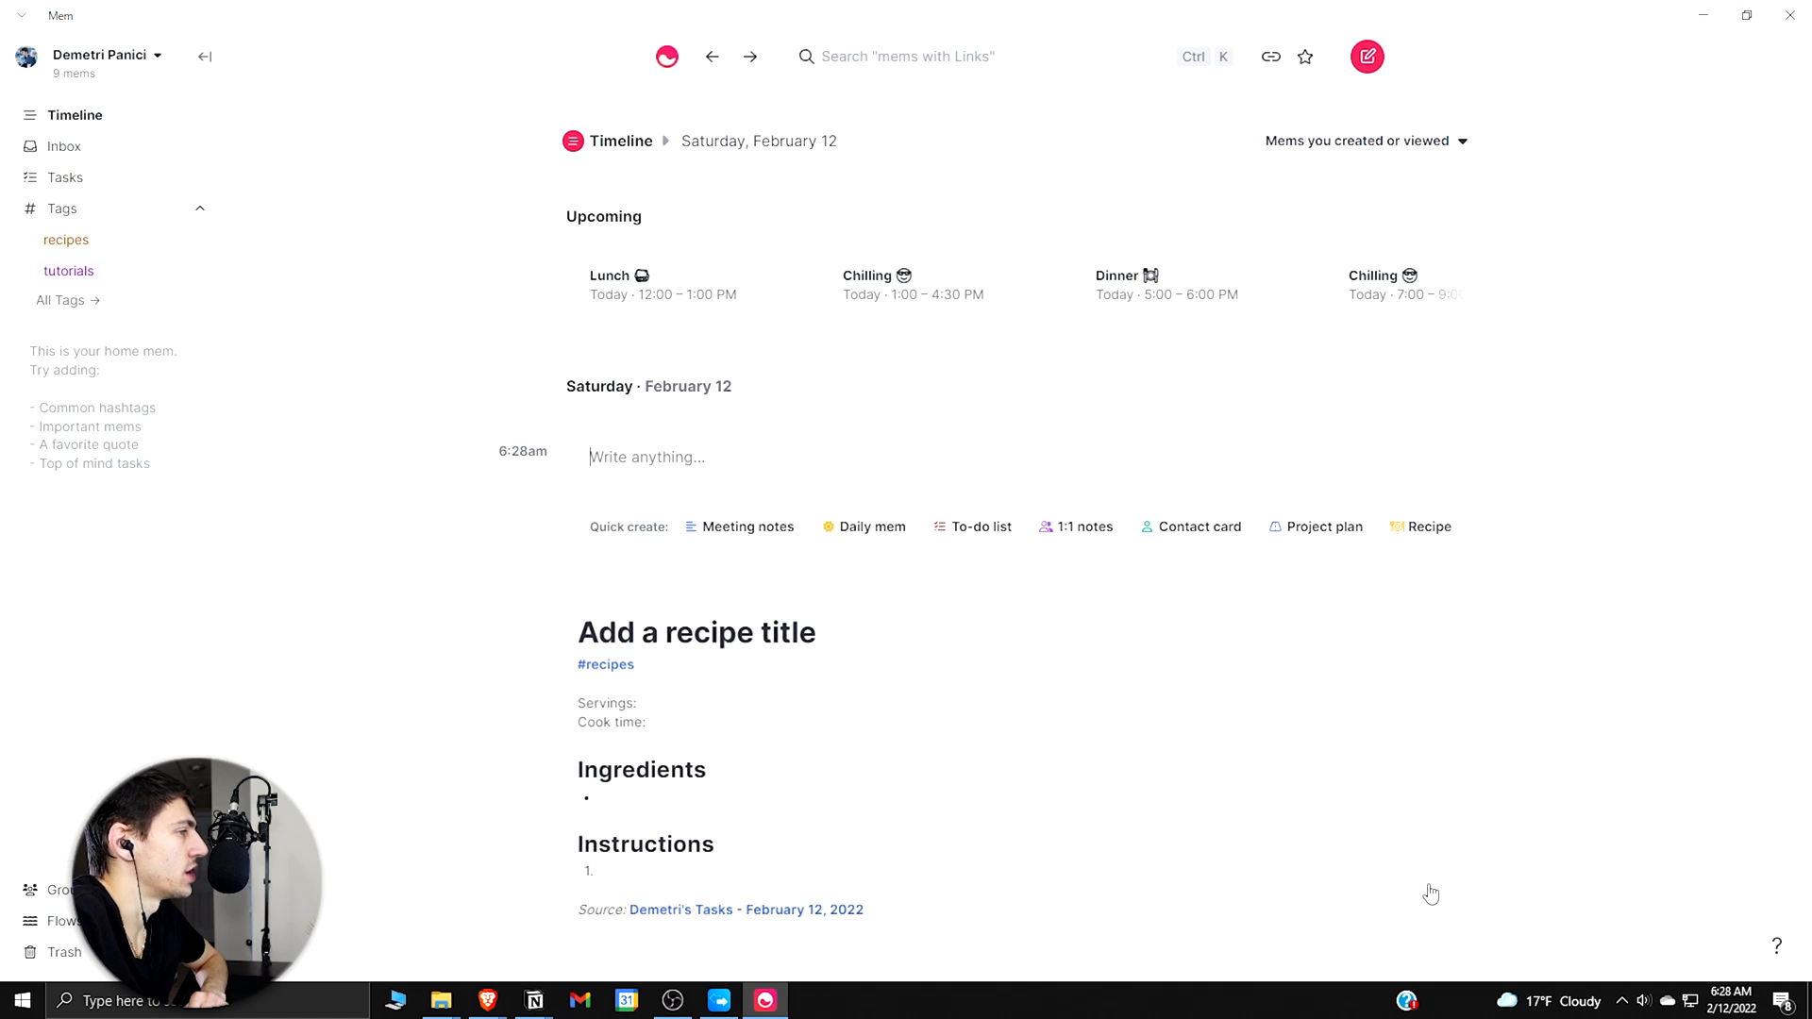
mouse_move(911, 719)
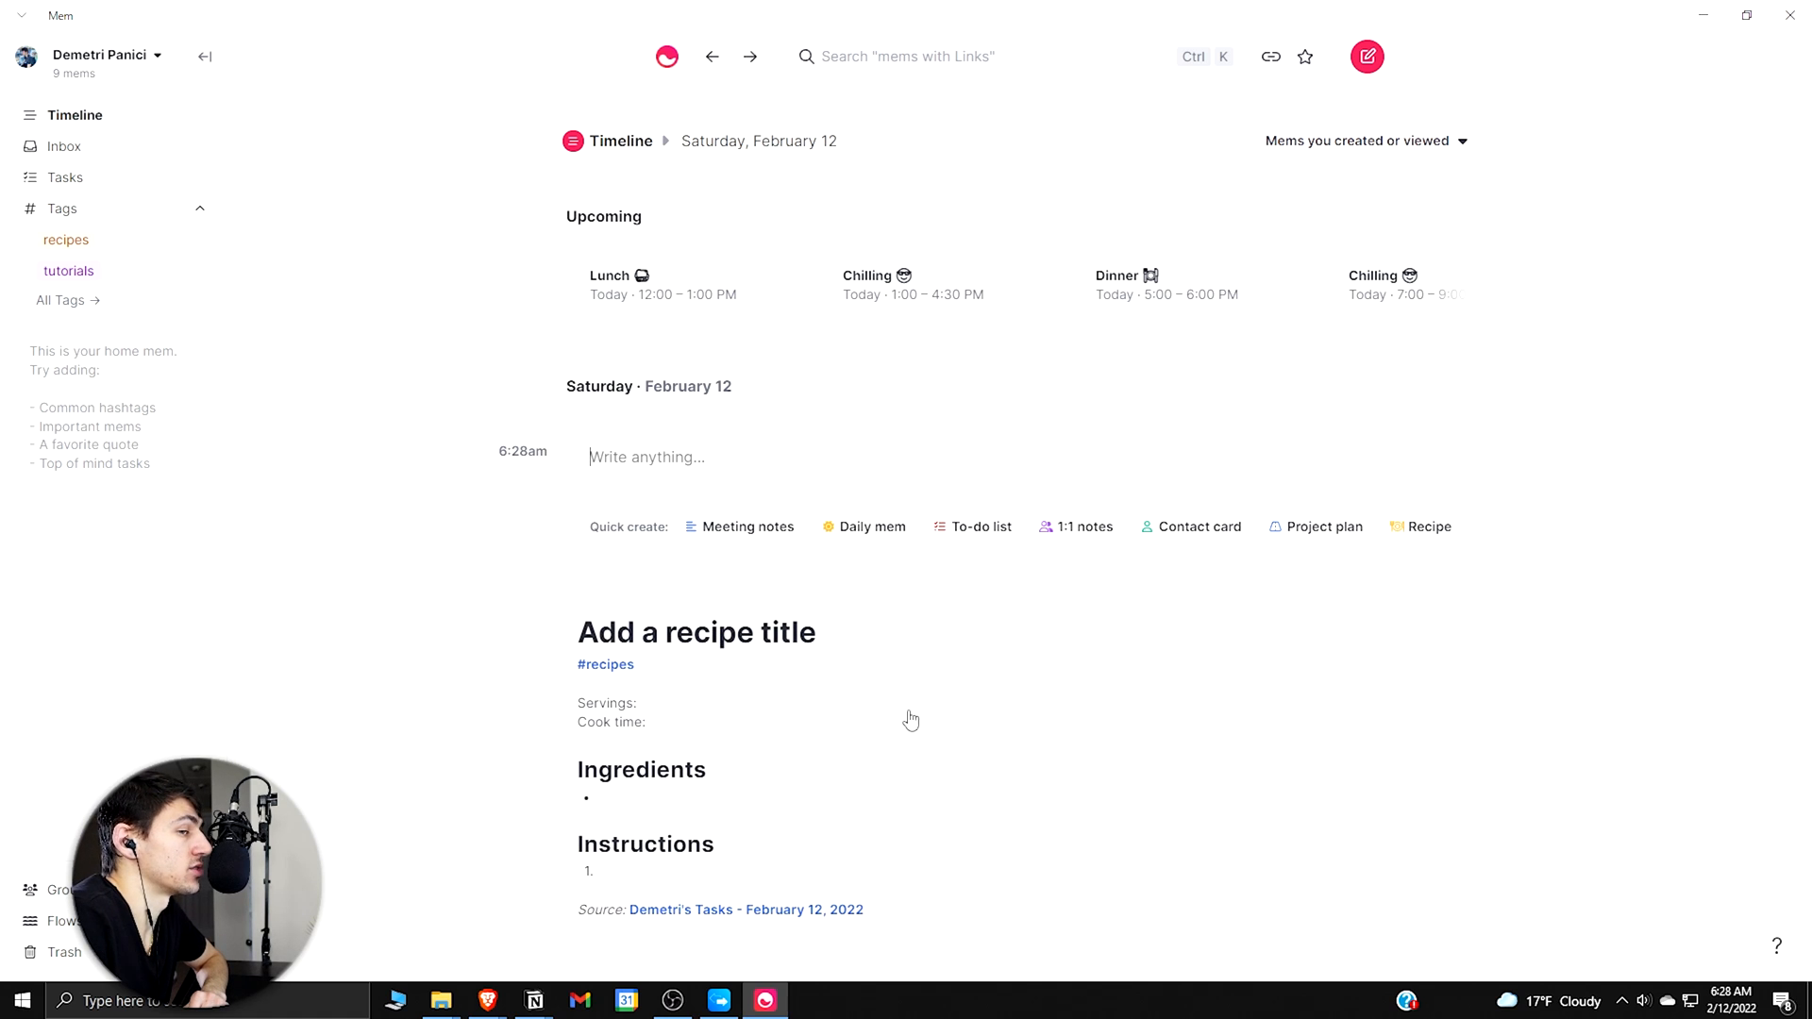
left_click(64, 921)
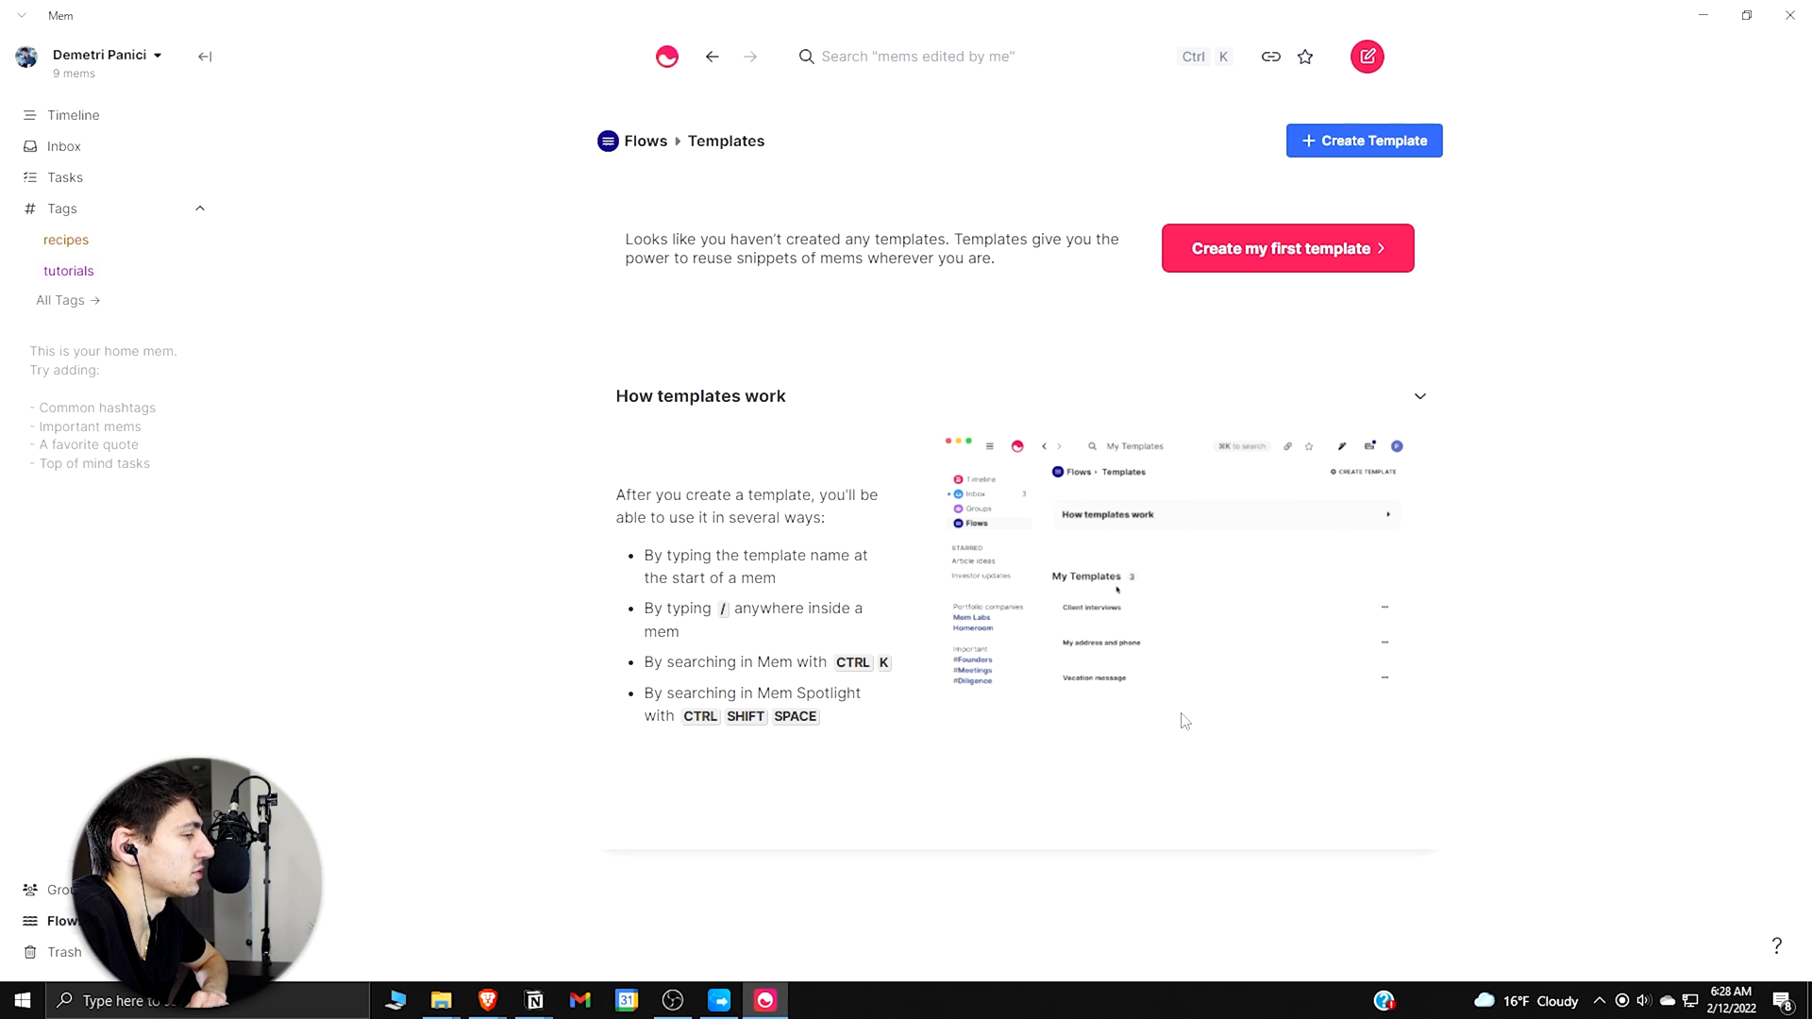
Step: Start a first template titled 'Daily Journal Template'
left_click(1286, 247)
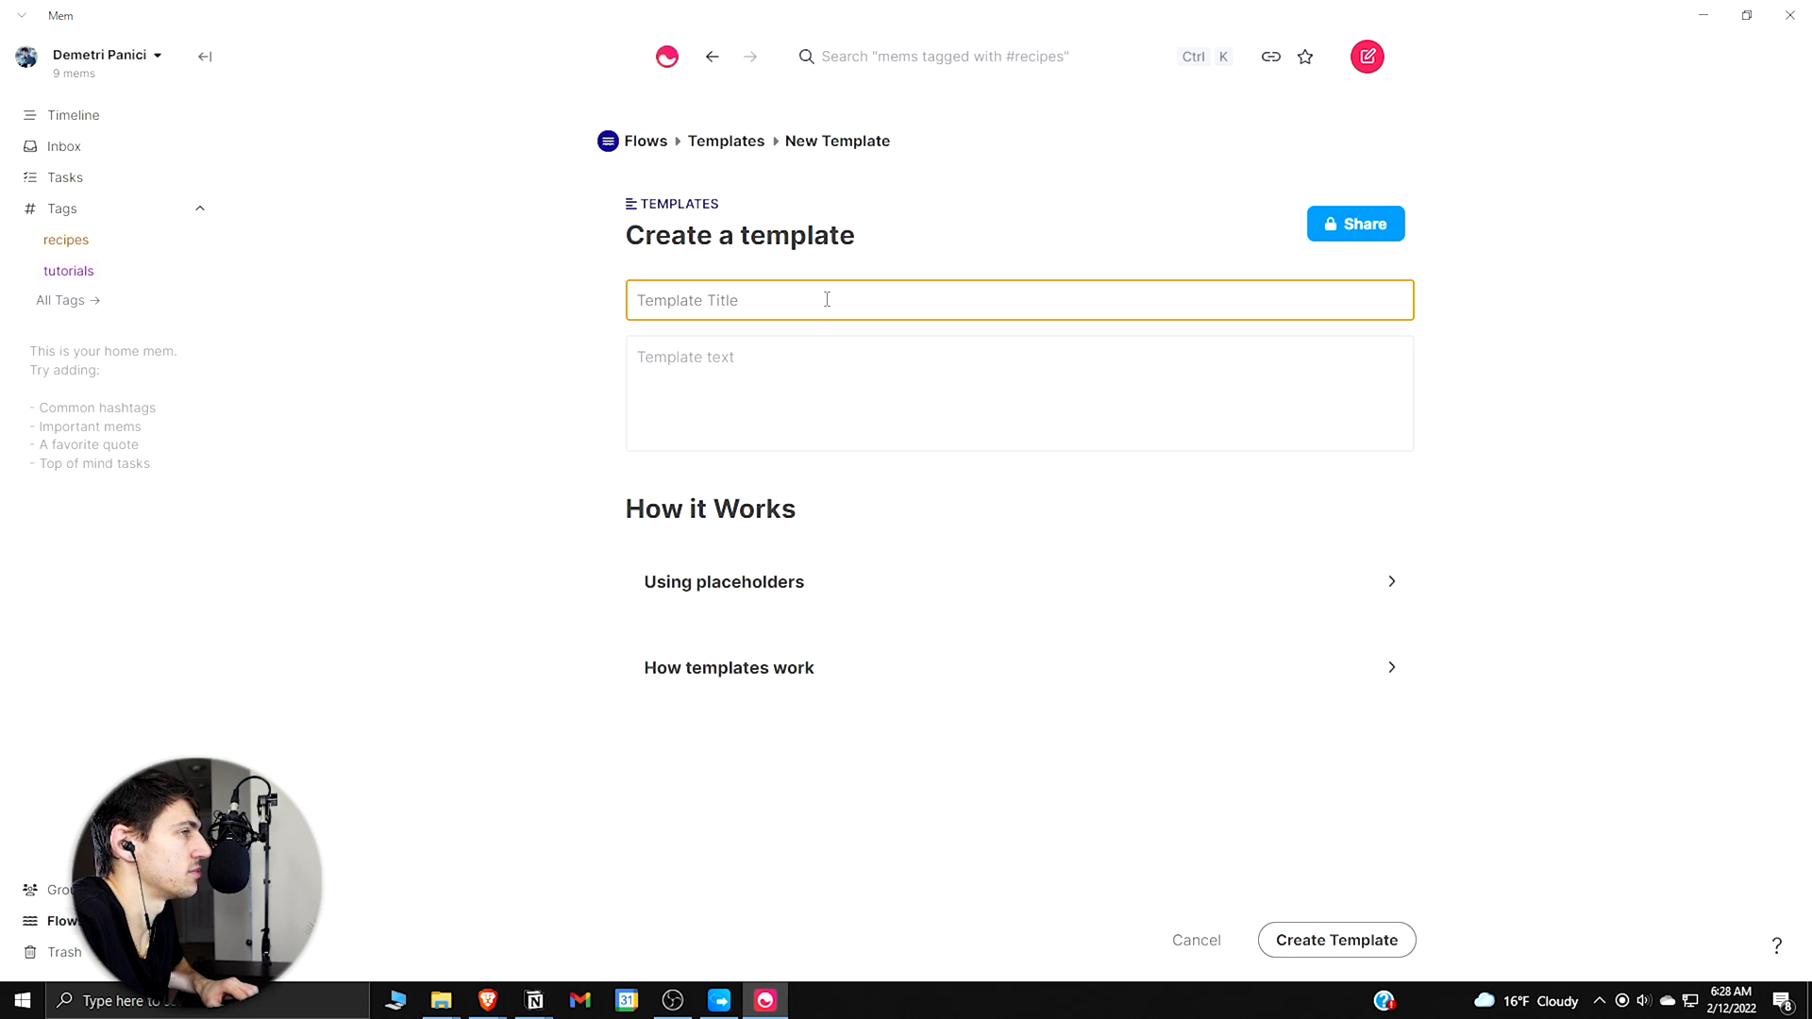
type("Daily Not")
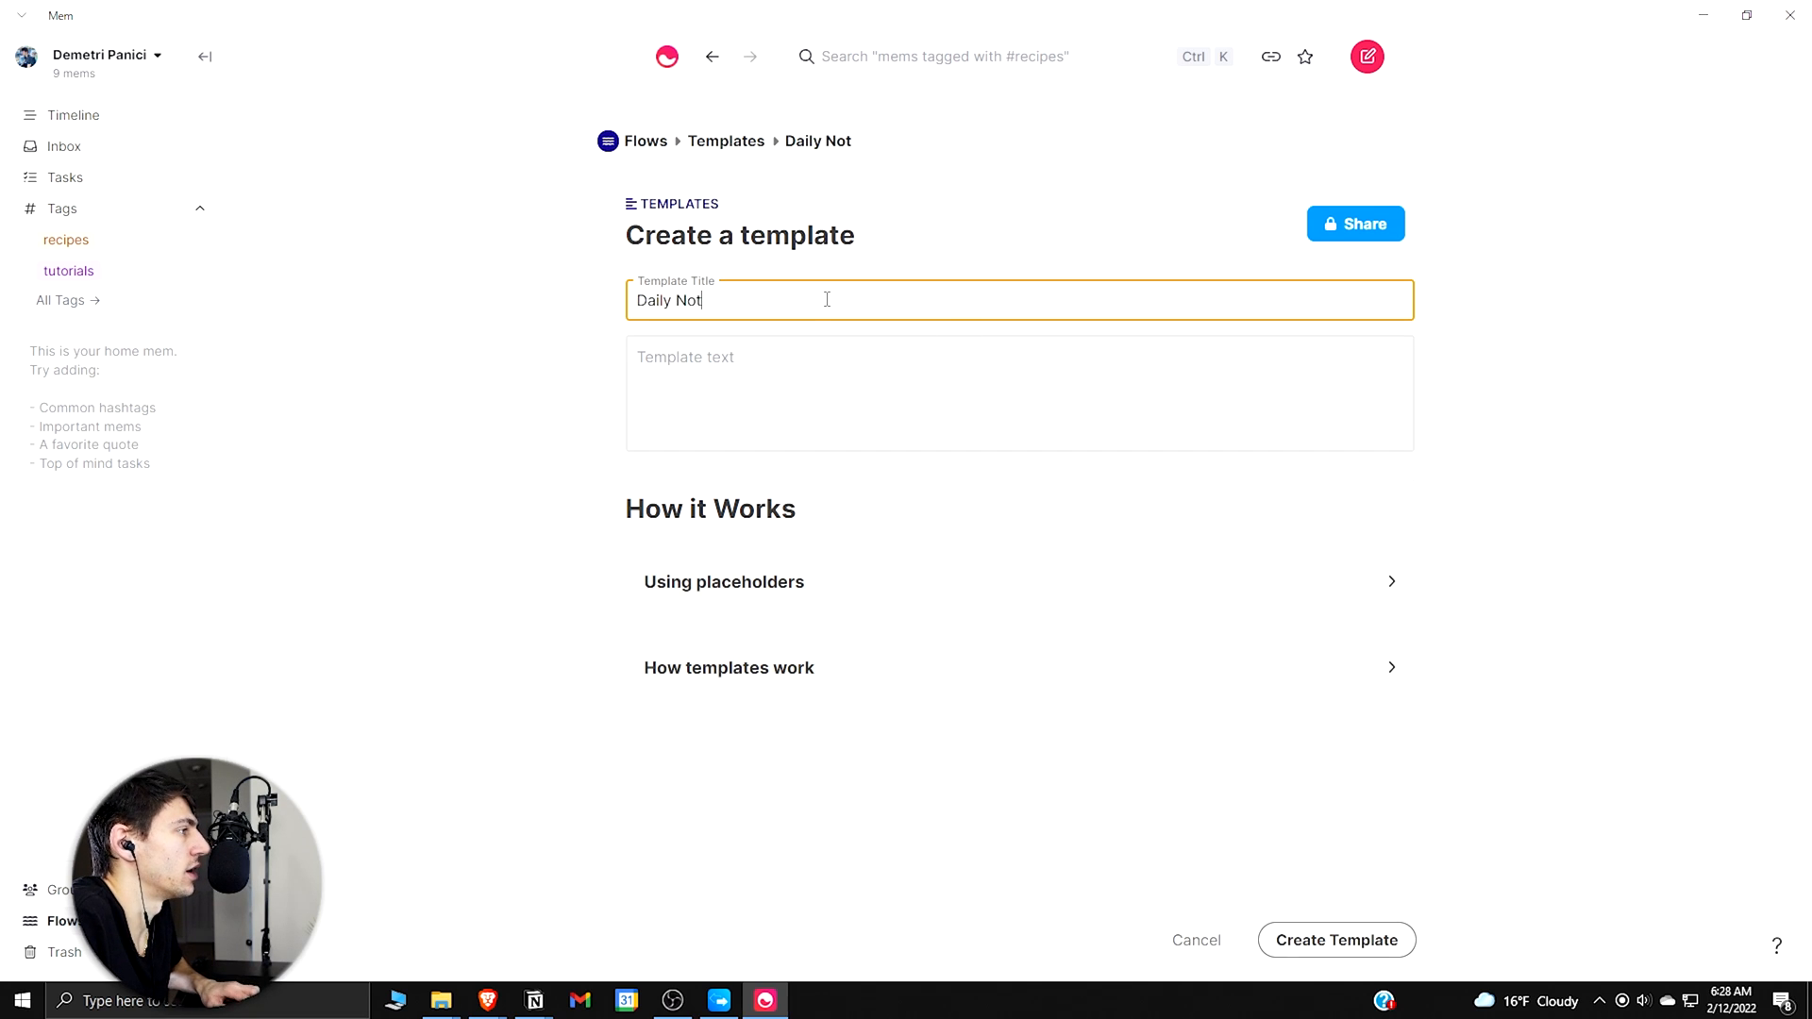
type("Daily Journal Template")
left_click(1020, 393)
type("• Grat")
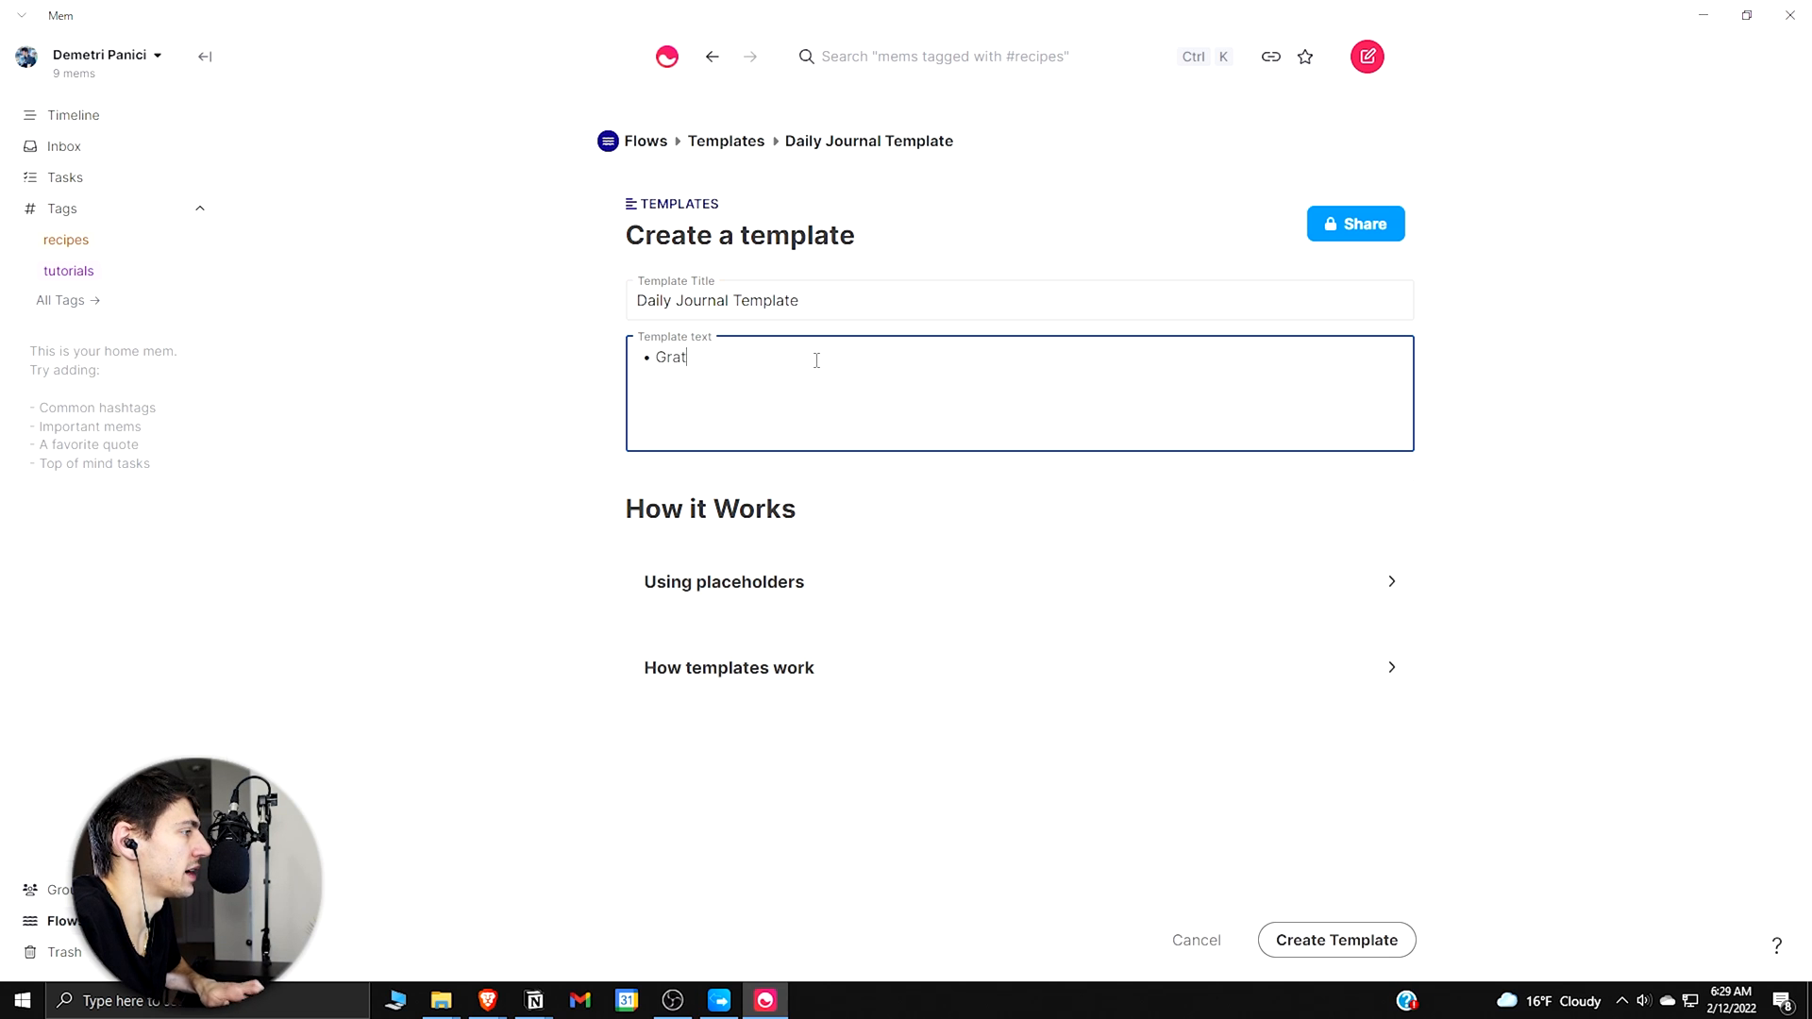
Step: Add 'Gratitude Section' and 'Daily Stoic Journal' bullets to the template text
type("itude Section")
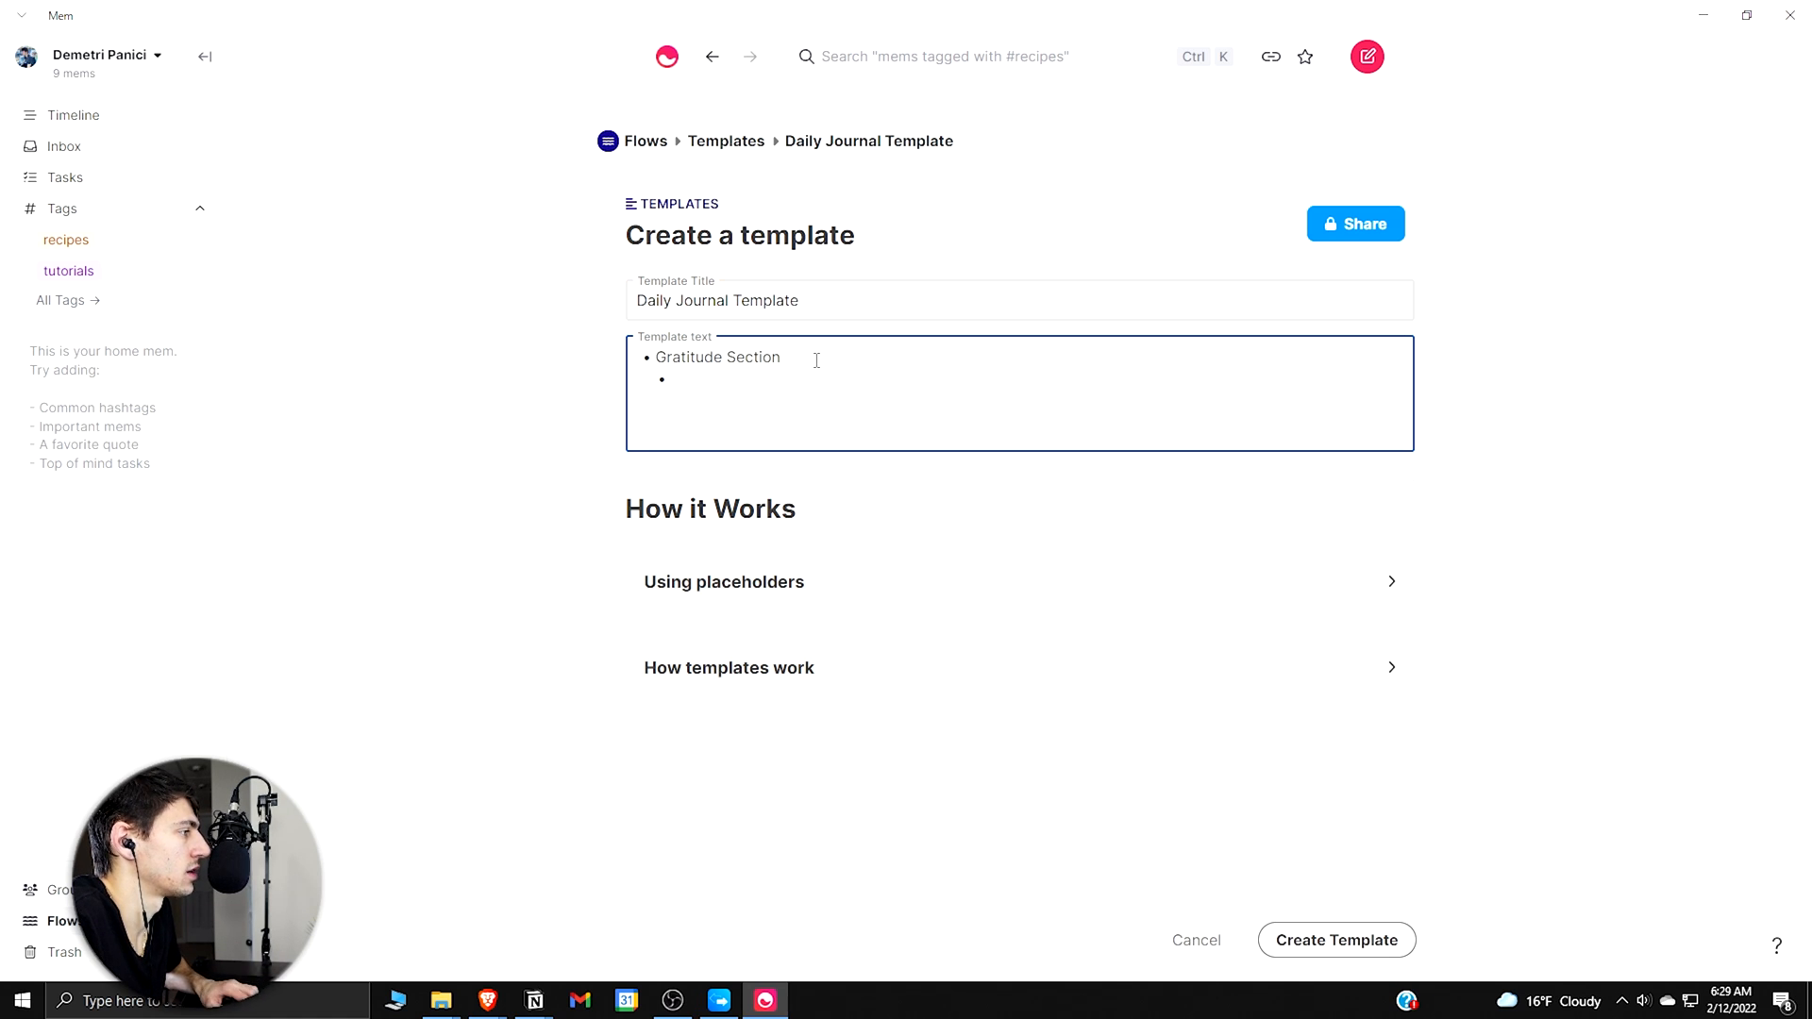
type("Da")
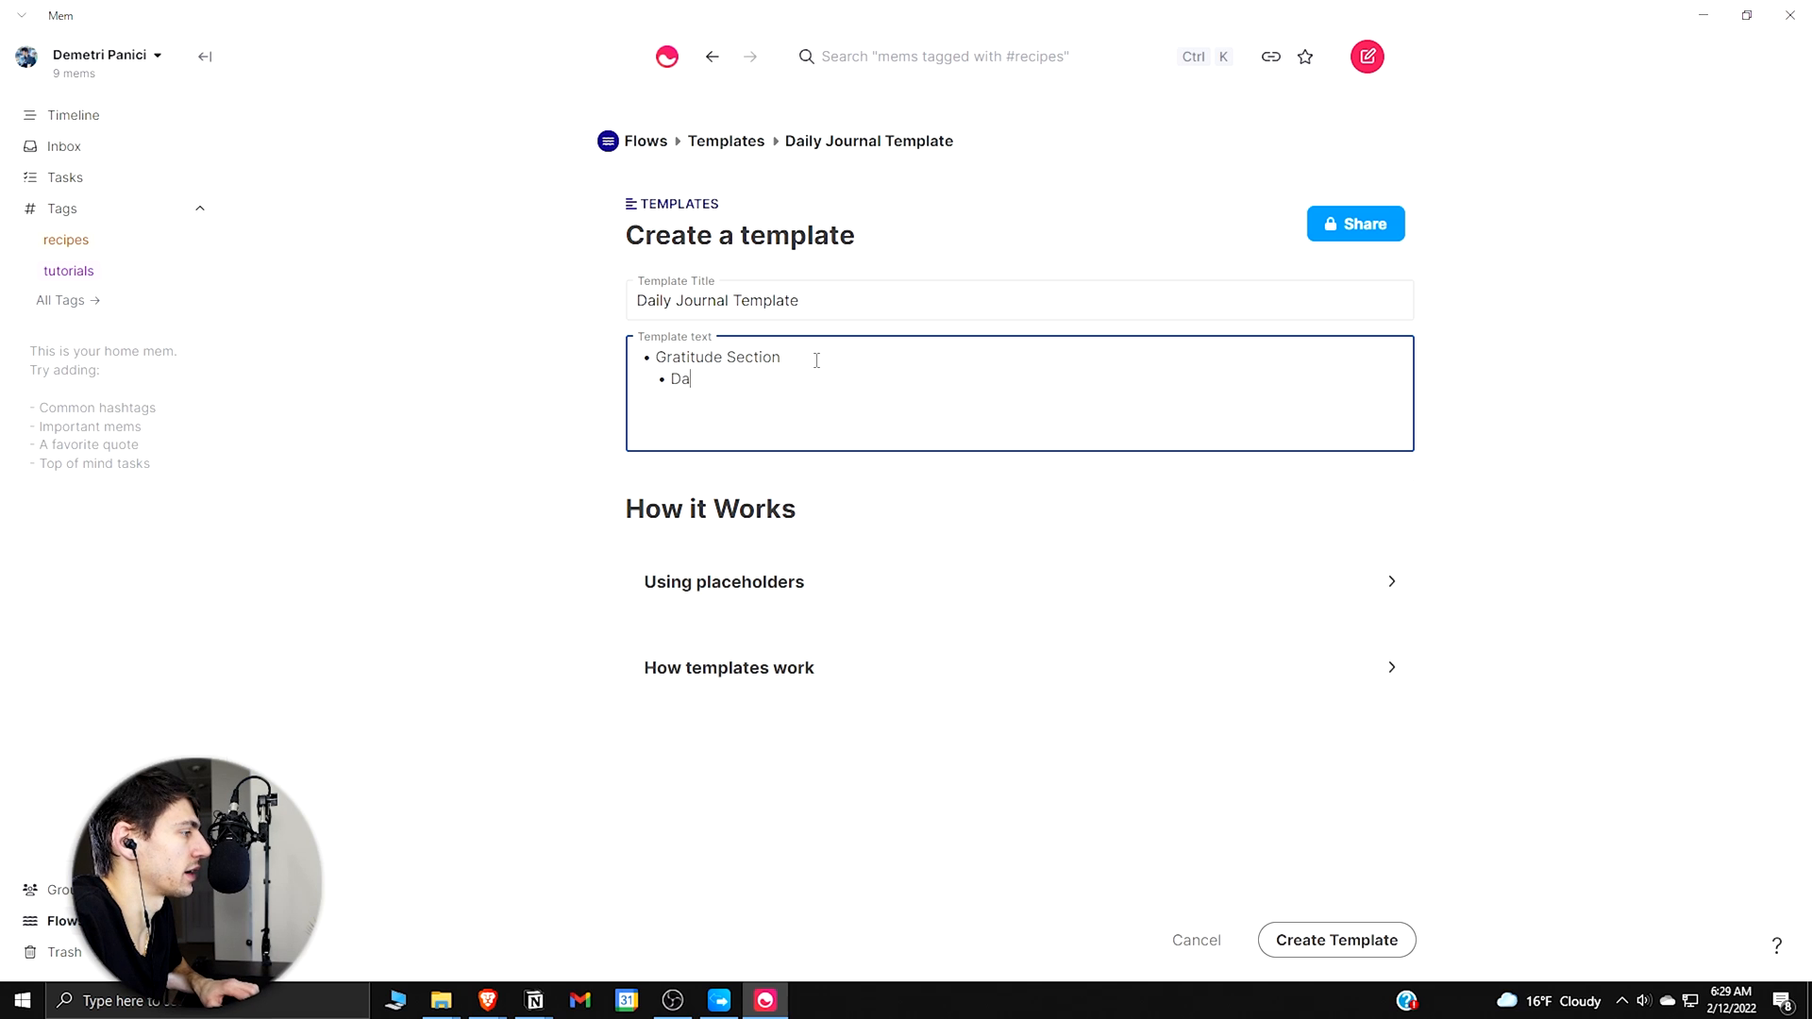
key("Backspace")
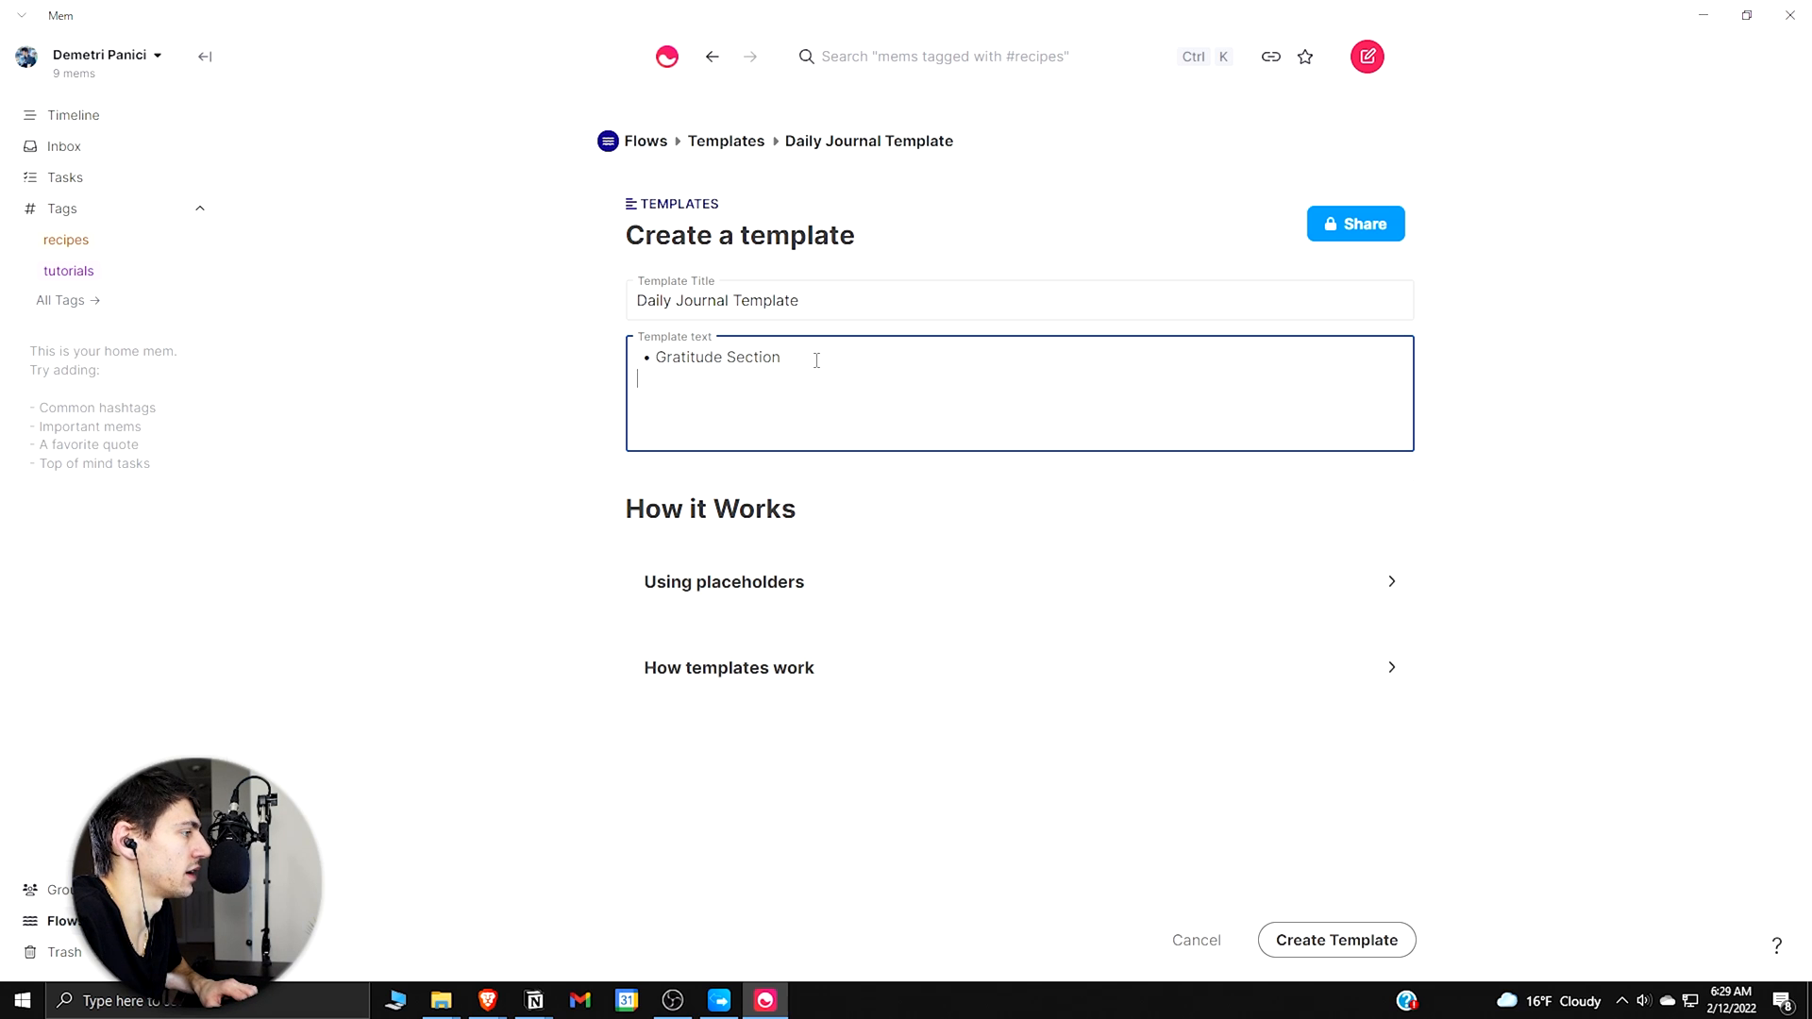
type("Daily S")
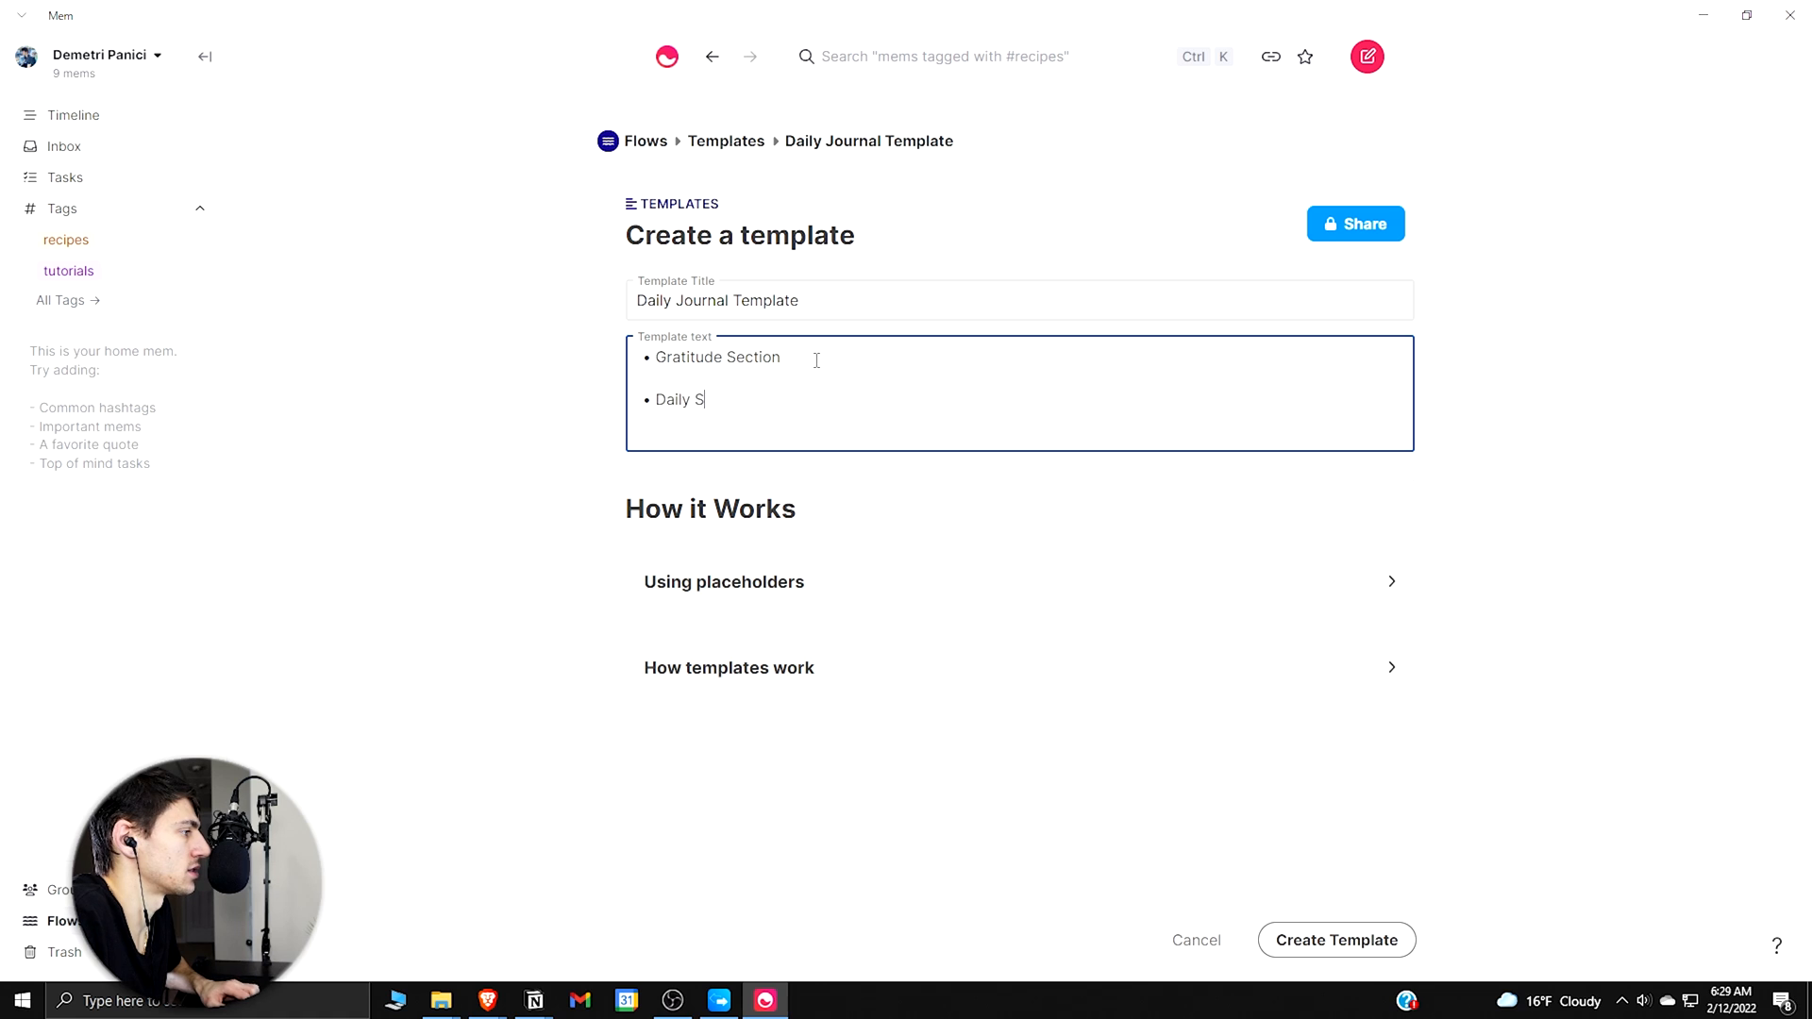
type("toic Journal")
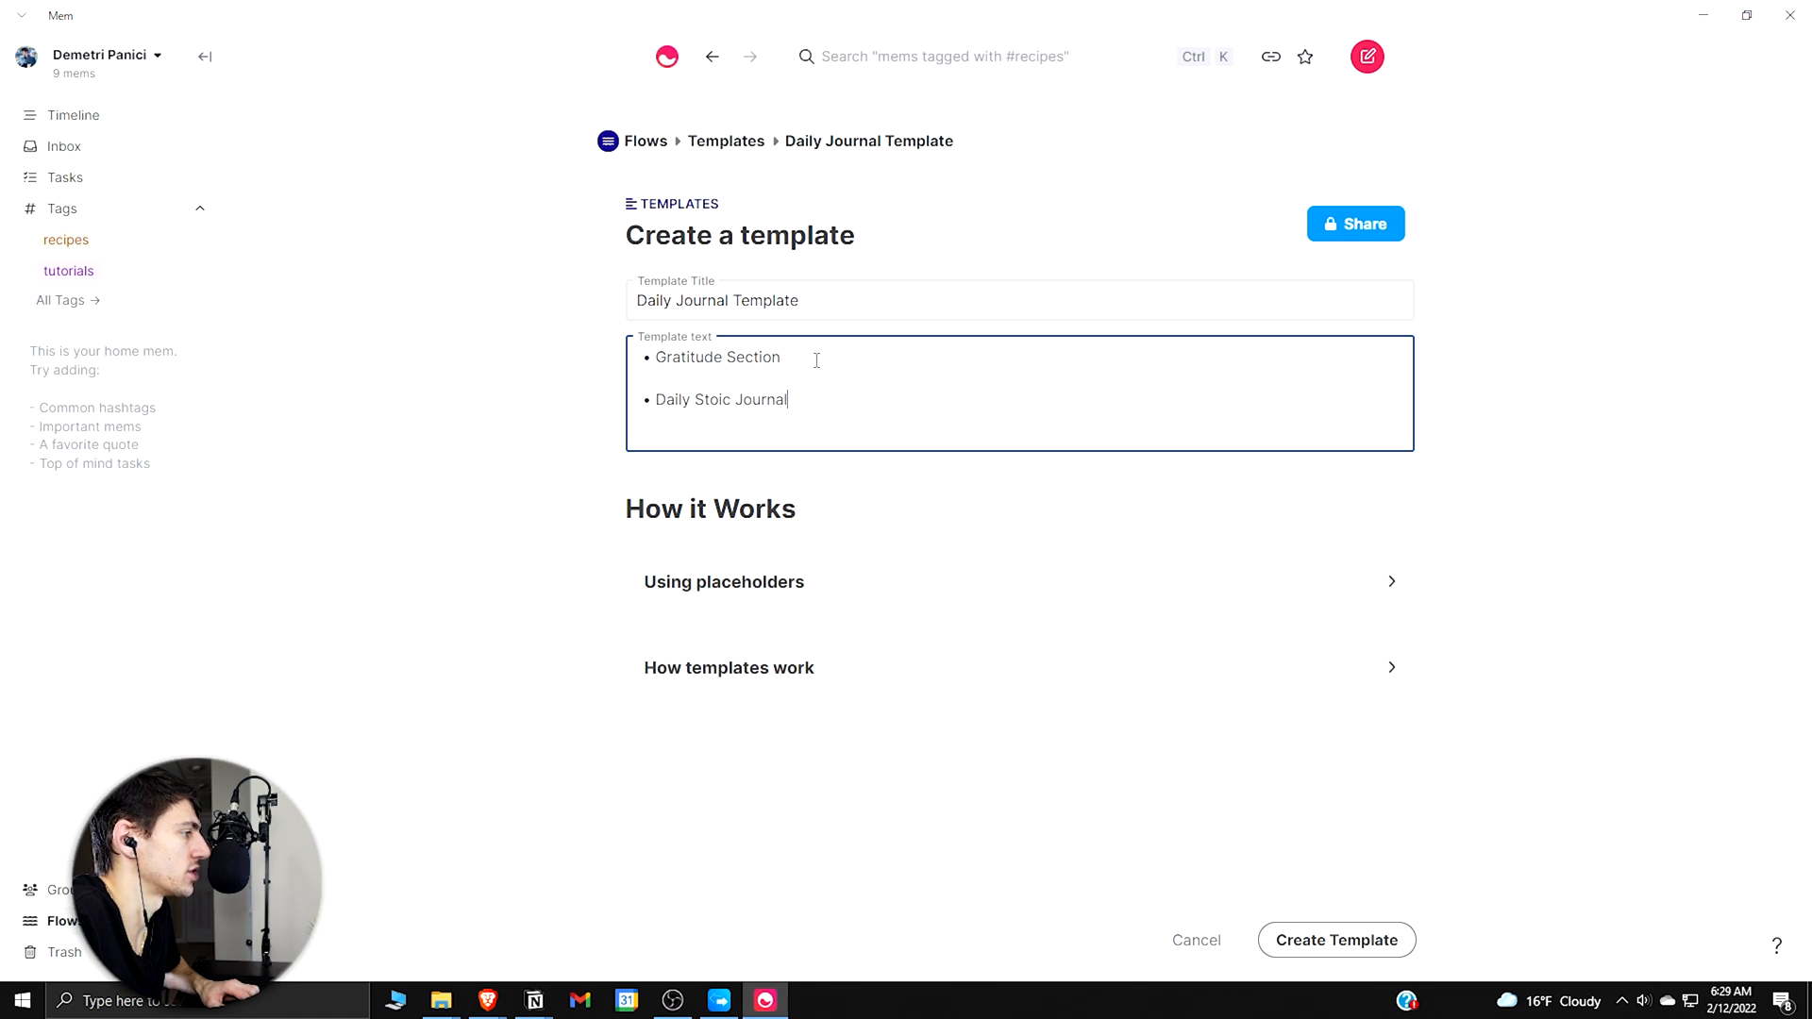
key("Return")
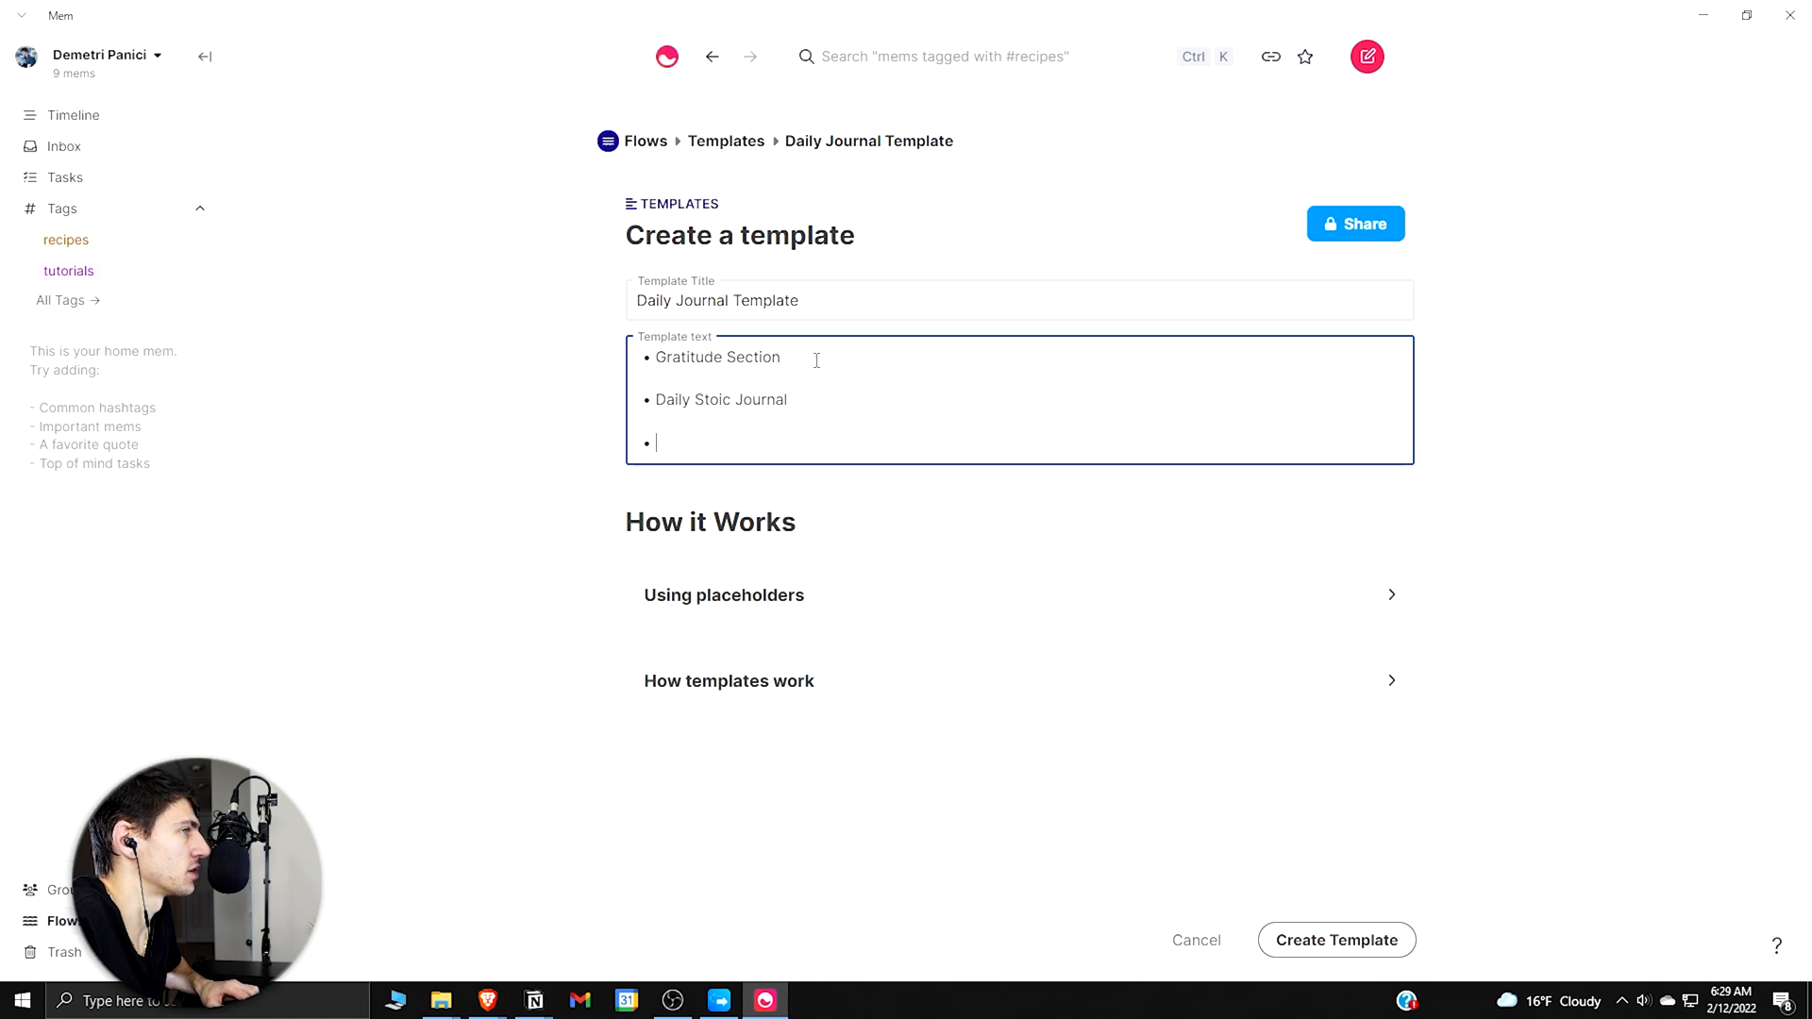
Step: Add Work and Rise Productive bullets, save the template, and make a new mem from it
type("Work")
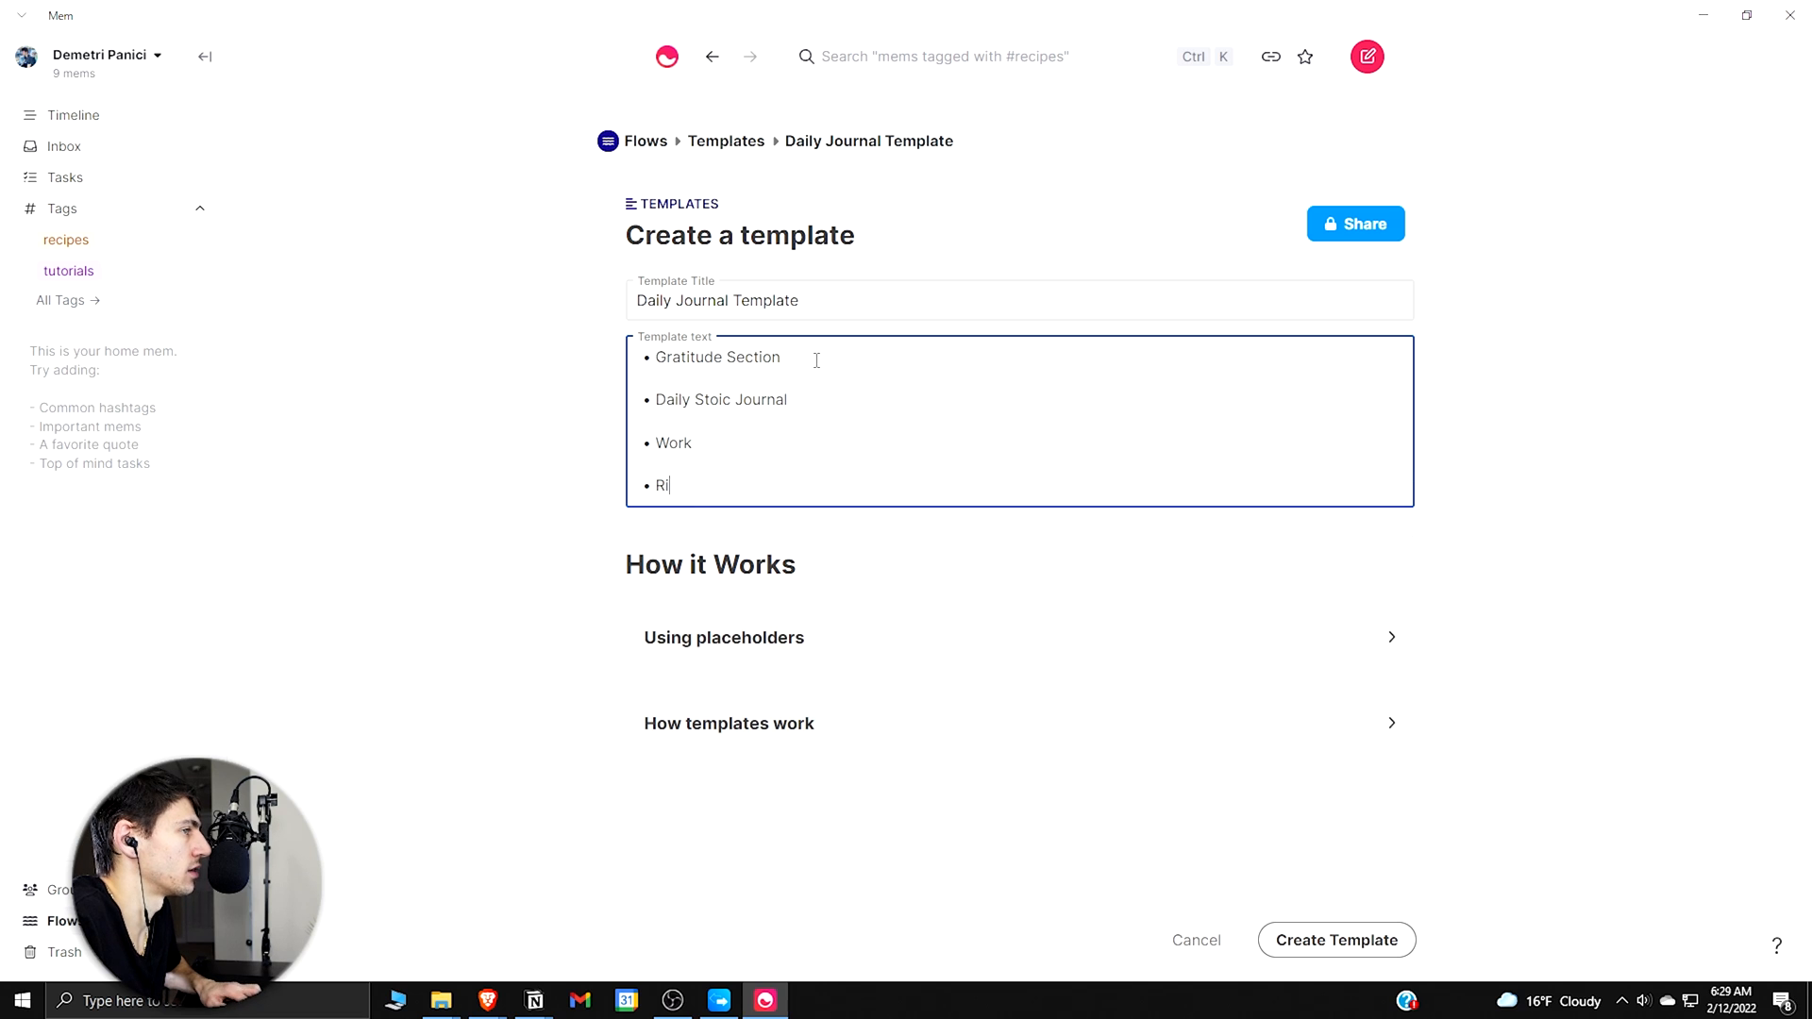
type("se Productive")
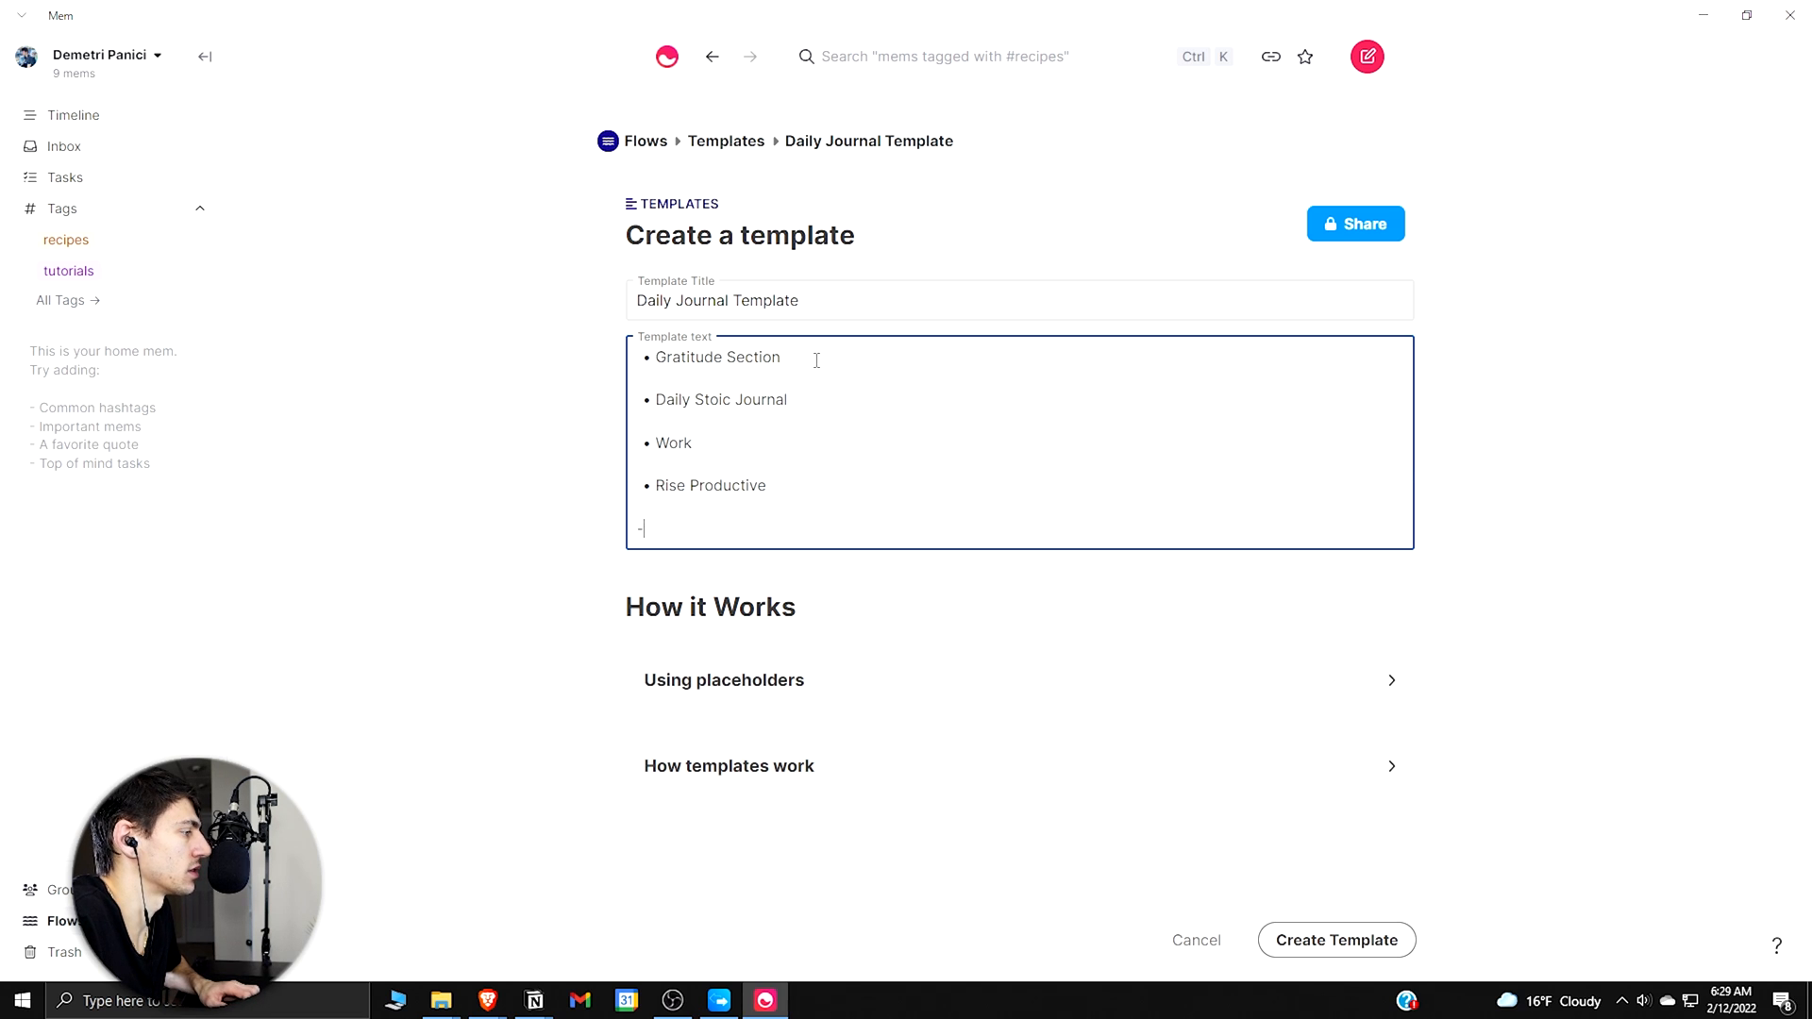
left_click(1336, 940)
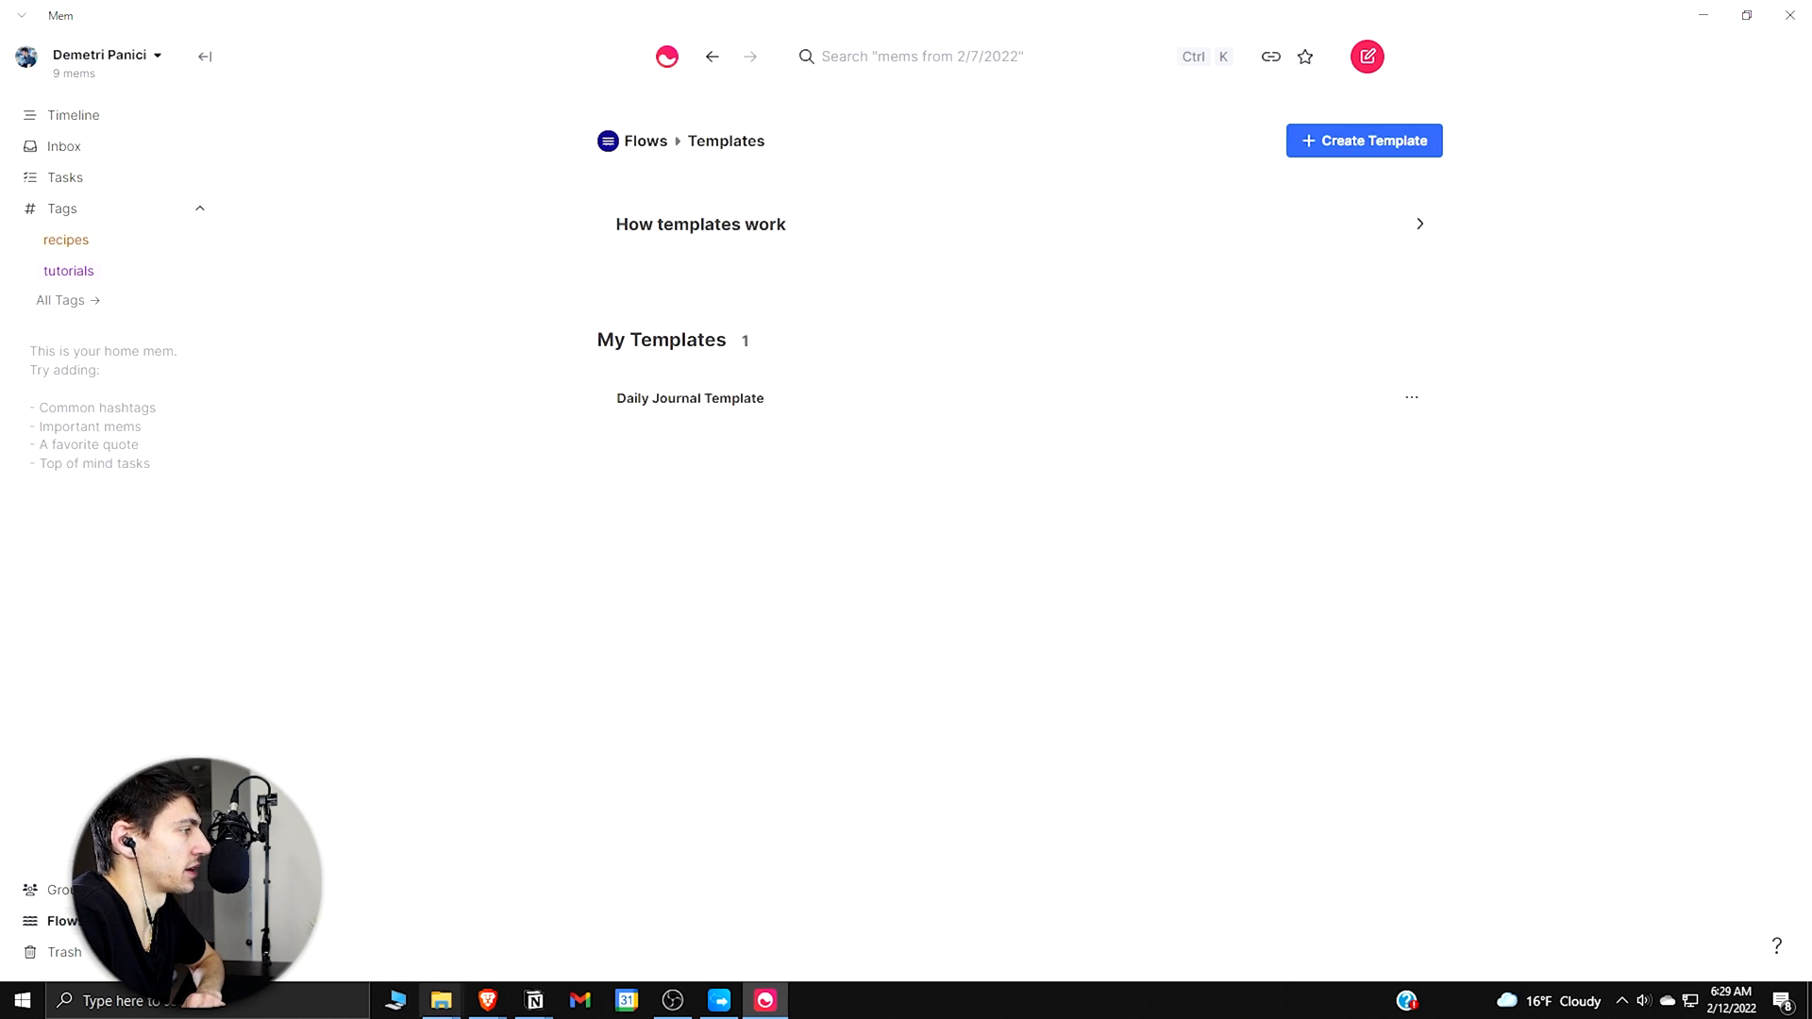
left_click(1411, 397)
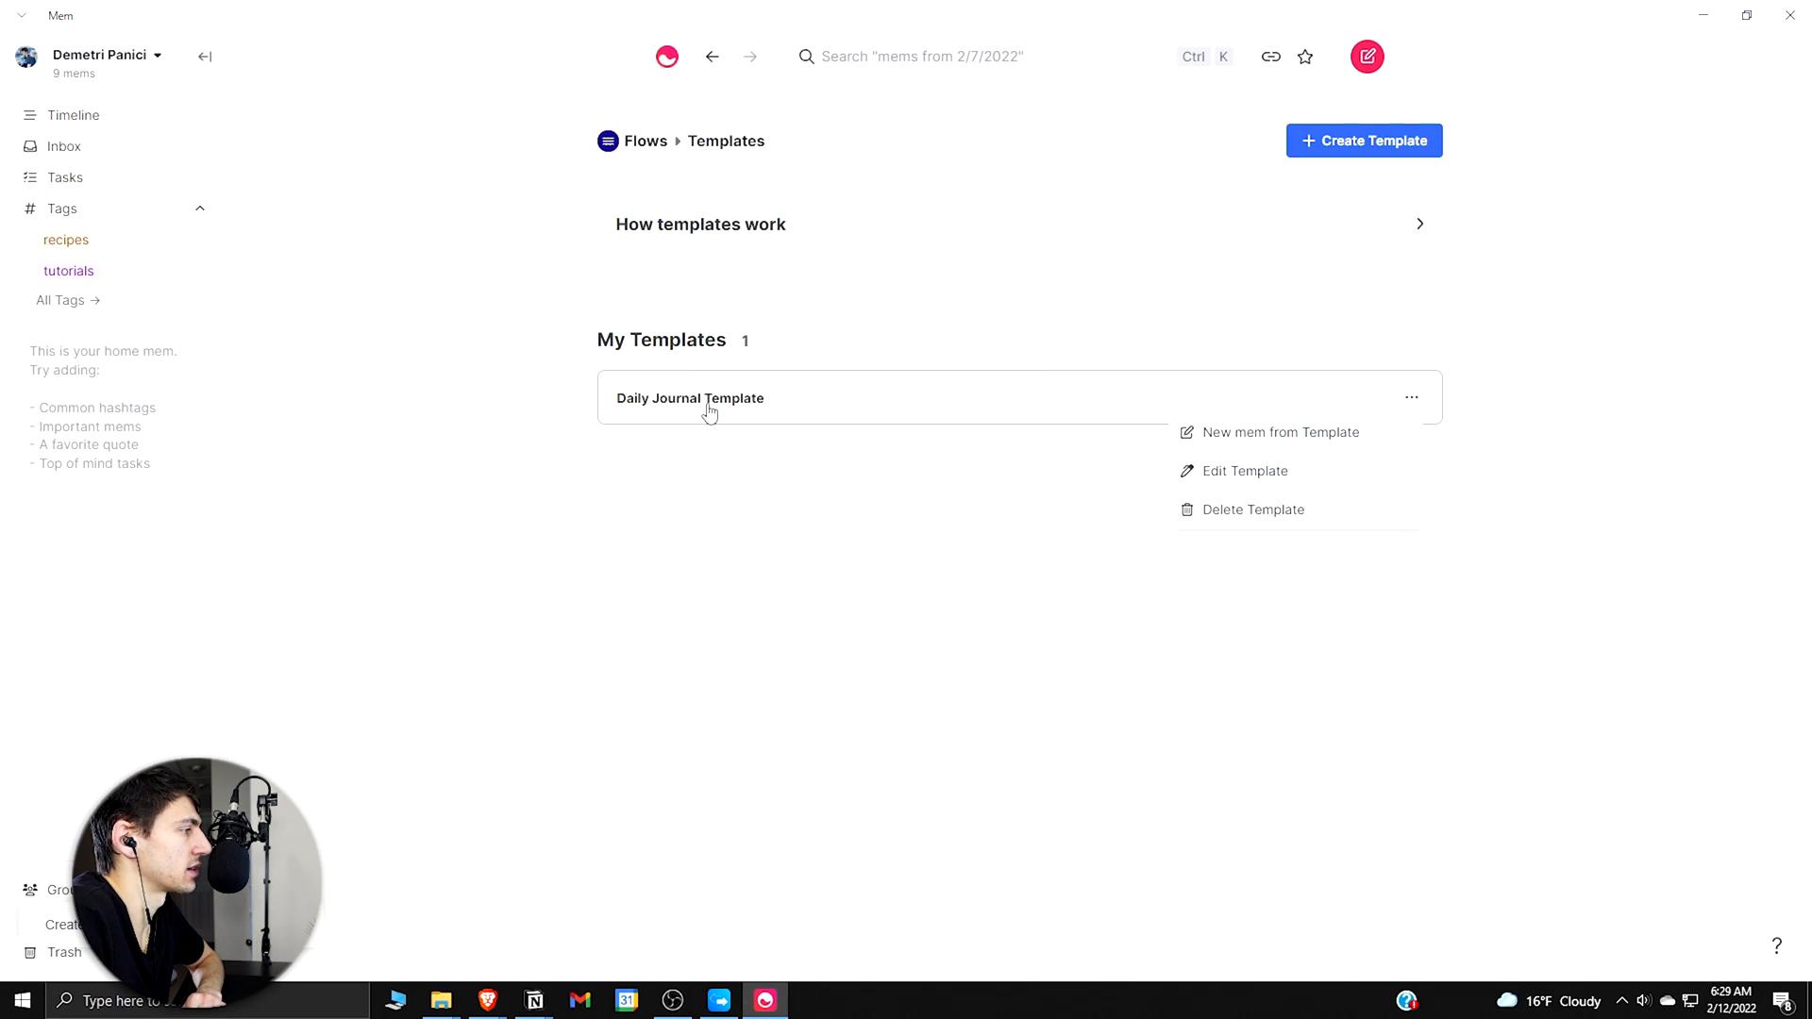
left_click(1281, 431)
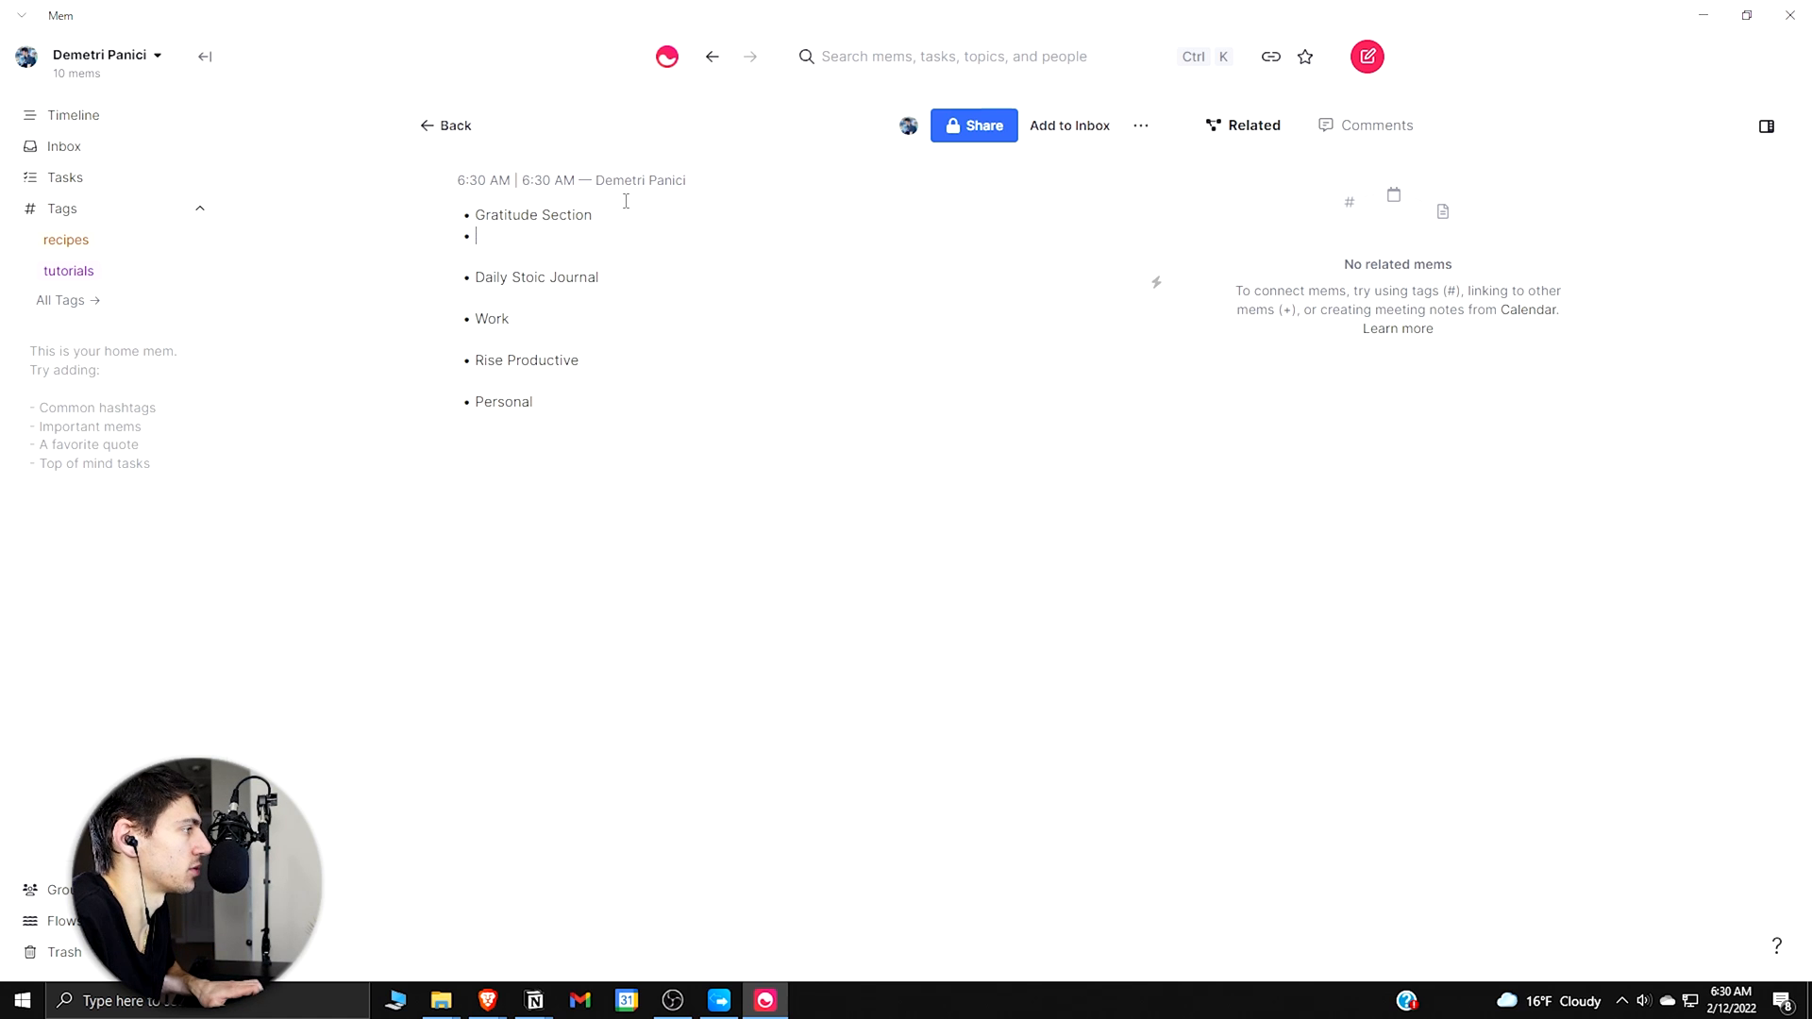
Step: Write 'I'm grateful for being able to record videos' and add an empty Daily Stoic Journal bullet
type("I'm grateful for being a")
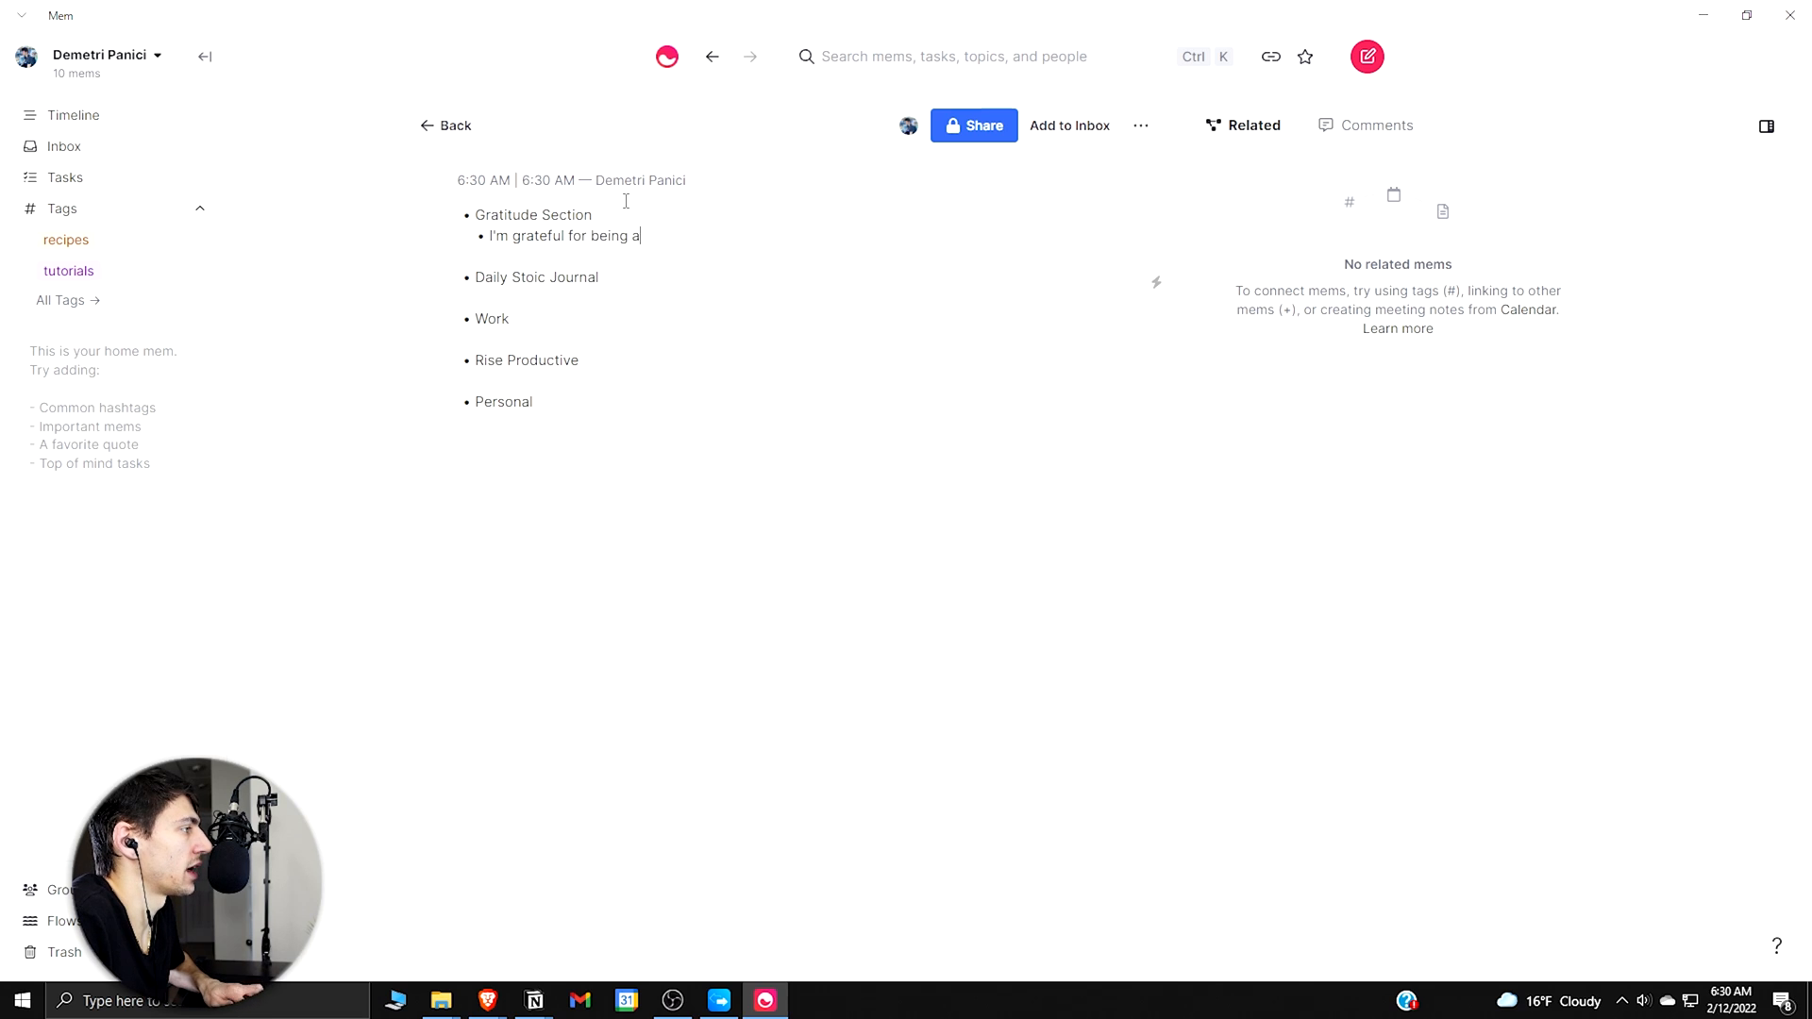
type("ble to record v")
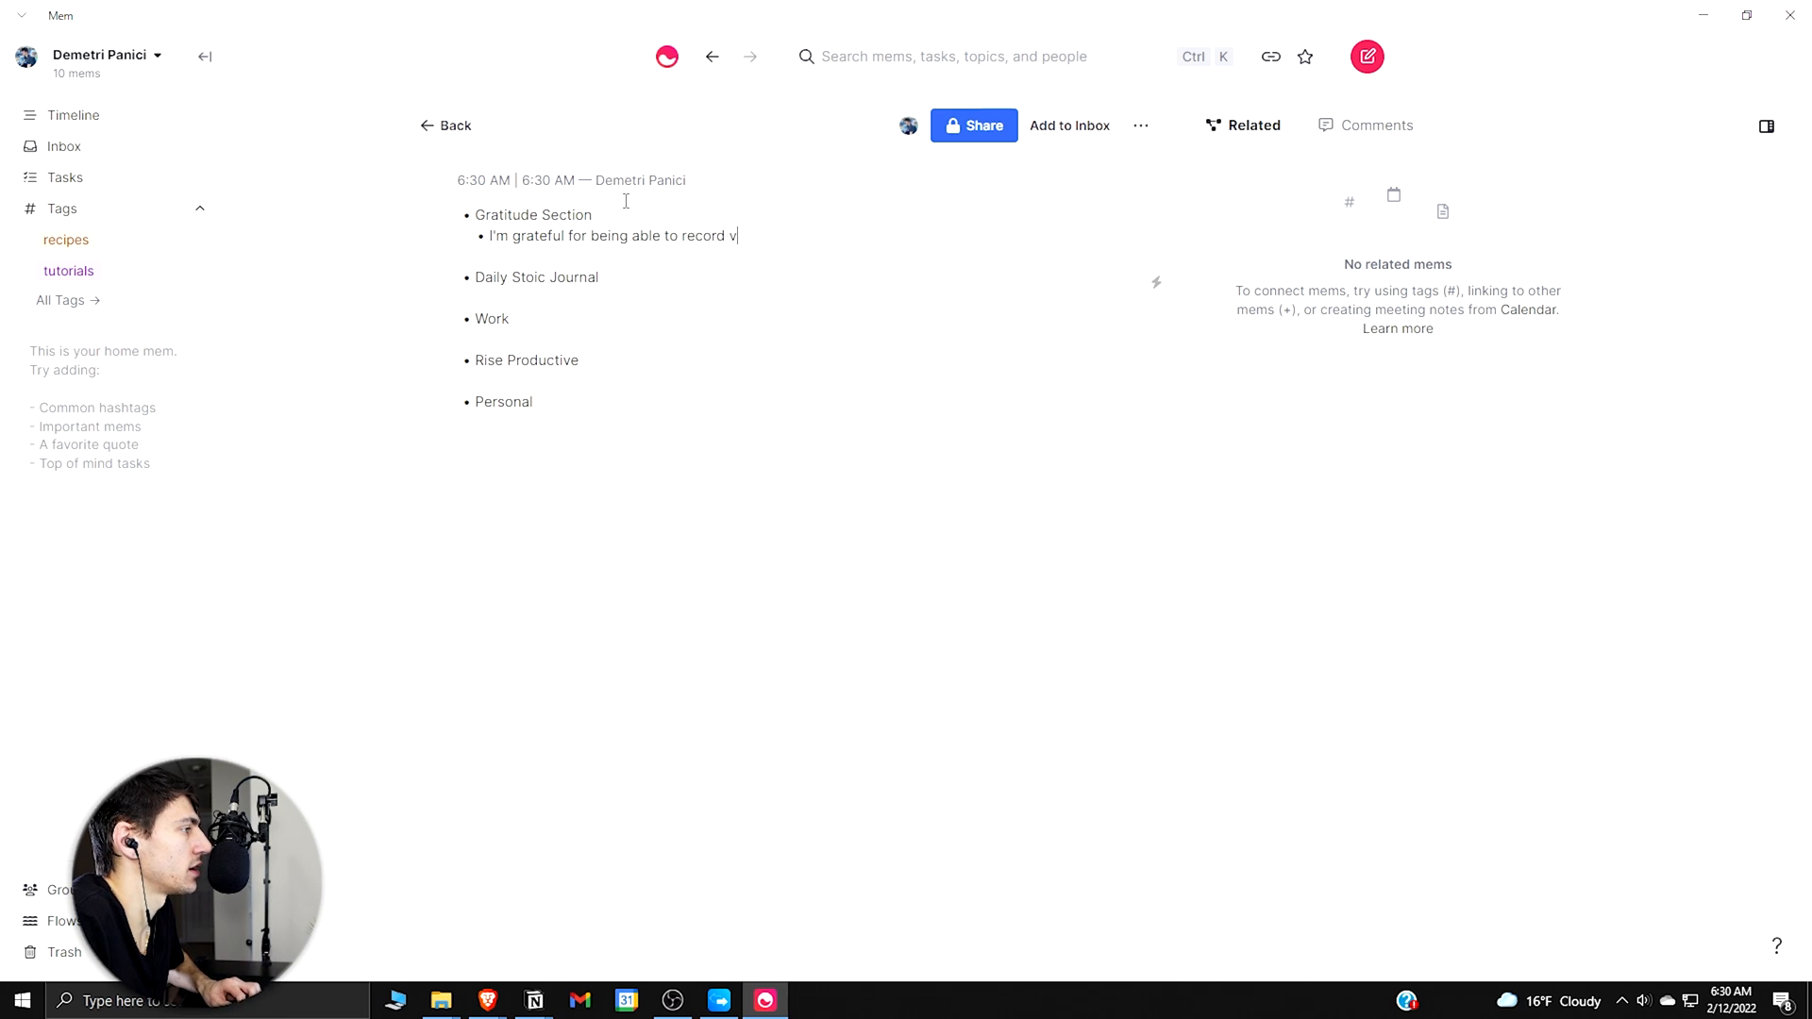
key("Enter")
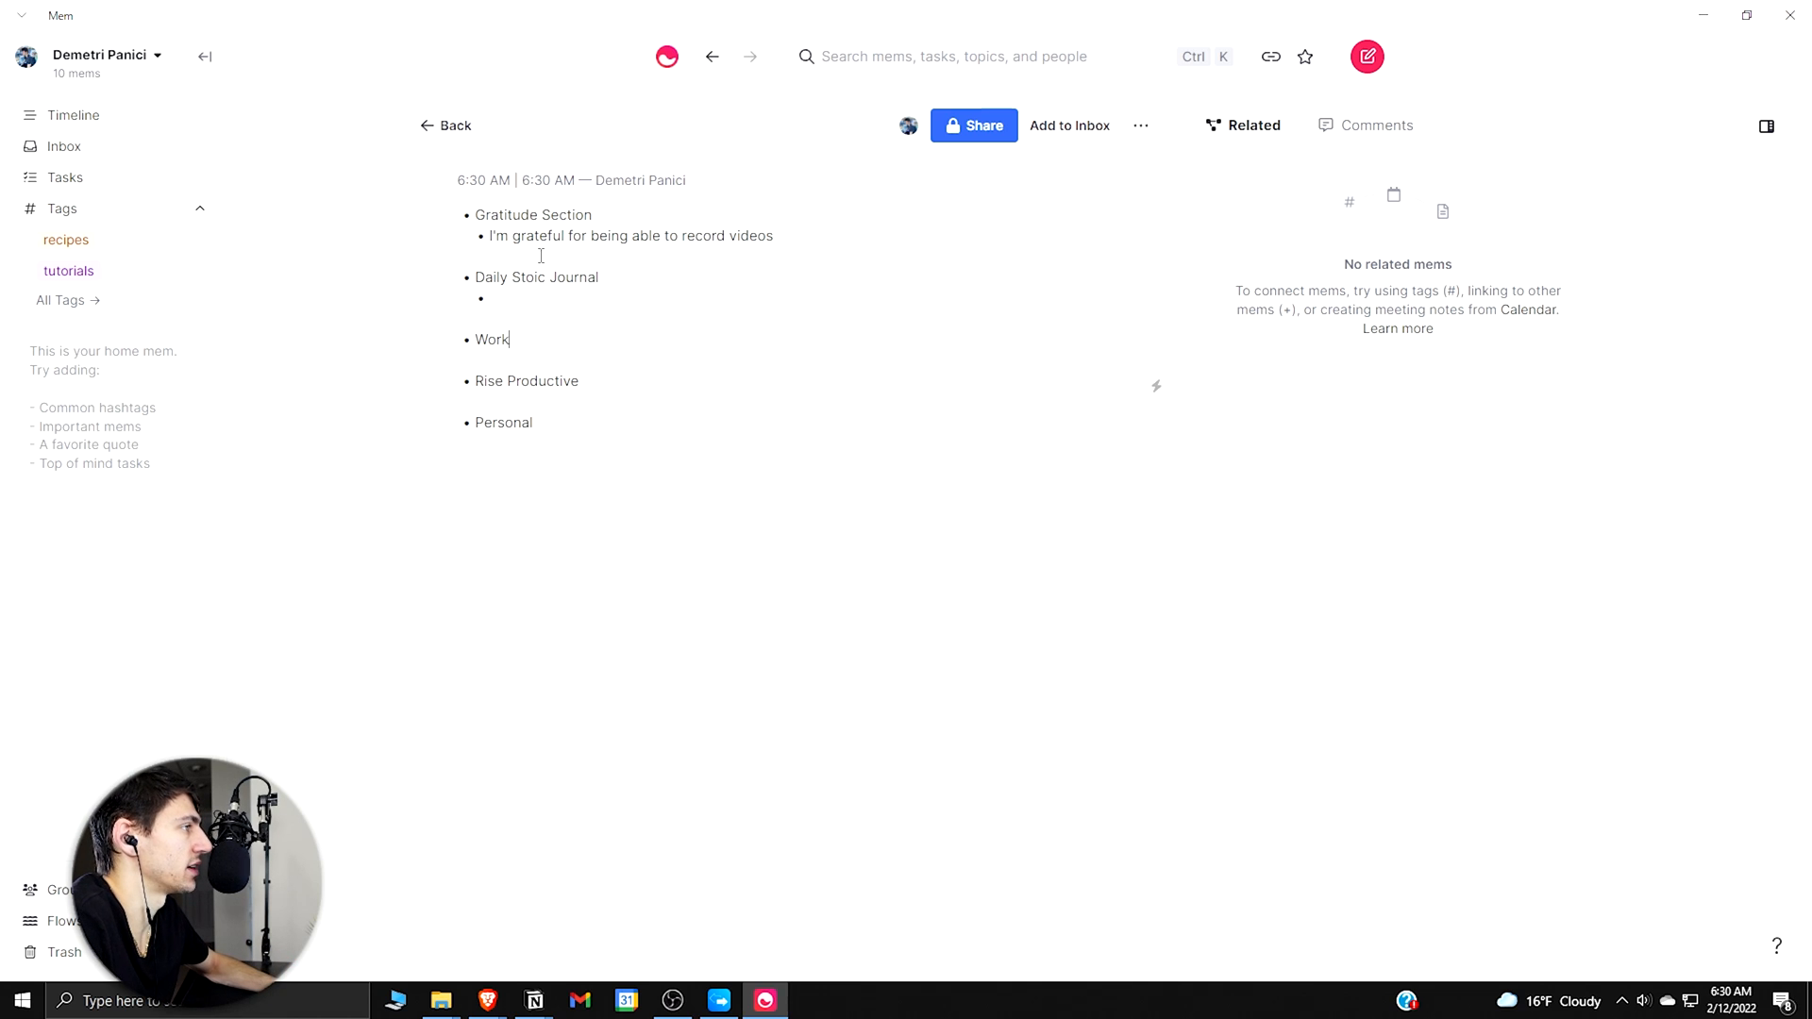
Step: Choose an option from the current line's lightning actions menu and select all text
left_click(1155, 386)
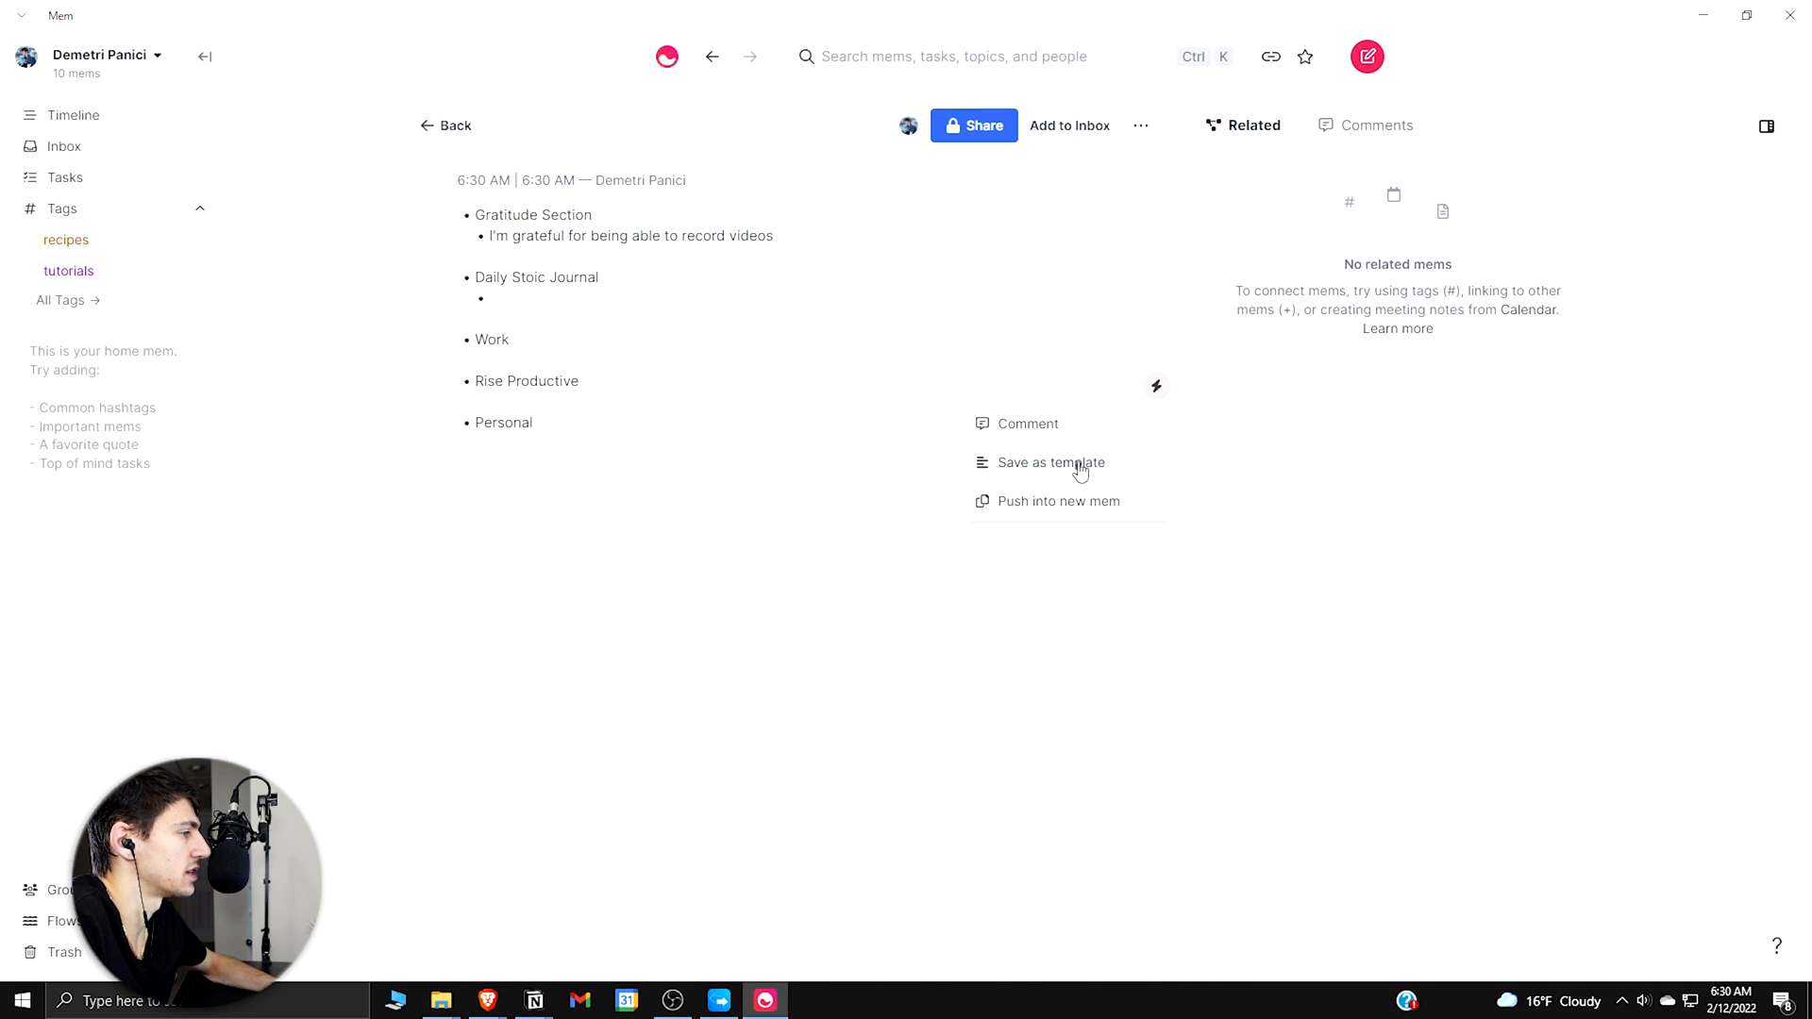
left_click(1048, 462)
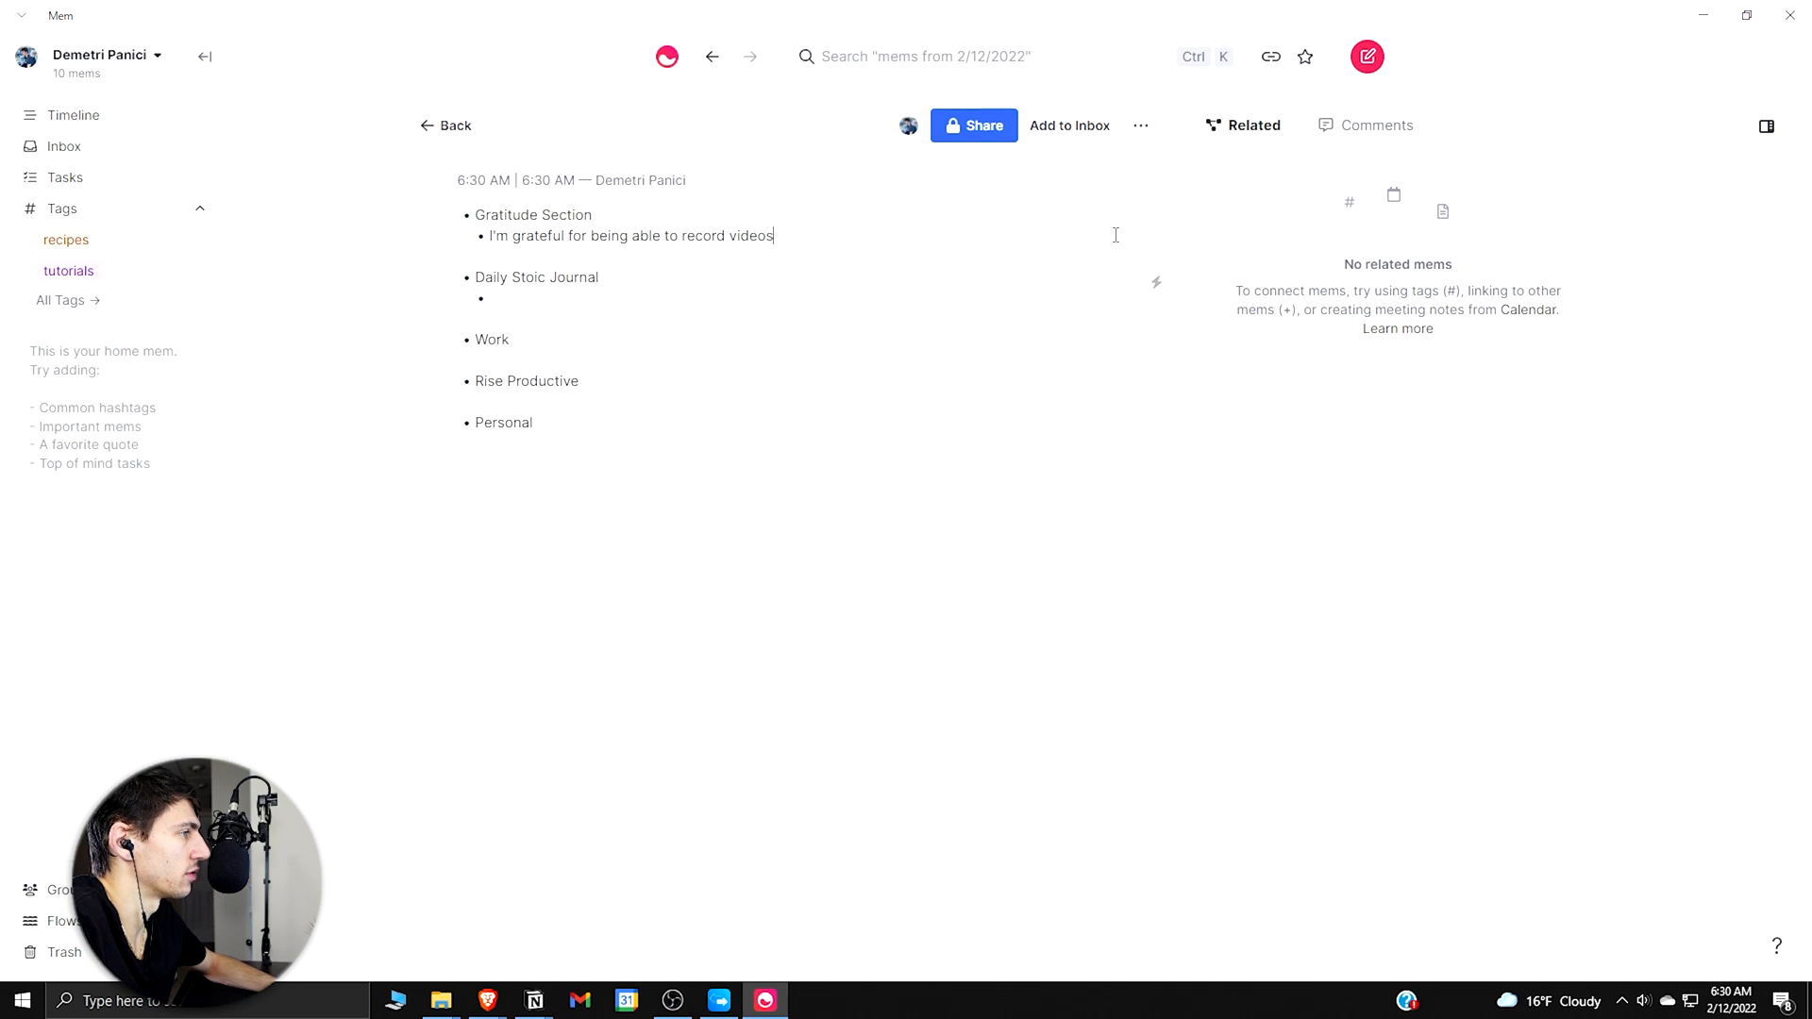
key("ctrl+a")
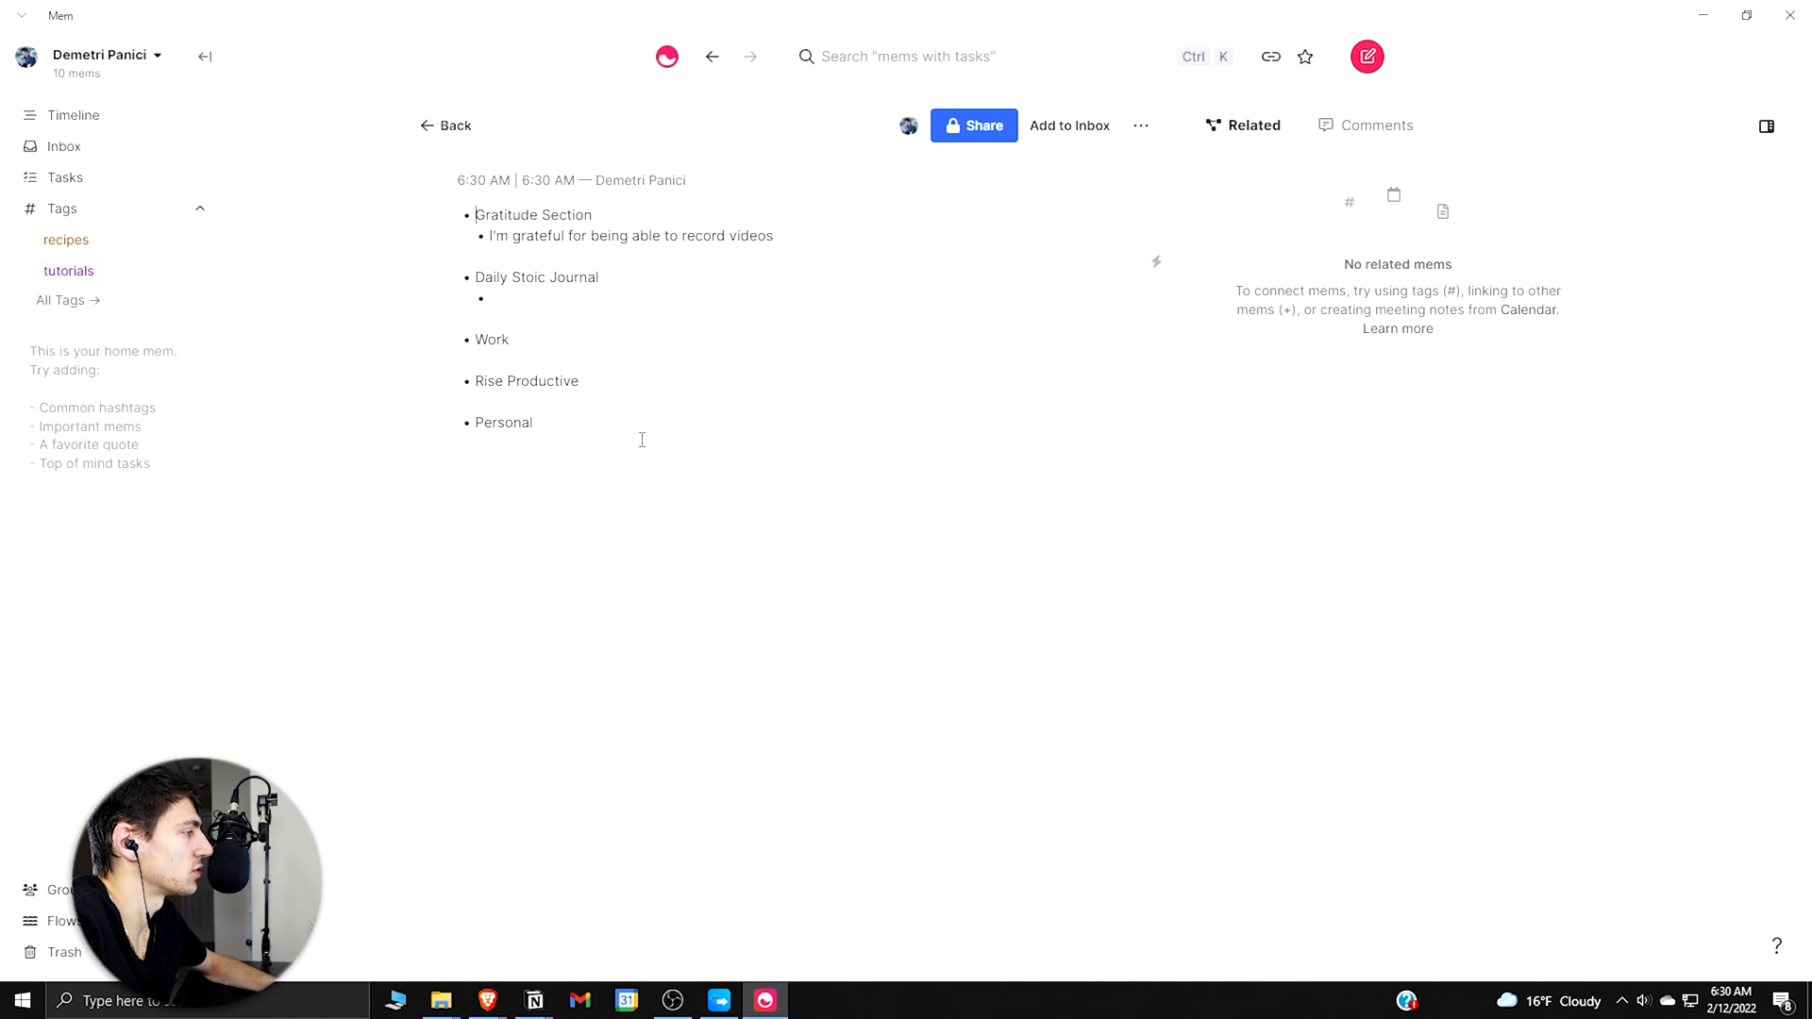
Step: Select 'Gratitude Section' and convert it to a to-do checkbox via the floating toolbar
double_click(532, 215)
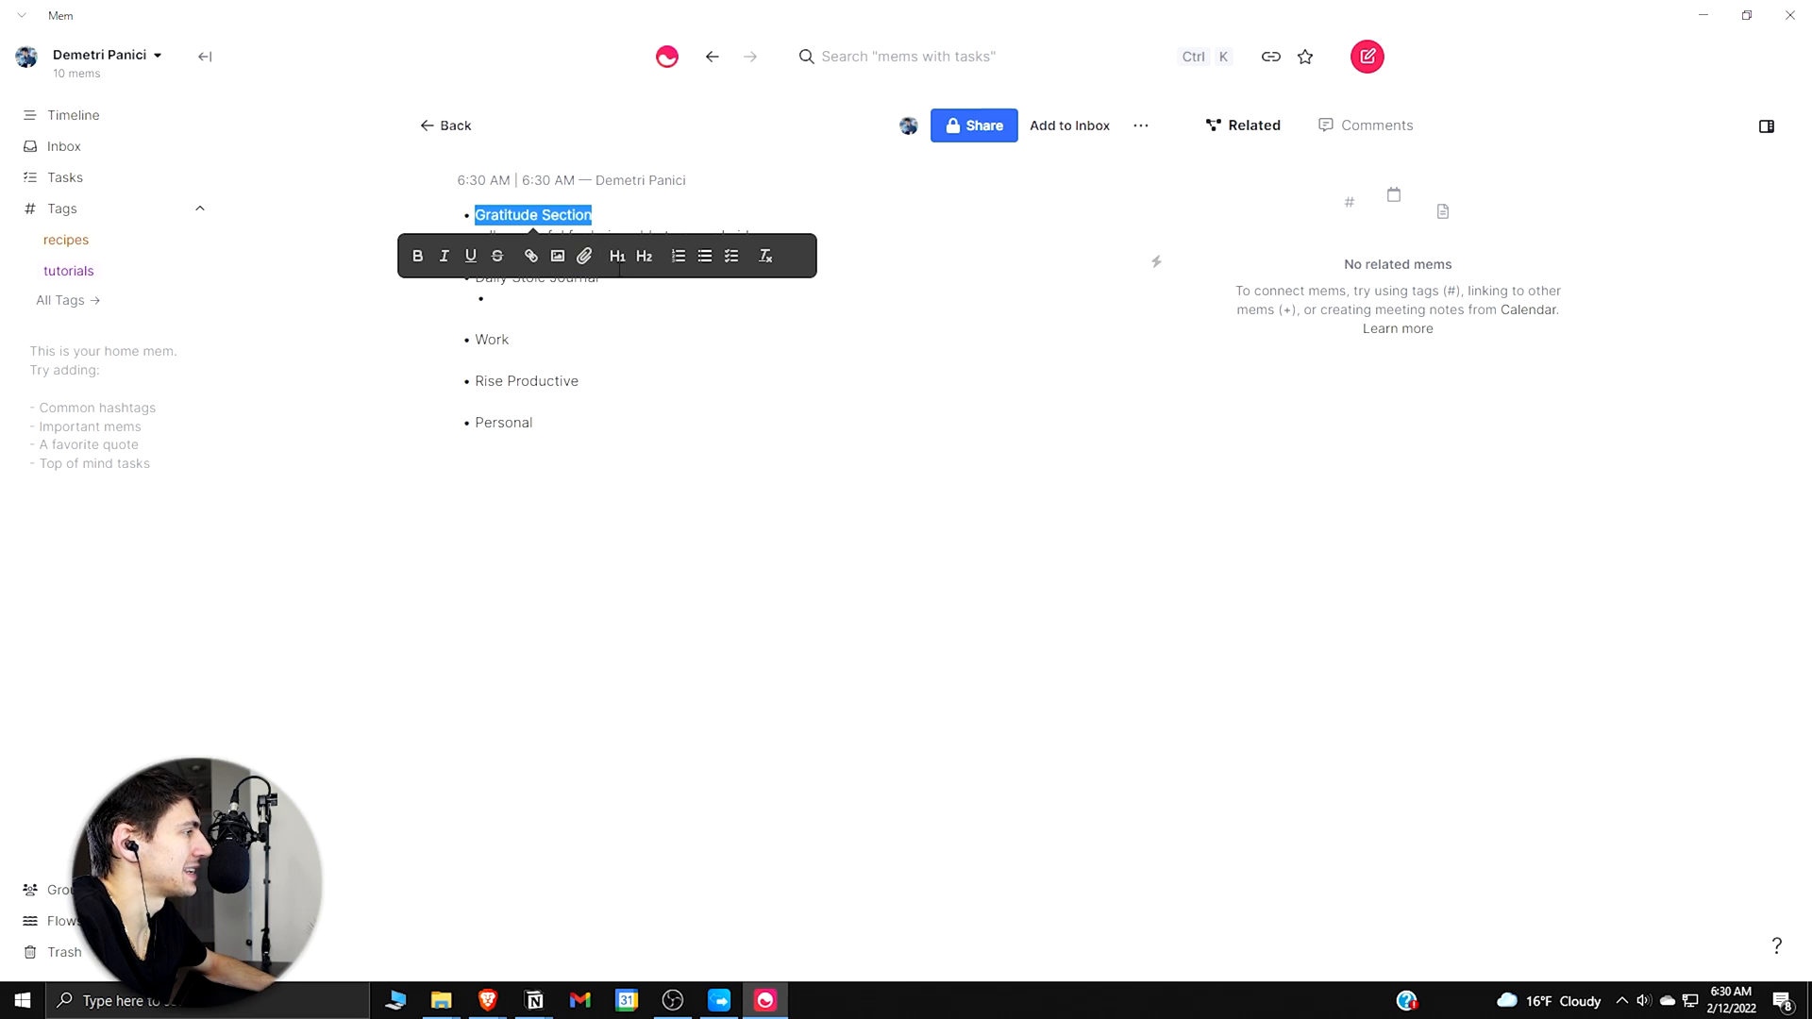
left_click(508, 236)
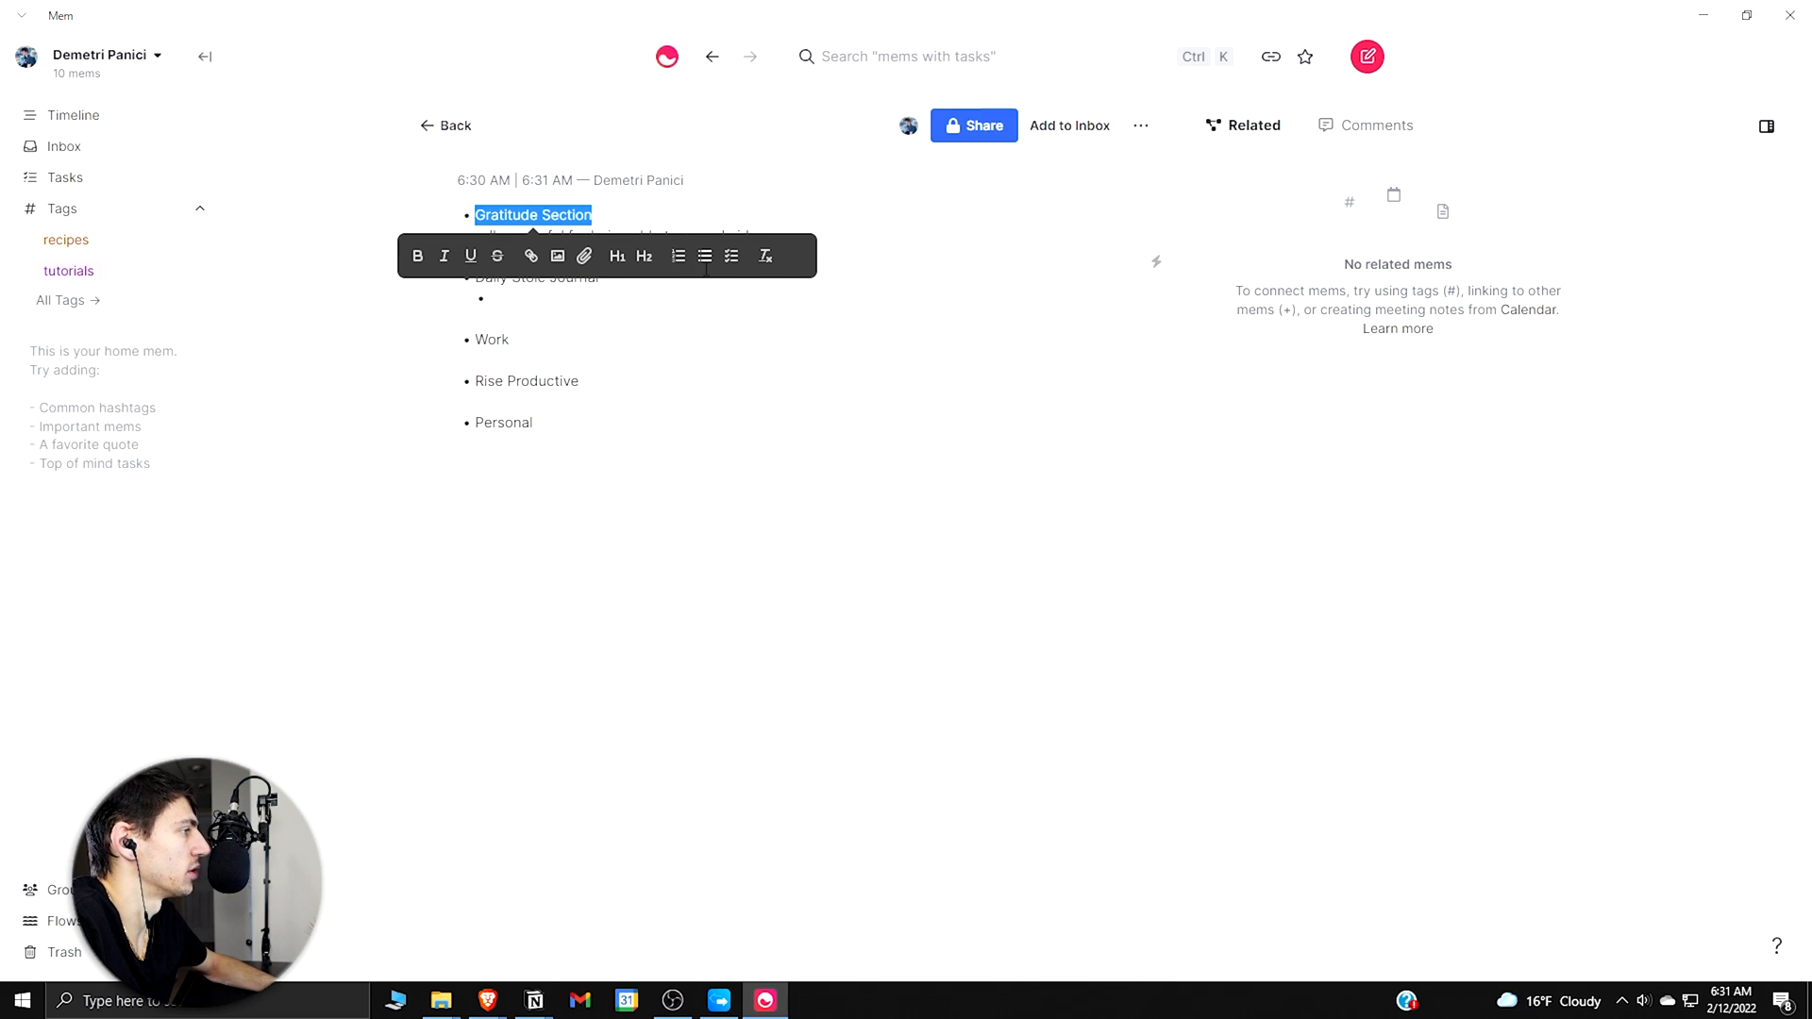
left_click(731, 255)
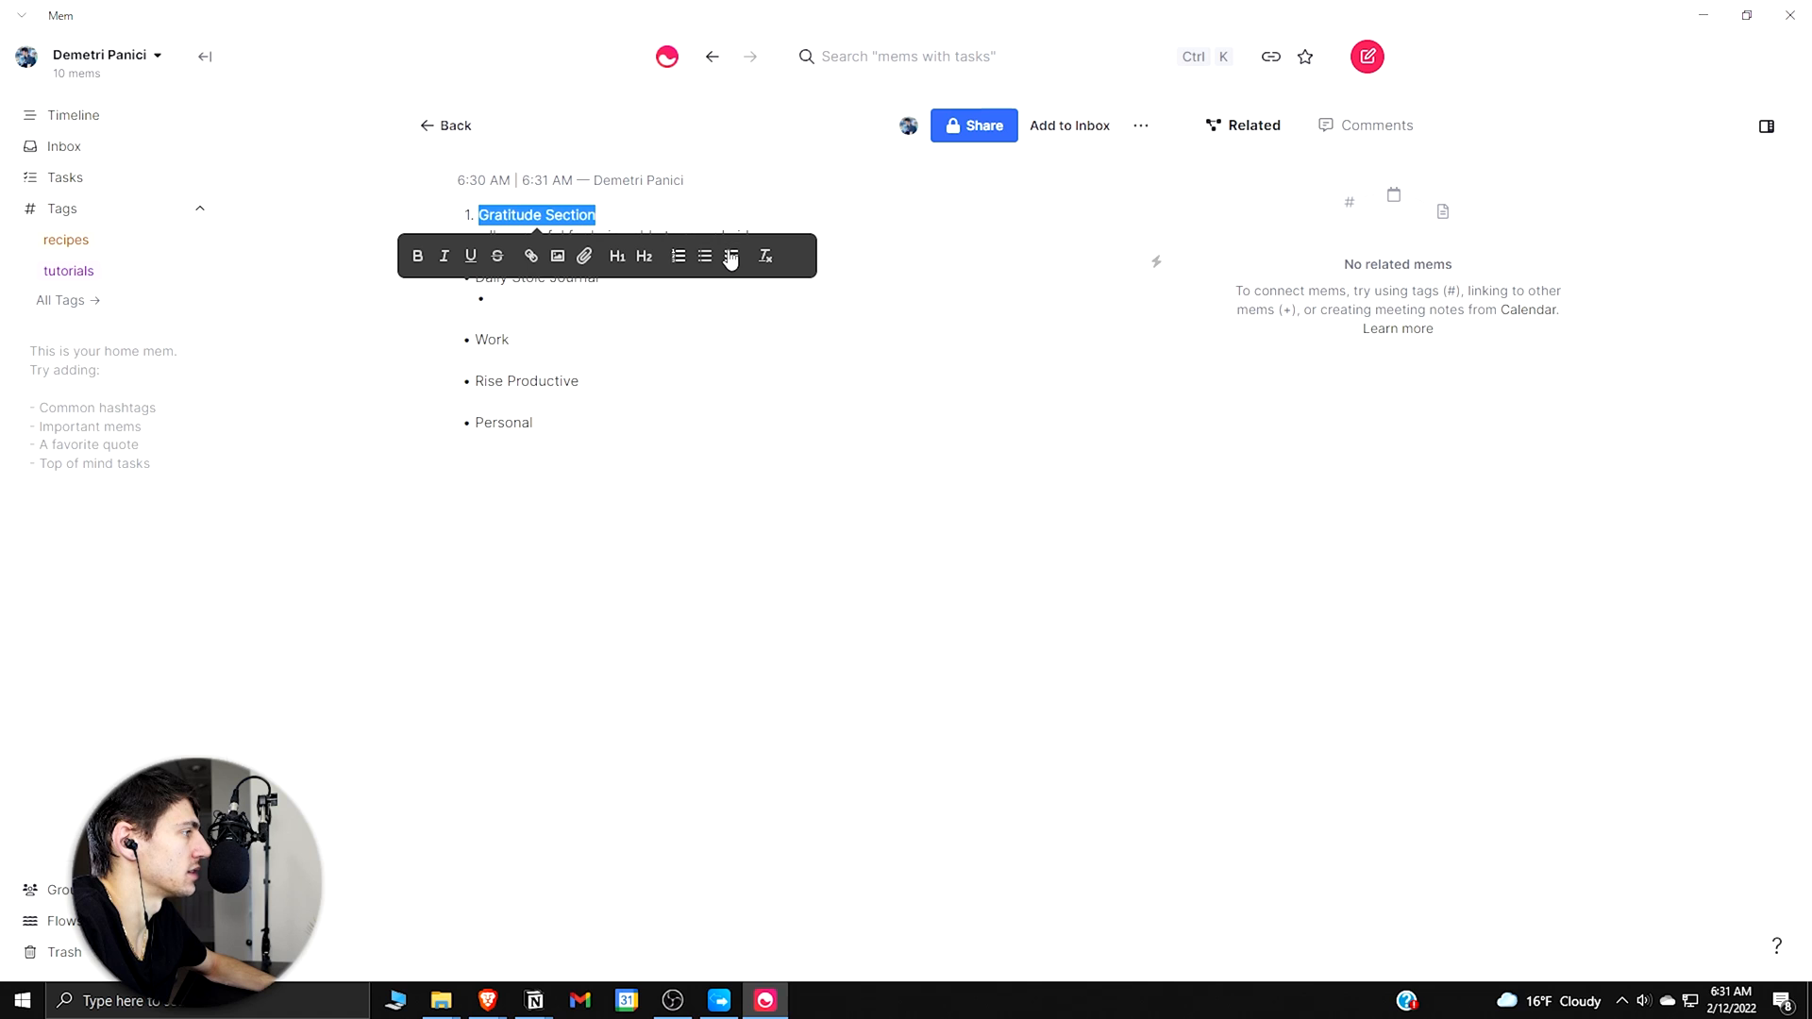
left_click(730, 256)
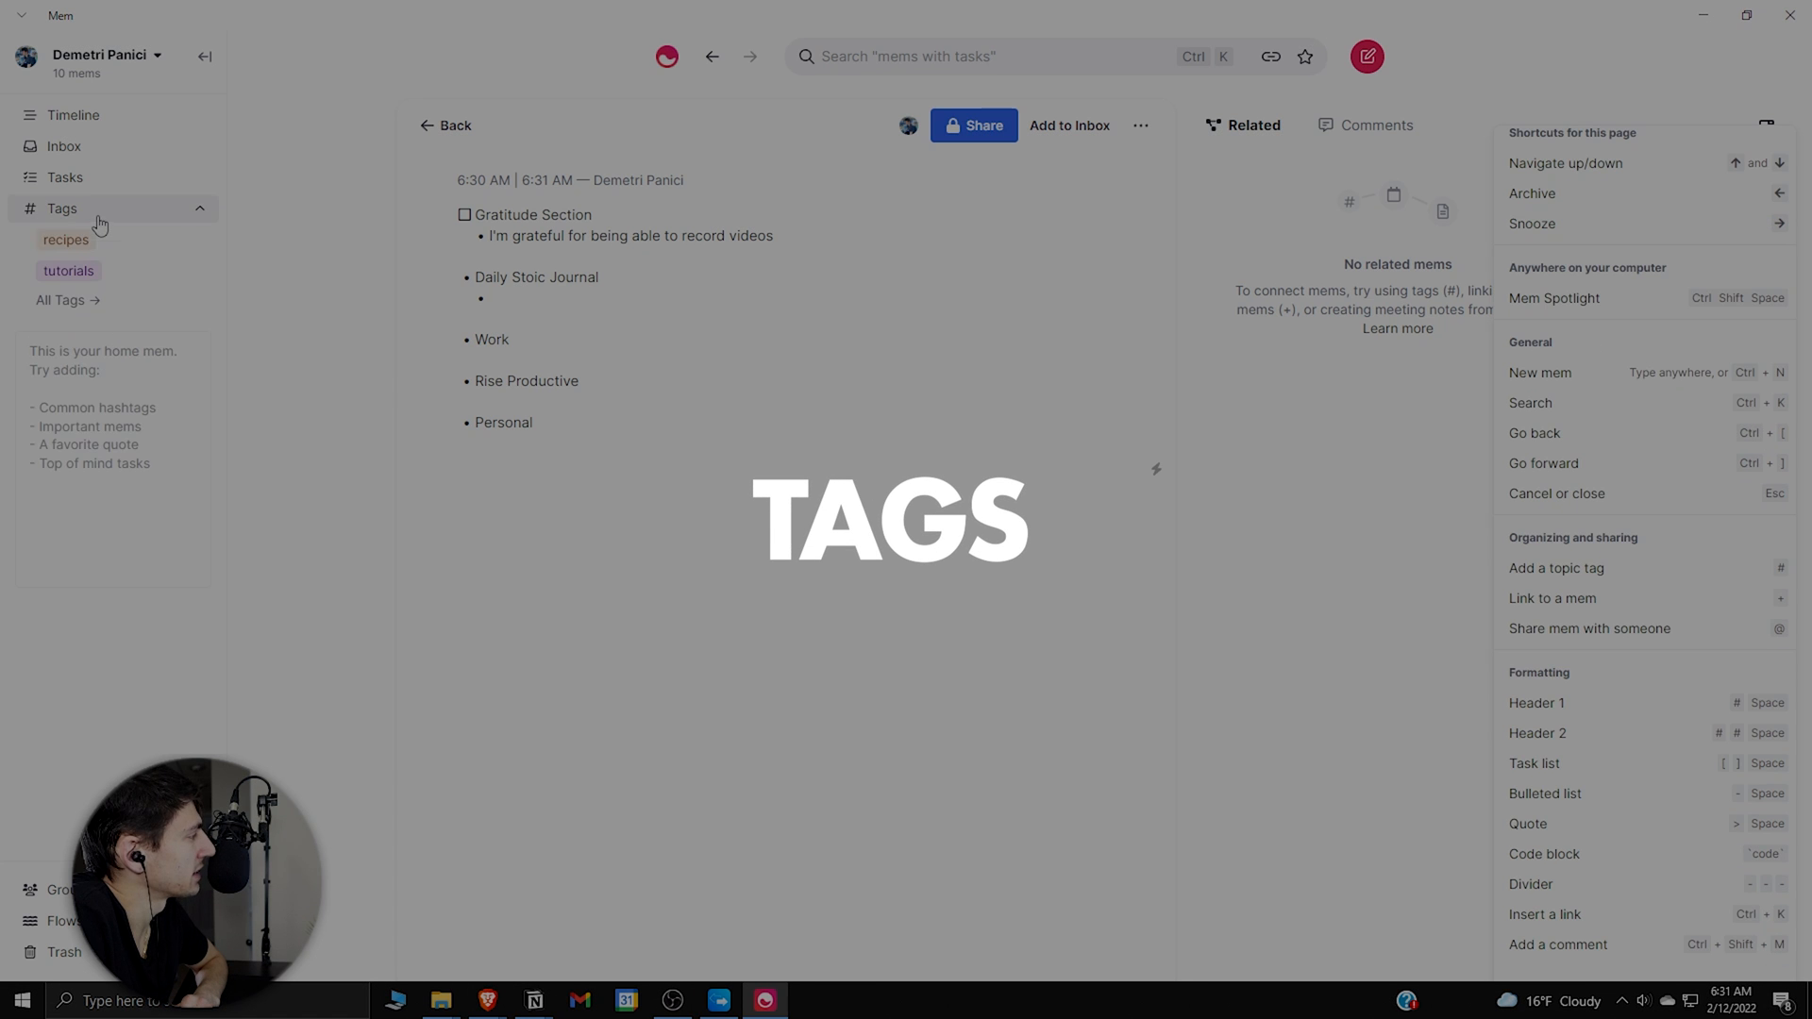
Step: Browse the mems tagged recipes and tutorials, then return to the Timeline
left_click(66, 241)
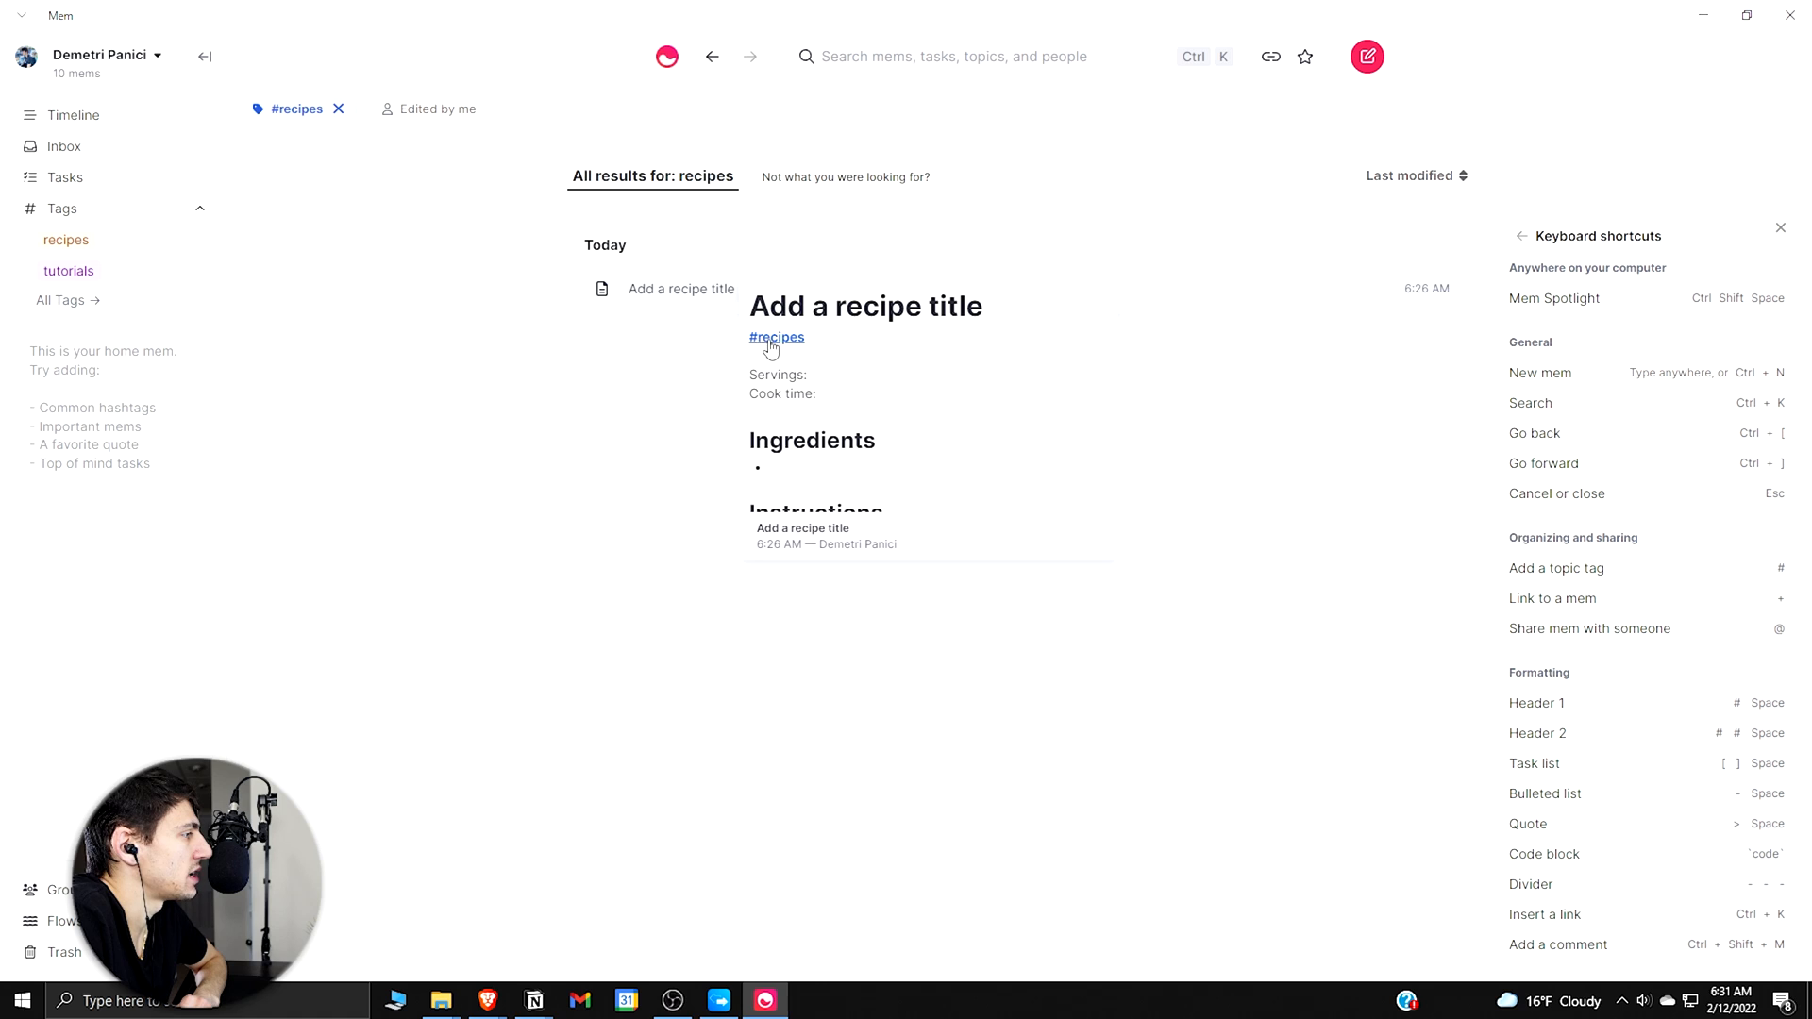
mouse_move(782, 348)
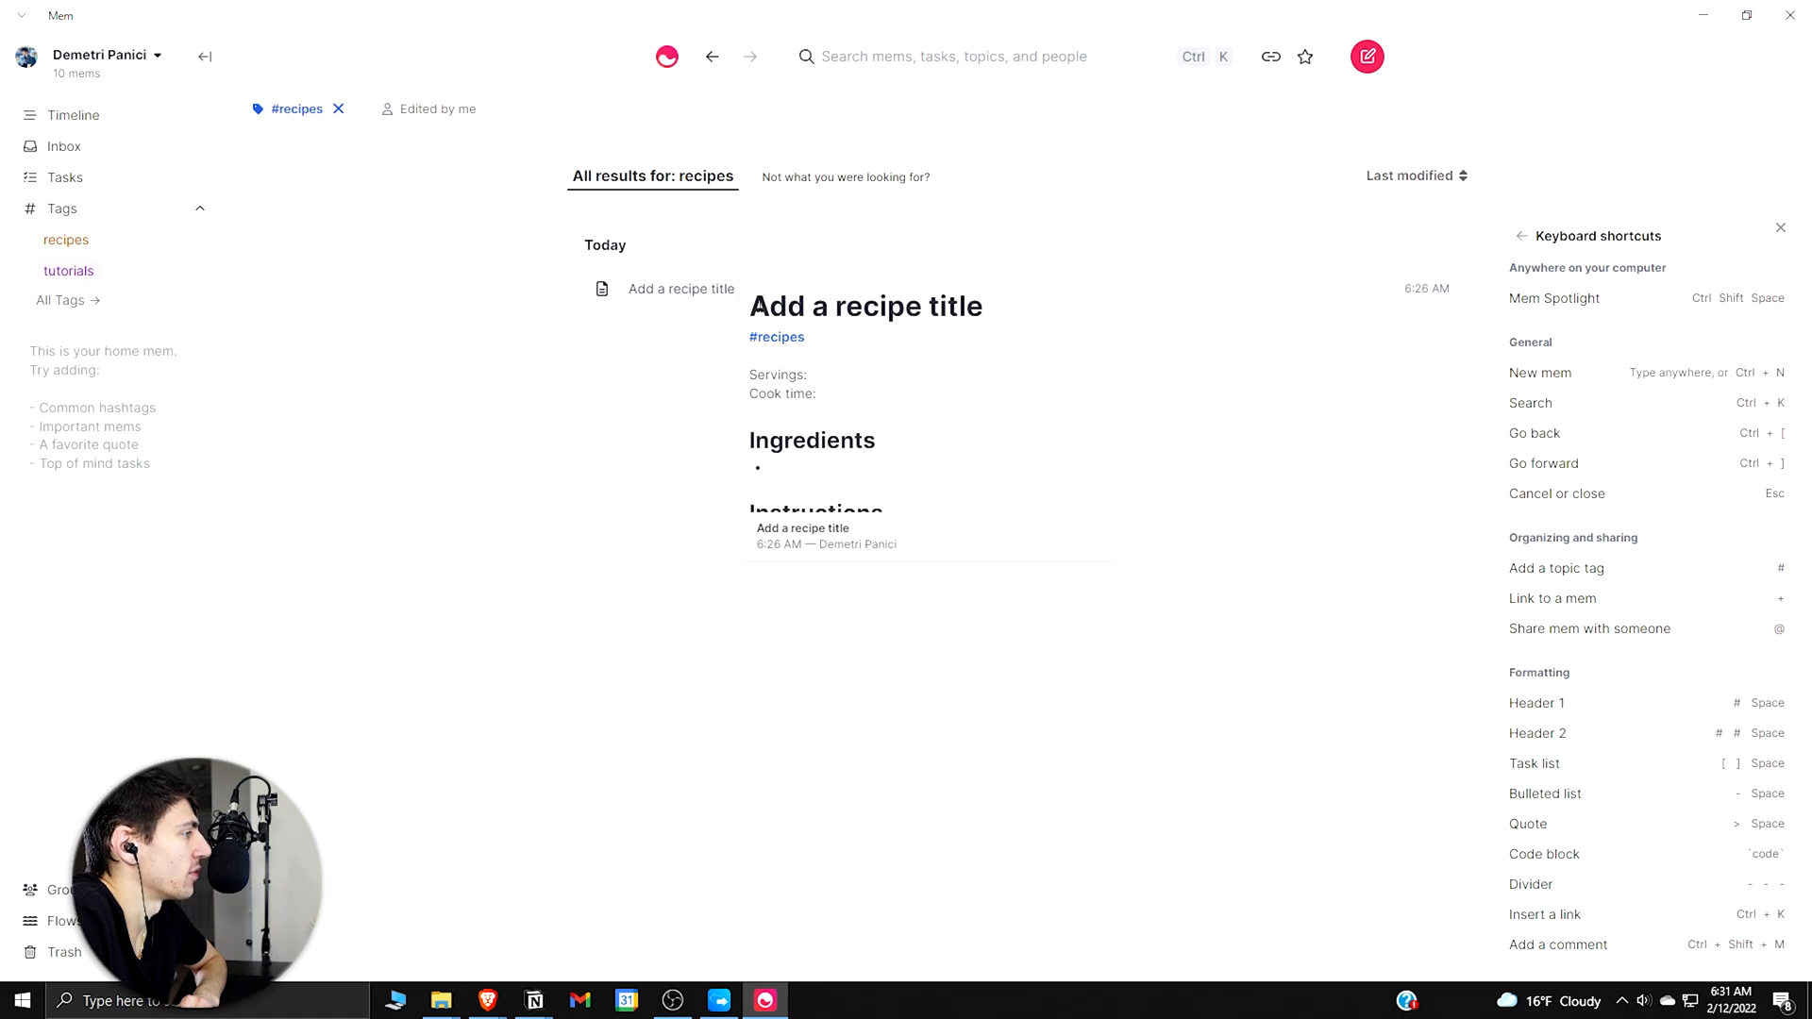
left_click(68, 271)
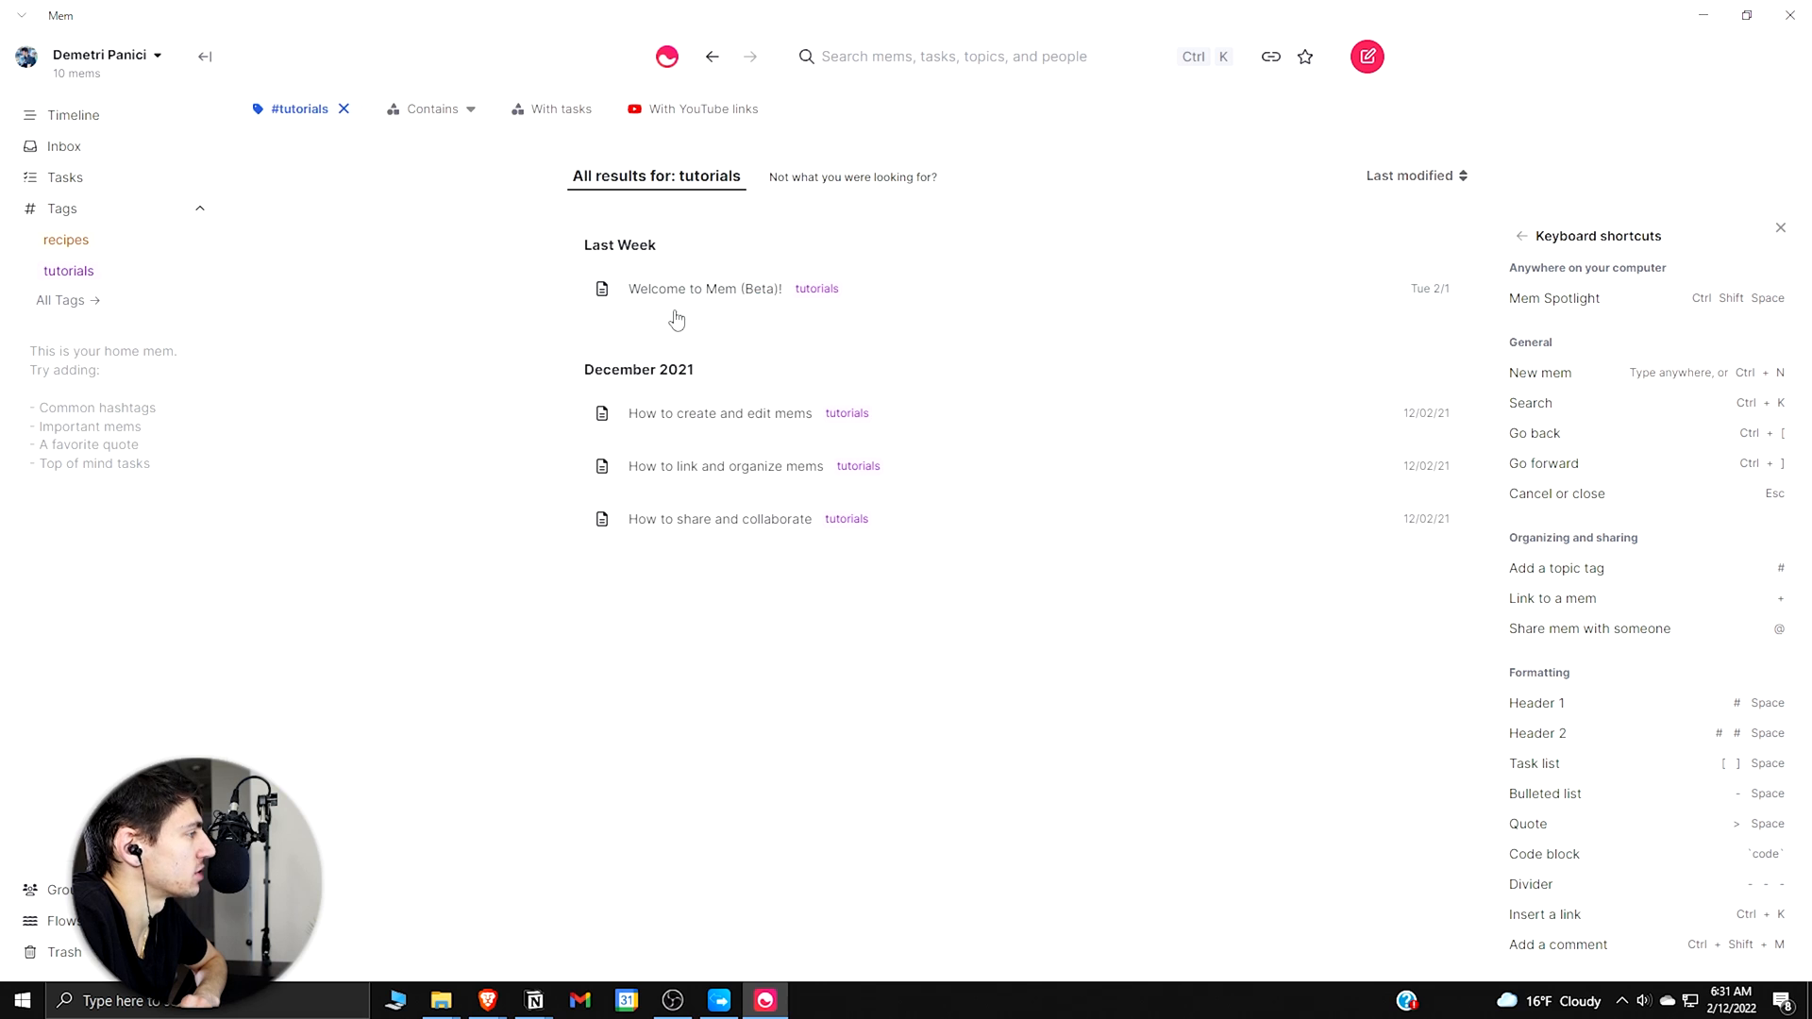
mouse_move(683, 330)
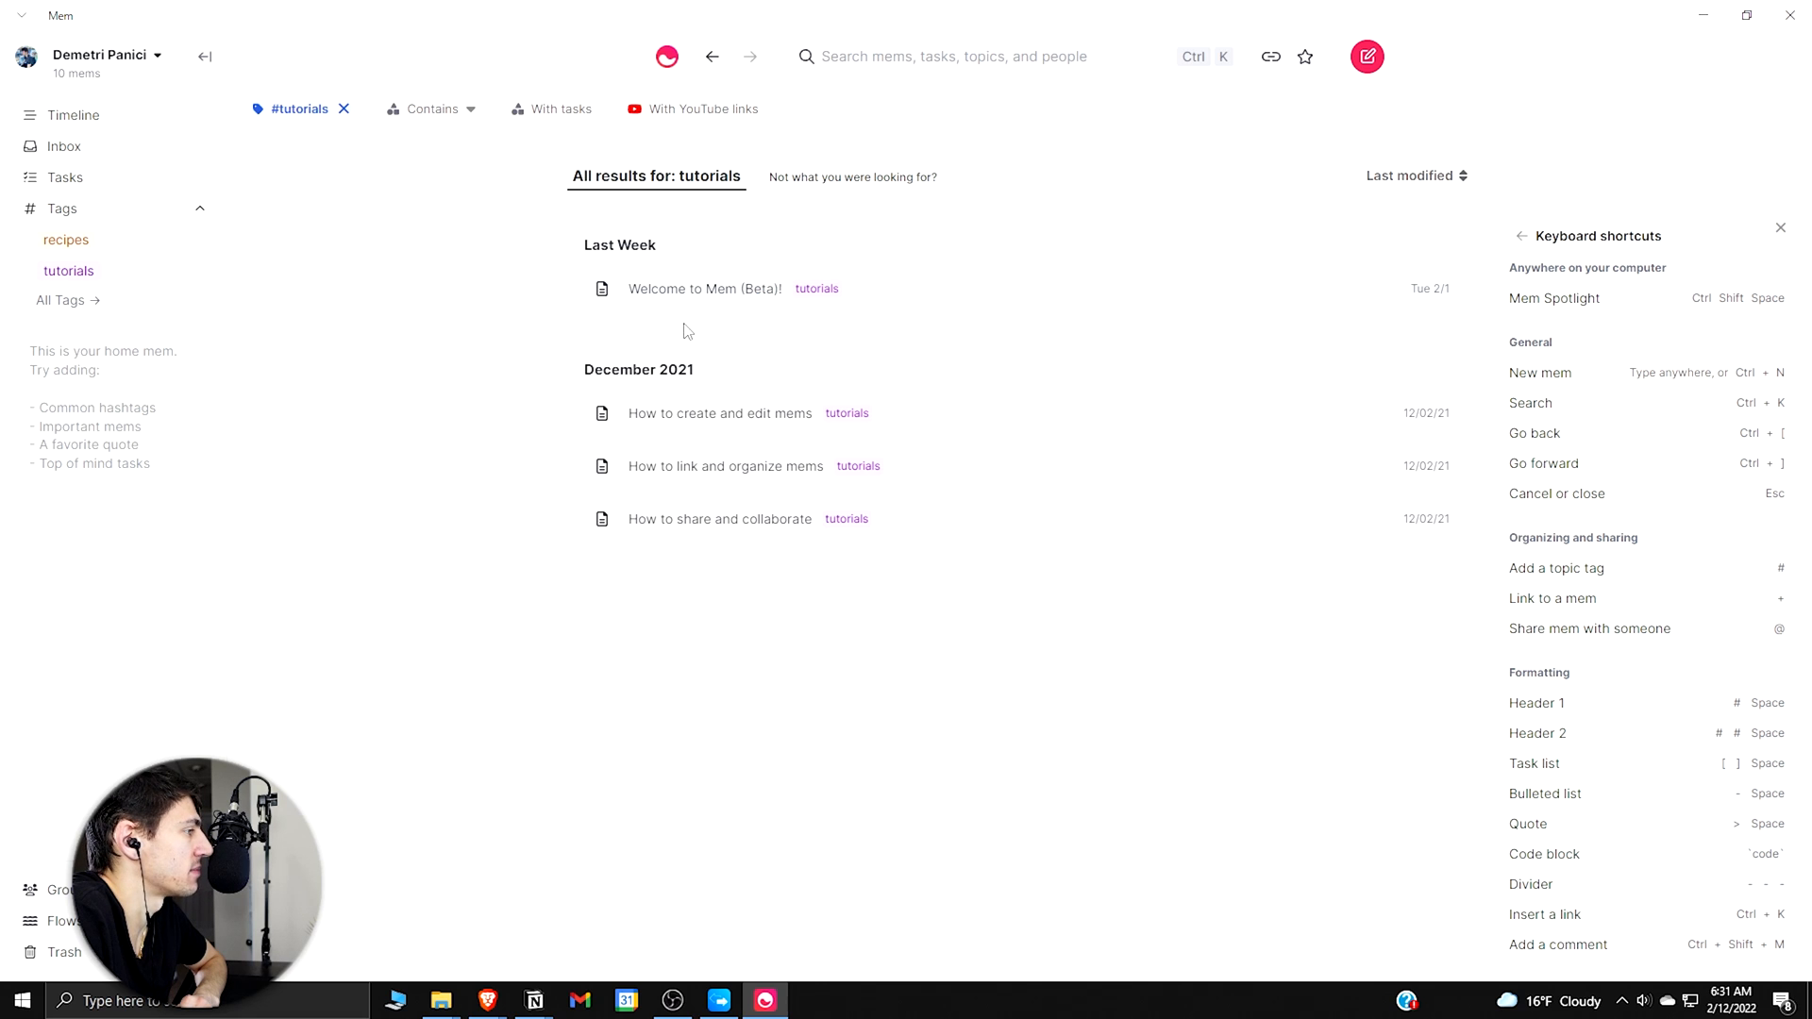
left_click(73, 114)
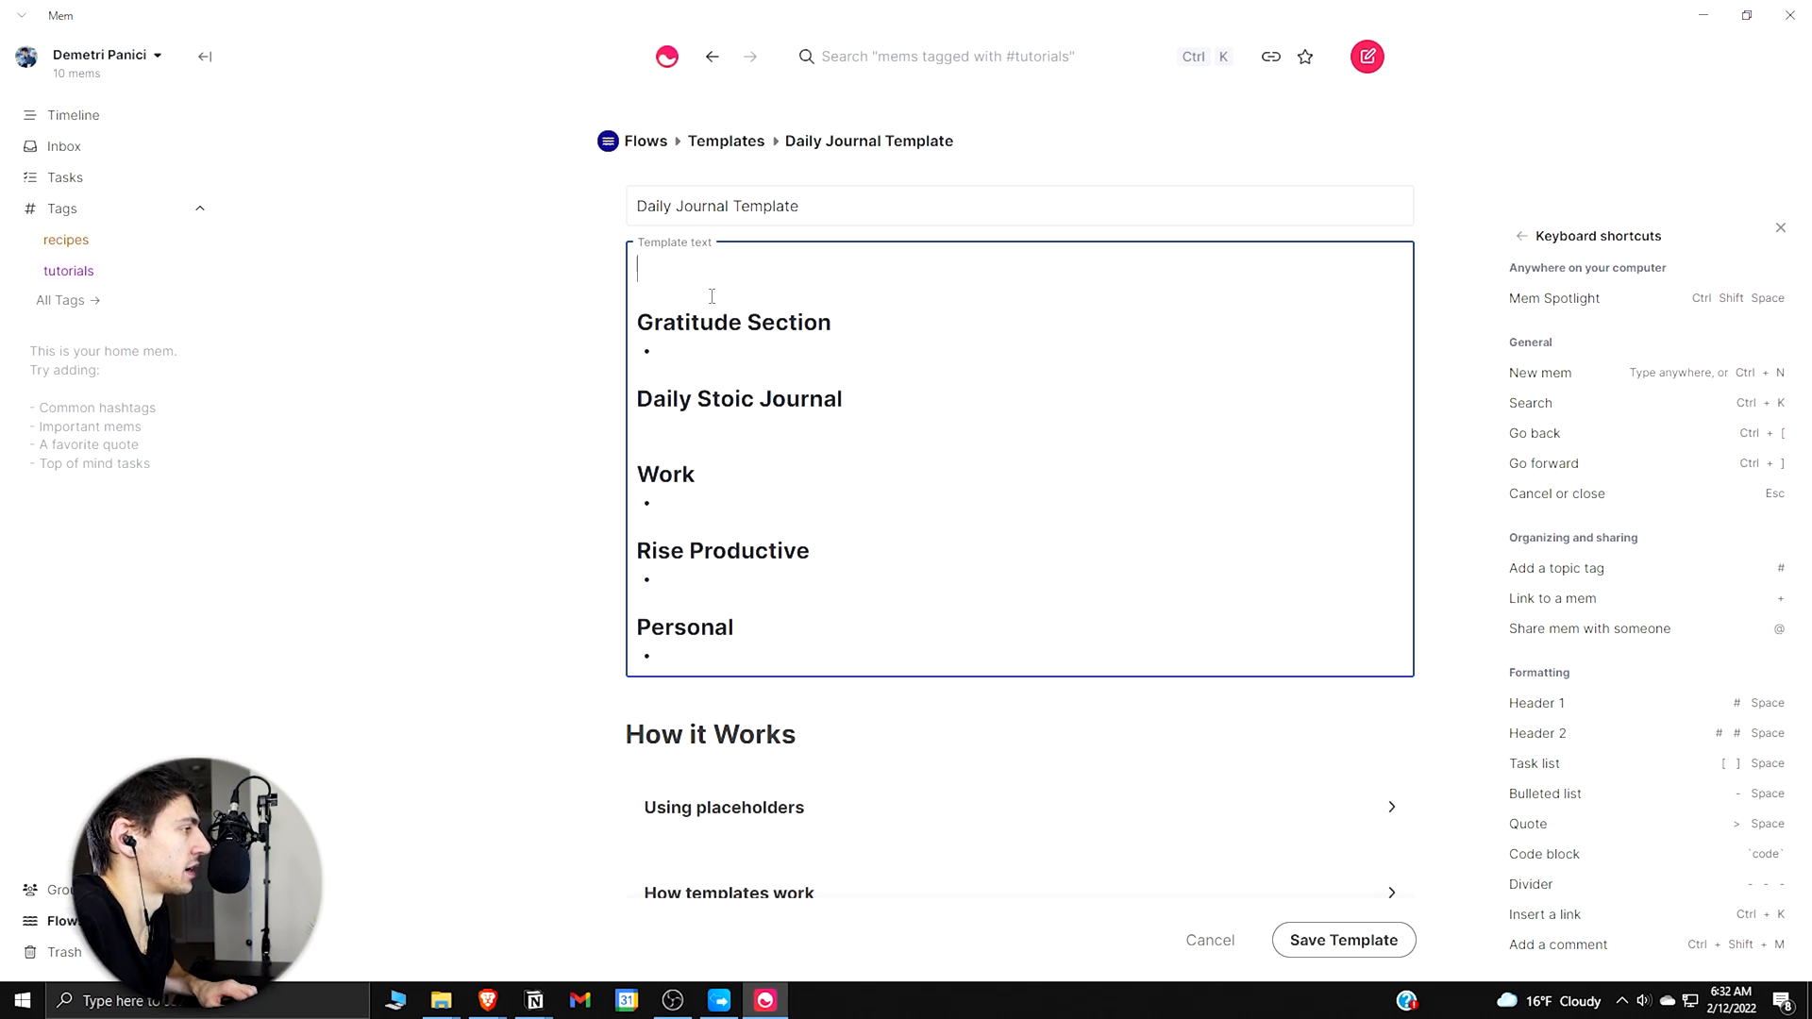
Step: Add #journal to the Daily Journal Template and create a new mem from it
type("#journal")
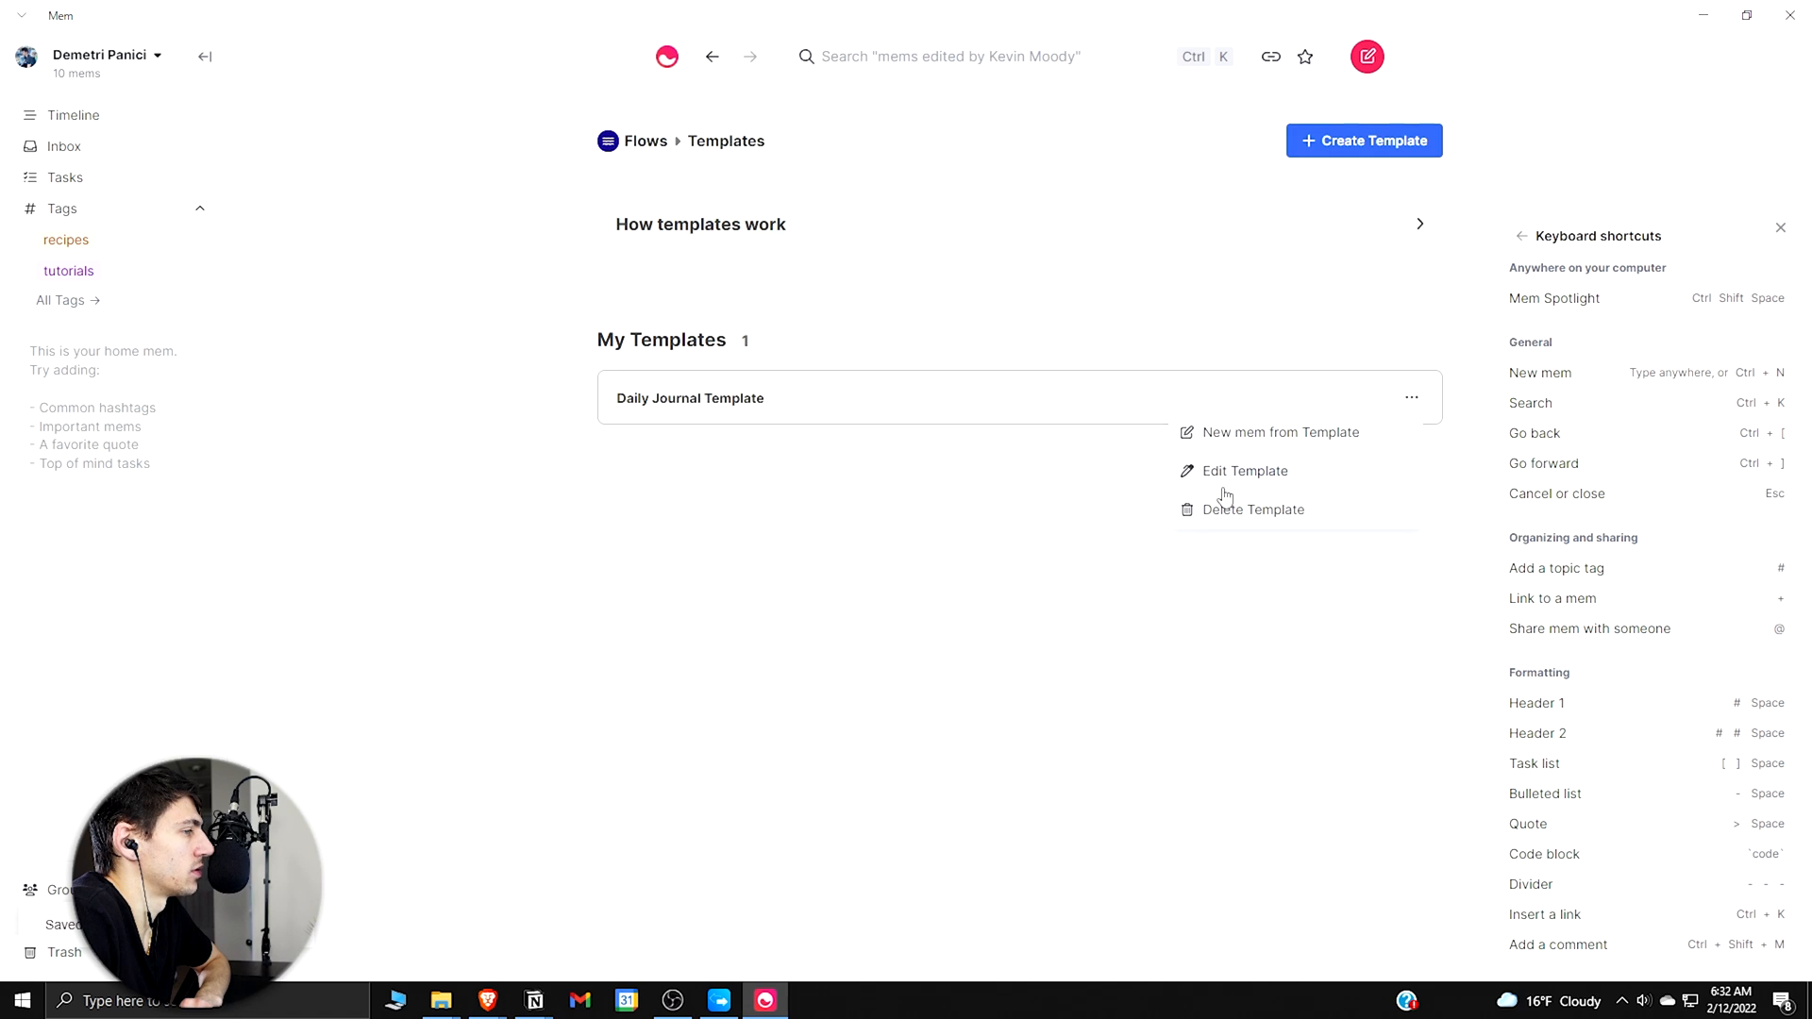
left_click(1280, 431)
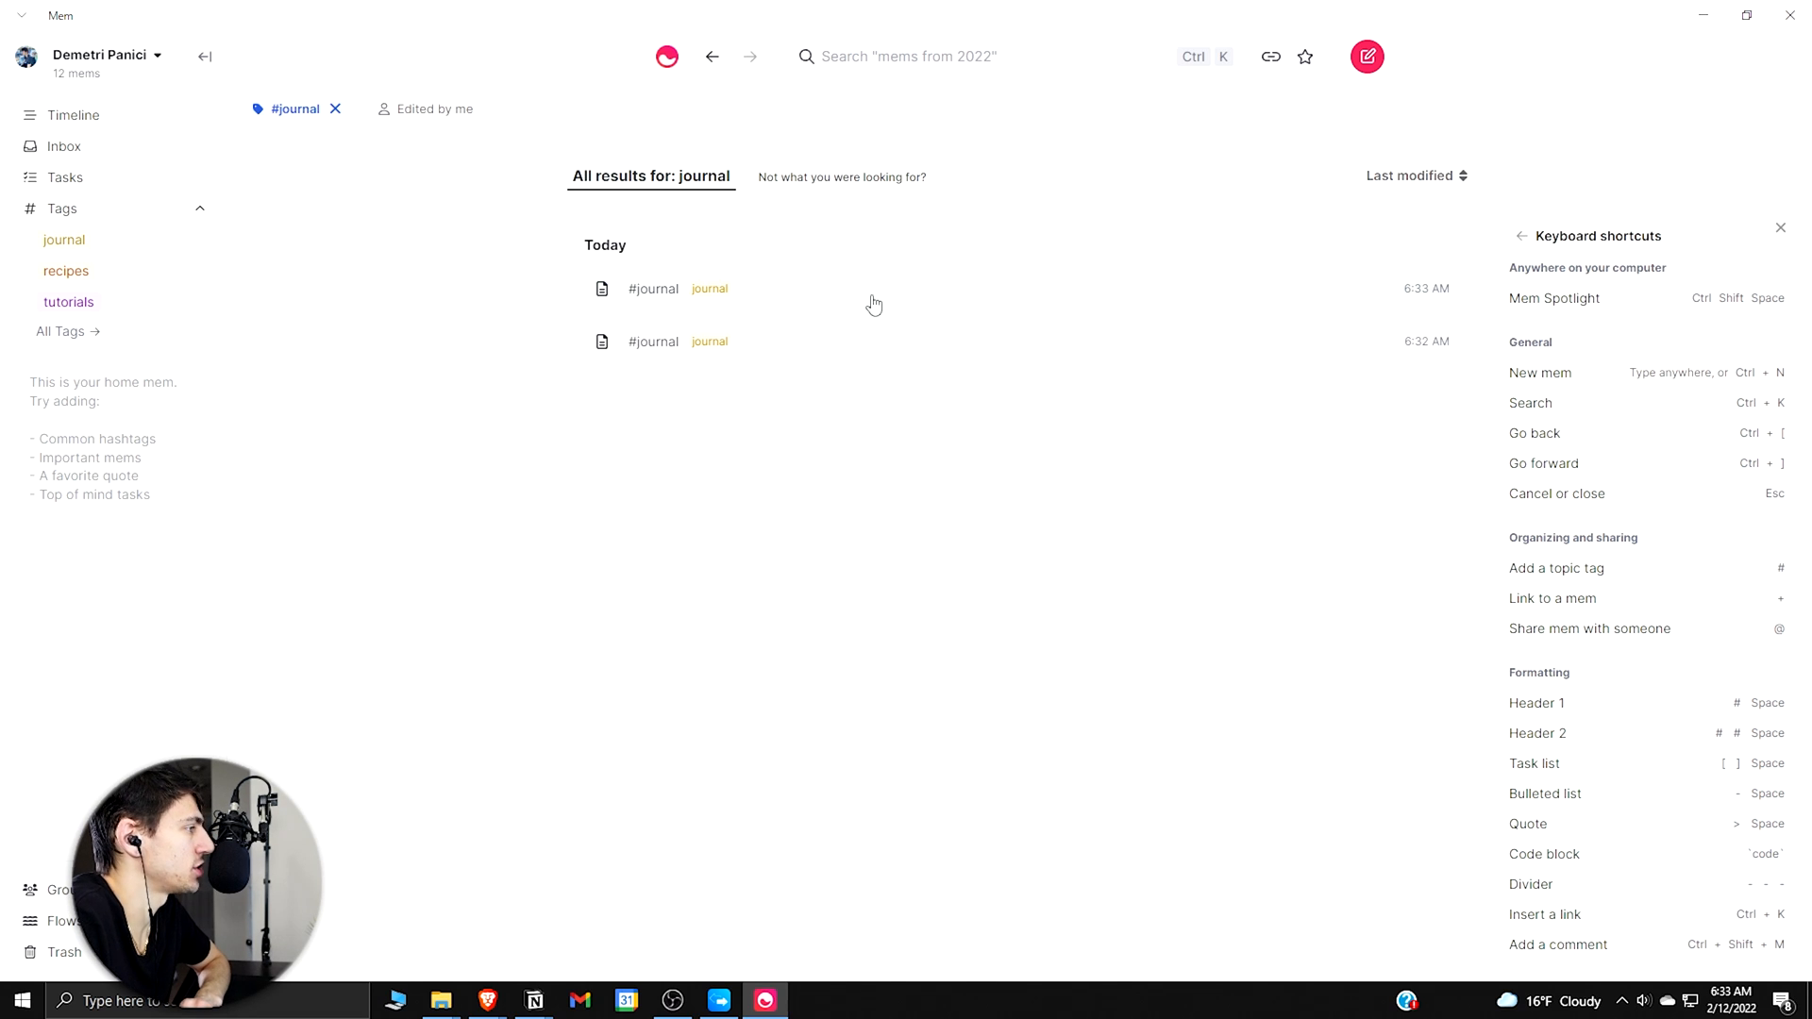
mouse_move(938, 468)
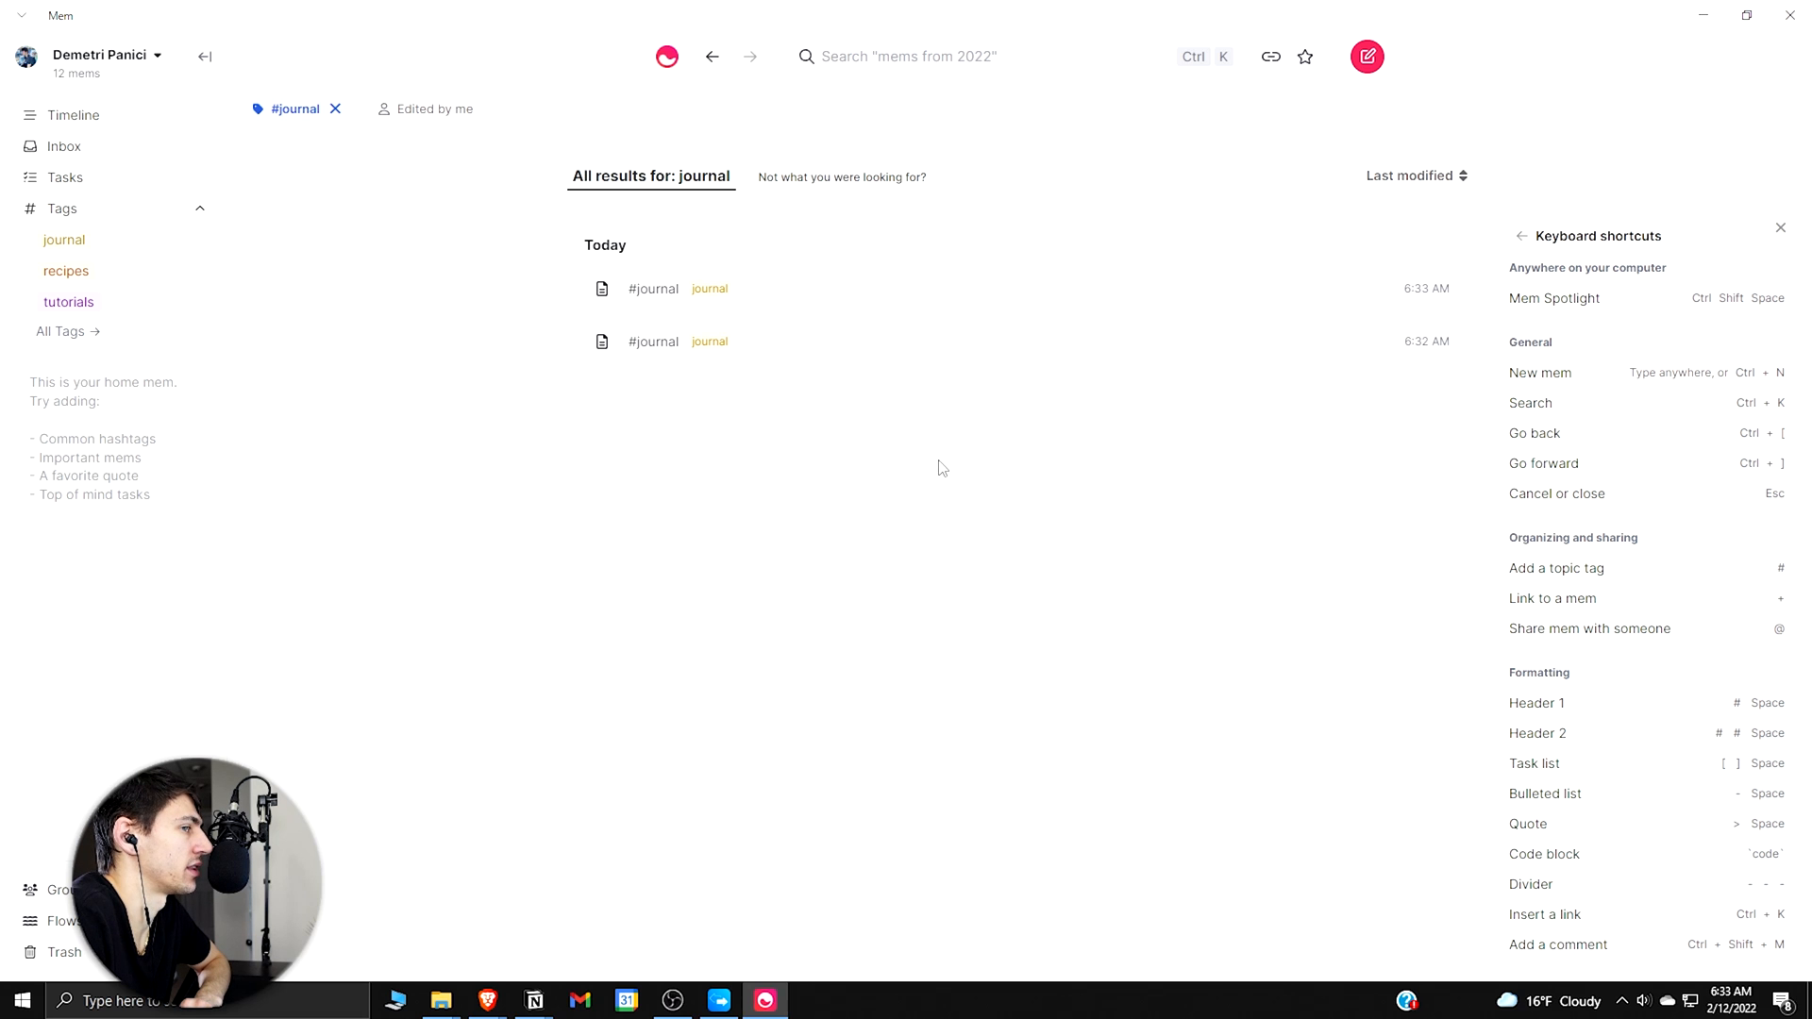
Step: Create the Rise Productive group from the Groups page, skipping the add-member dialog
left_click(64, 890)
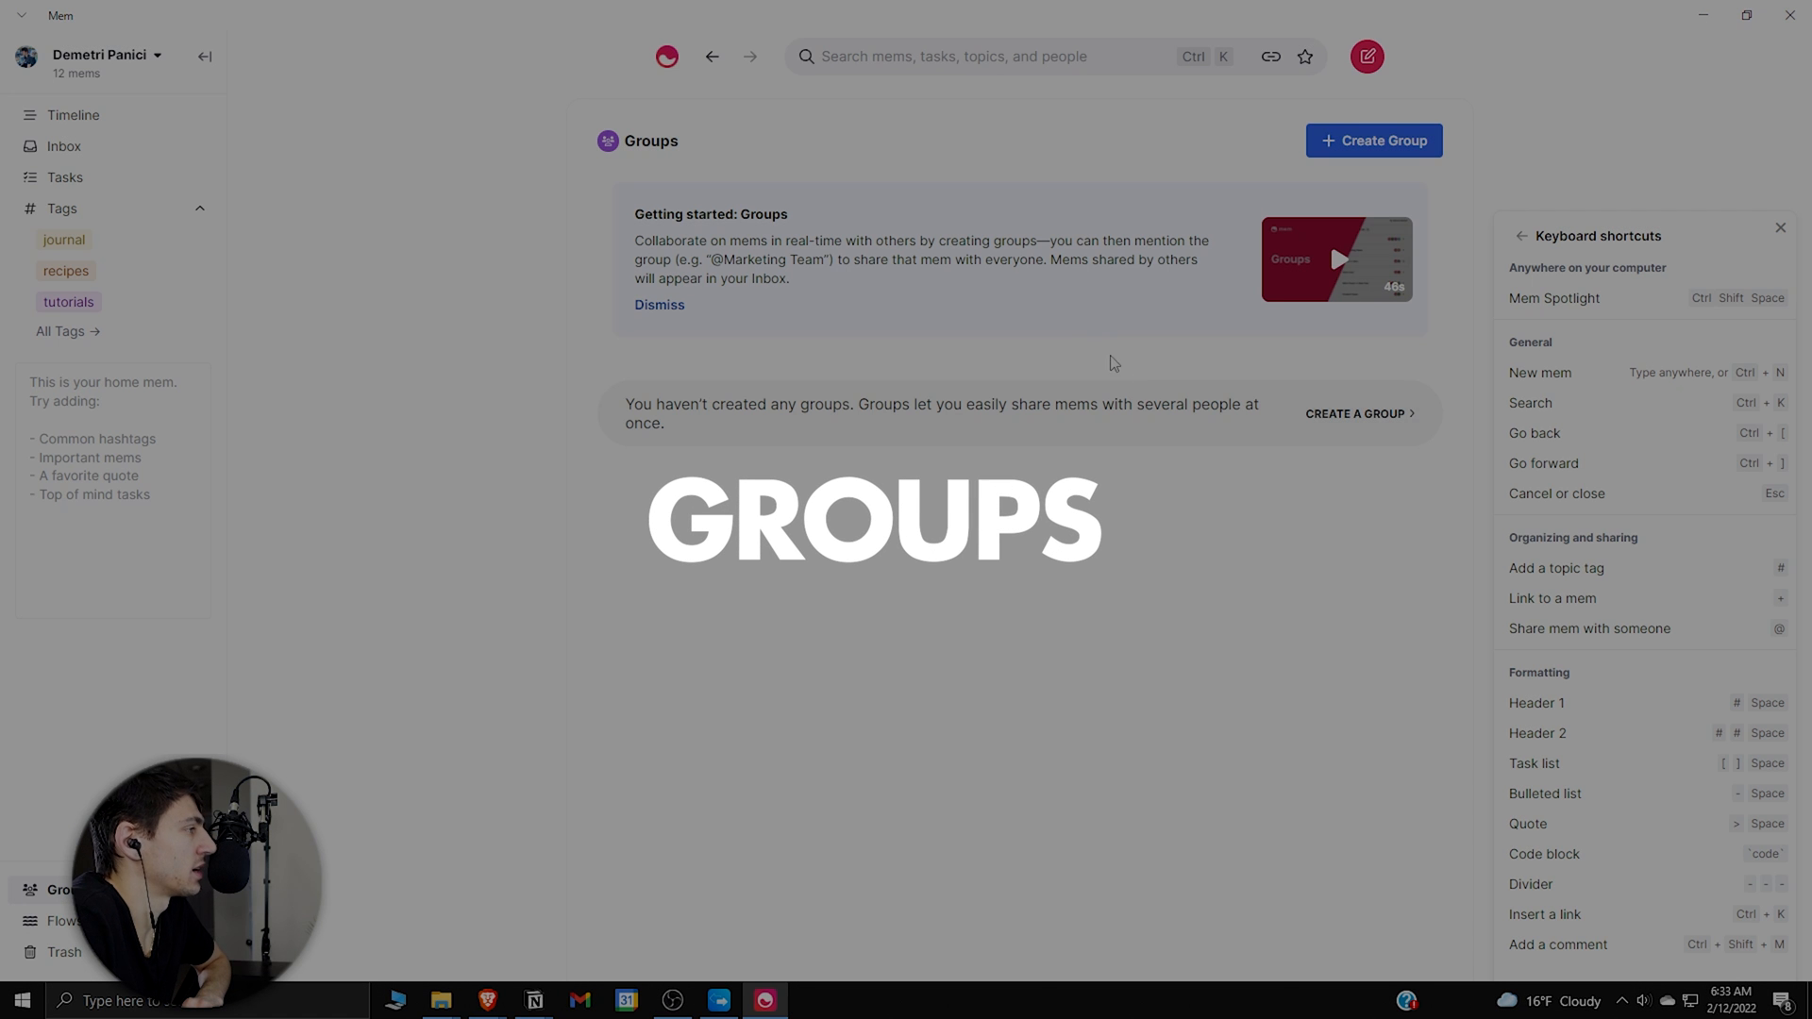
mouse_move(1358, 413)
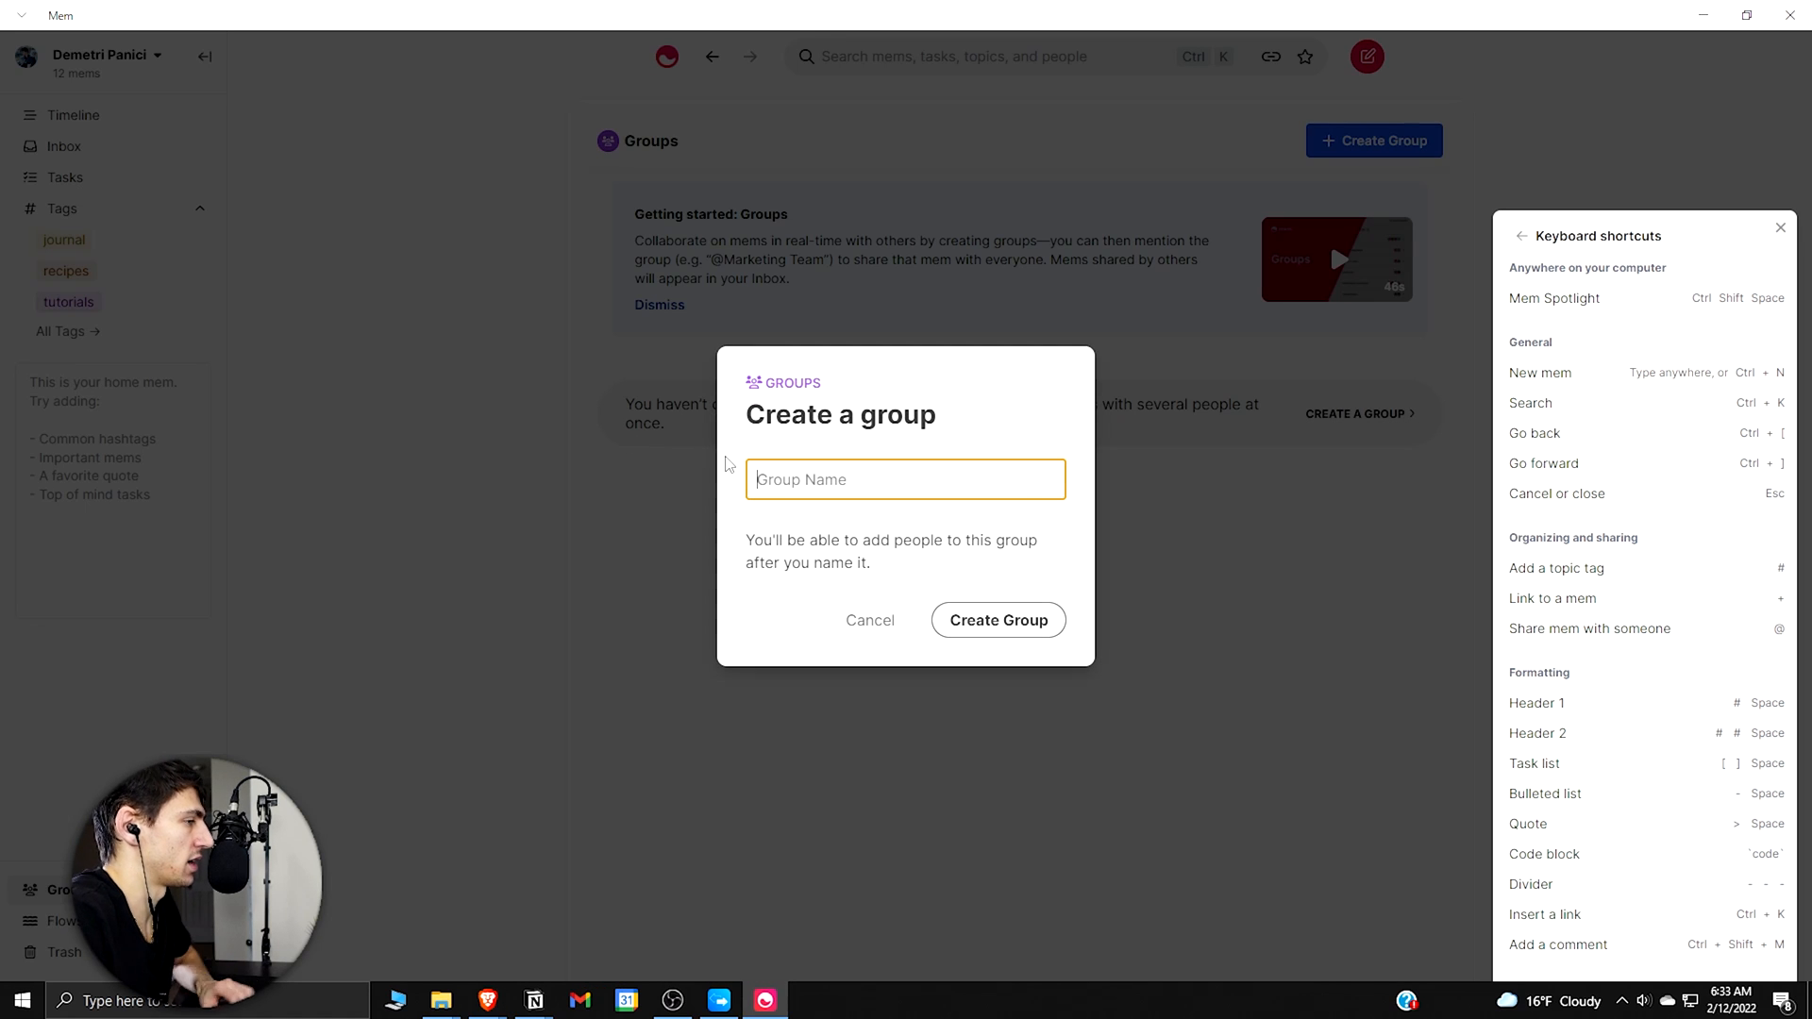
left_click(996, 621)
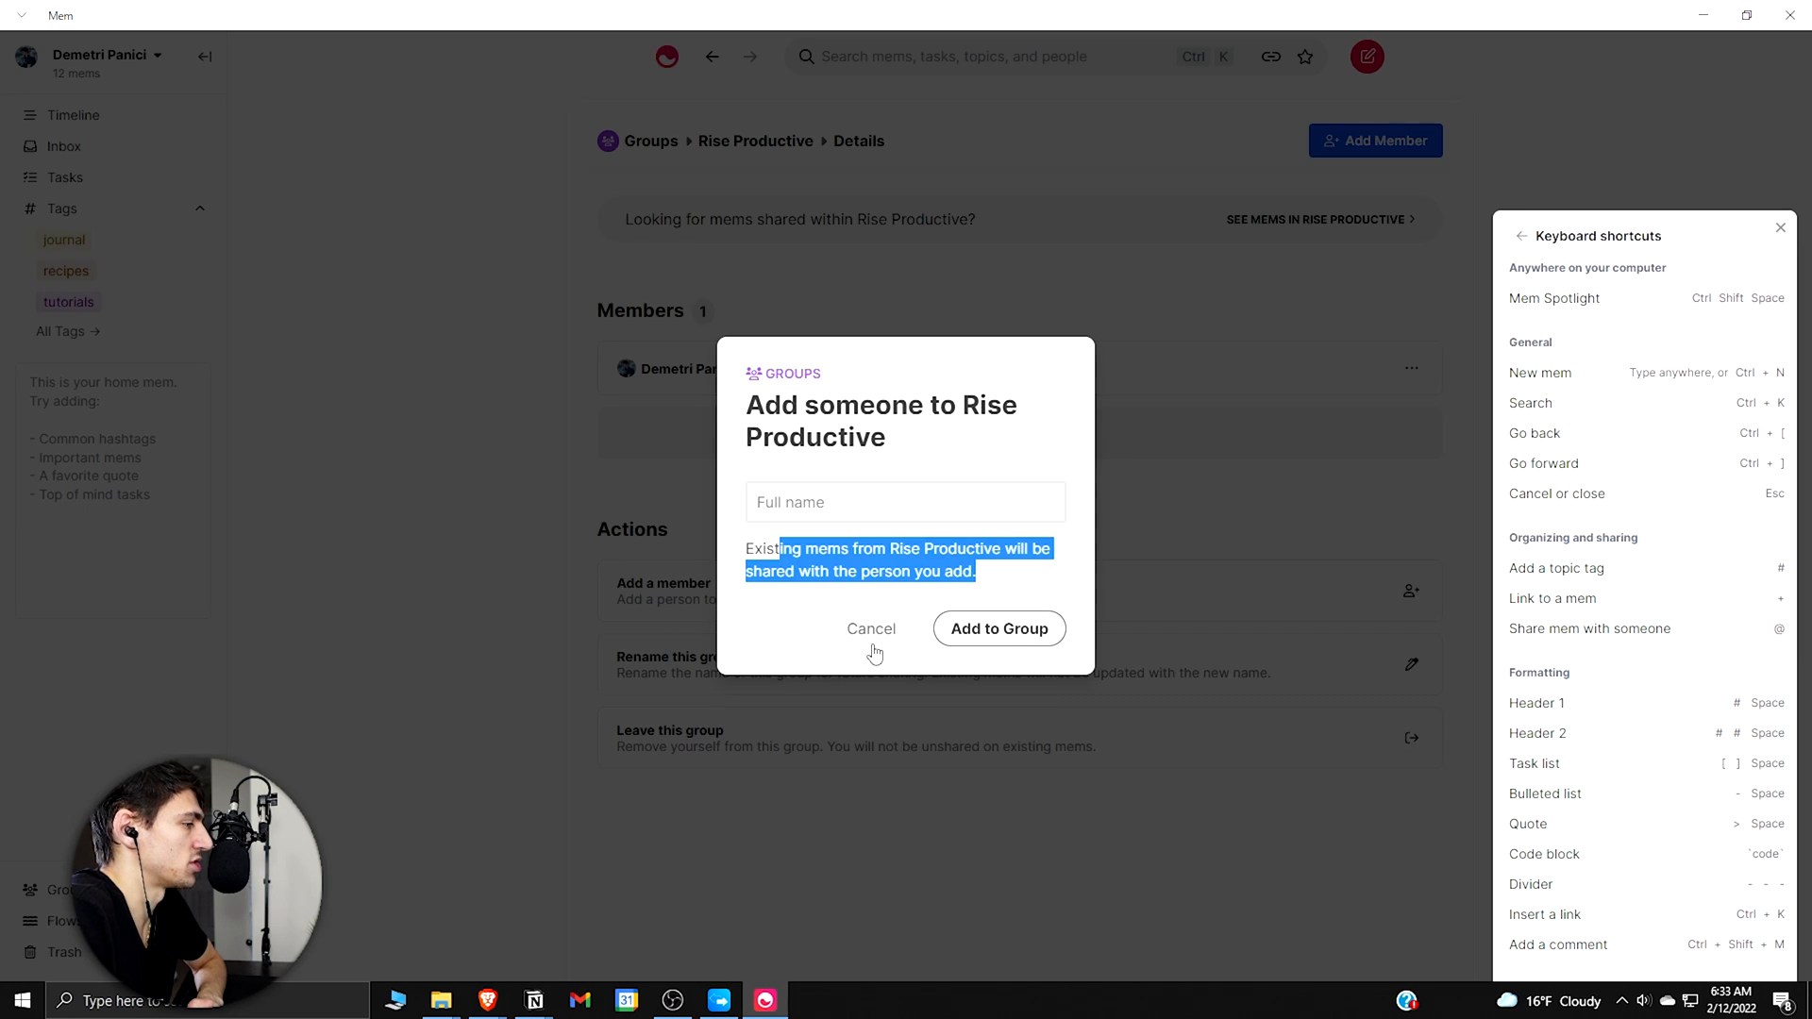
left_click(871, 629)
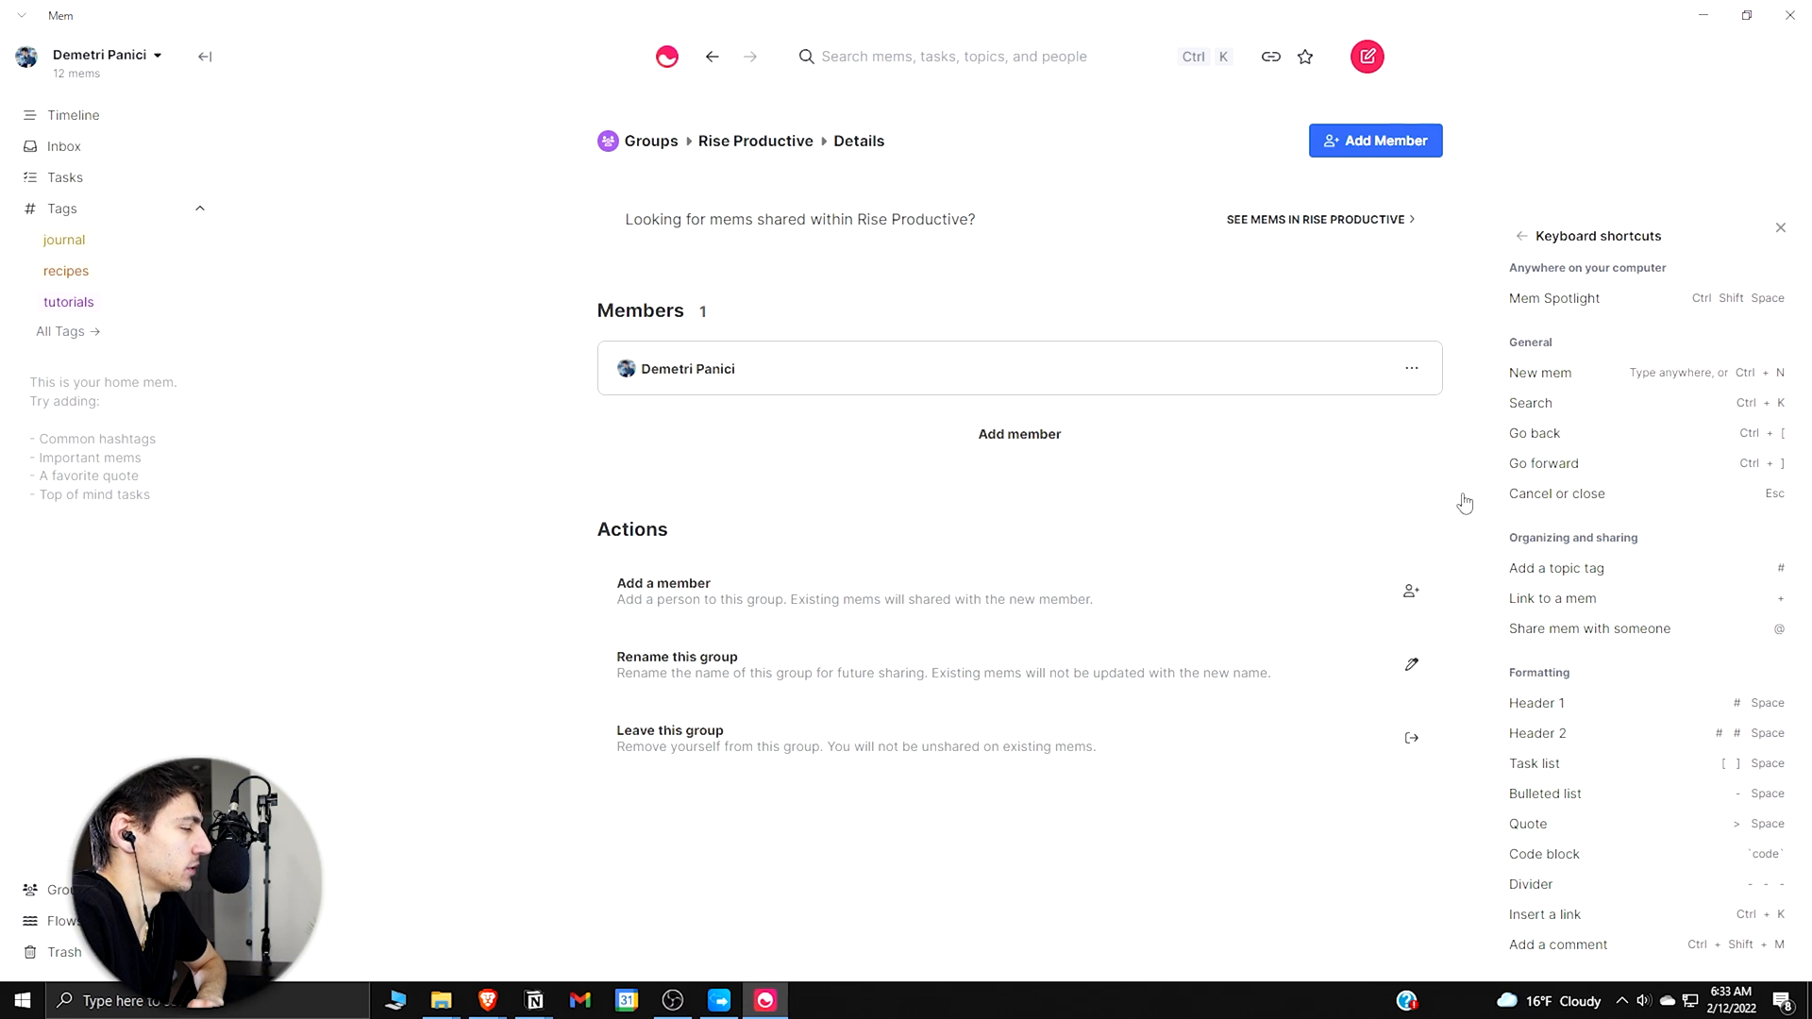
mouse_move(1271, 193)
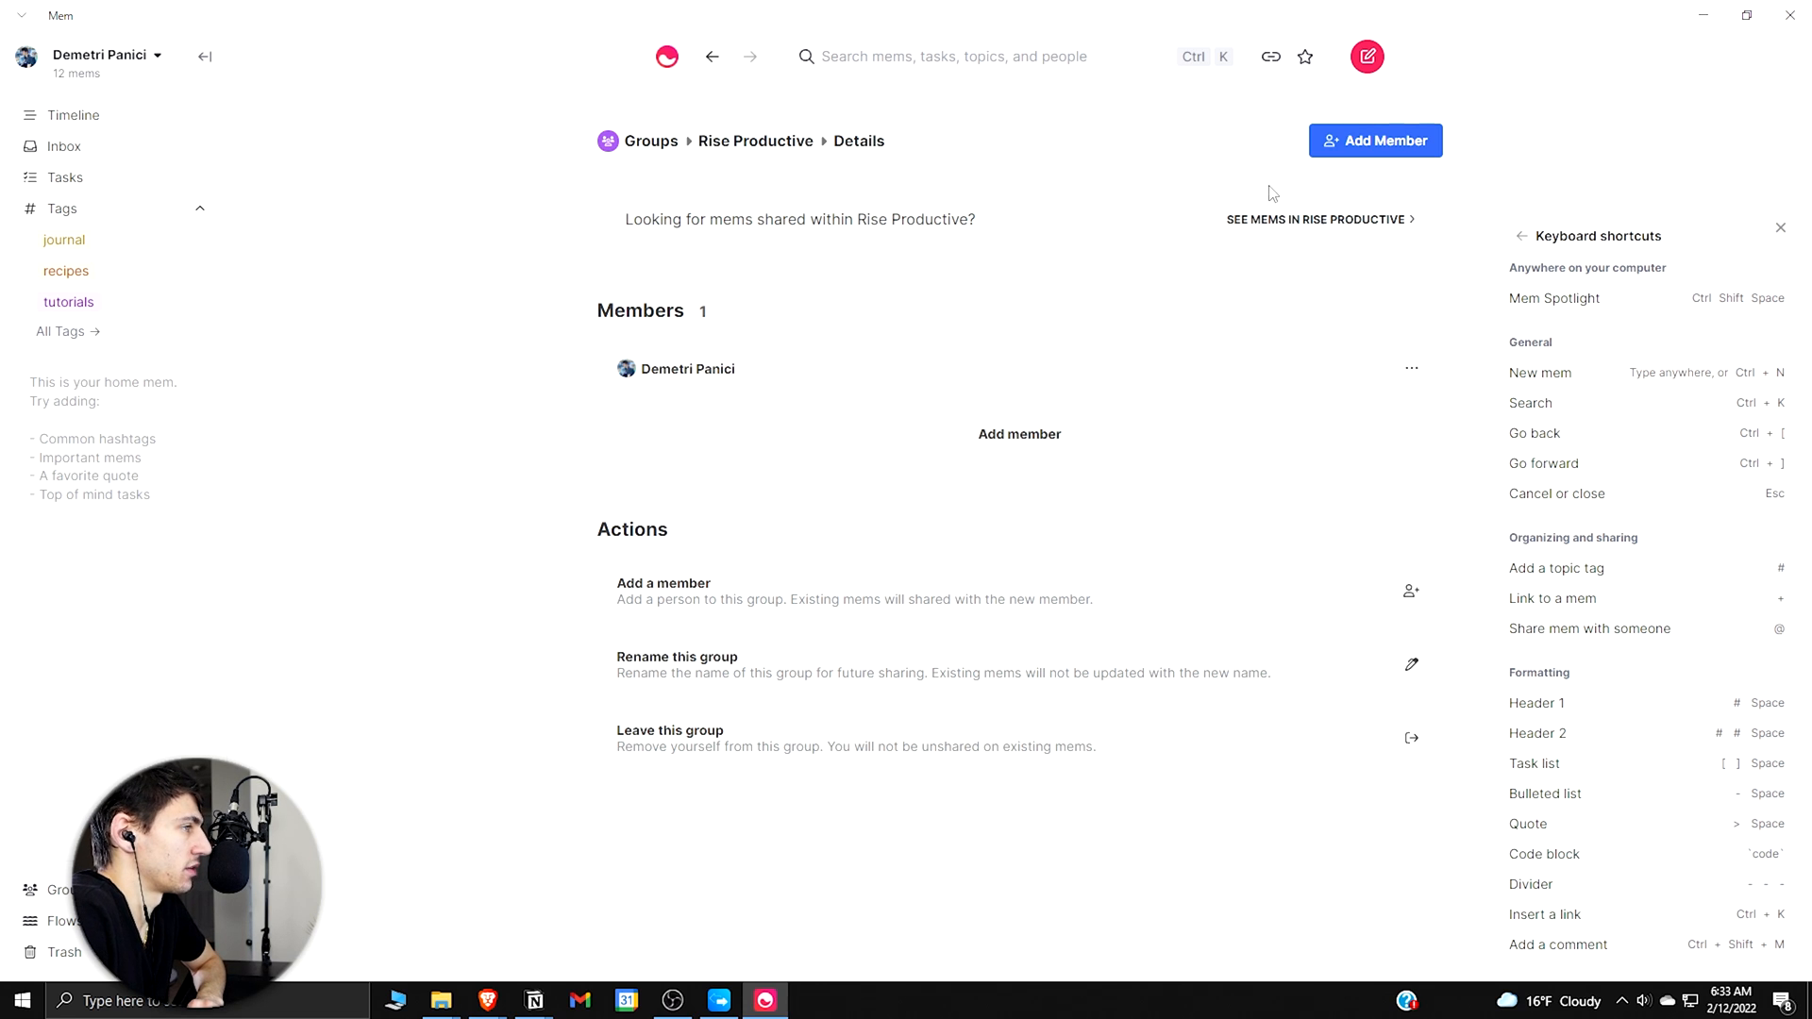
mouse_move(133, 241)
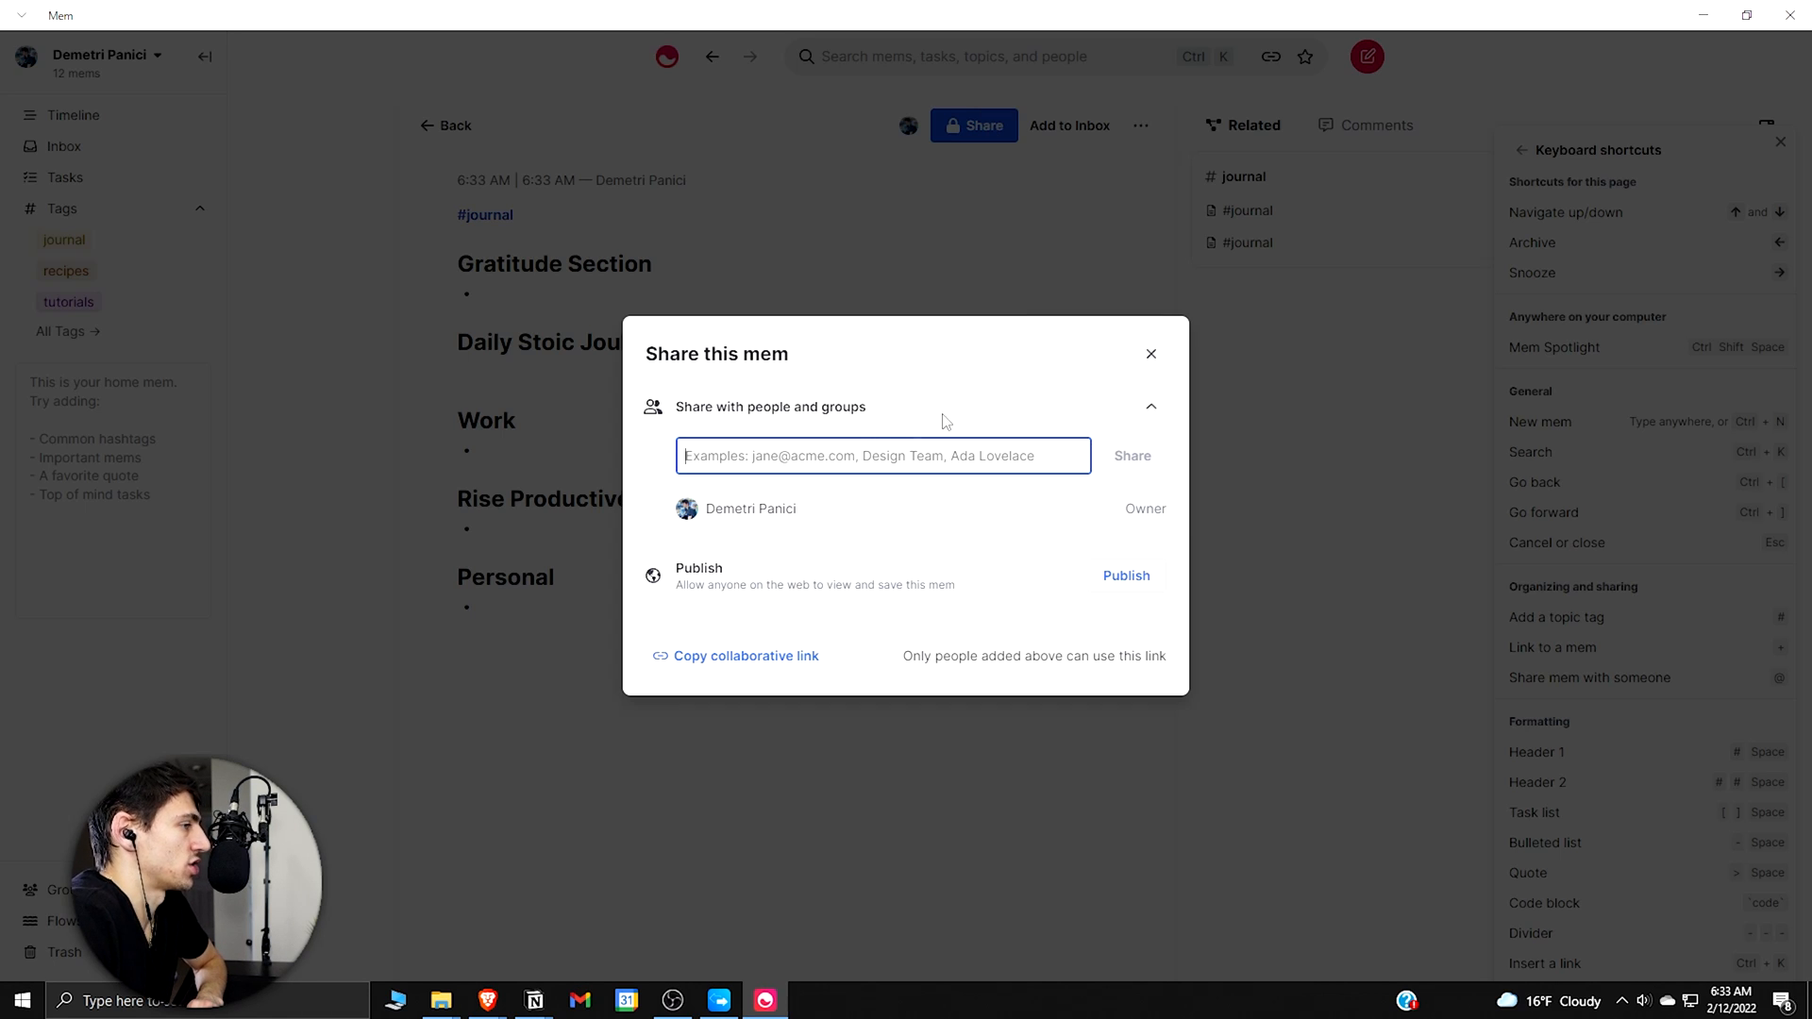
Step: Close and reopen the journal mem's share dialog, showing Demetri Panici as sole owner
left_click(1150, 354)
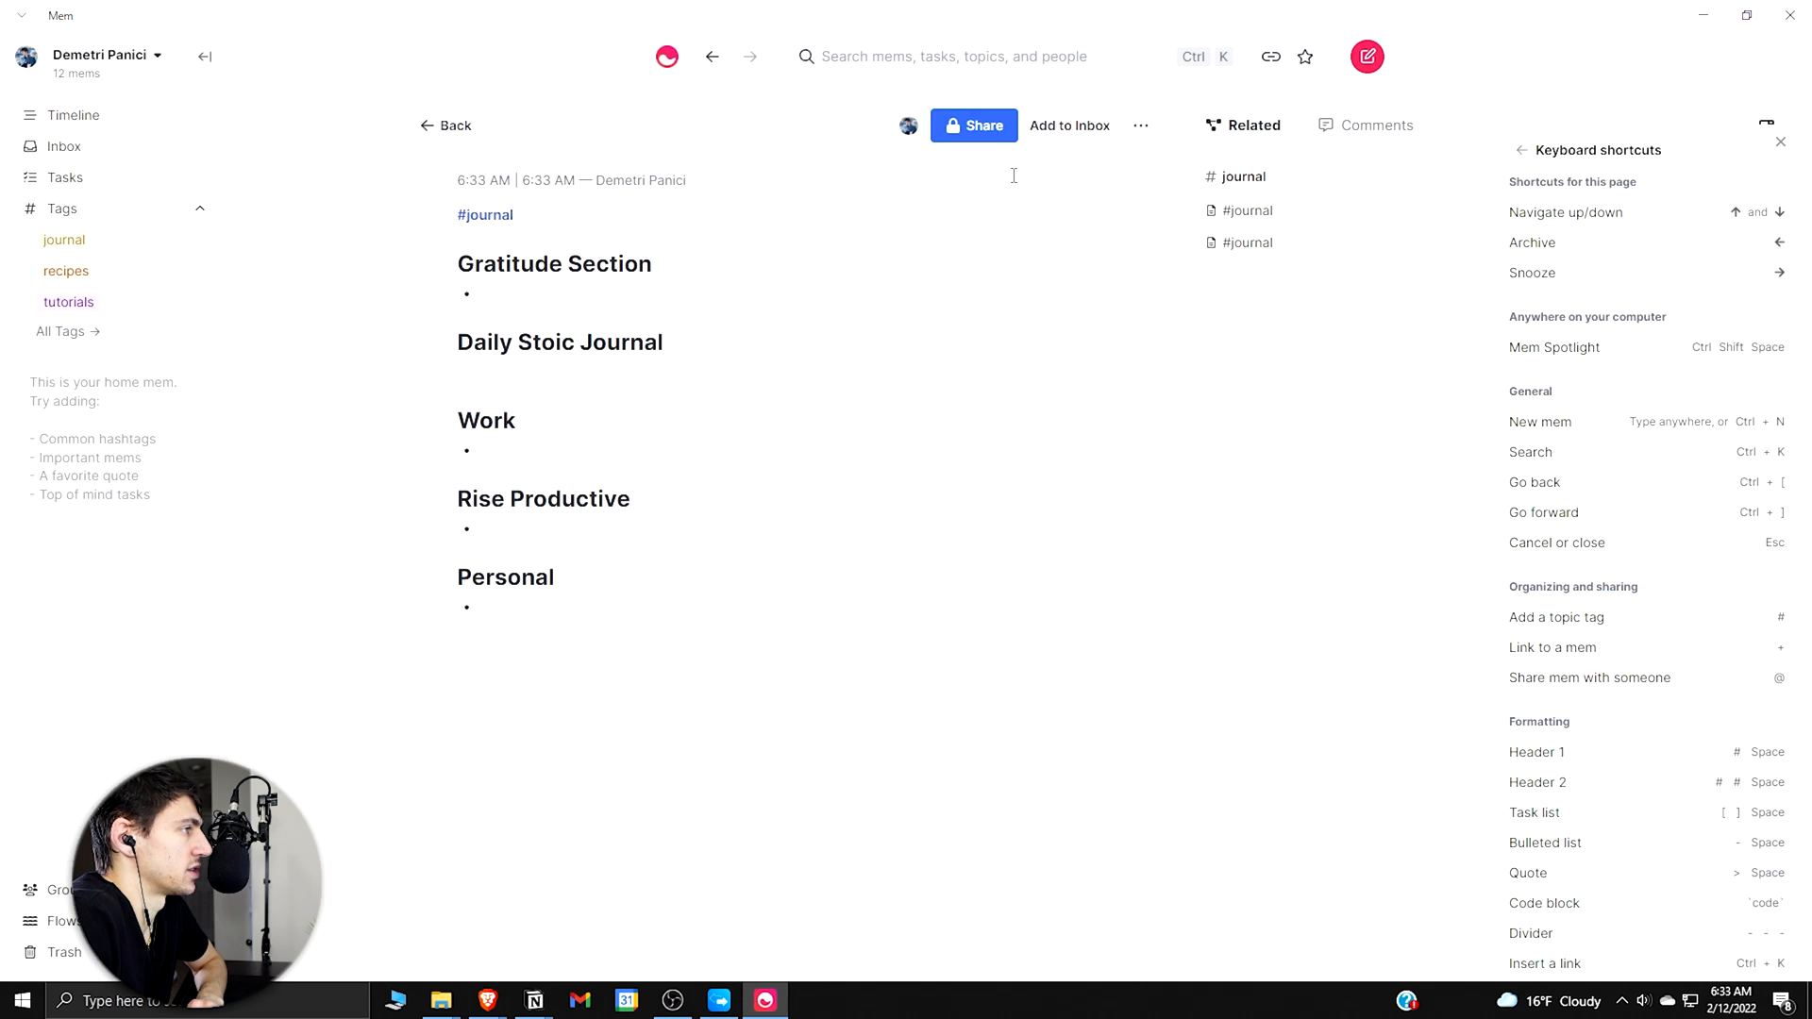
left_click(973, 125)
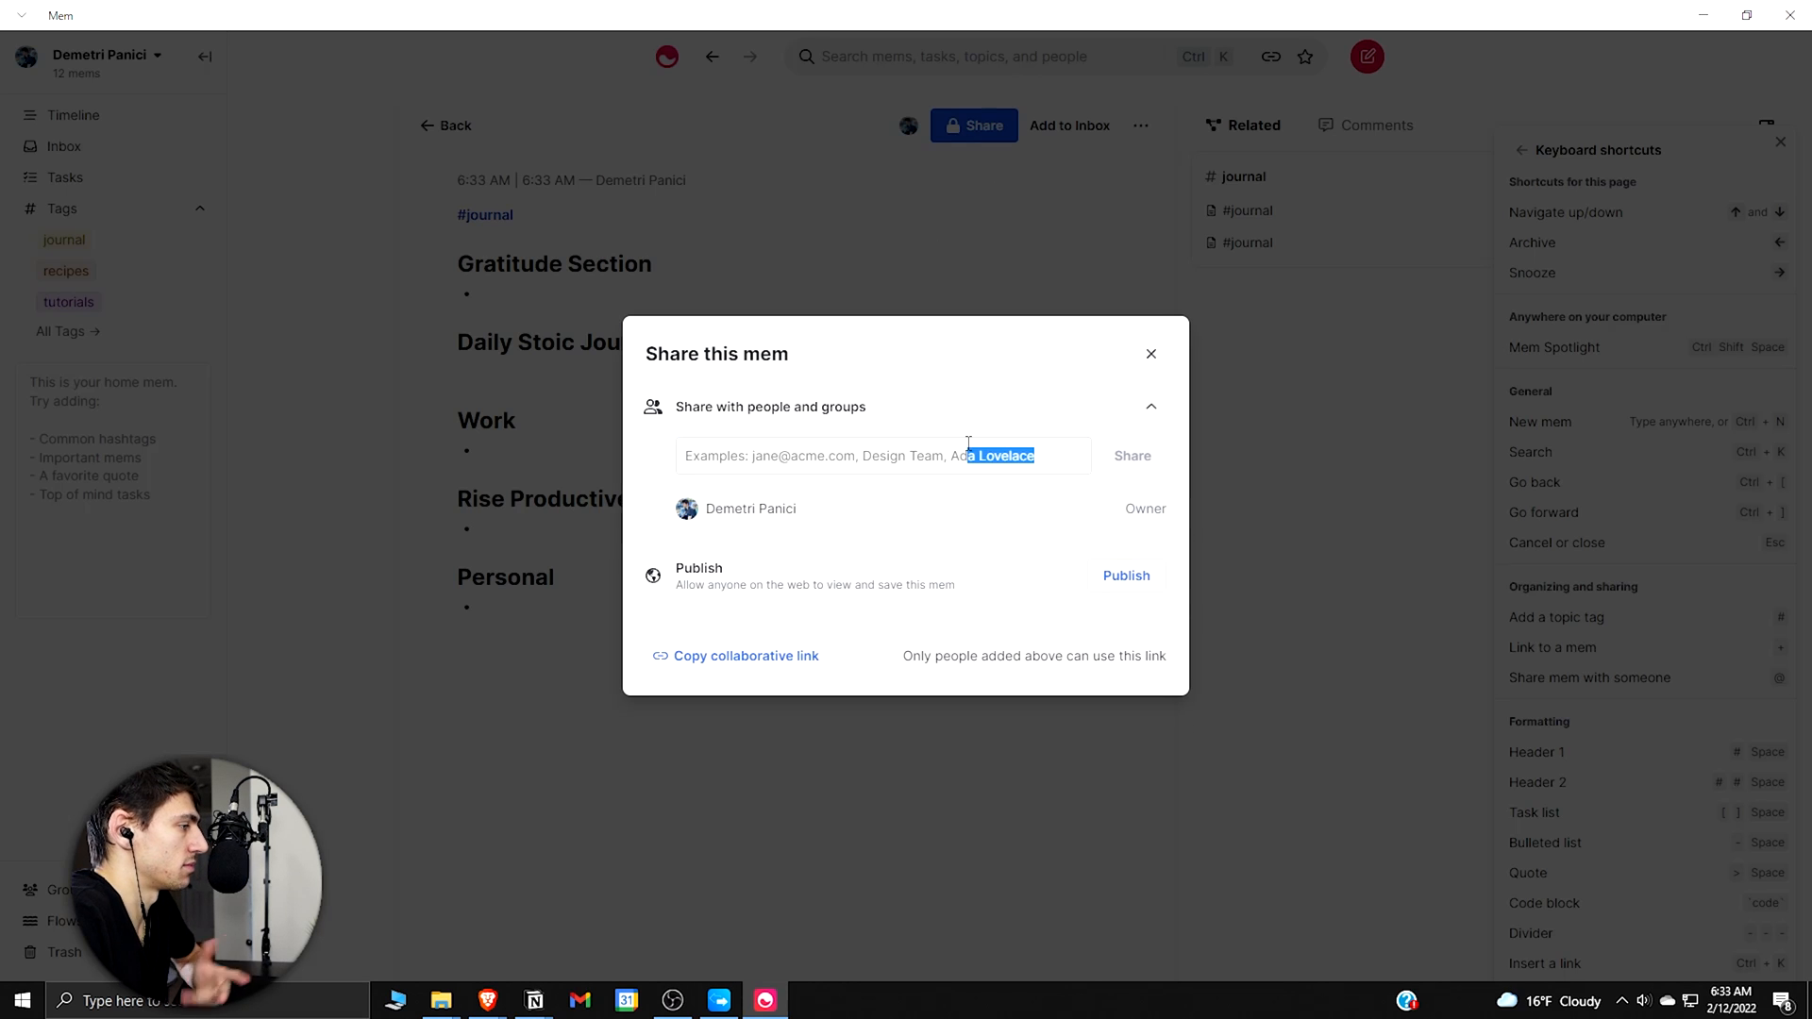